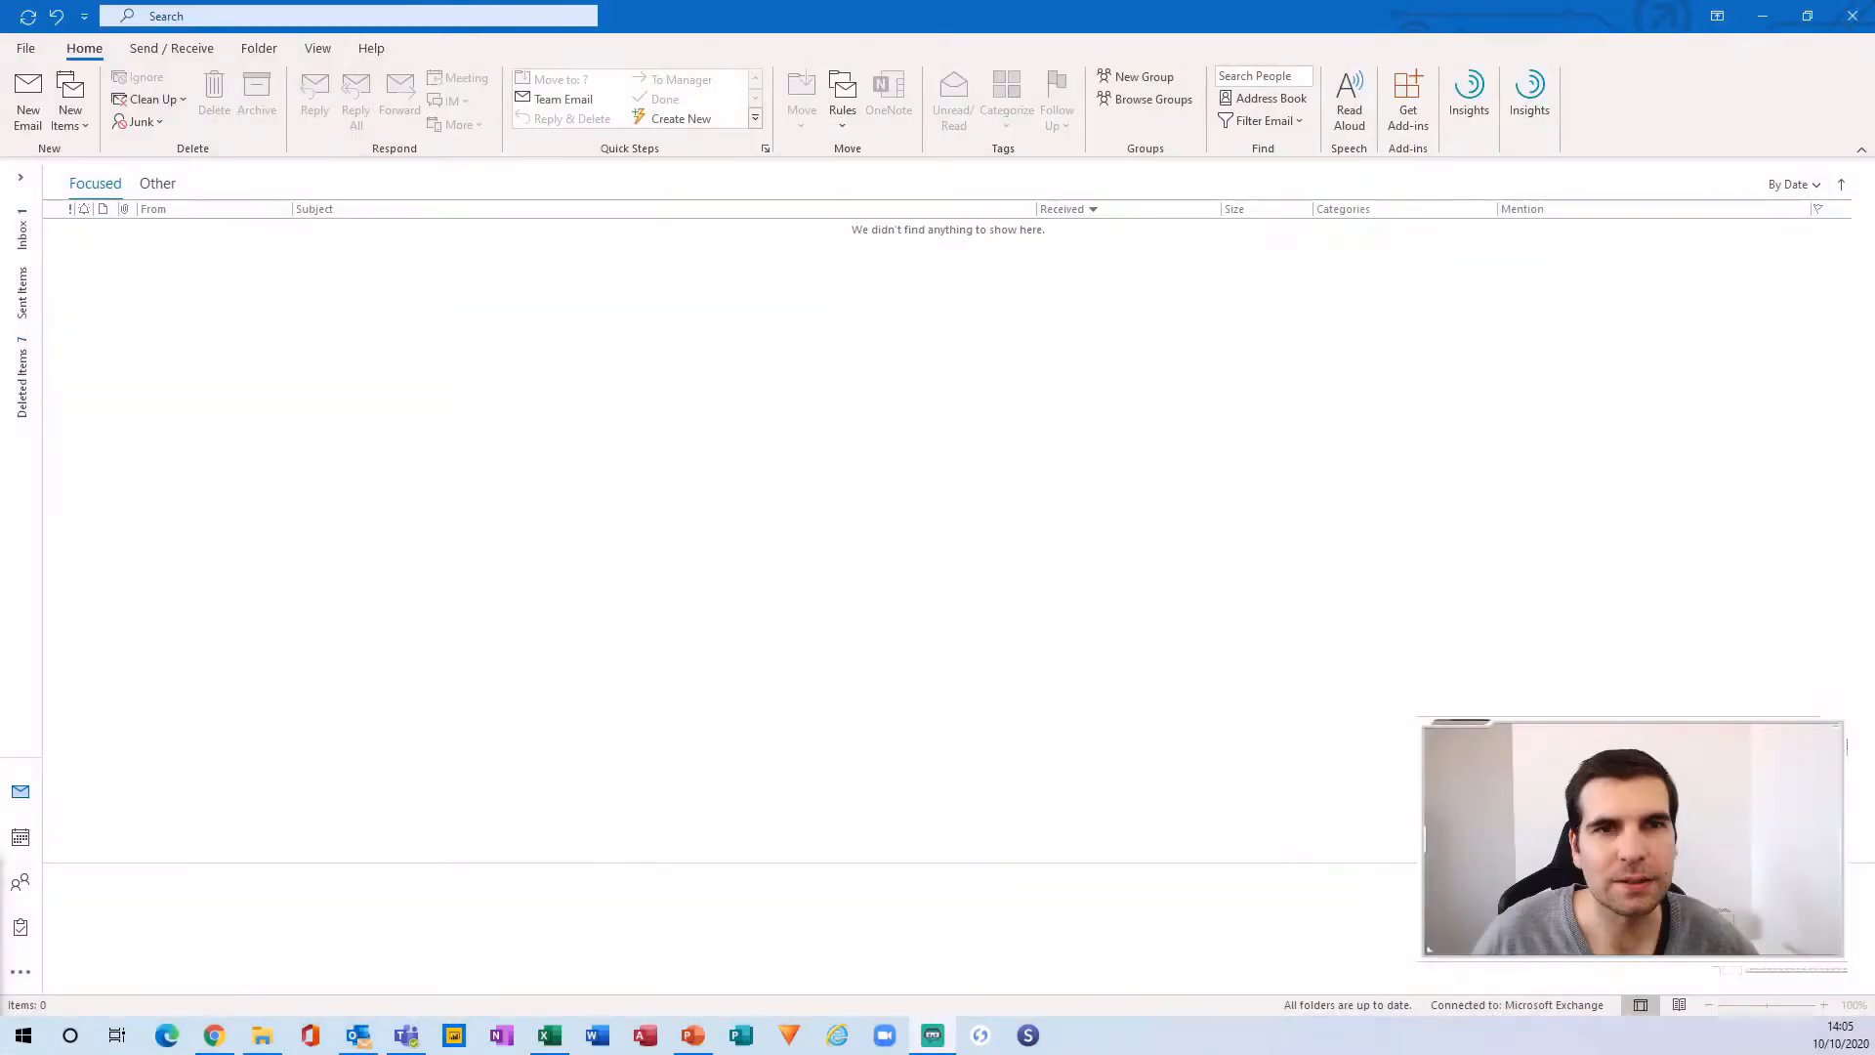
pyautogui.moveTo(765, 451)
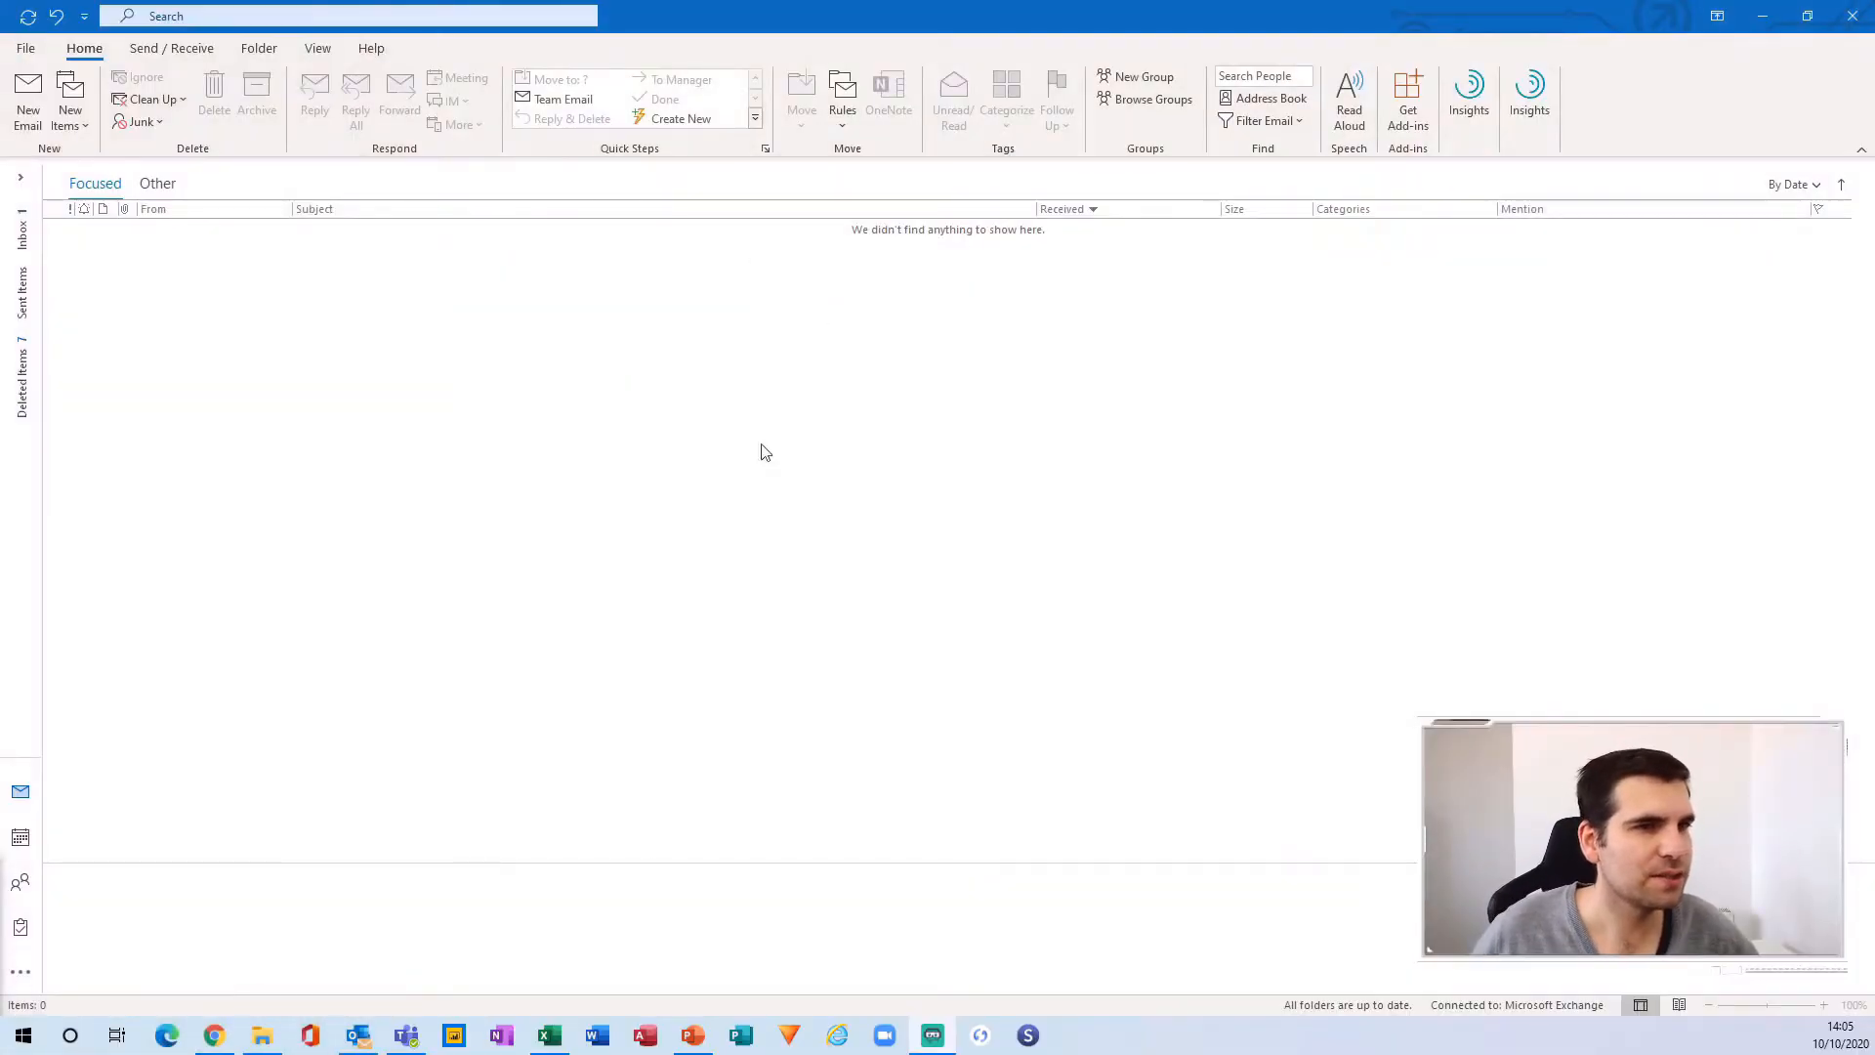
pyautogui.moveTo(570, 446)
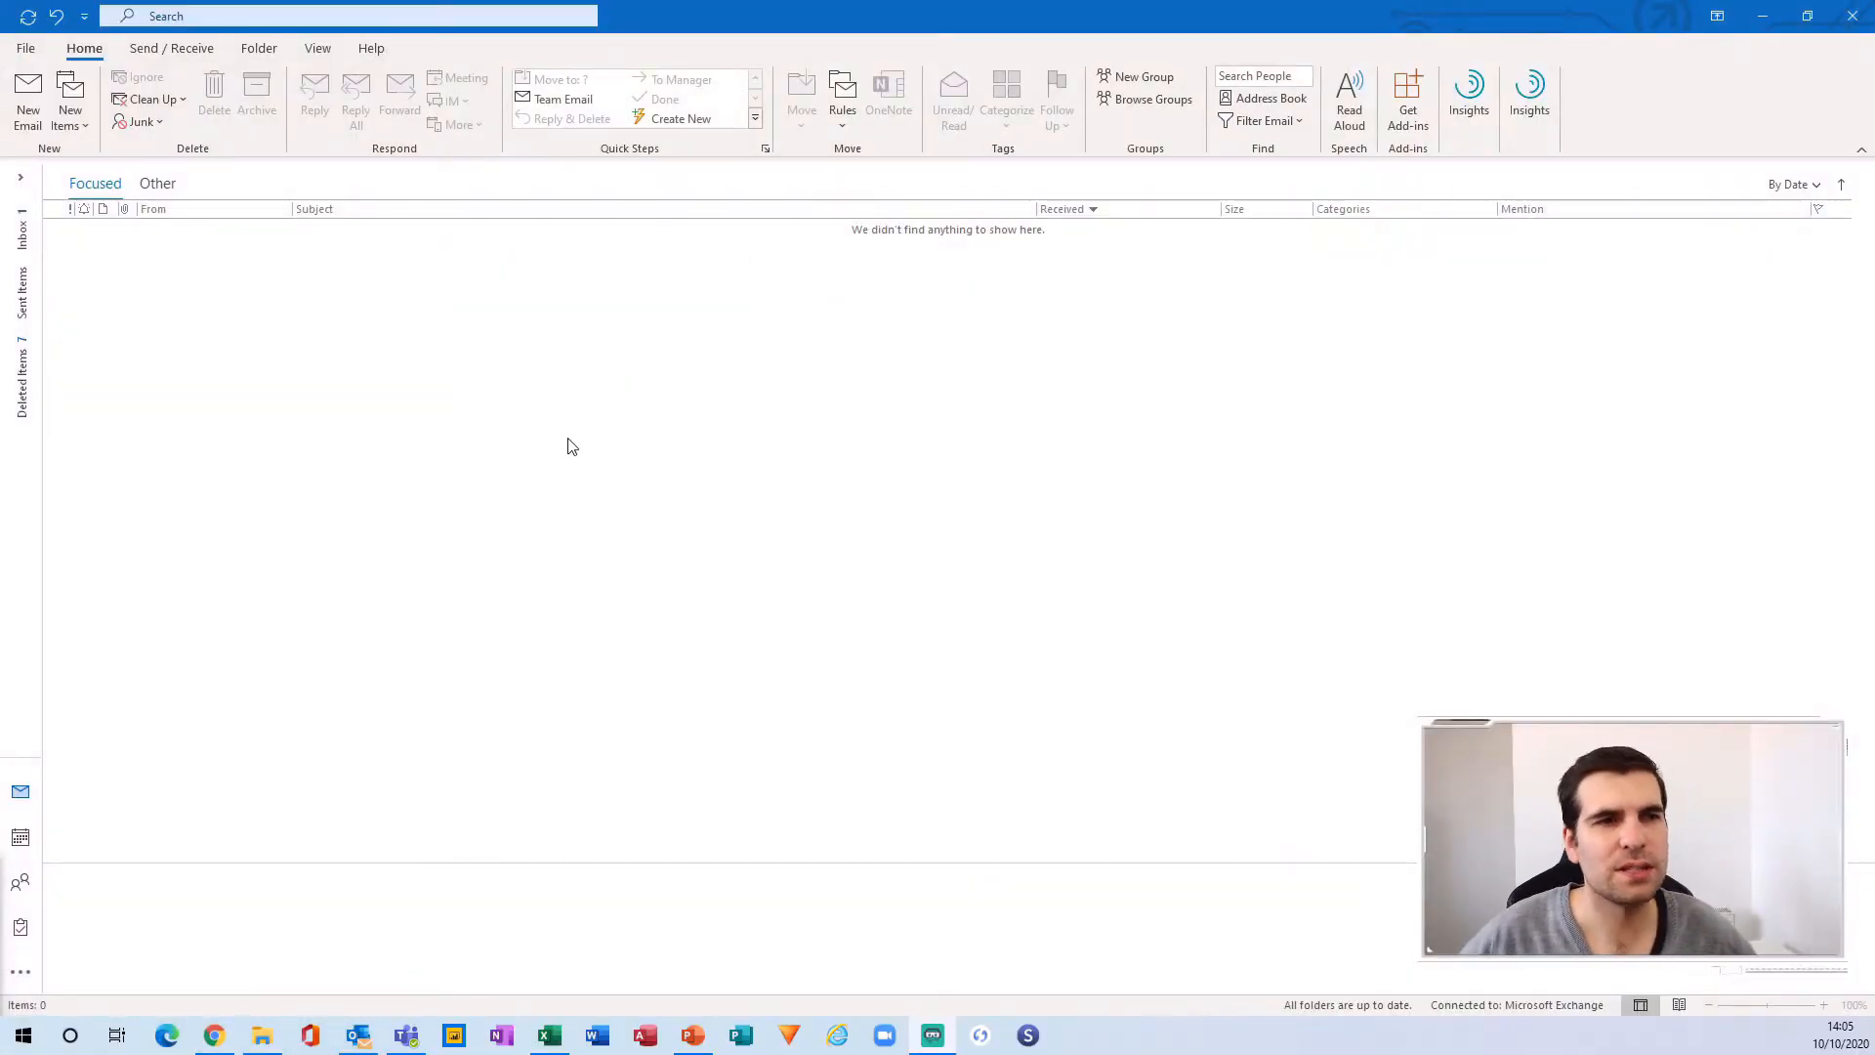
pyautogui.moveTo(467, 299)
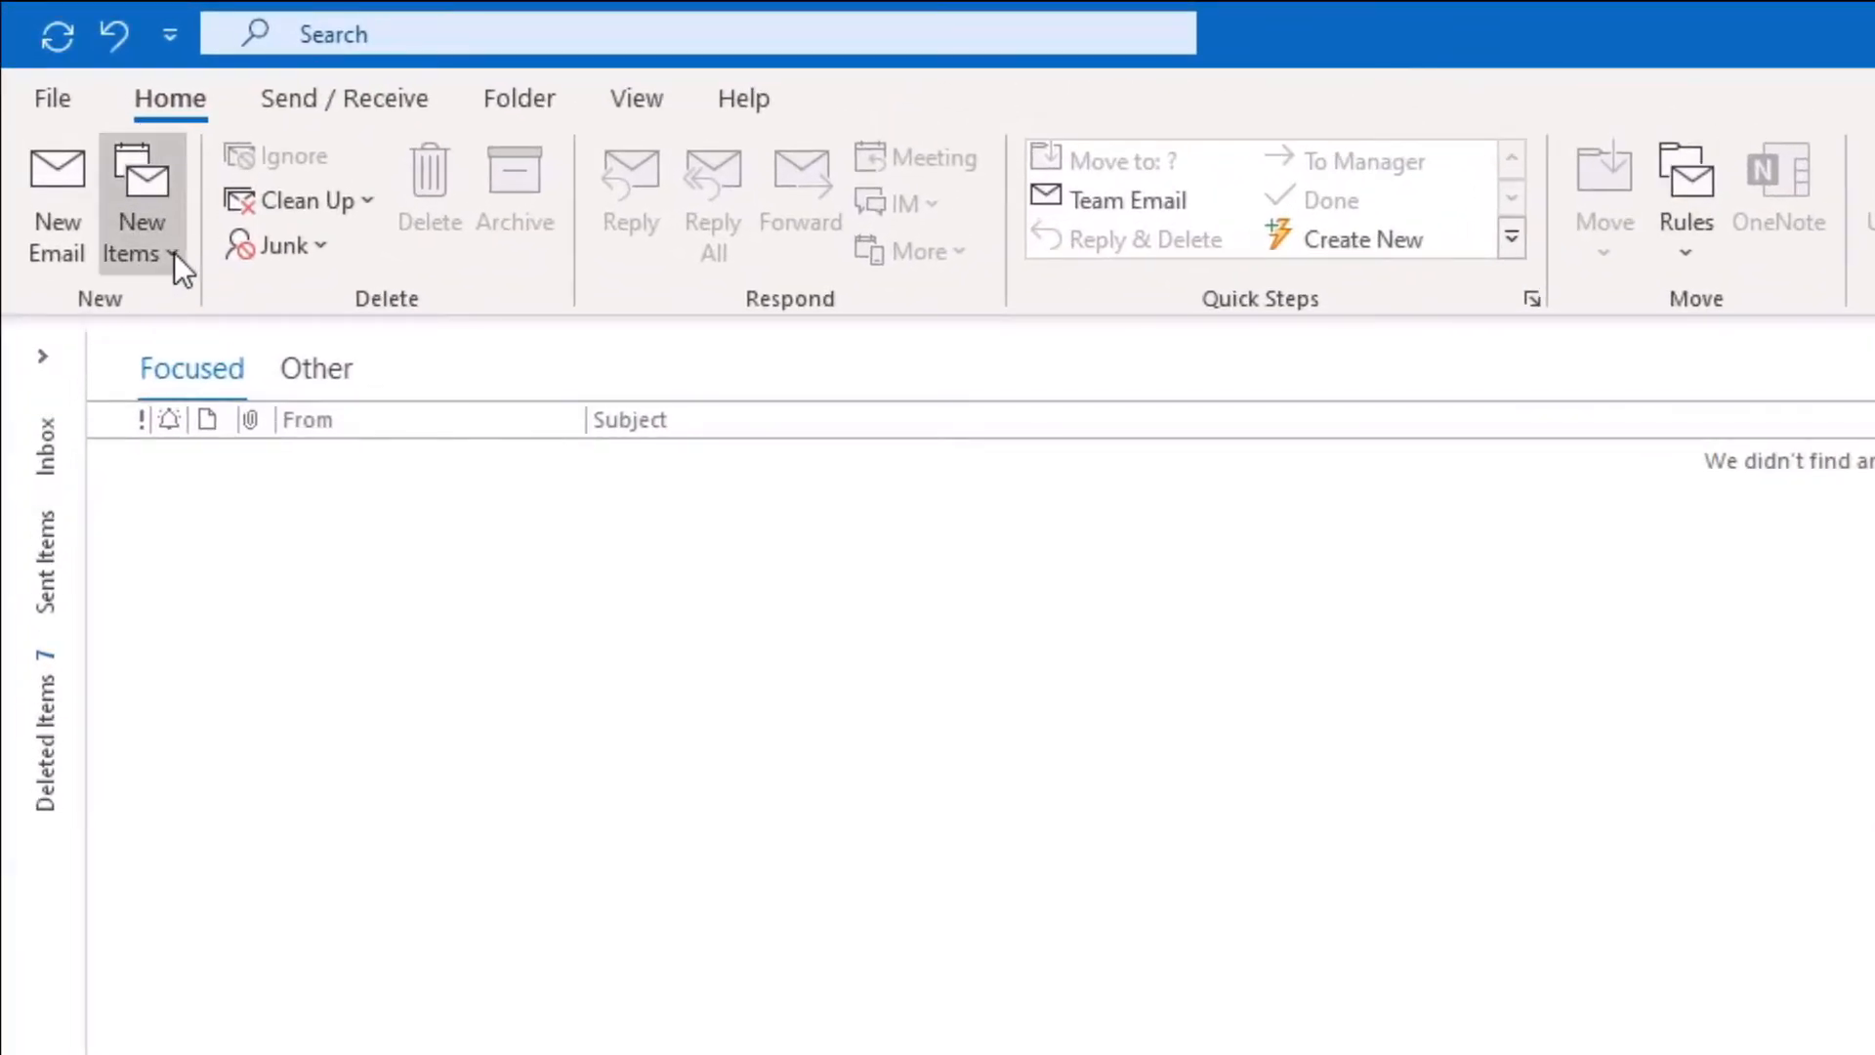
# Step: Bring up a blank Create Group form from the Home ribbon's New Items list
pyautogui.click(140, 199)
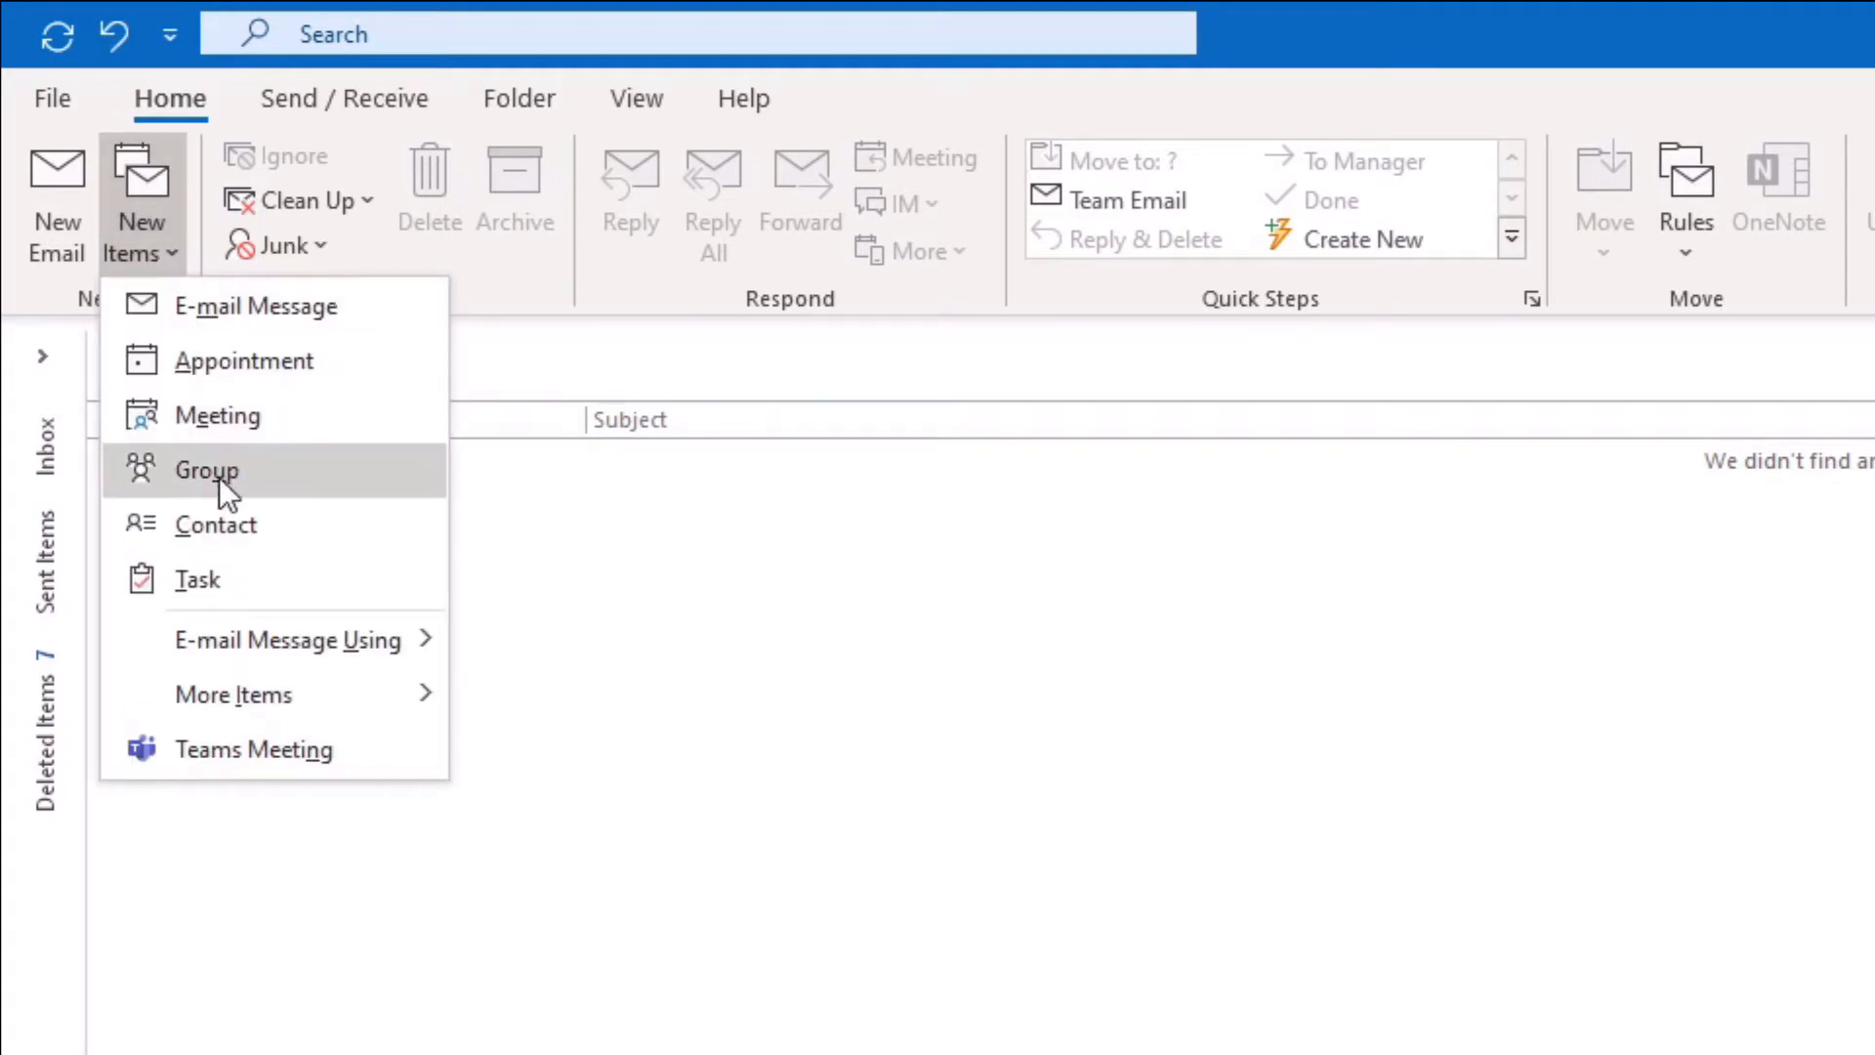
pyautogui.click(205, 468)
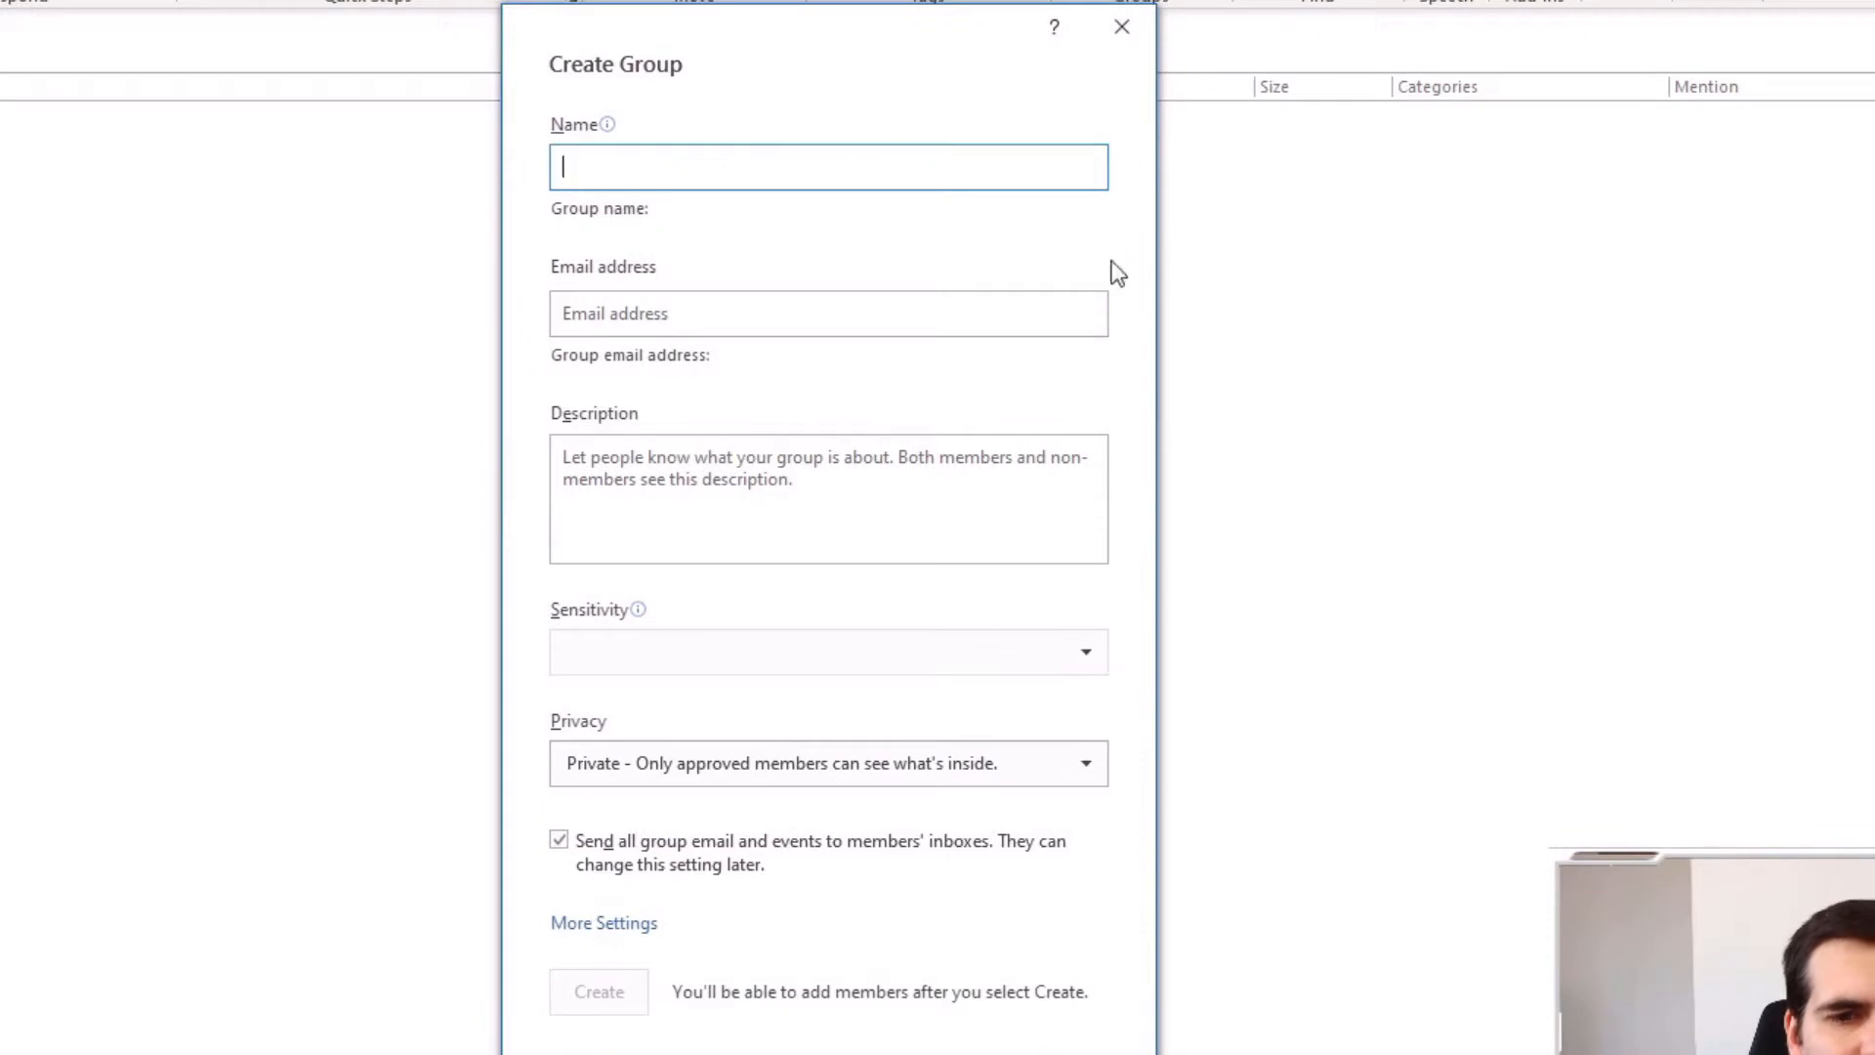
pyautogui.moveTo(520, 233)
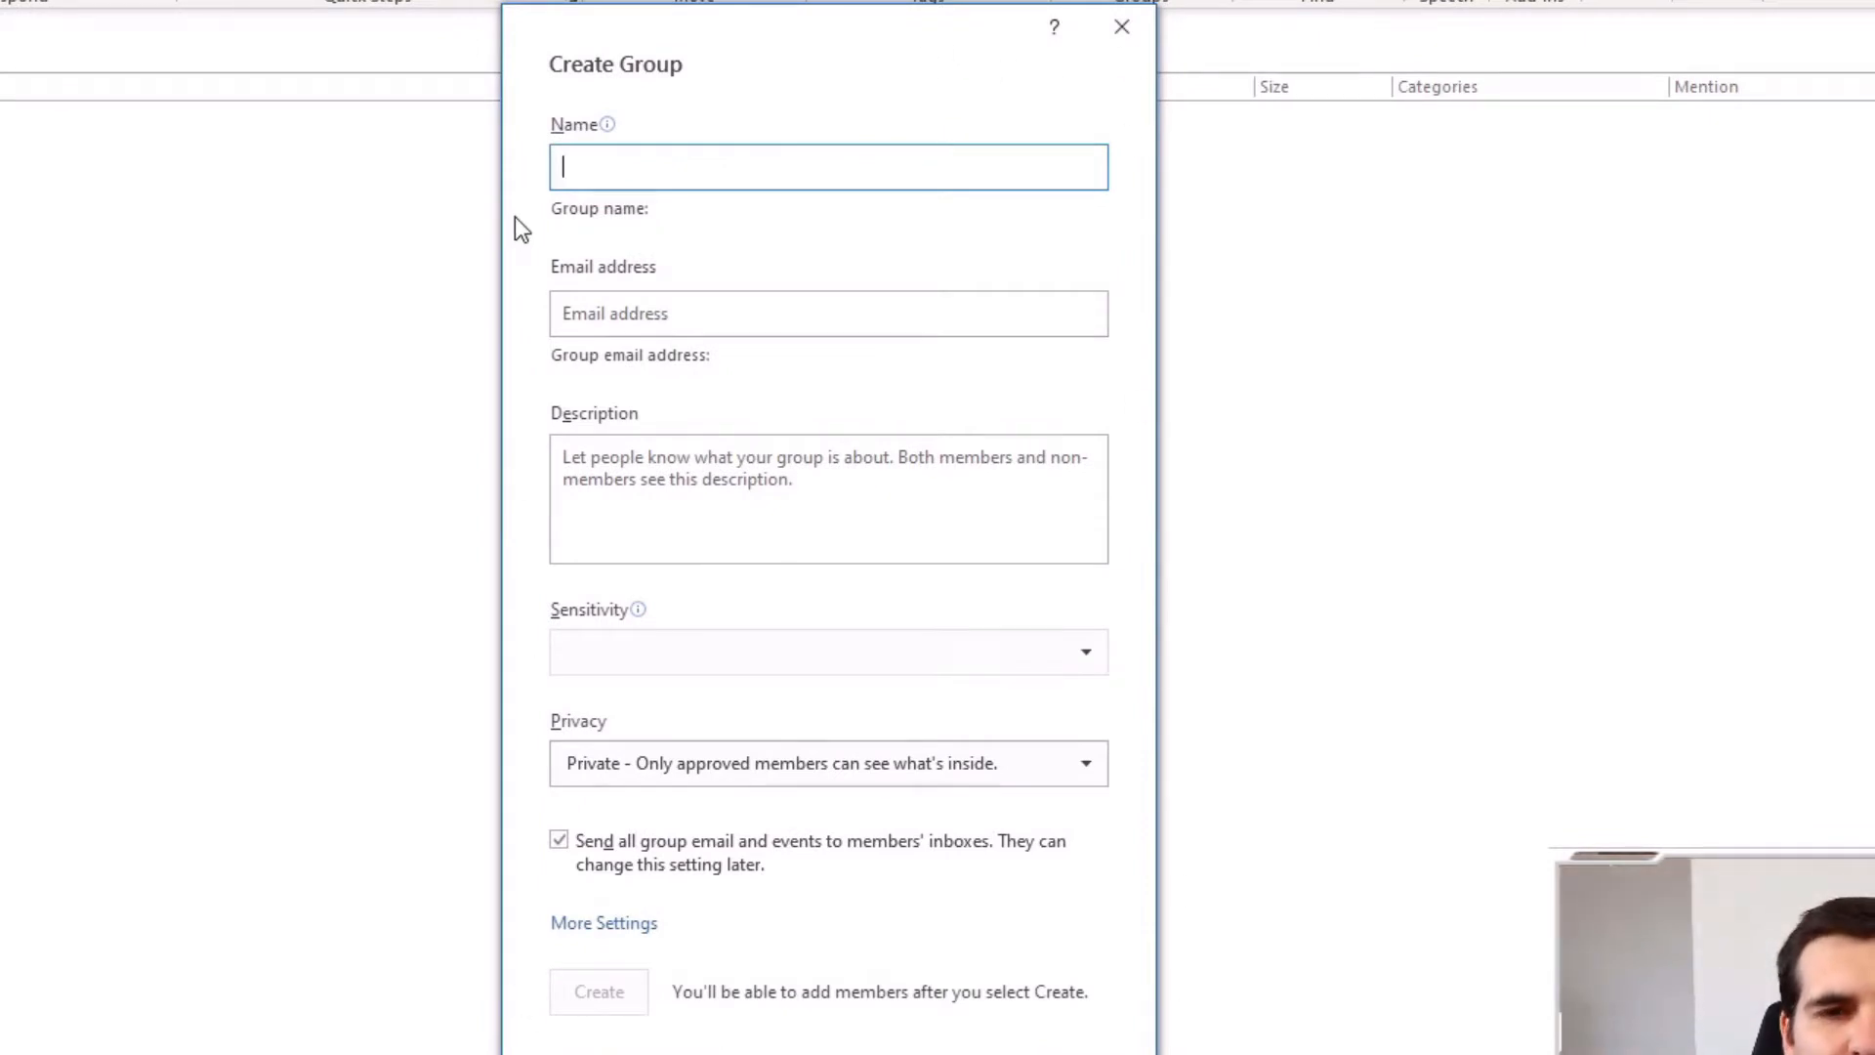
pyautogui.moveTo(652, 153)
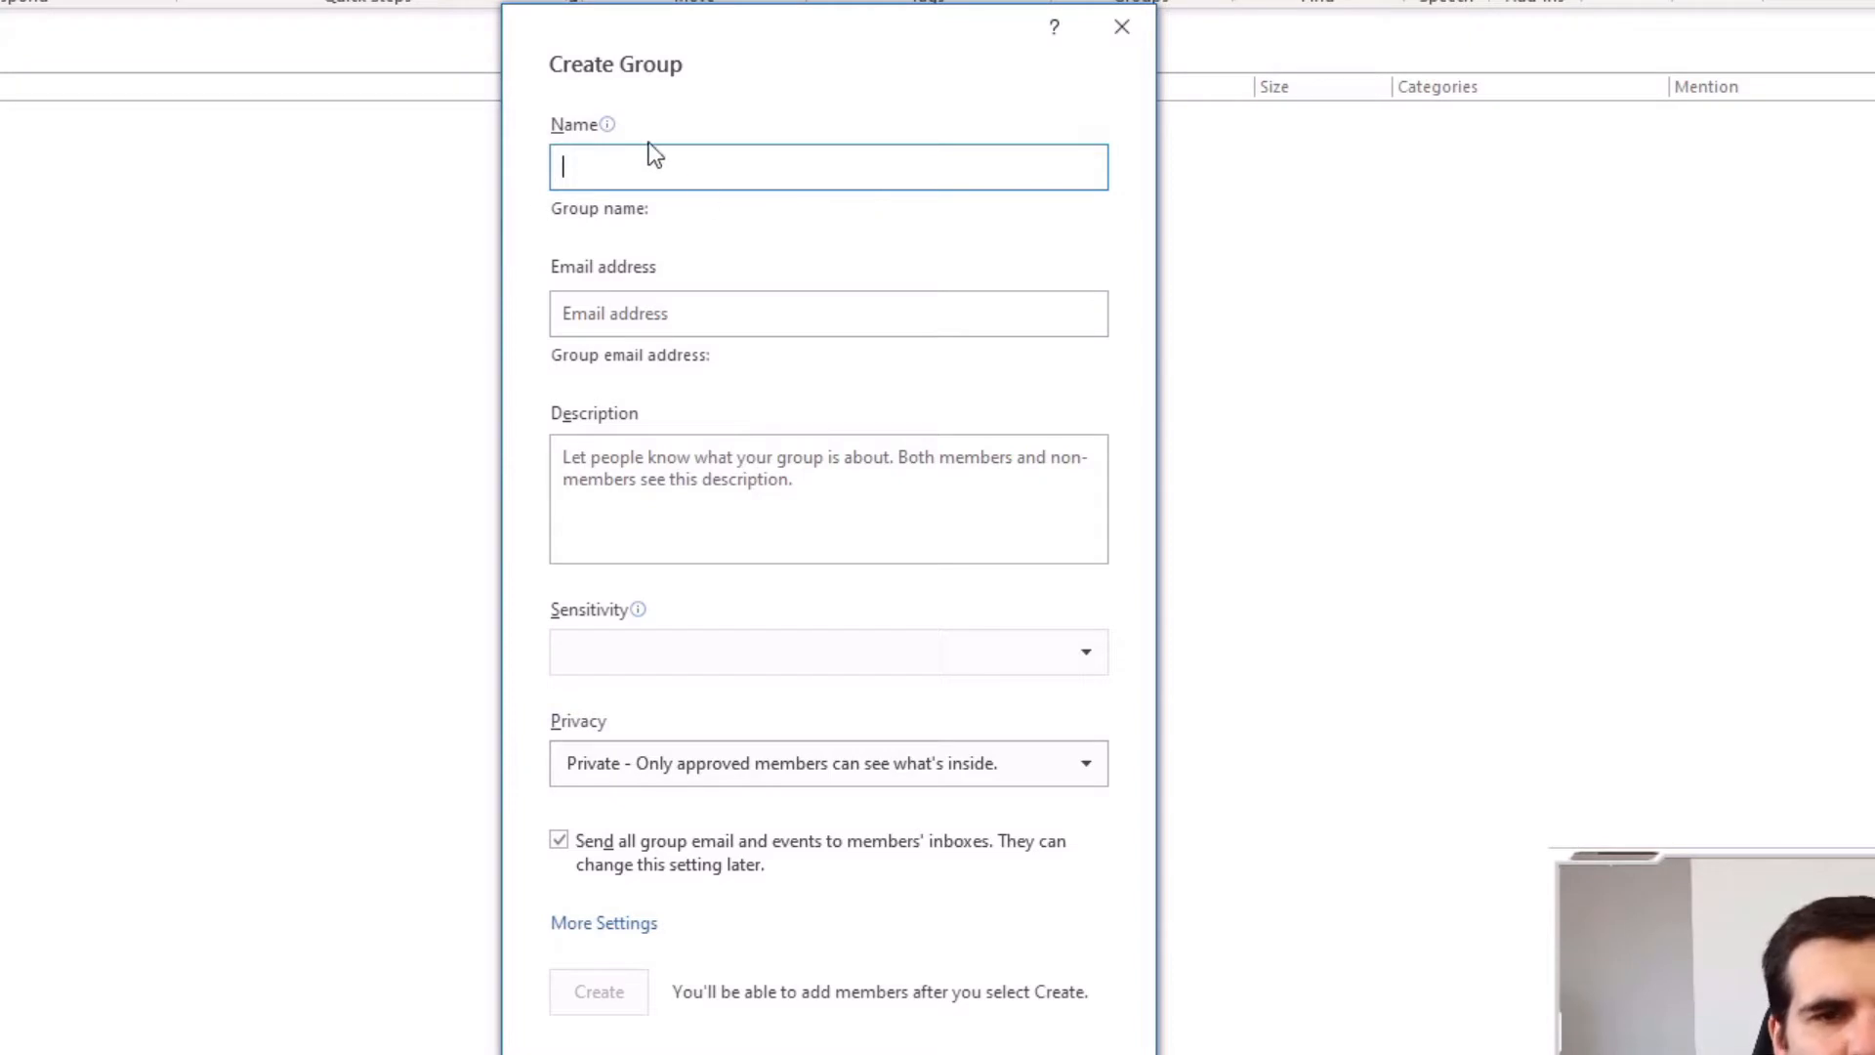
# Step: Name the group 'ThatOfficeGuy' and replace the rejected email alias with 'test'
pyautogui.write('That')
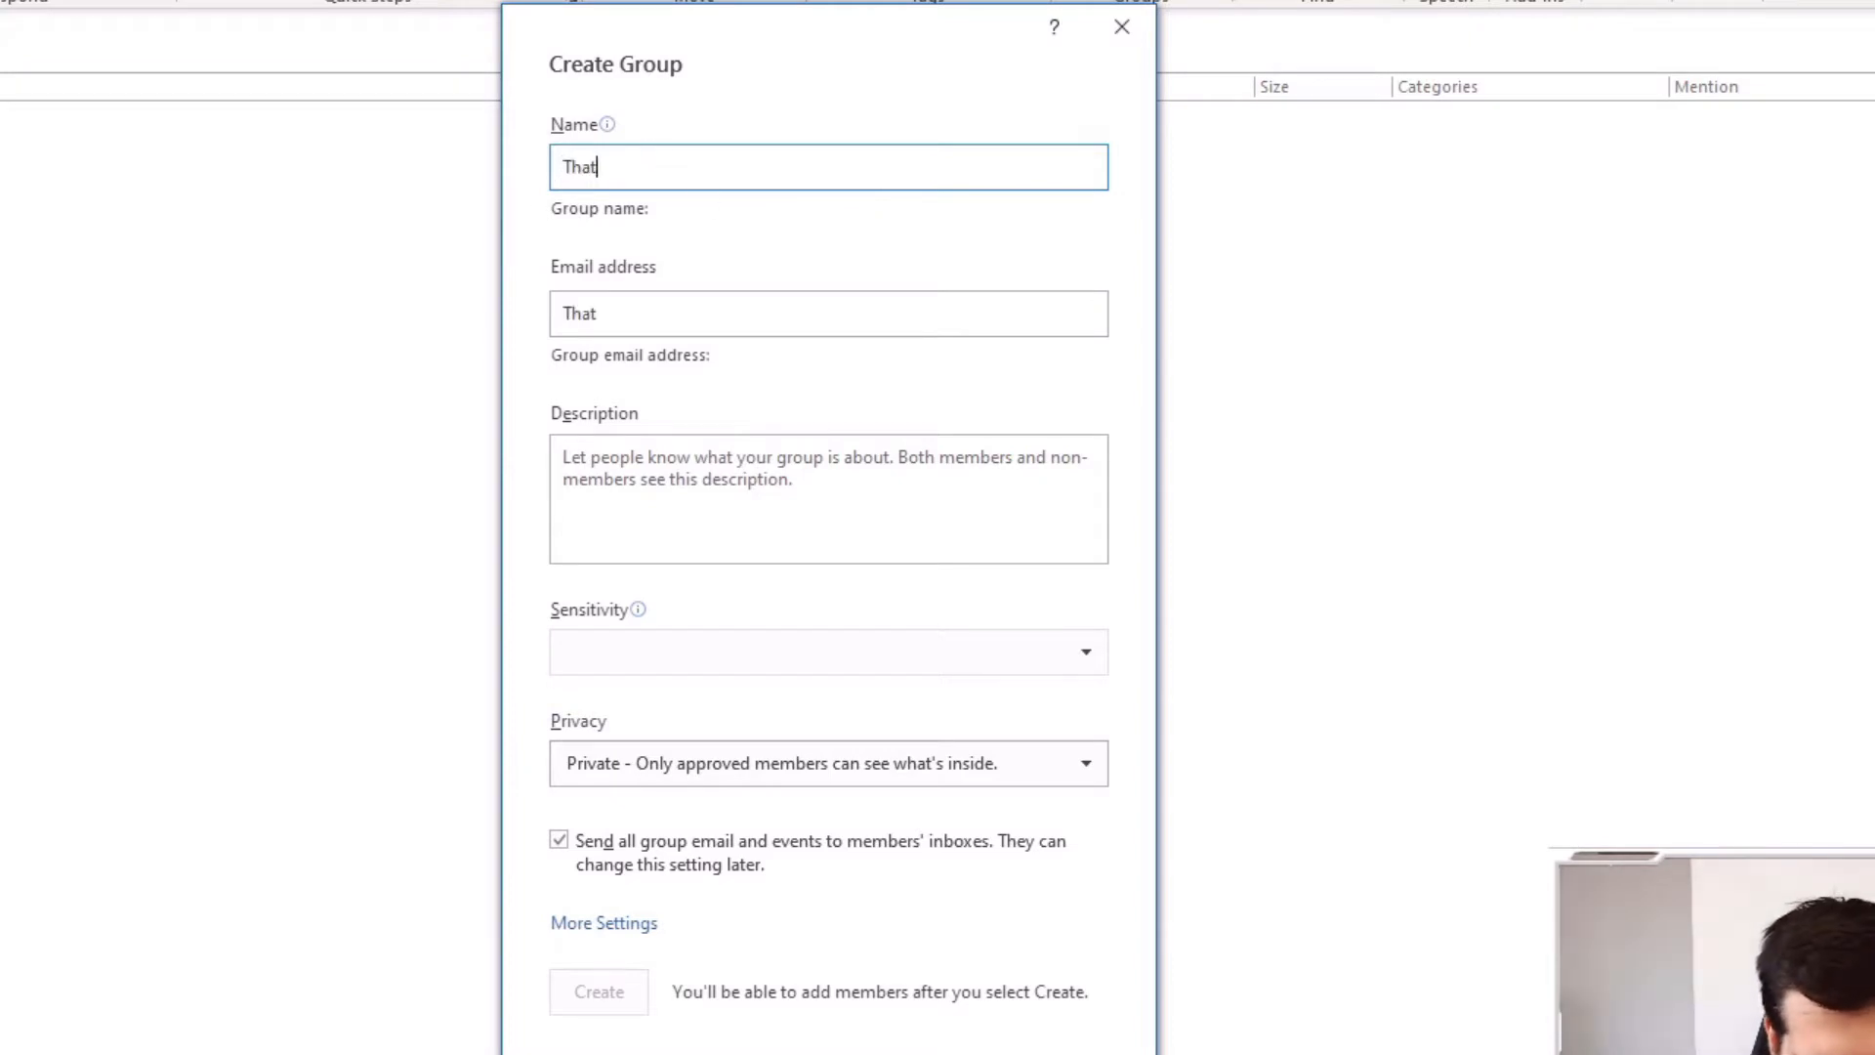
pyautogui.write('OfficeGuy')
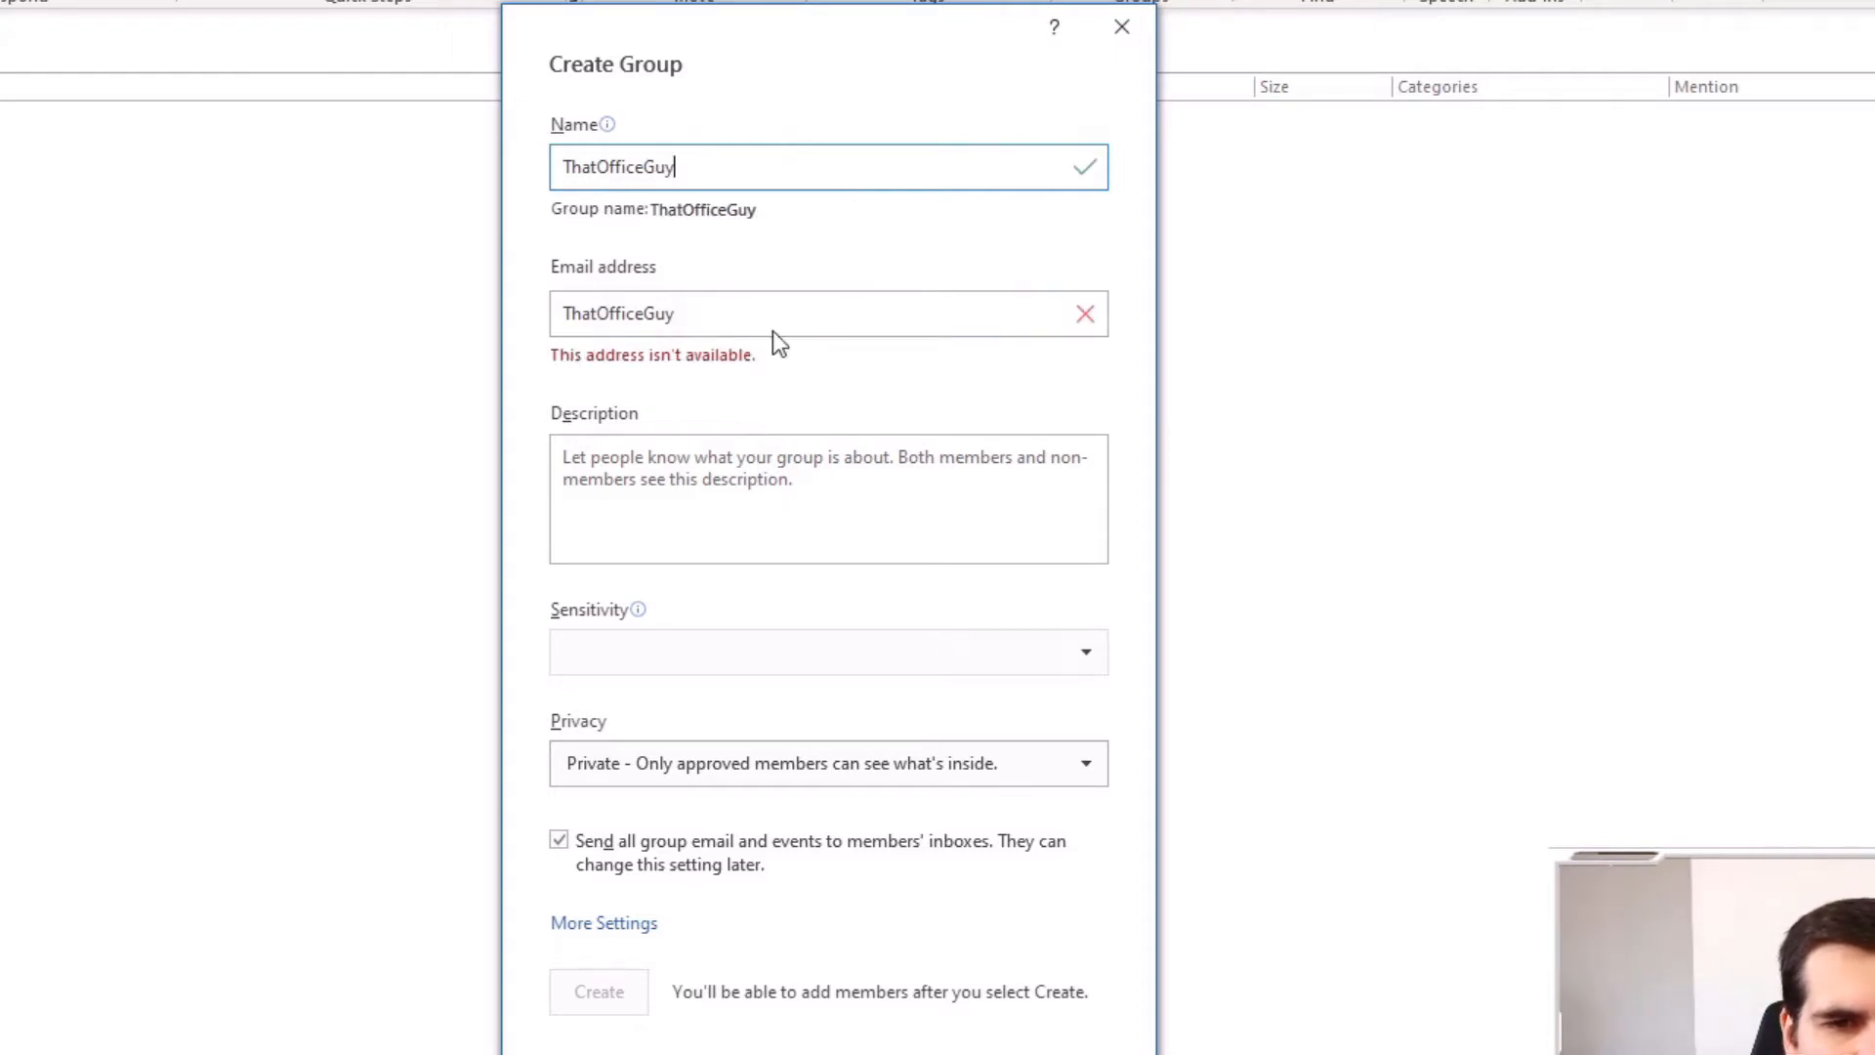
pyautogui.moveTo(621, 156)
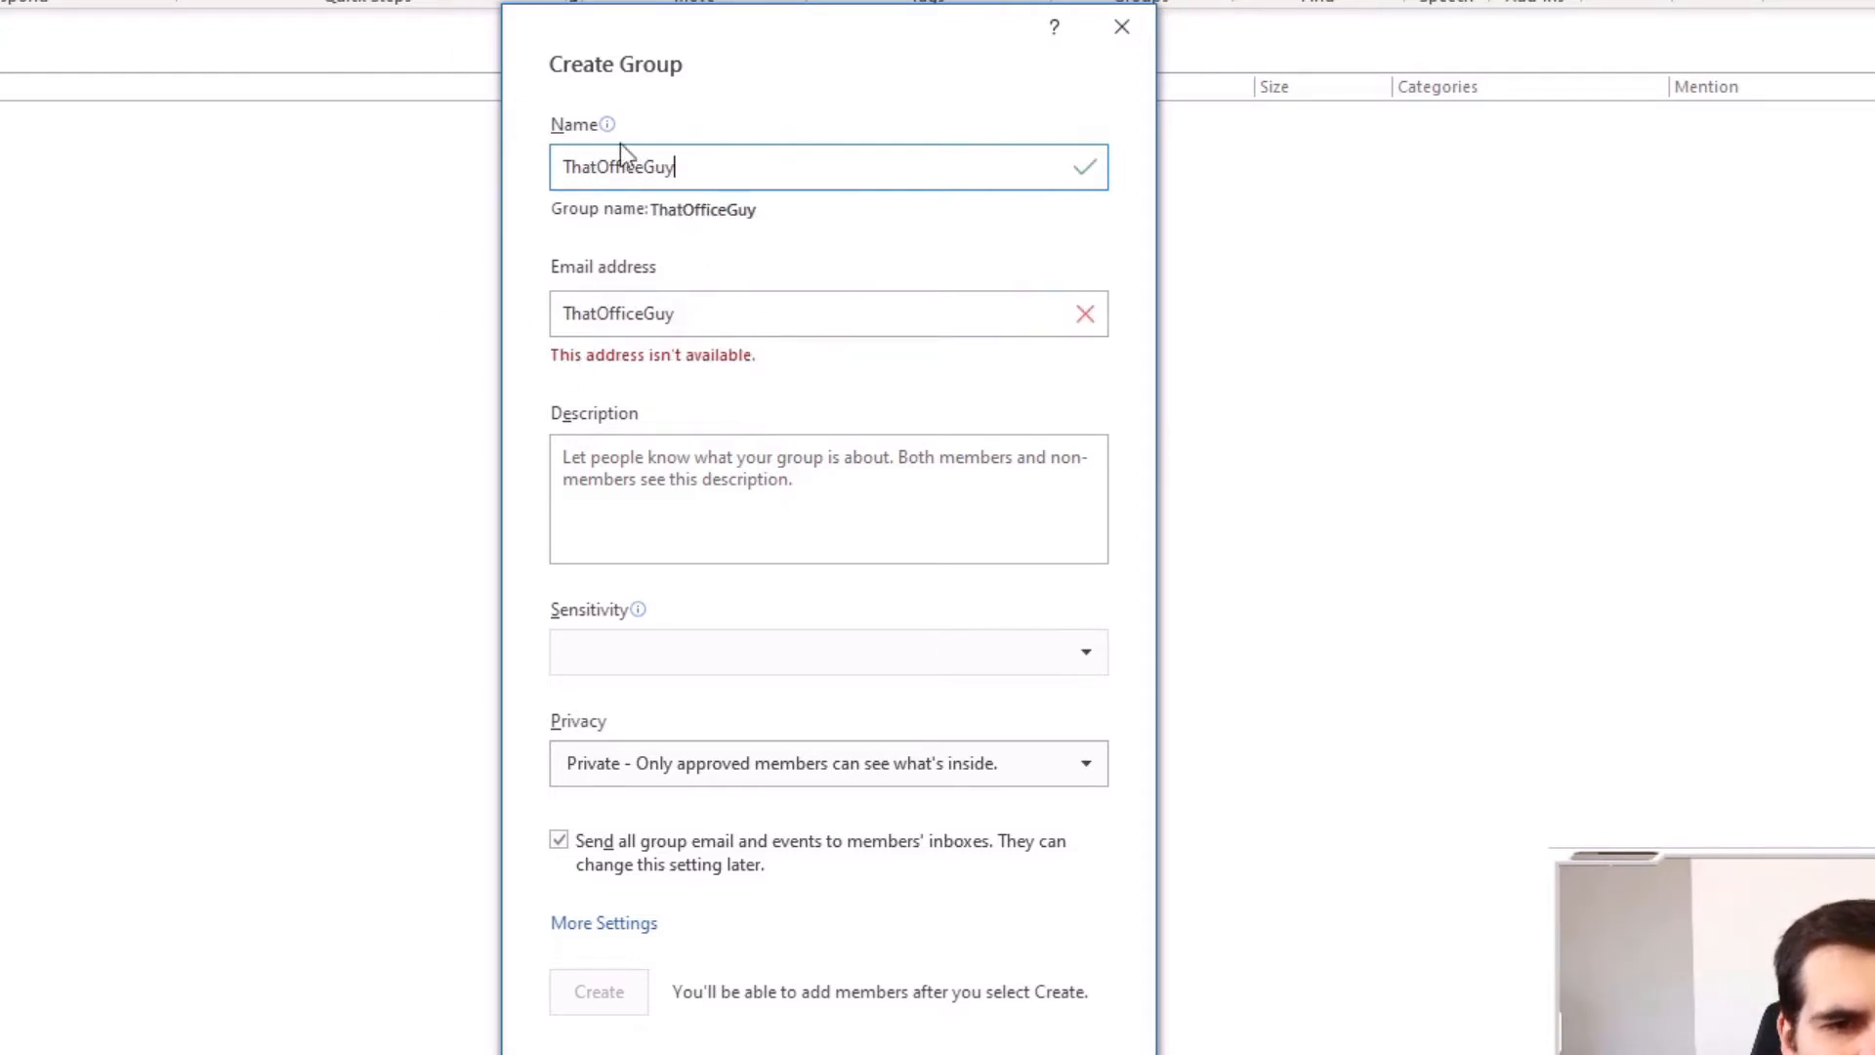
pyautogui.moveTo(611, 371)
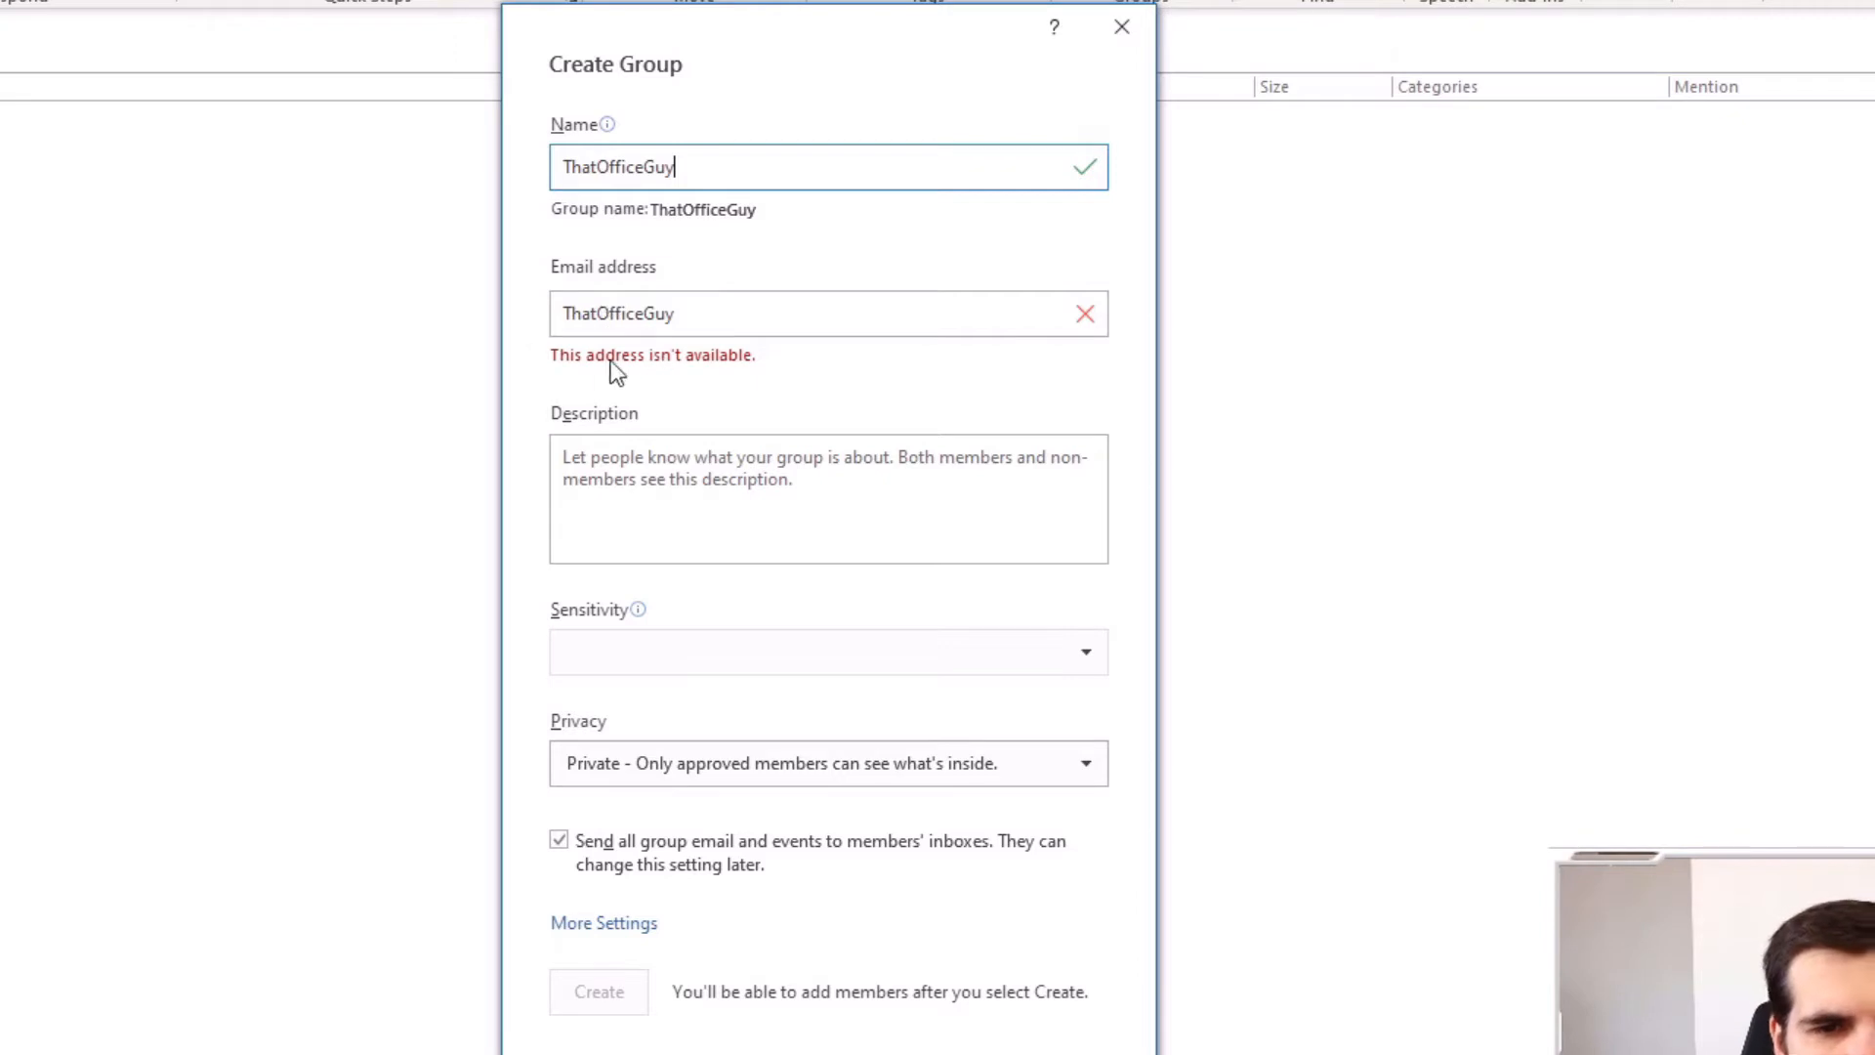
pyautogui.doubleClick(619, 312)
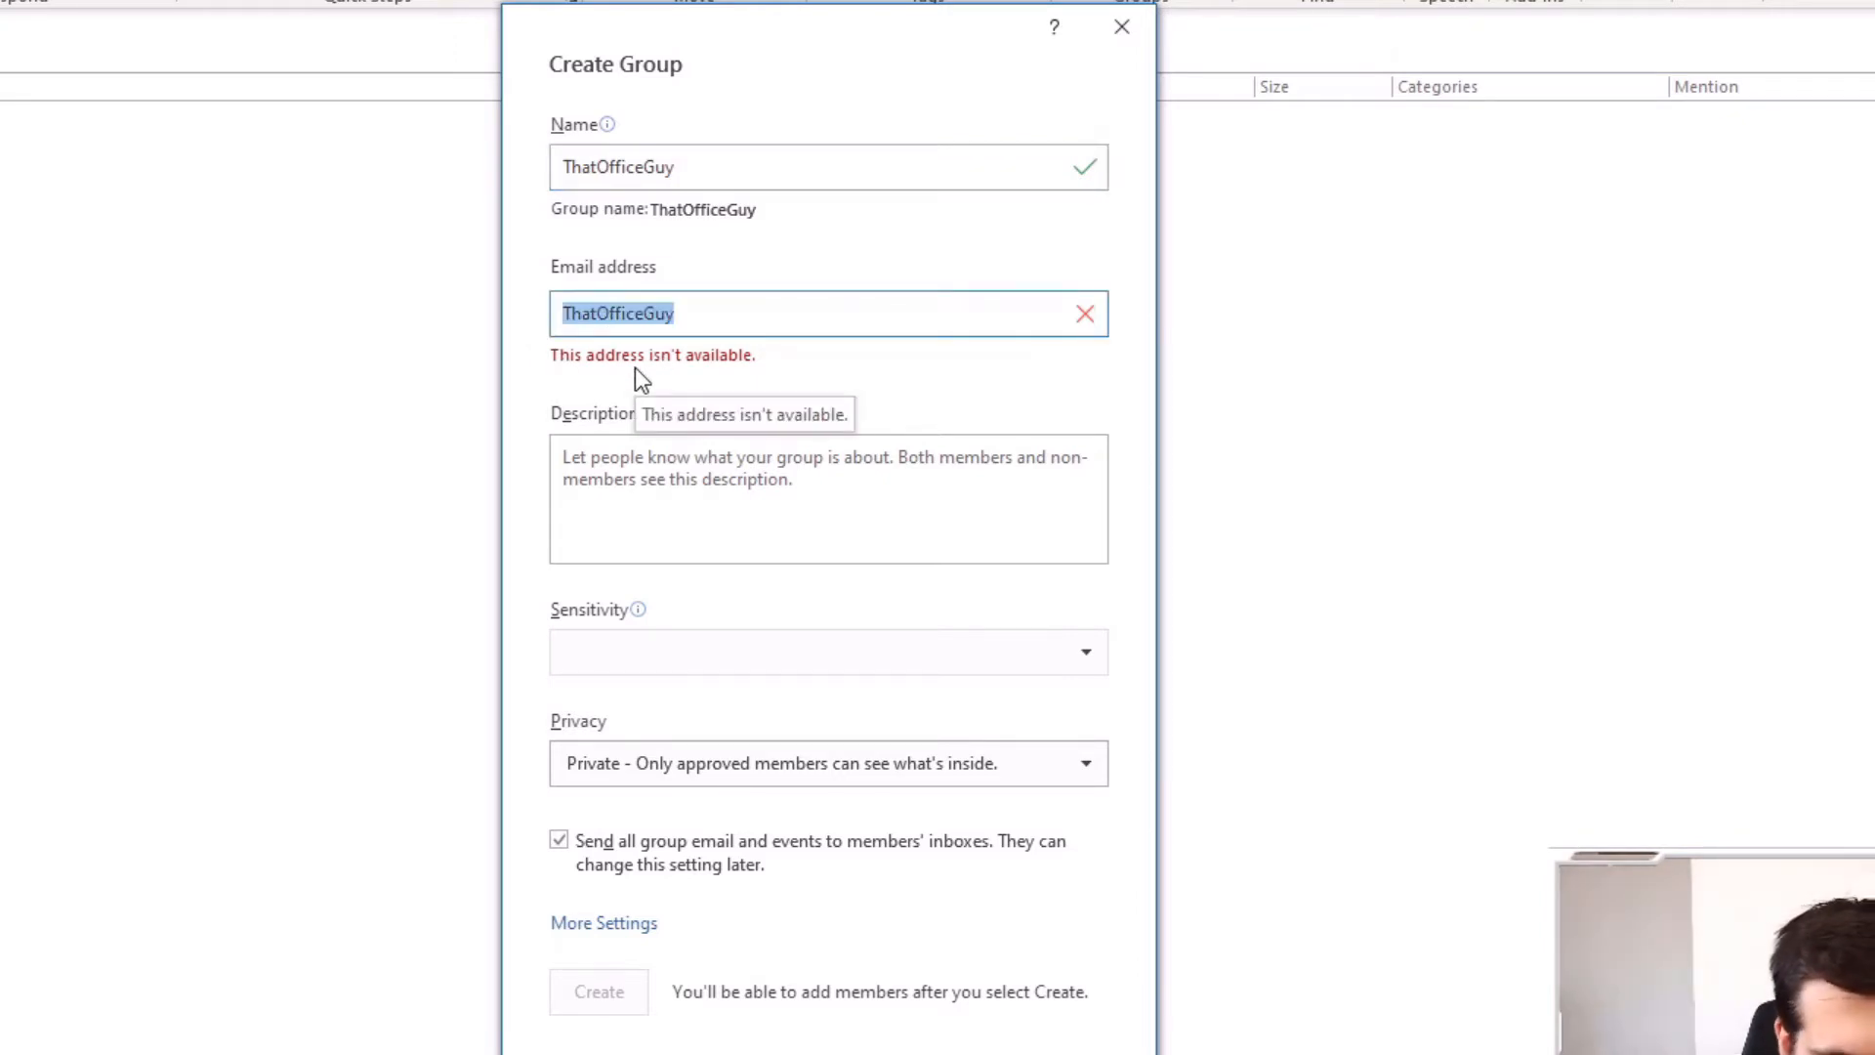
pyautogui.write('test')
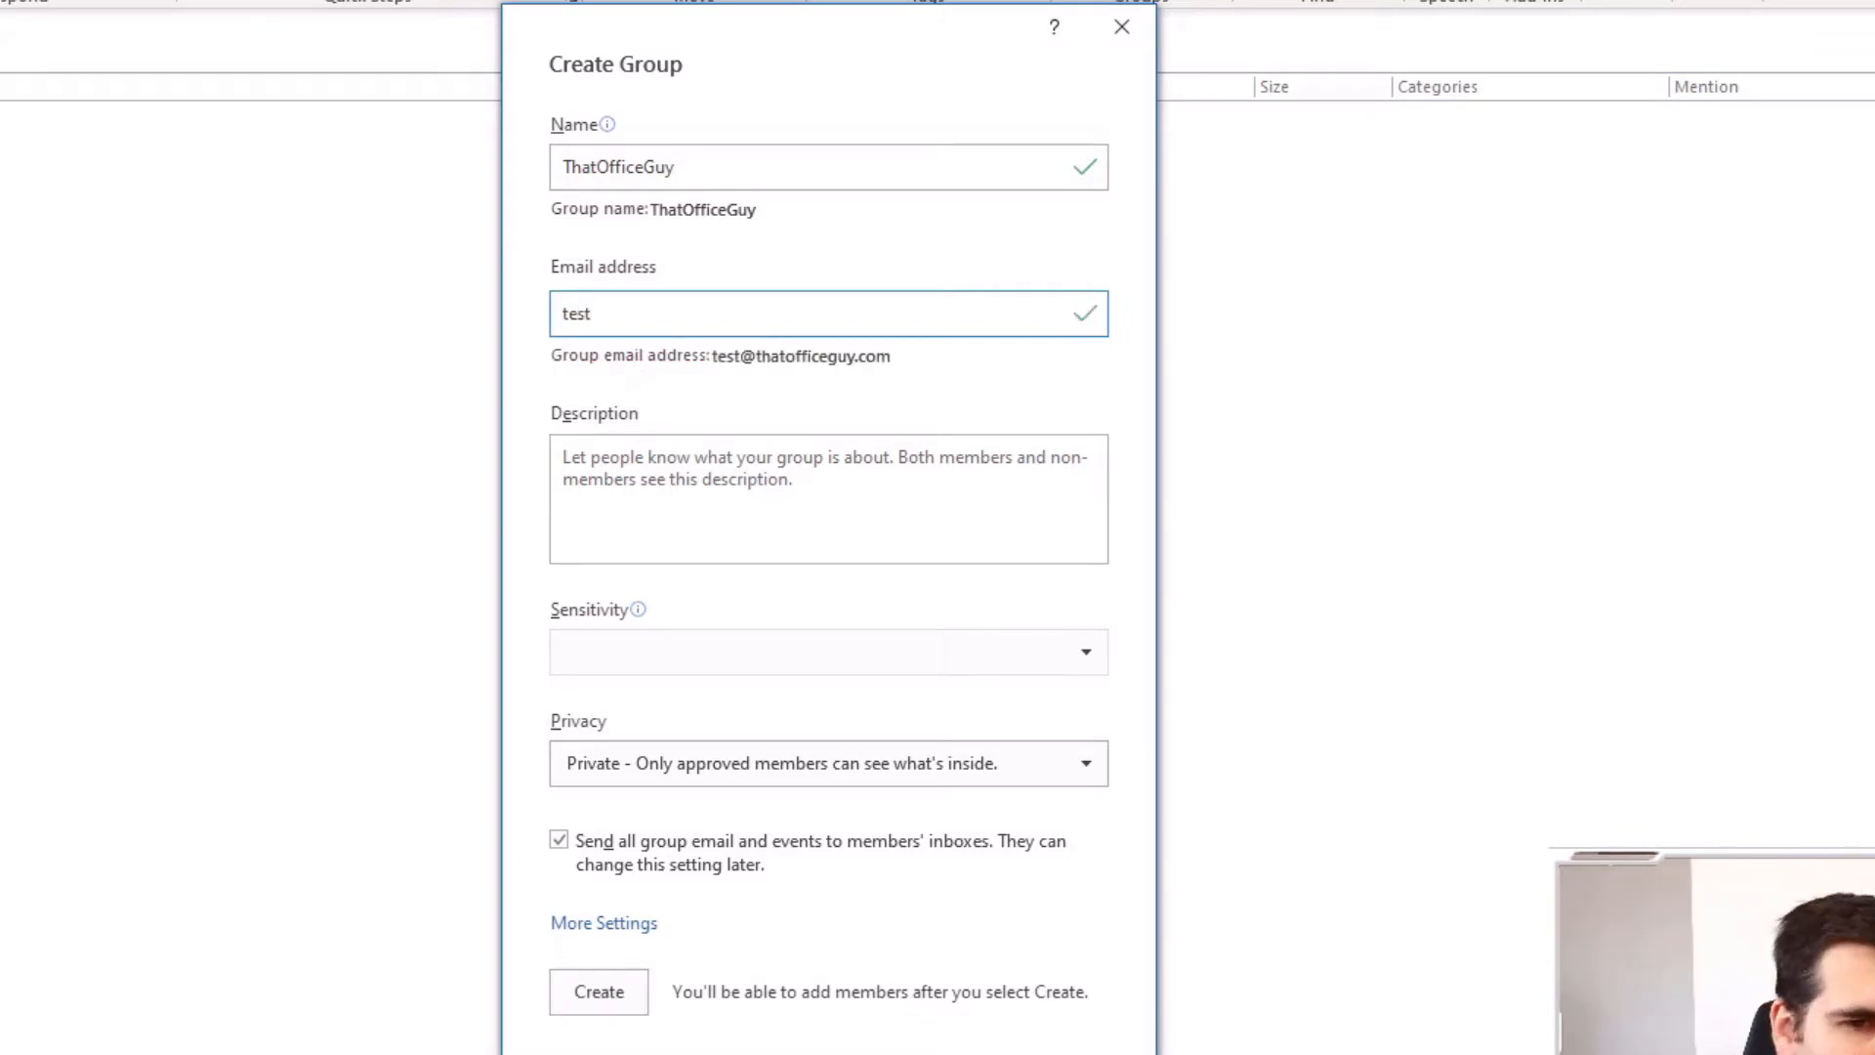
pyautogui.moveTo(1088, 383)
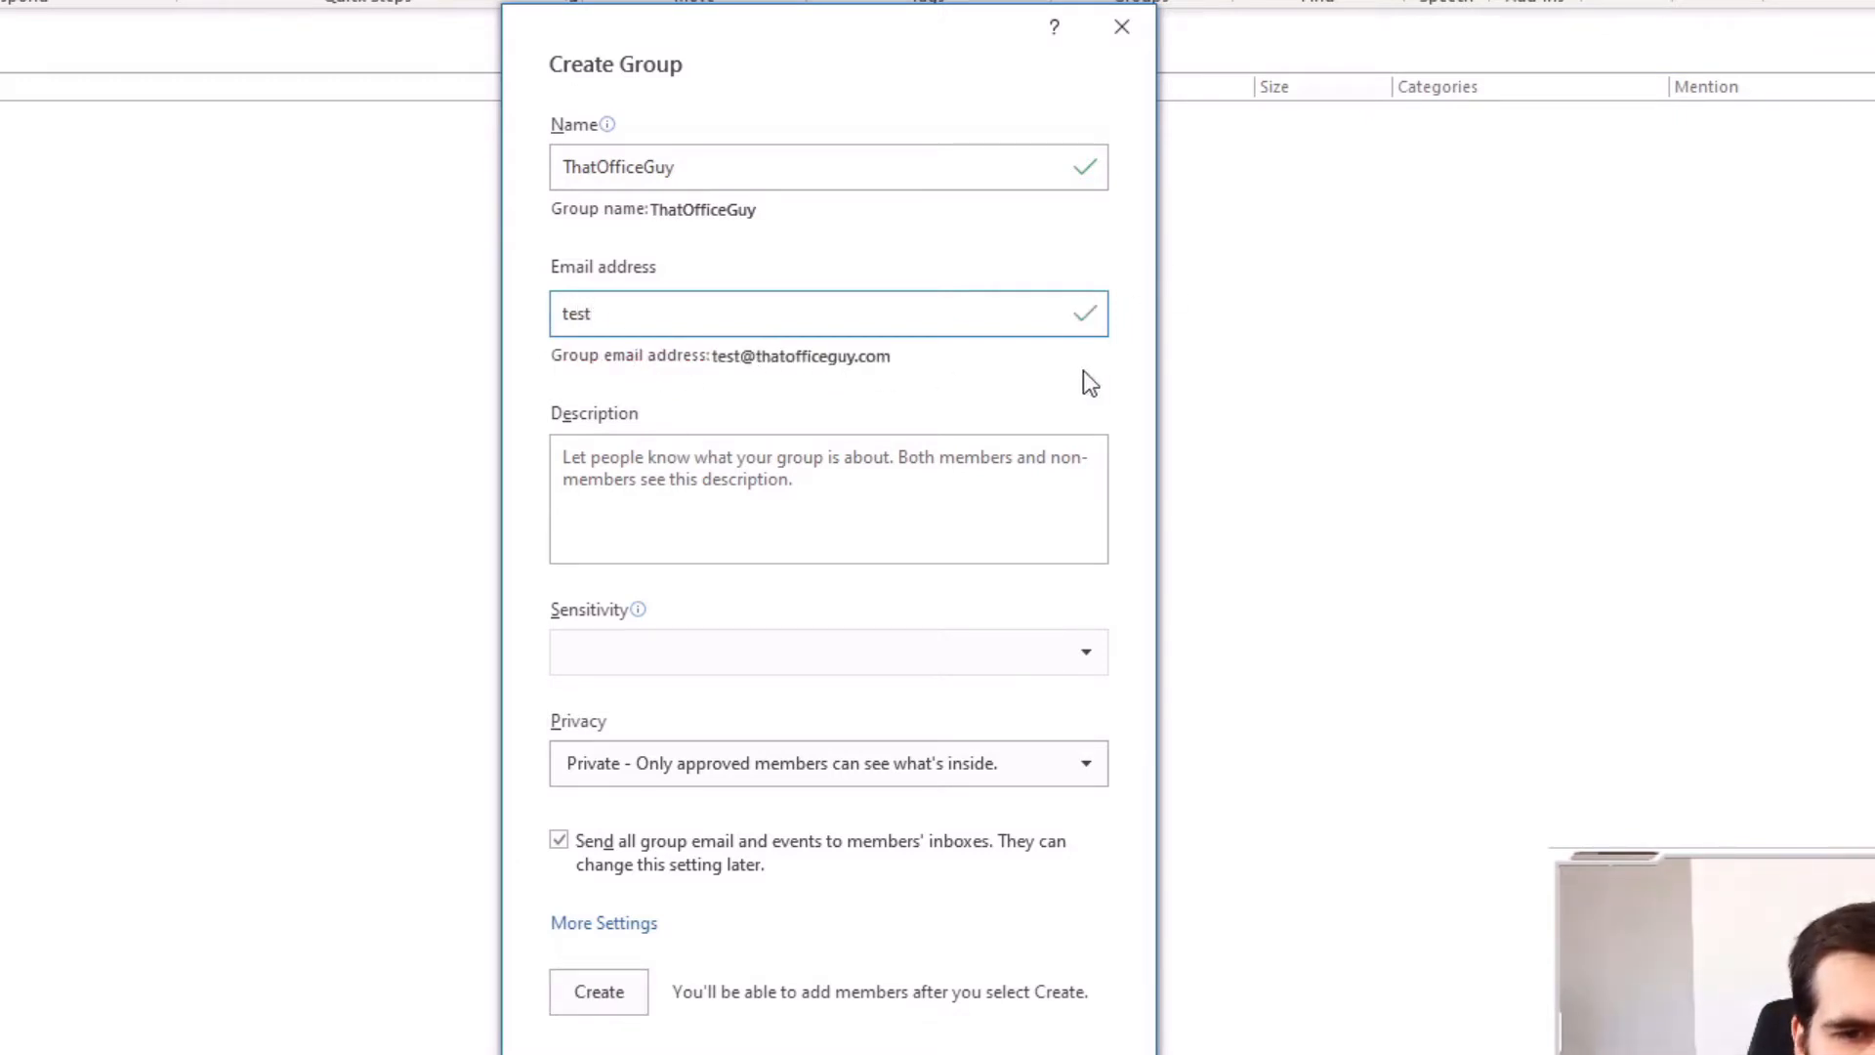
pyautogui.moveTo(711, 373)
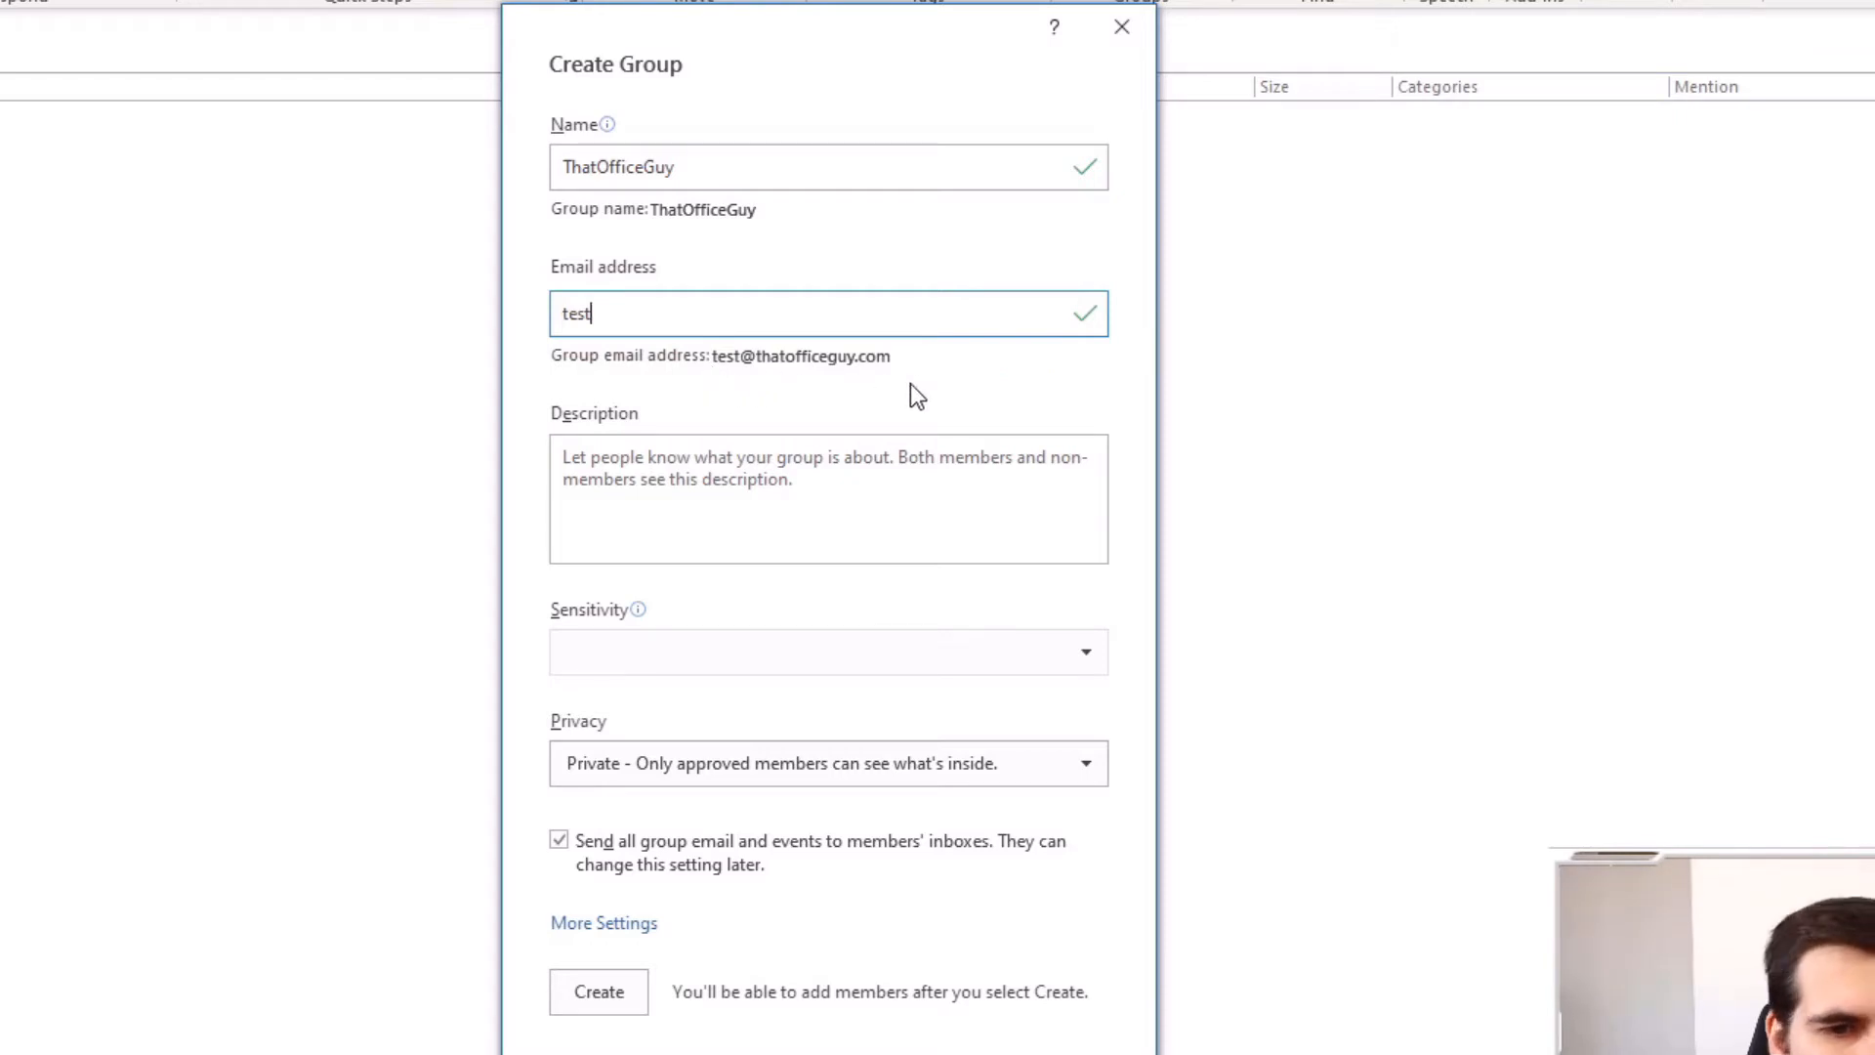
pyautogui.moveTo(834, 464)
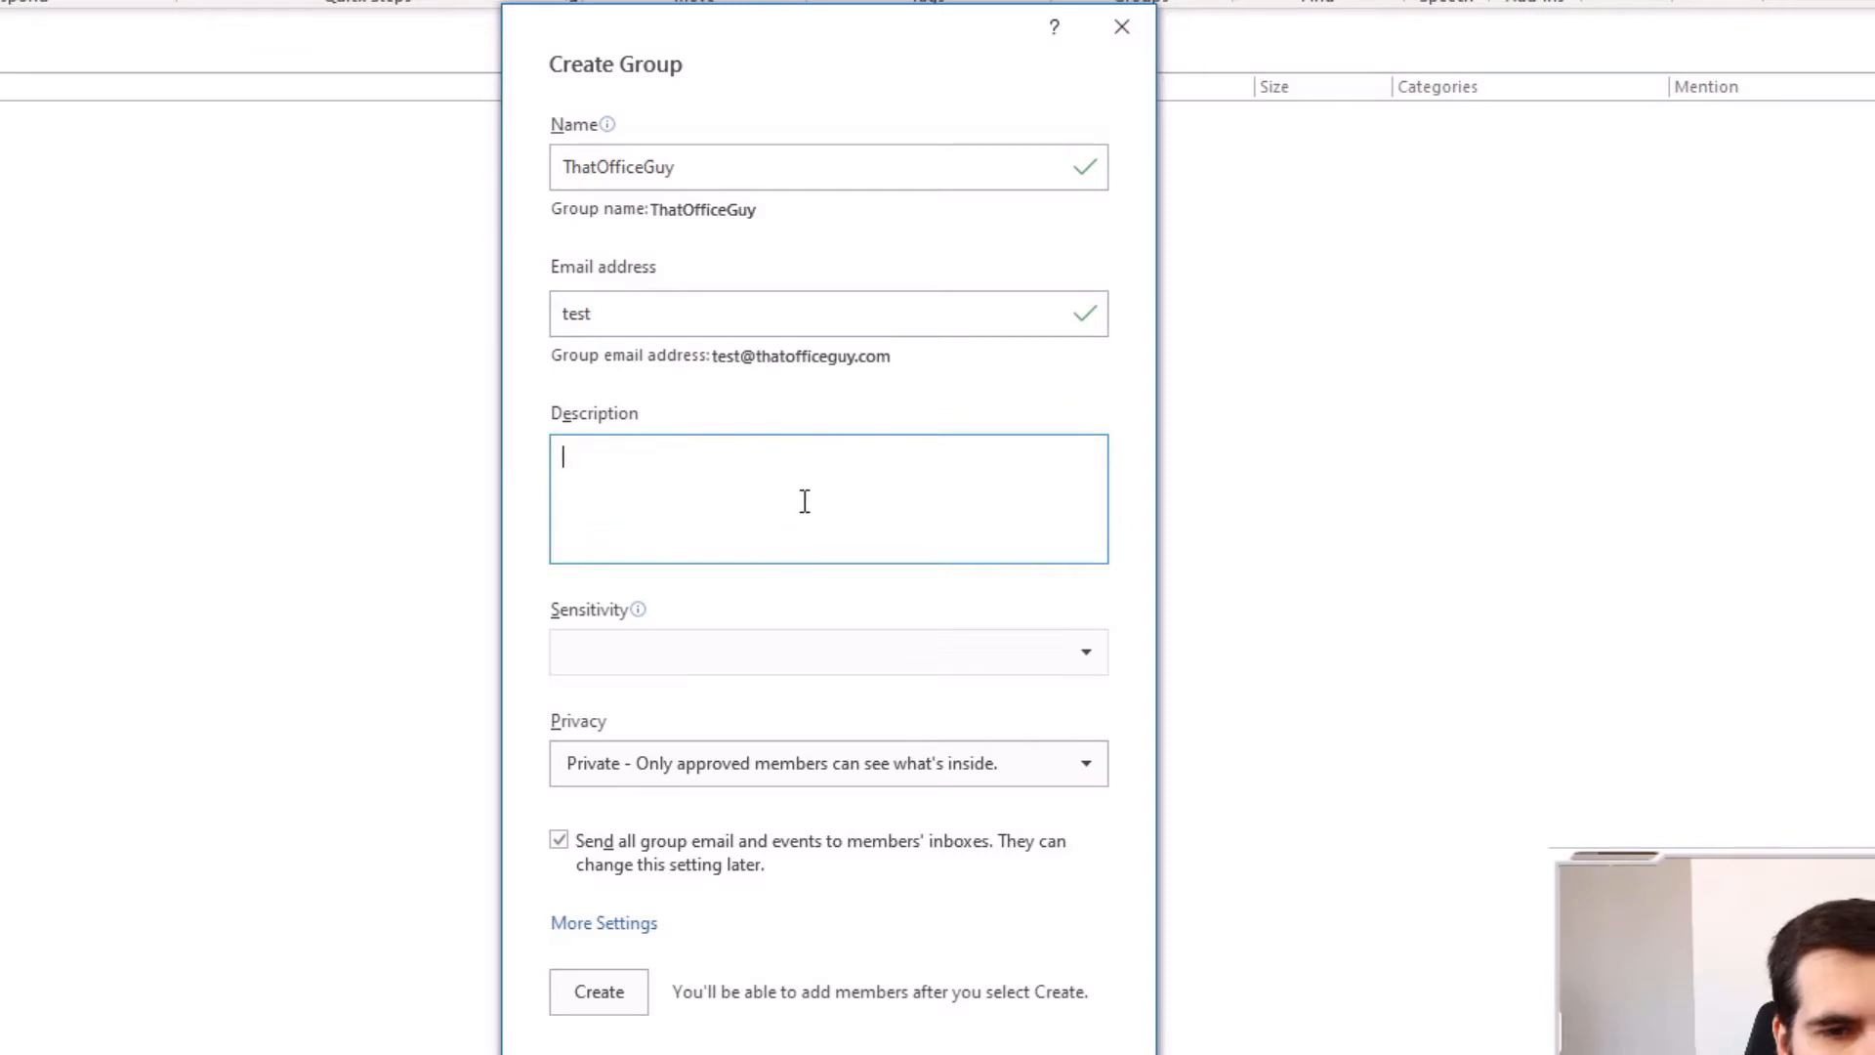
# Step: Describe the group as 'This is a test group' and choose its privacy setting
pyautogui.write('This i')
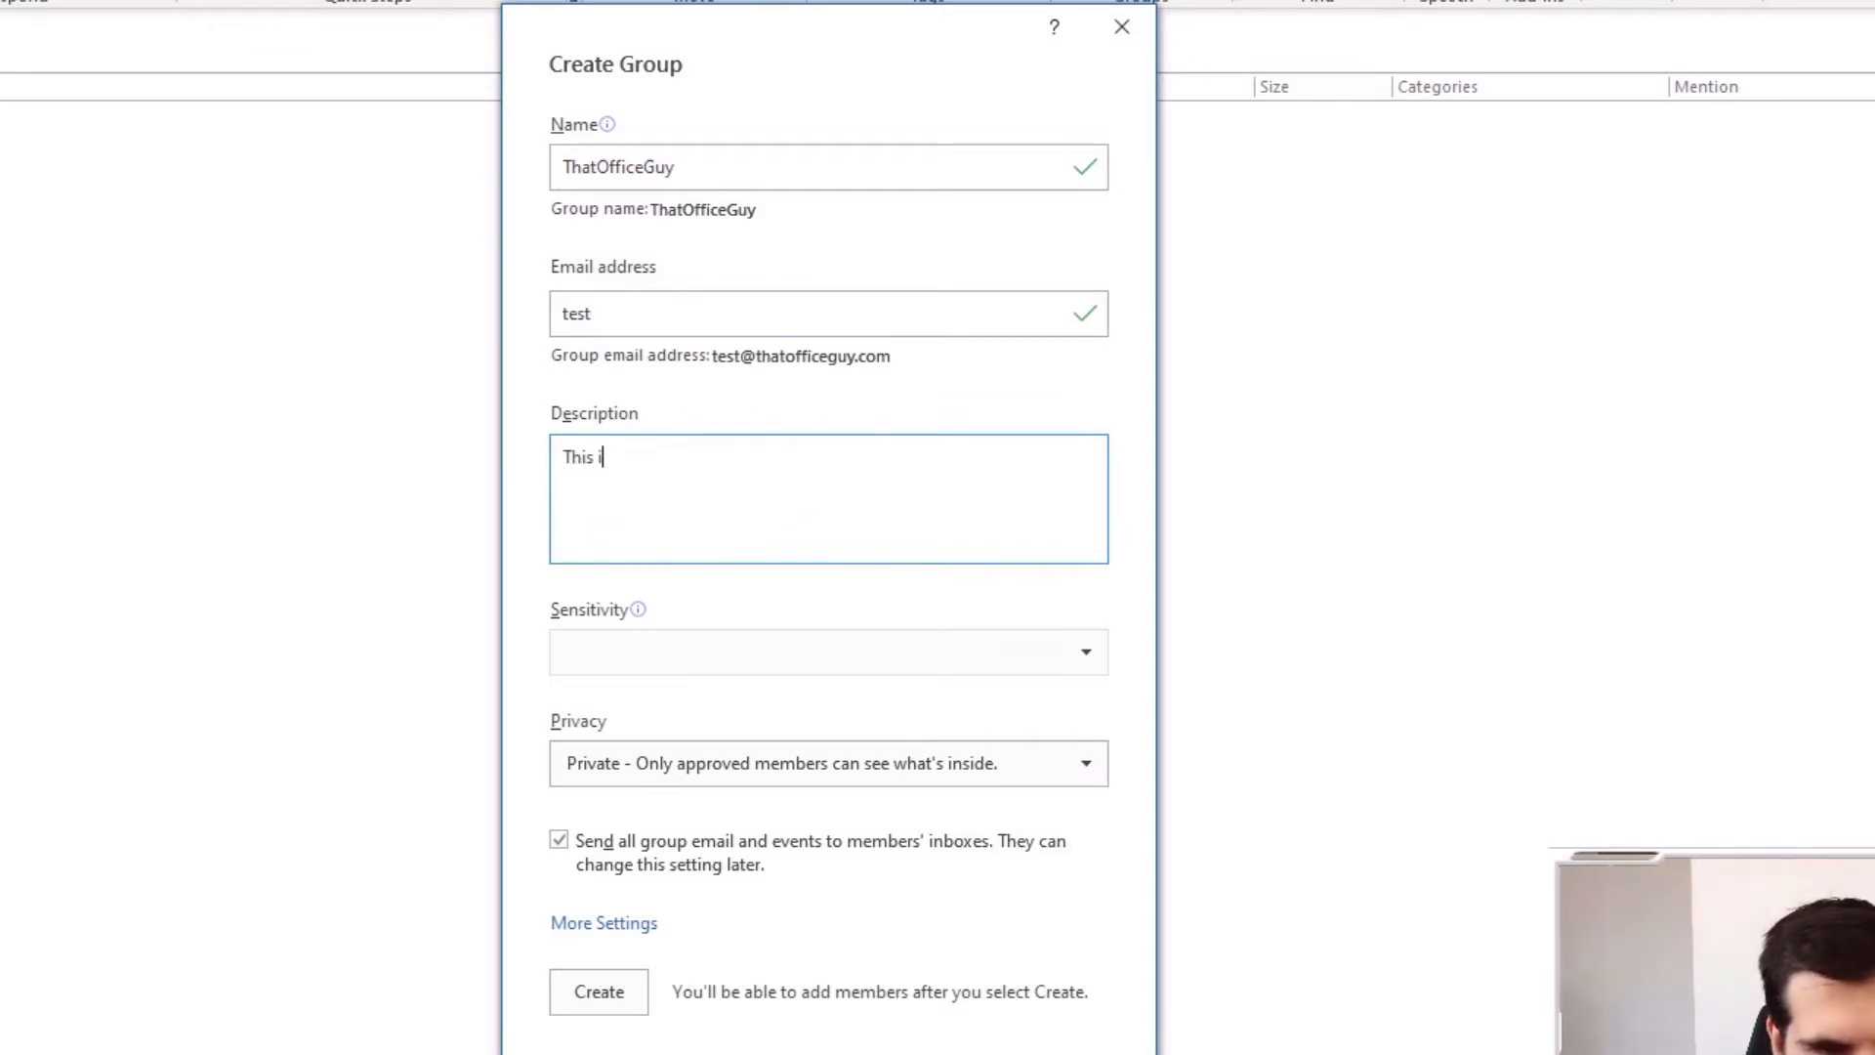
pyautogui.write('s a test gro')
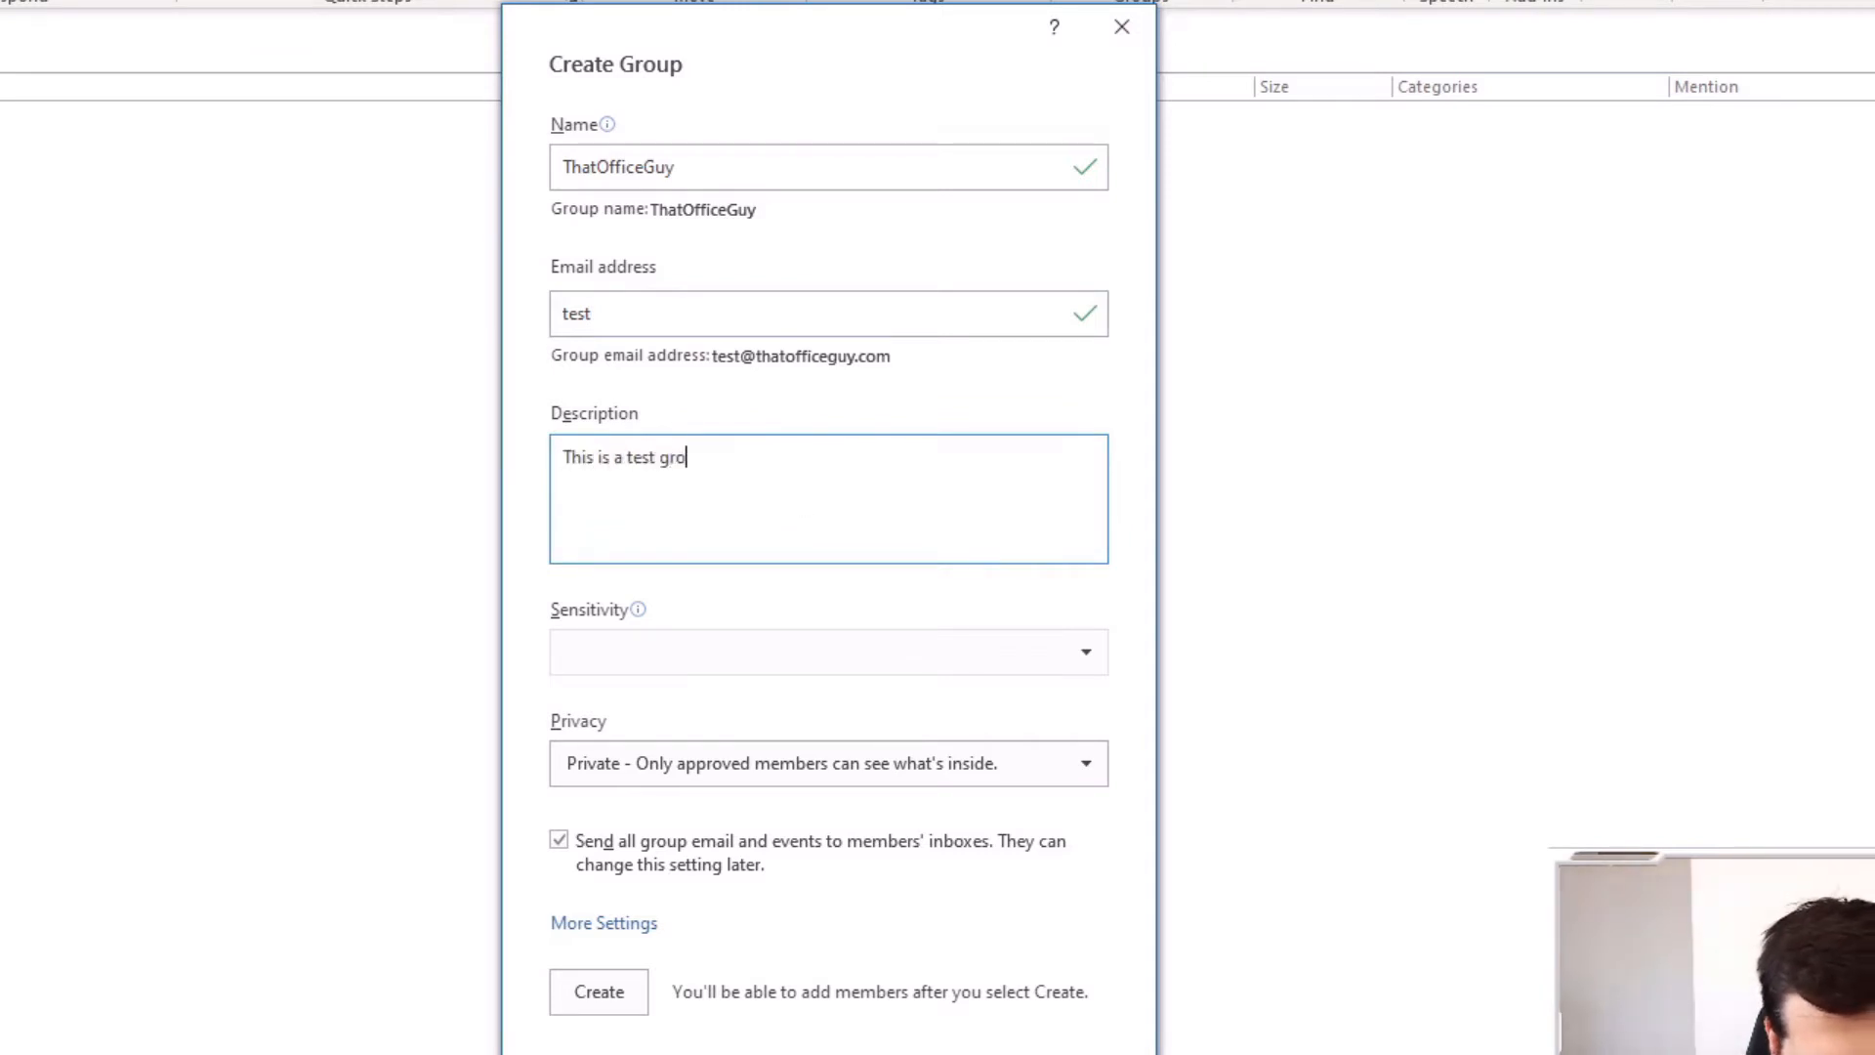
pyautogui.write('up')
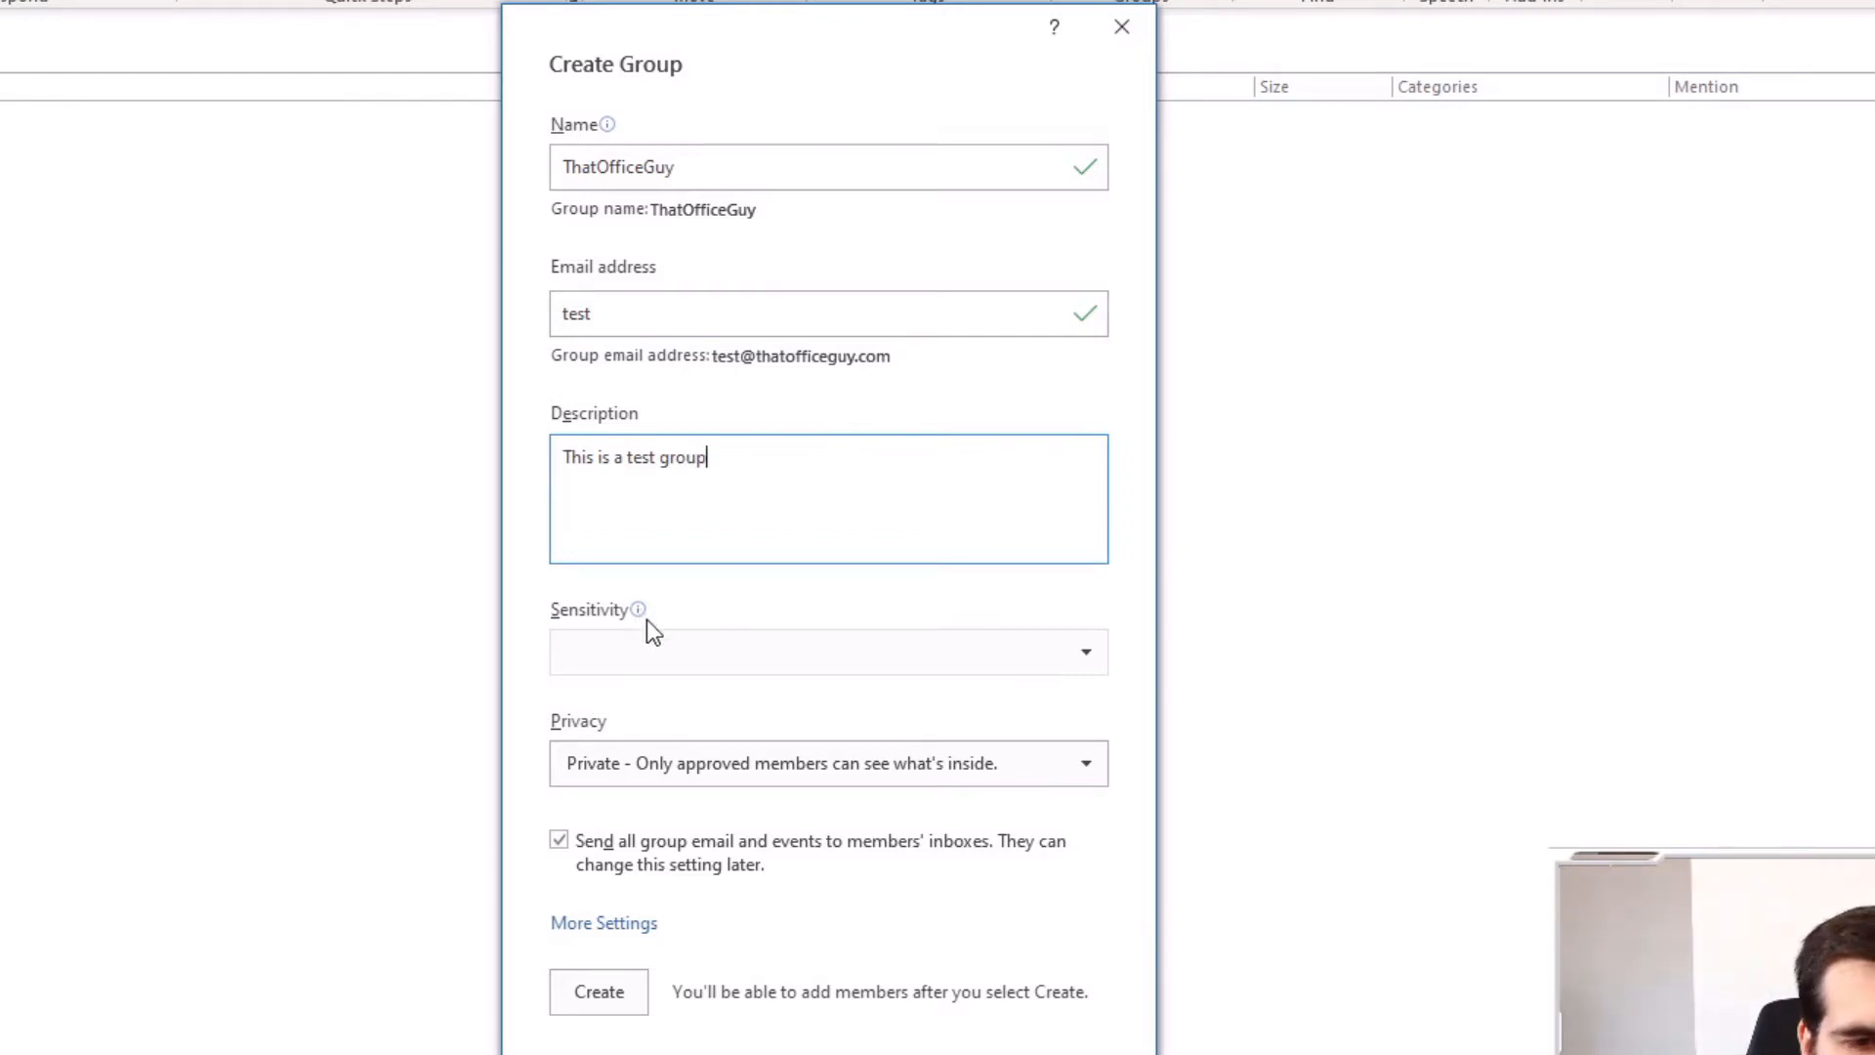
pyautogui.moveTo(1080, 676)
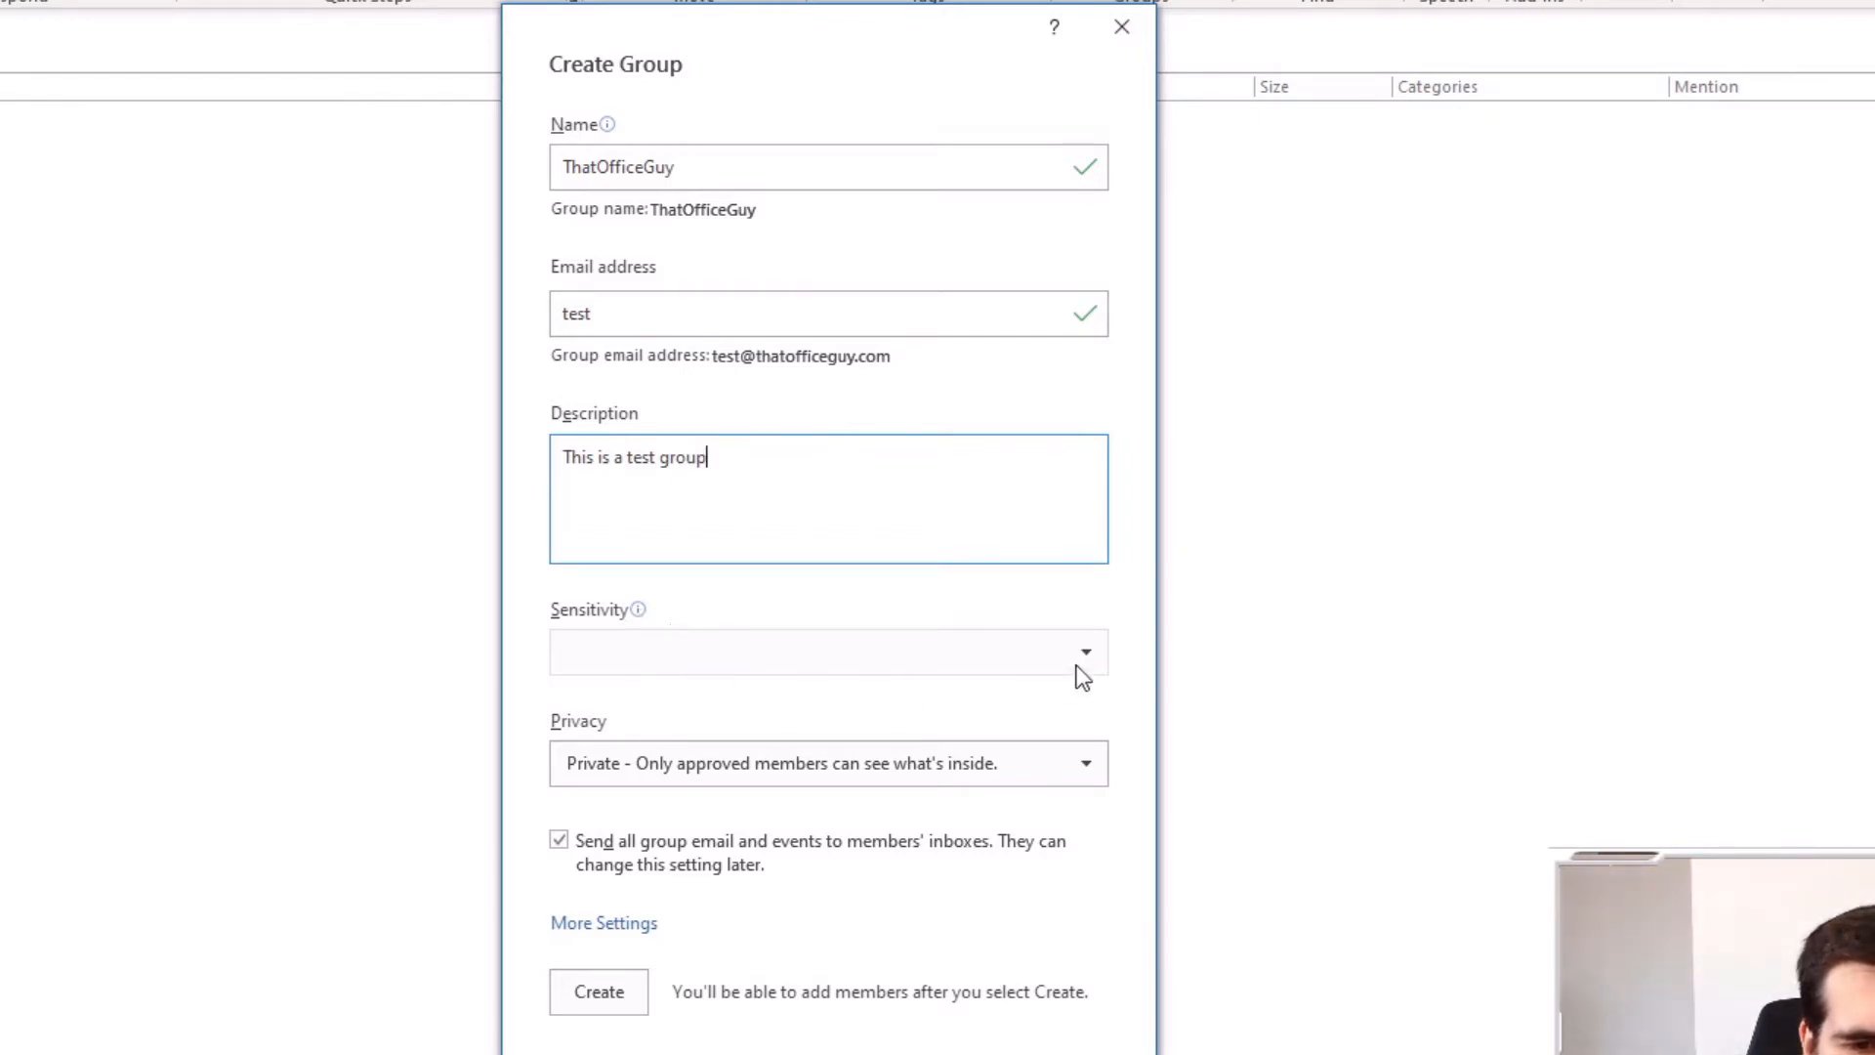
pyautogui.moveTo(1089, 680)
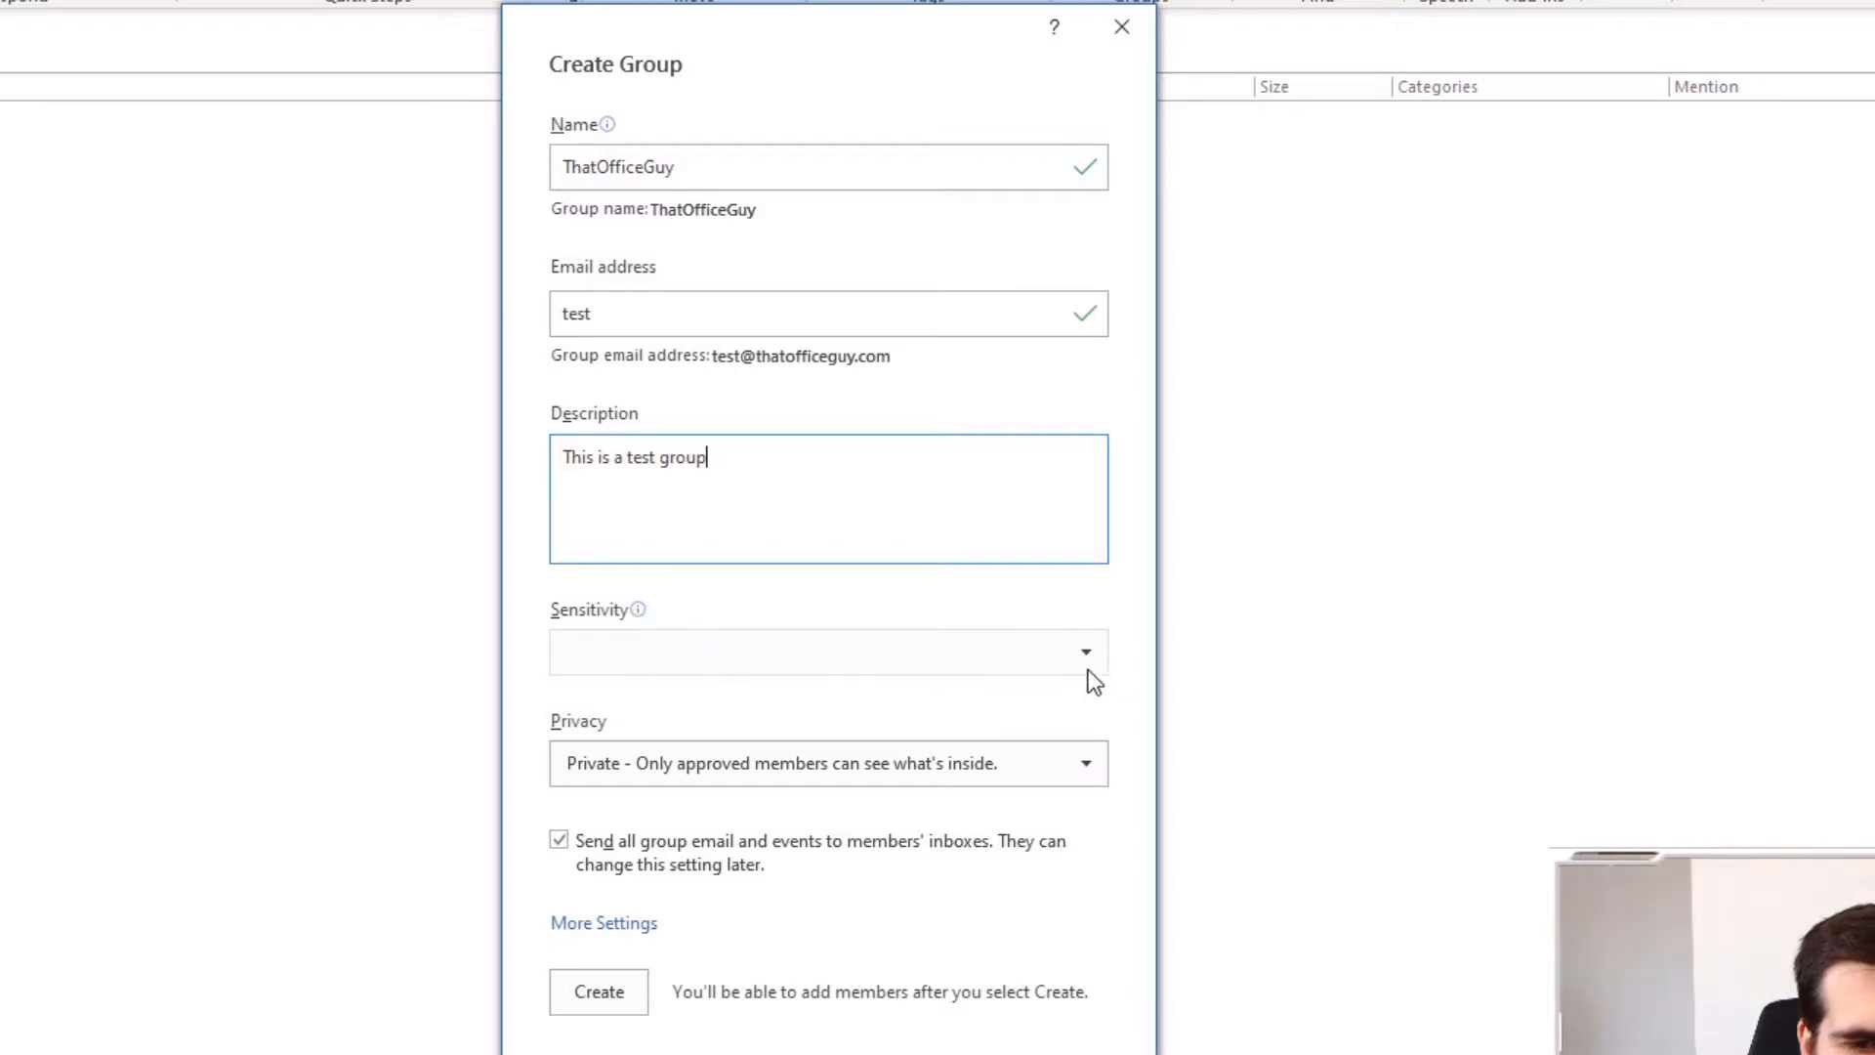
pyautogui.moveTo(631, 668)
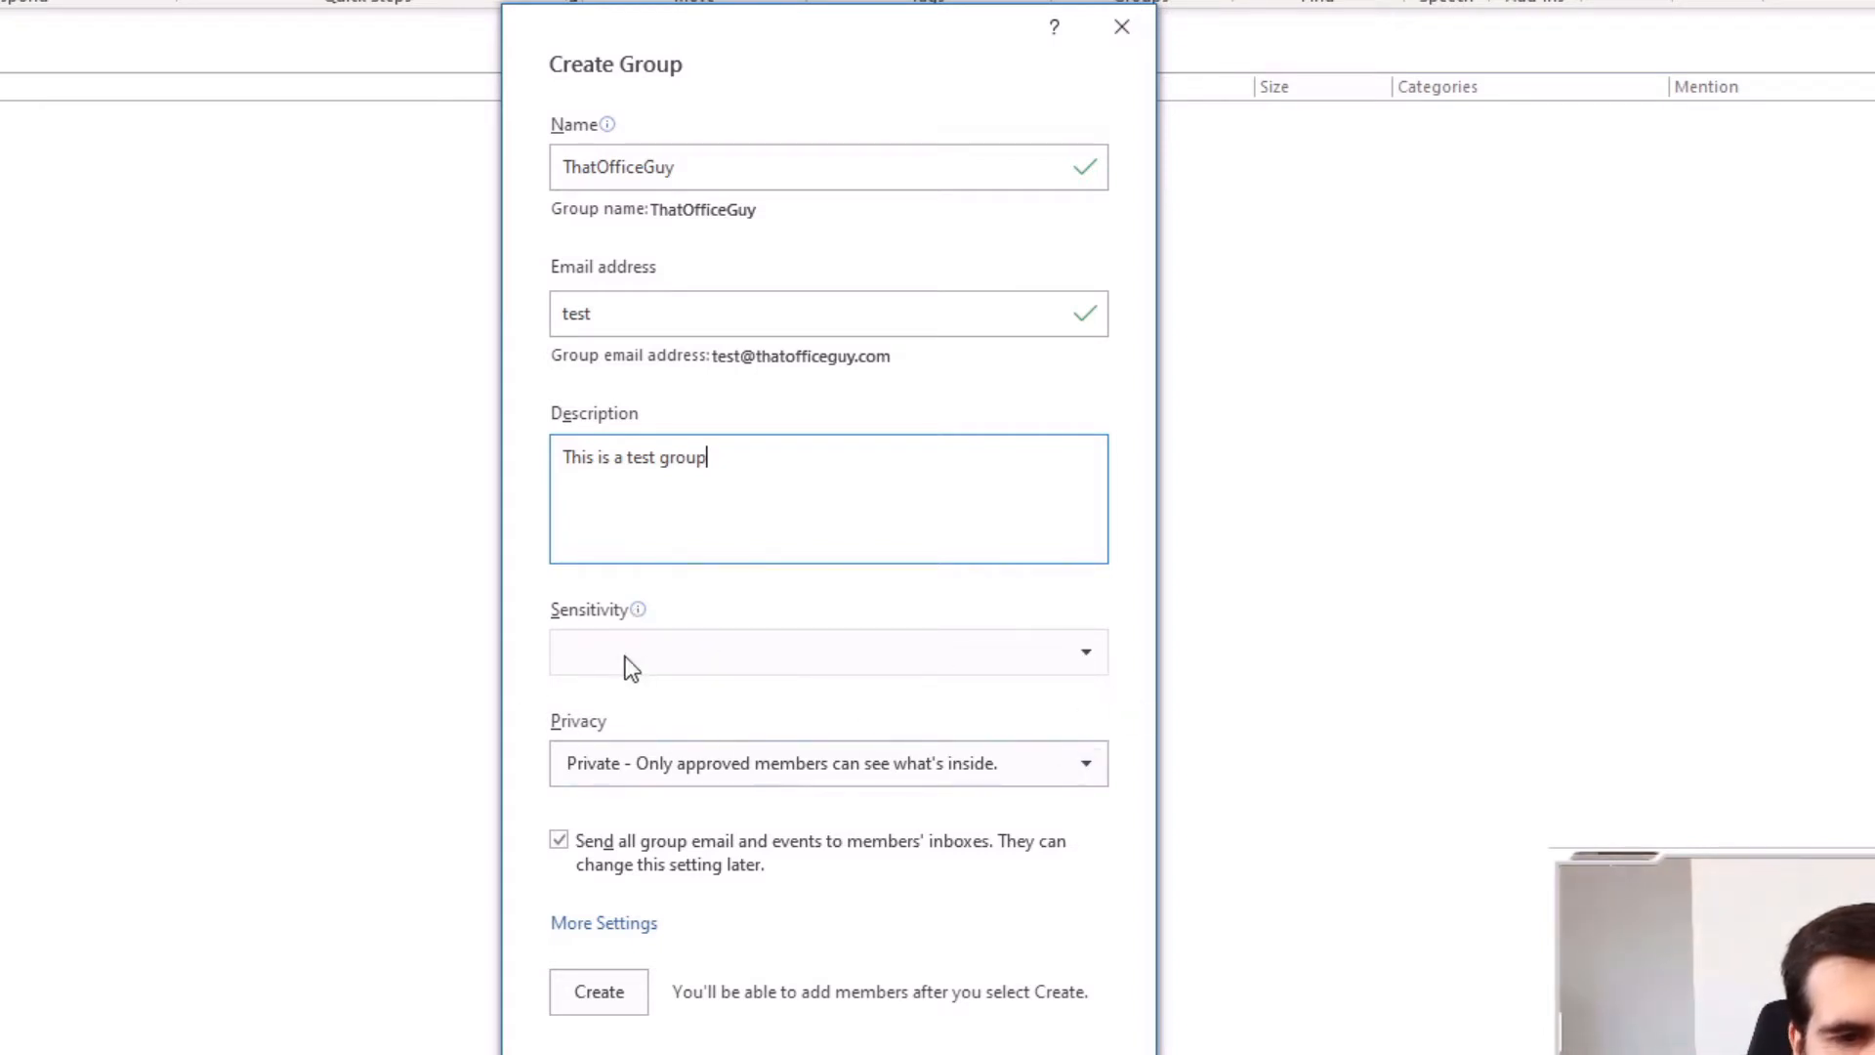
pyautogui.moveTo(744, 700)
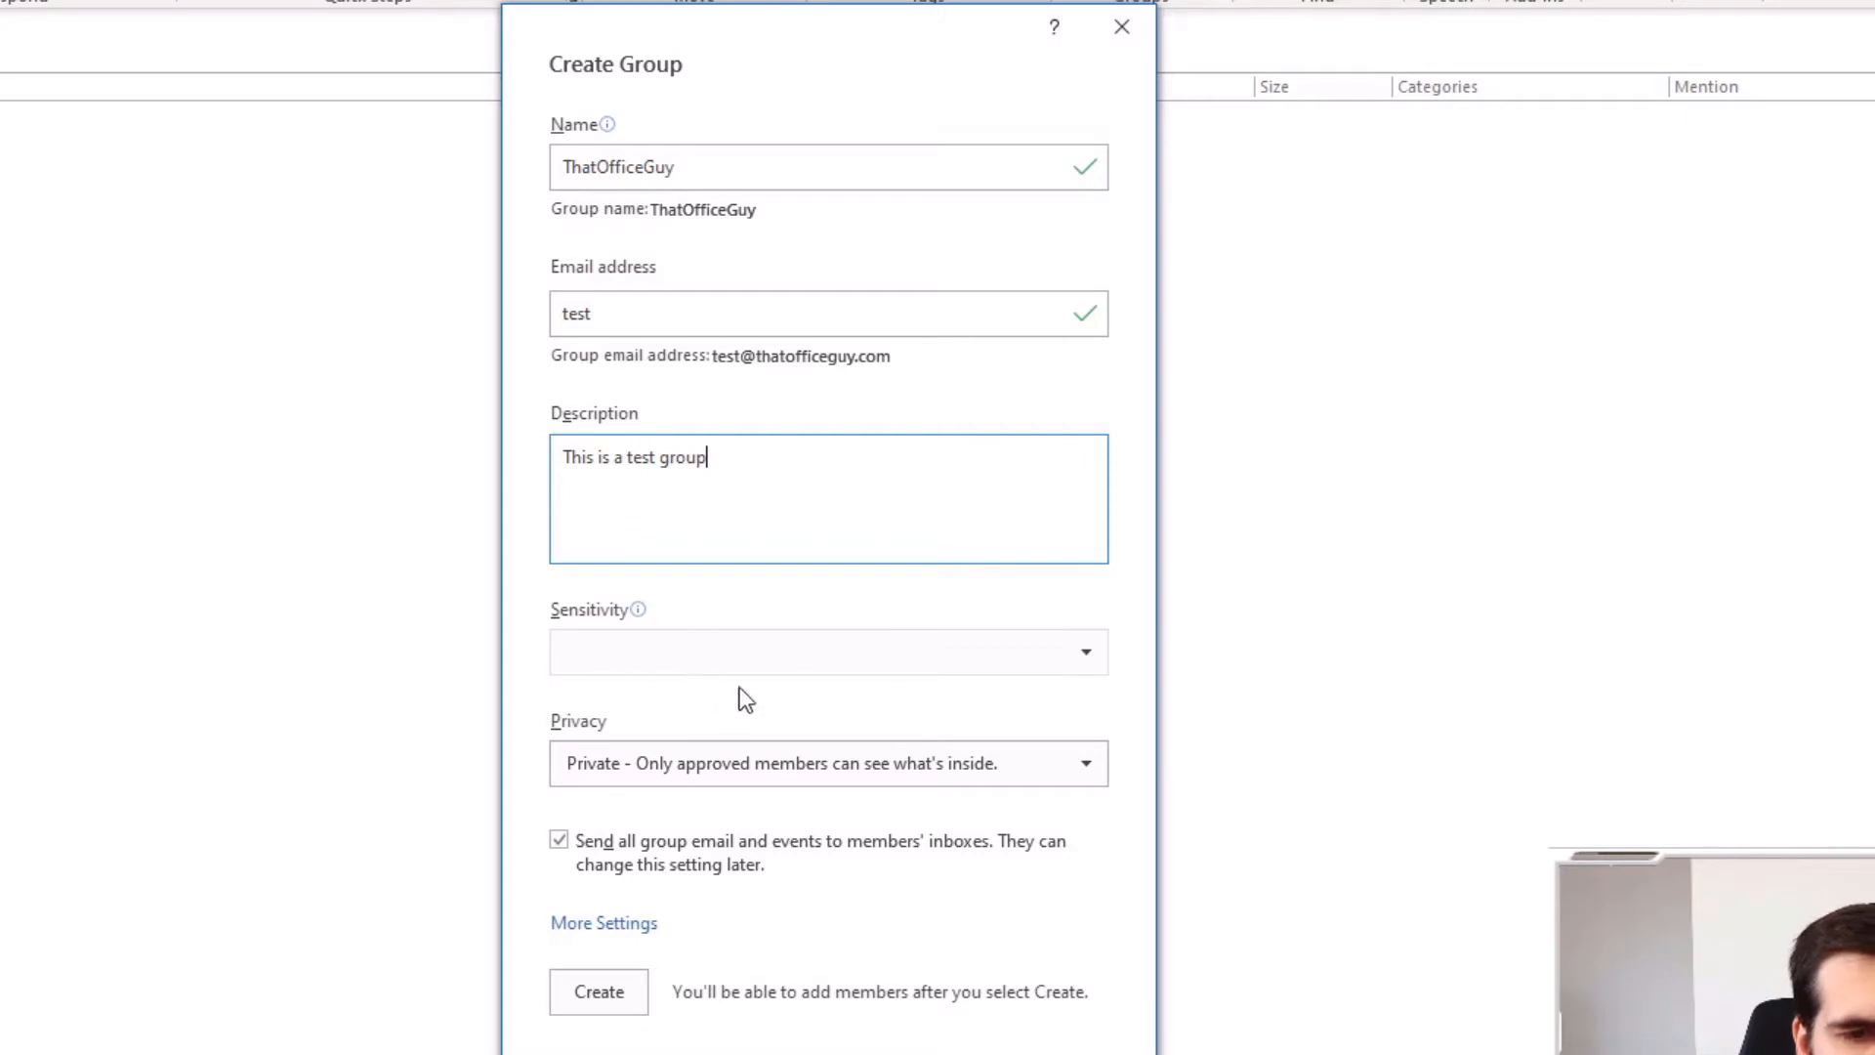
pyautogui.moveTo(578, 750)
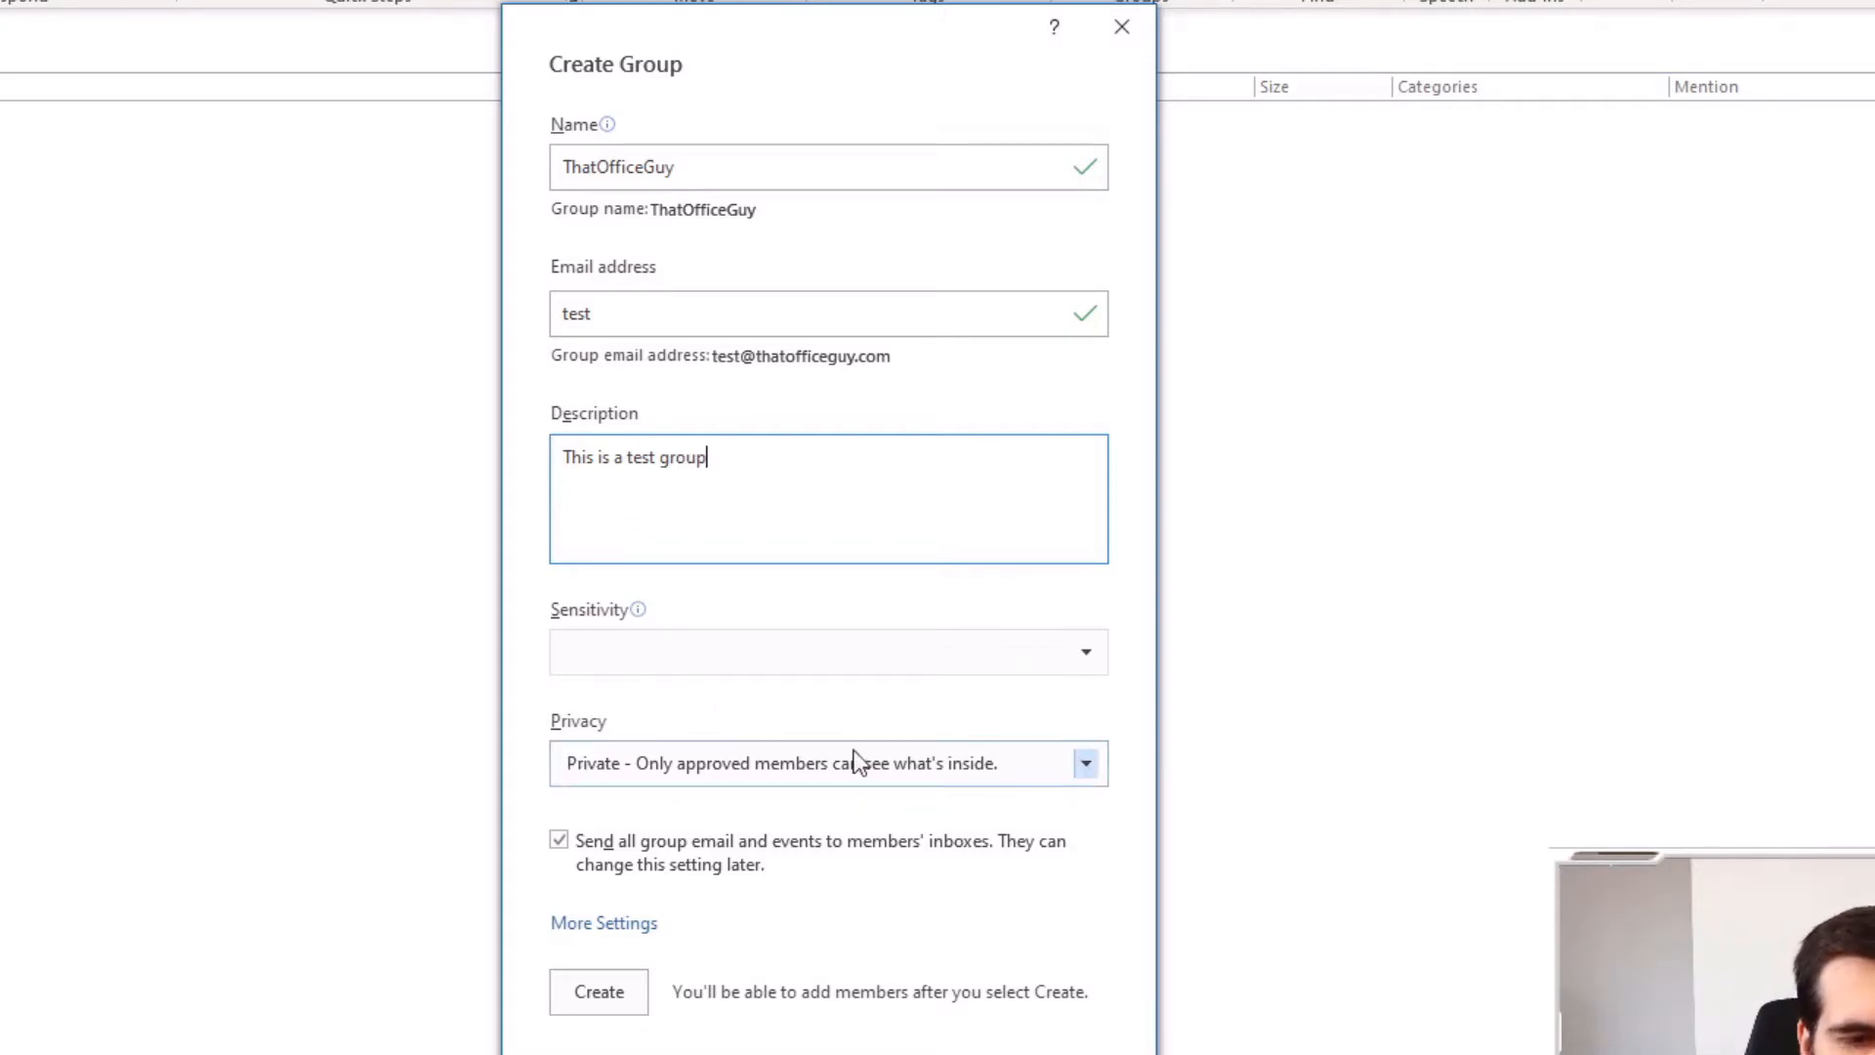
pyautogui.click(1084, 764)
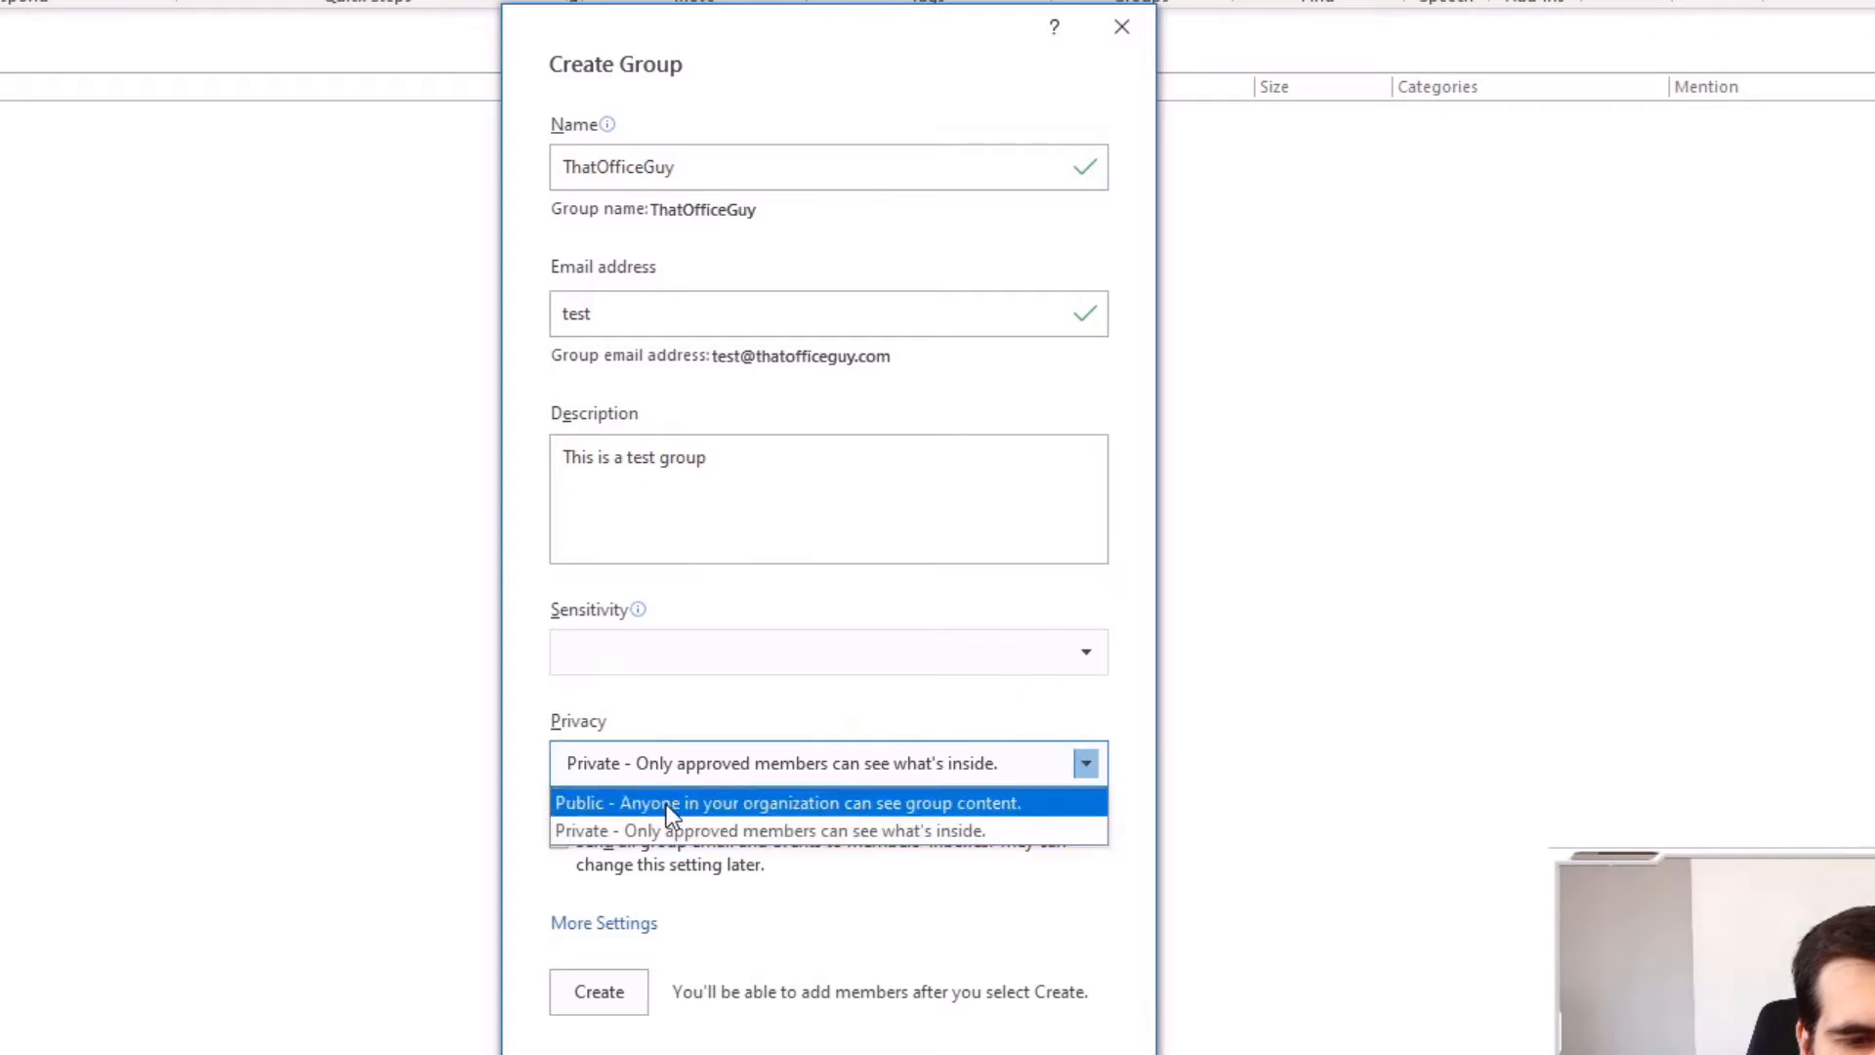
pyautogui.click(787, 803)
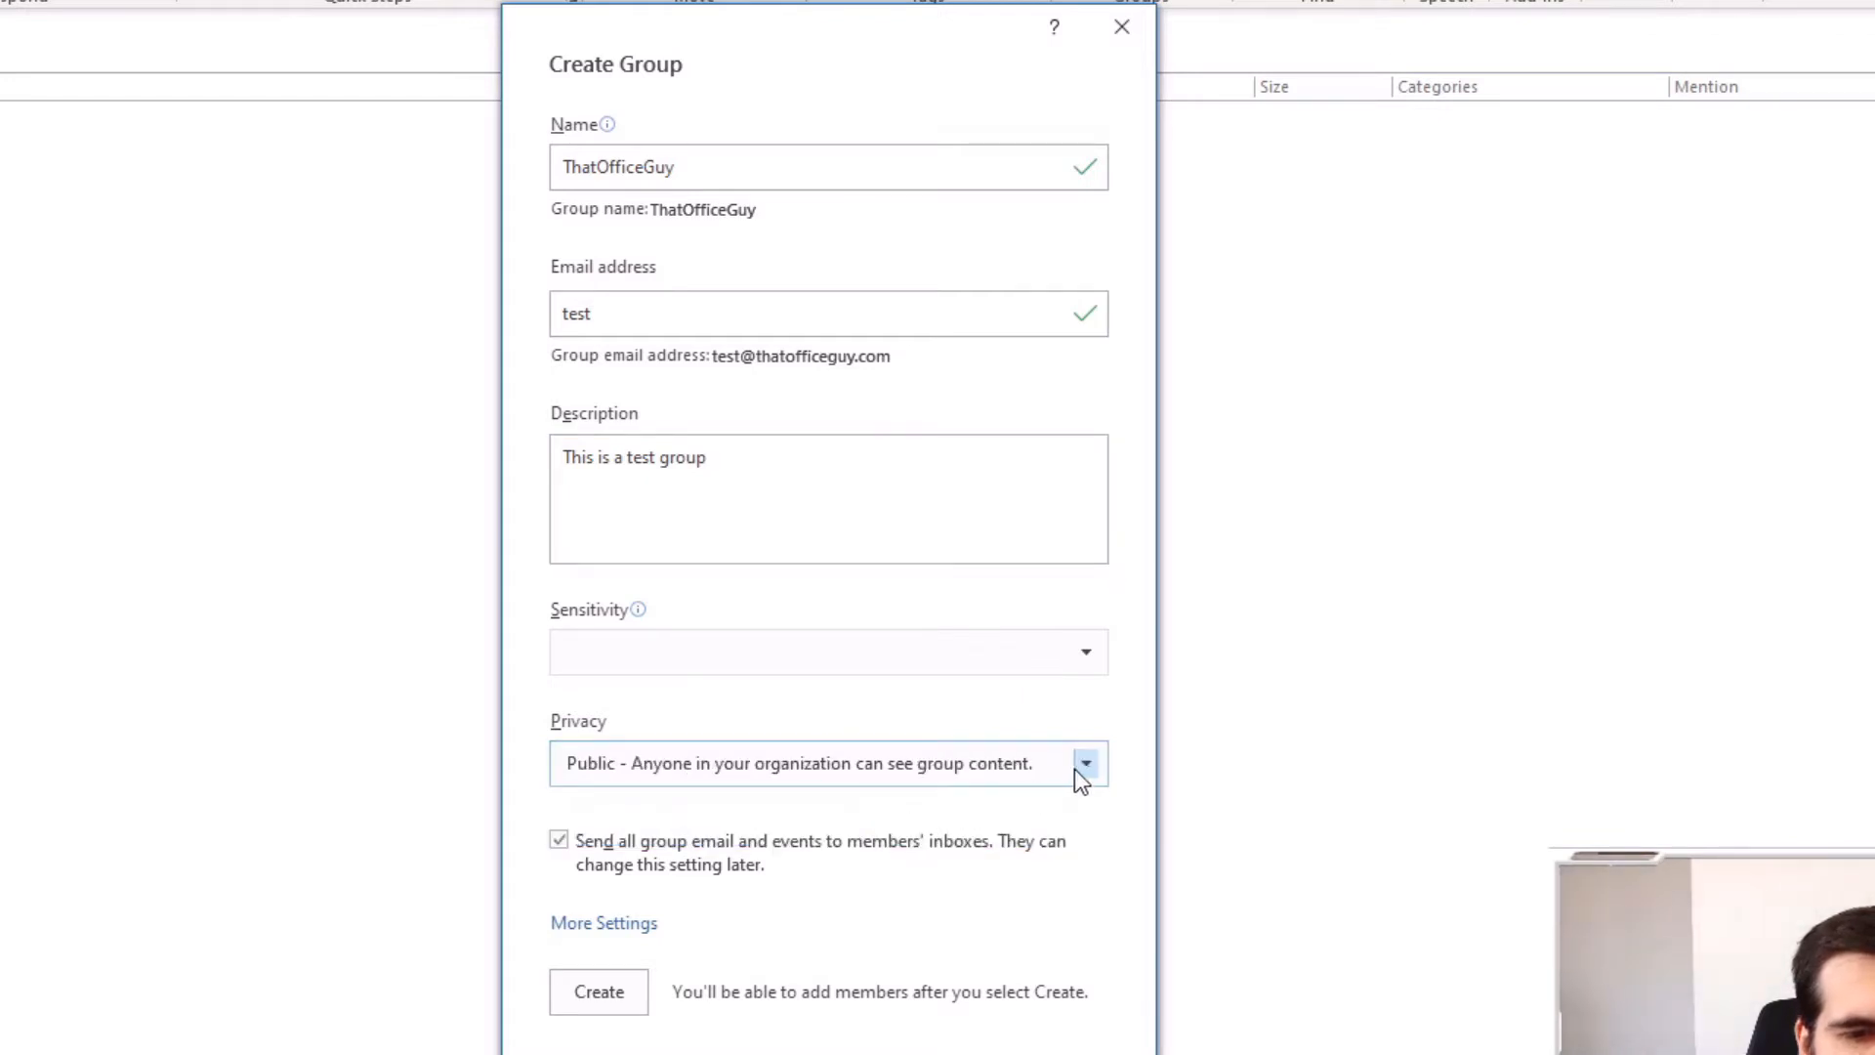
pyautogui.moveTo(1088, 783)
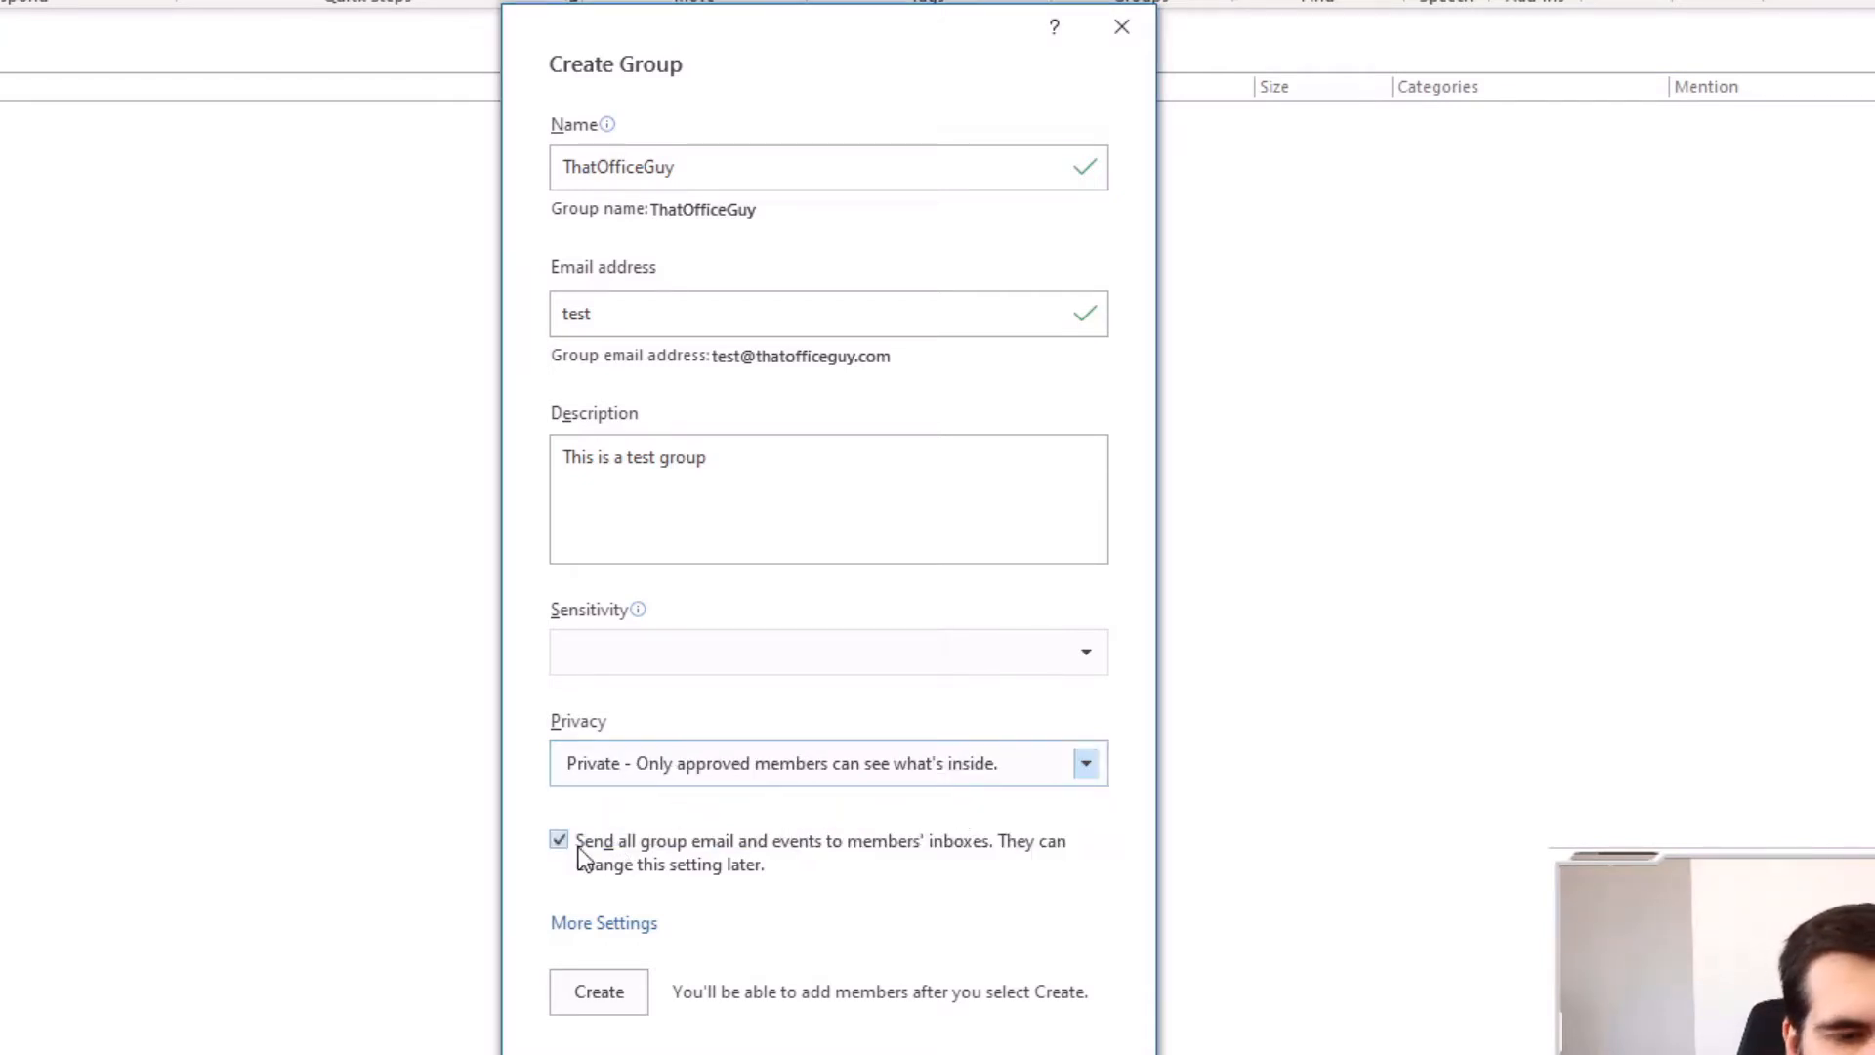
pyautogui.moveTo(631, 864)
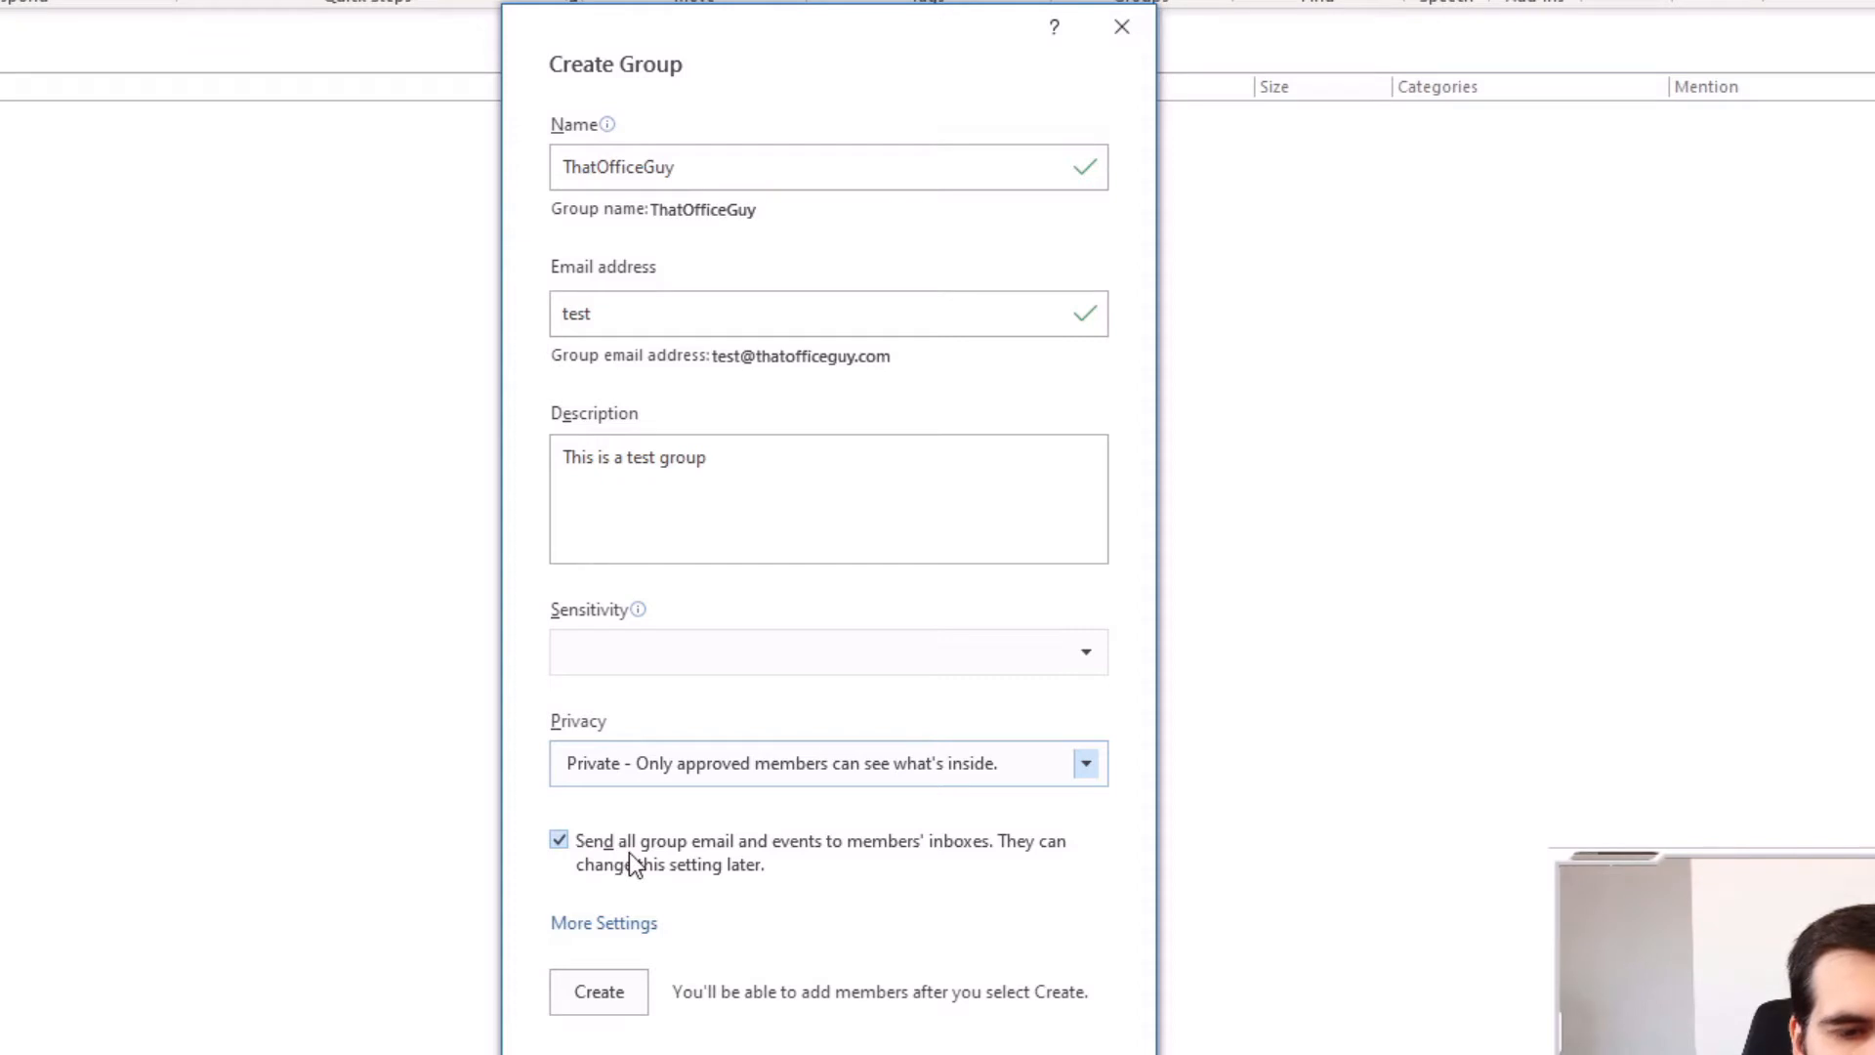
pyautogui.moveTo(883, 871)
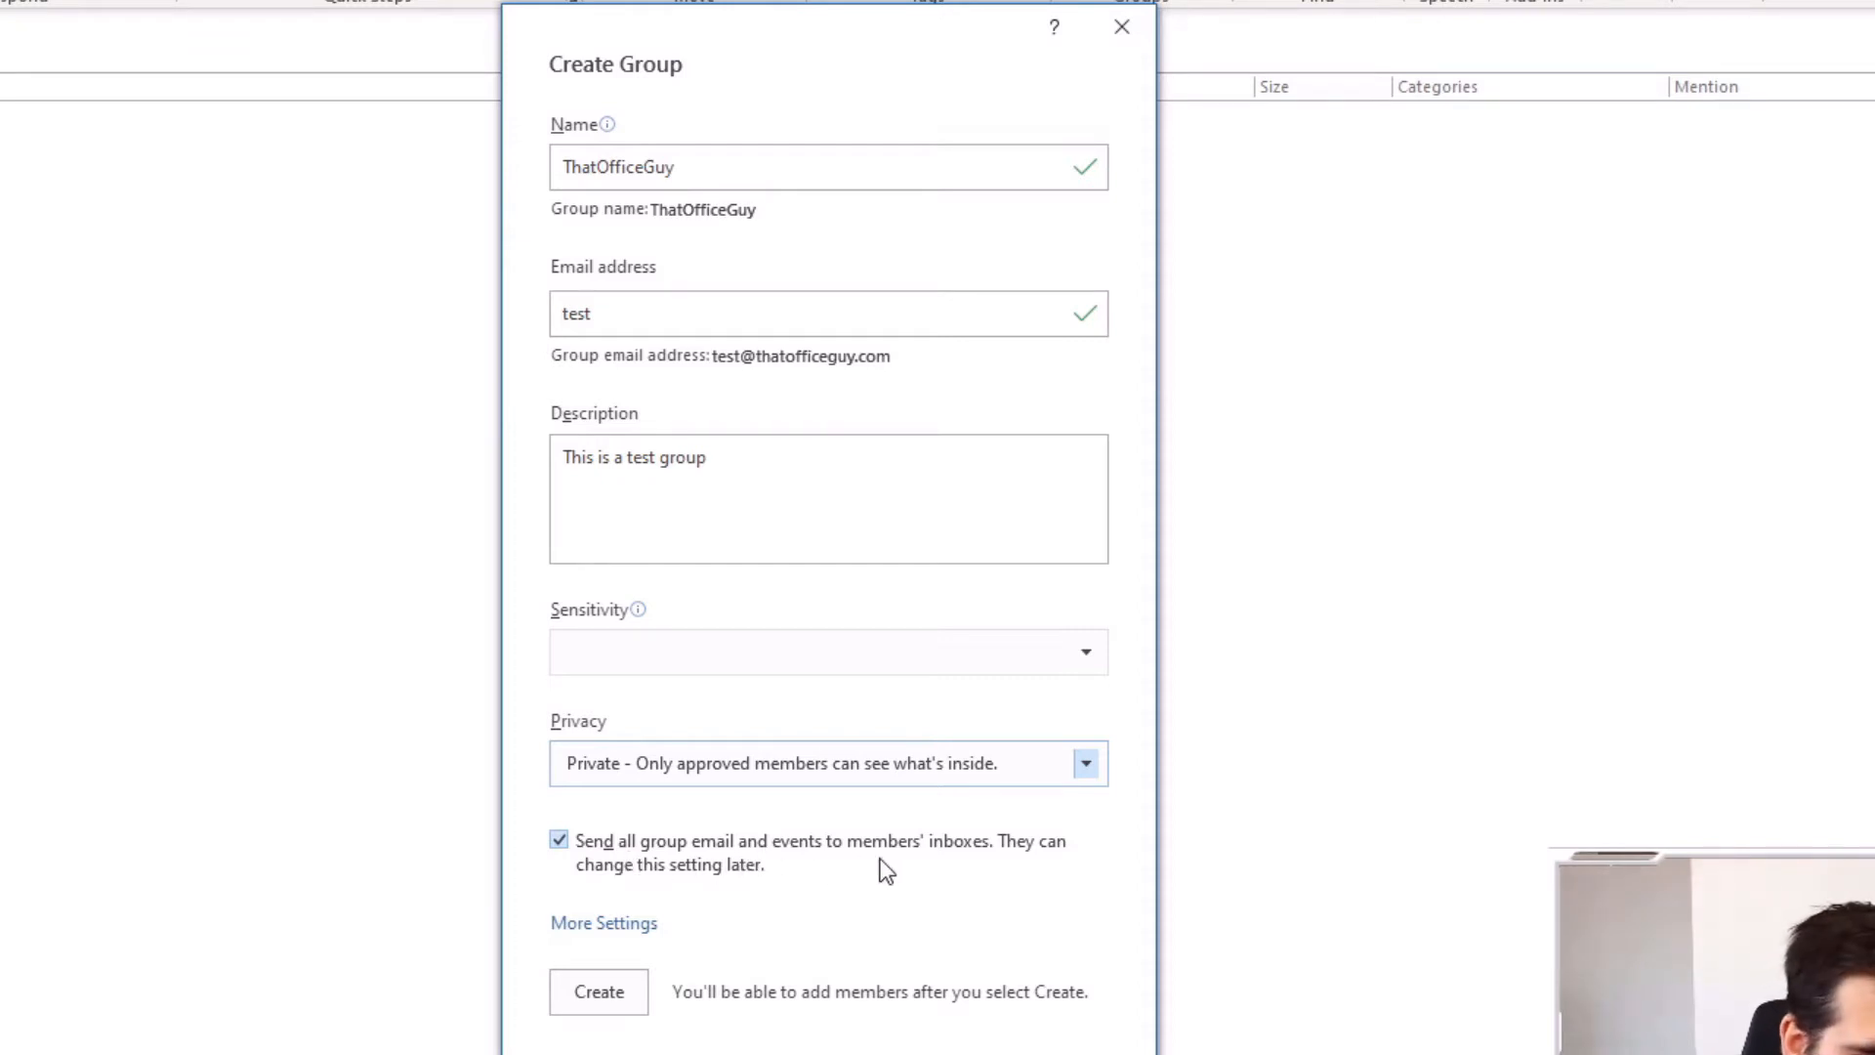
pyautogui.moveTo(699, 1002)
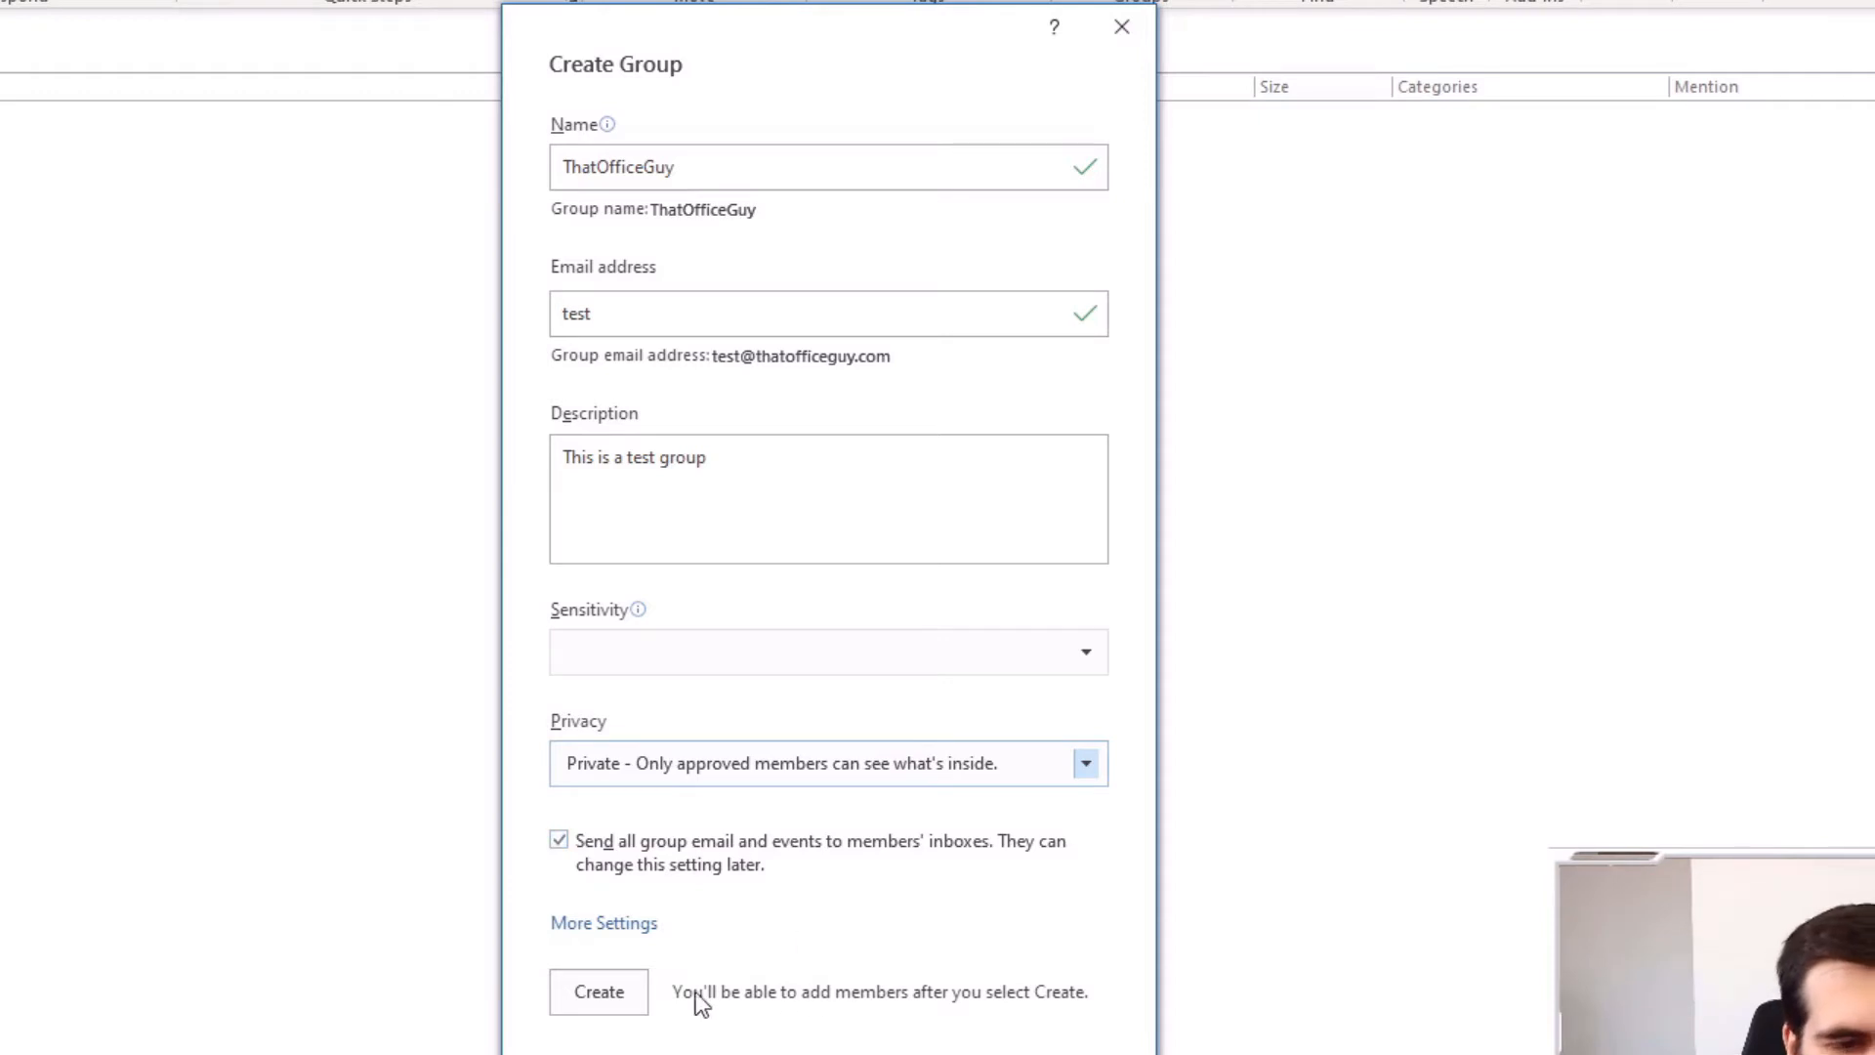
pyautogui.click(604, 922)
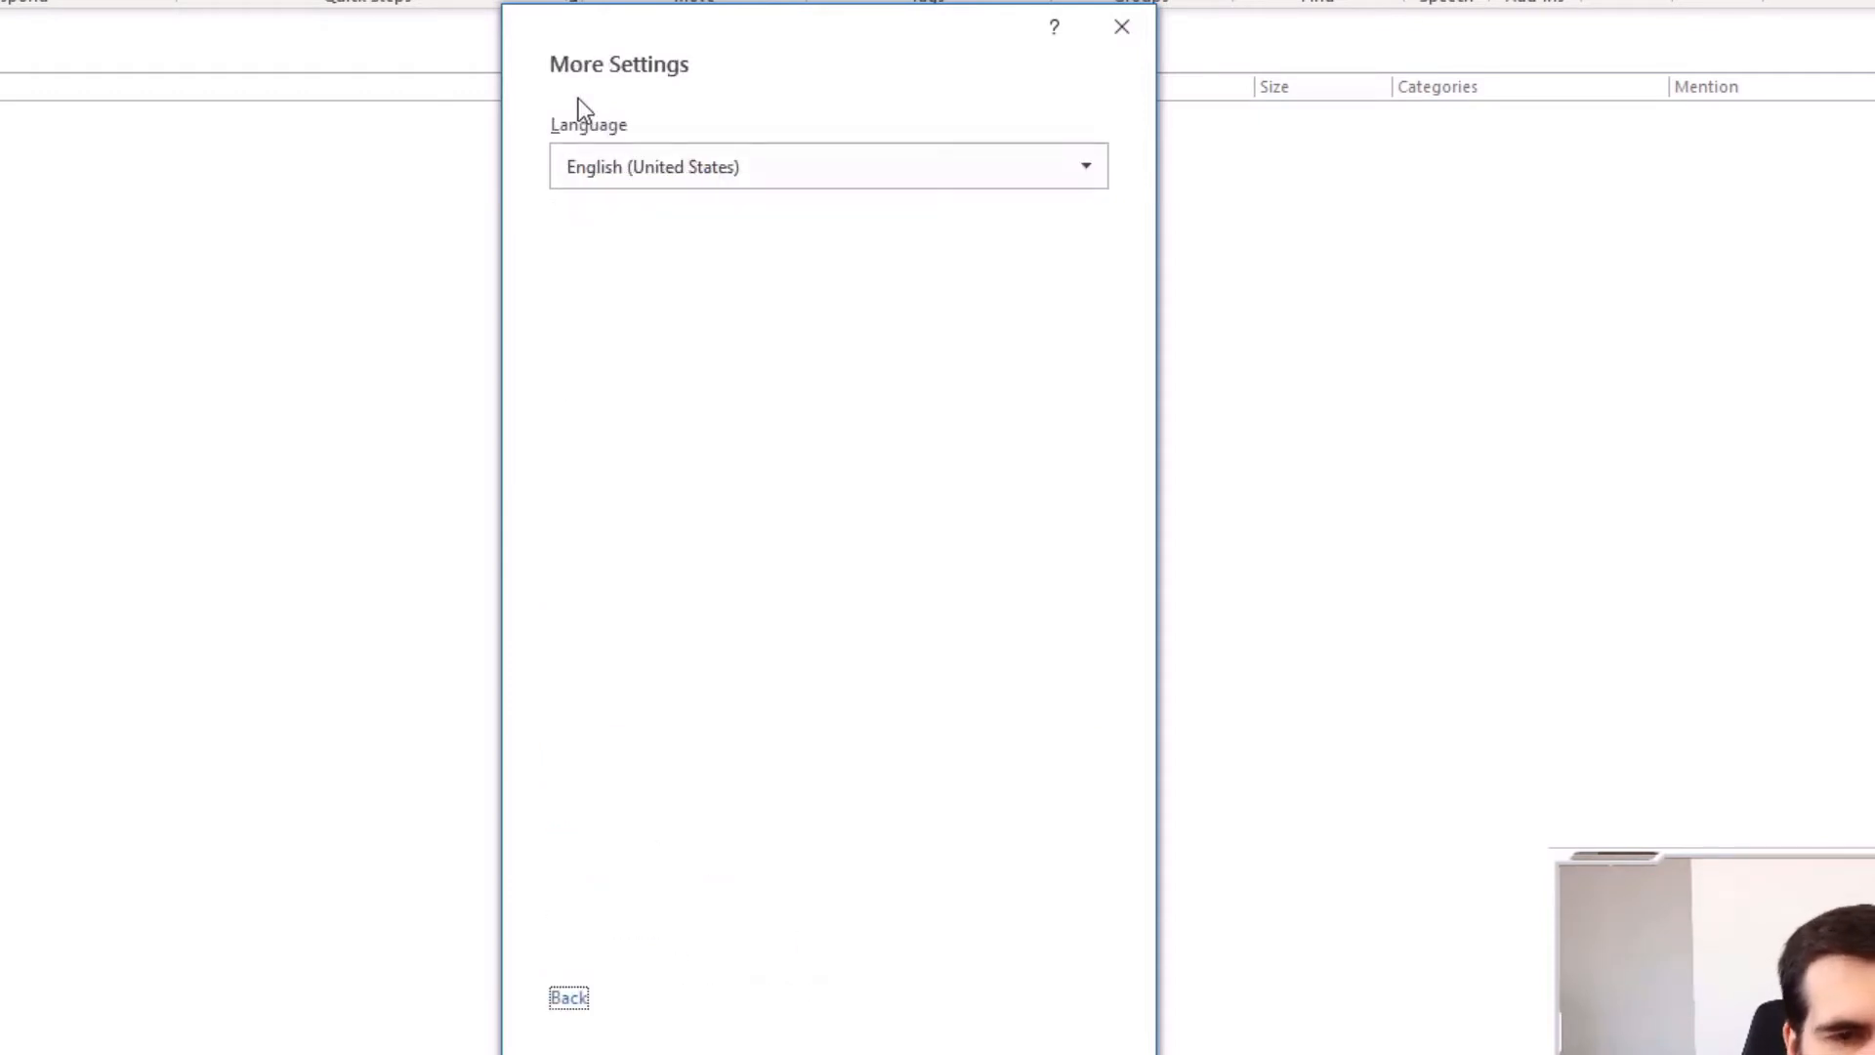
pyautogui.click(1082, 166)
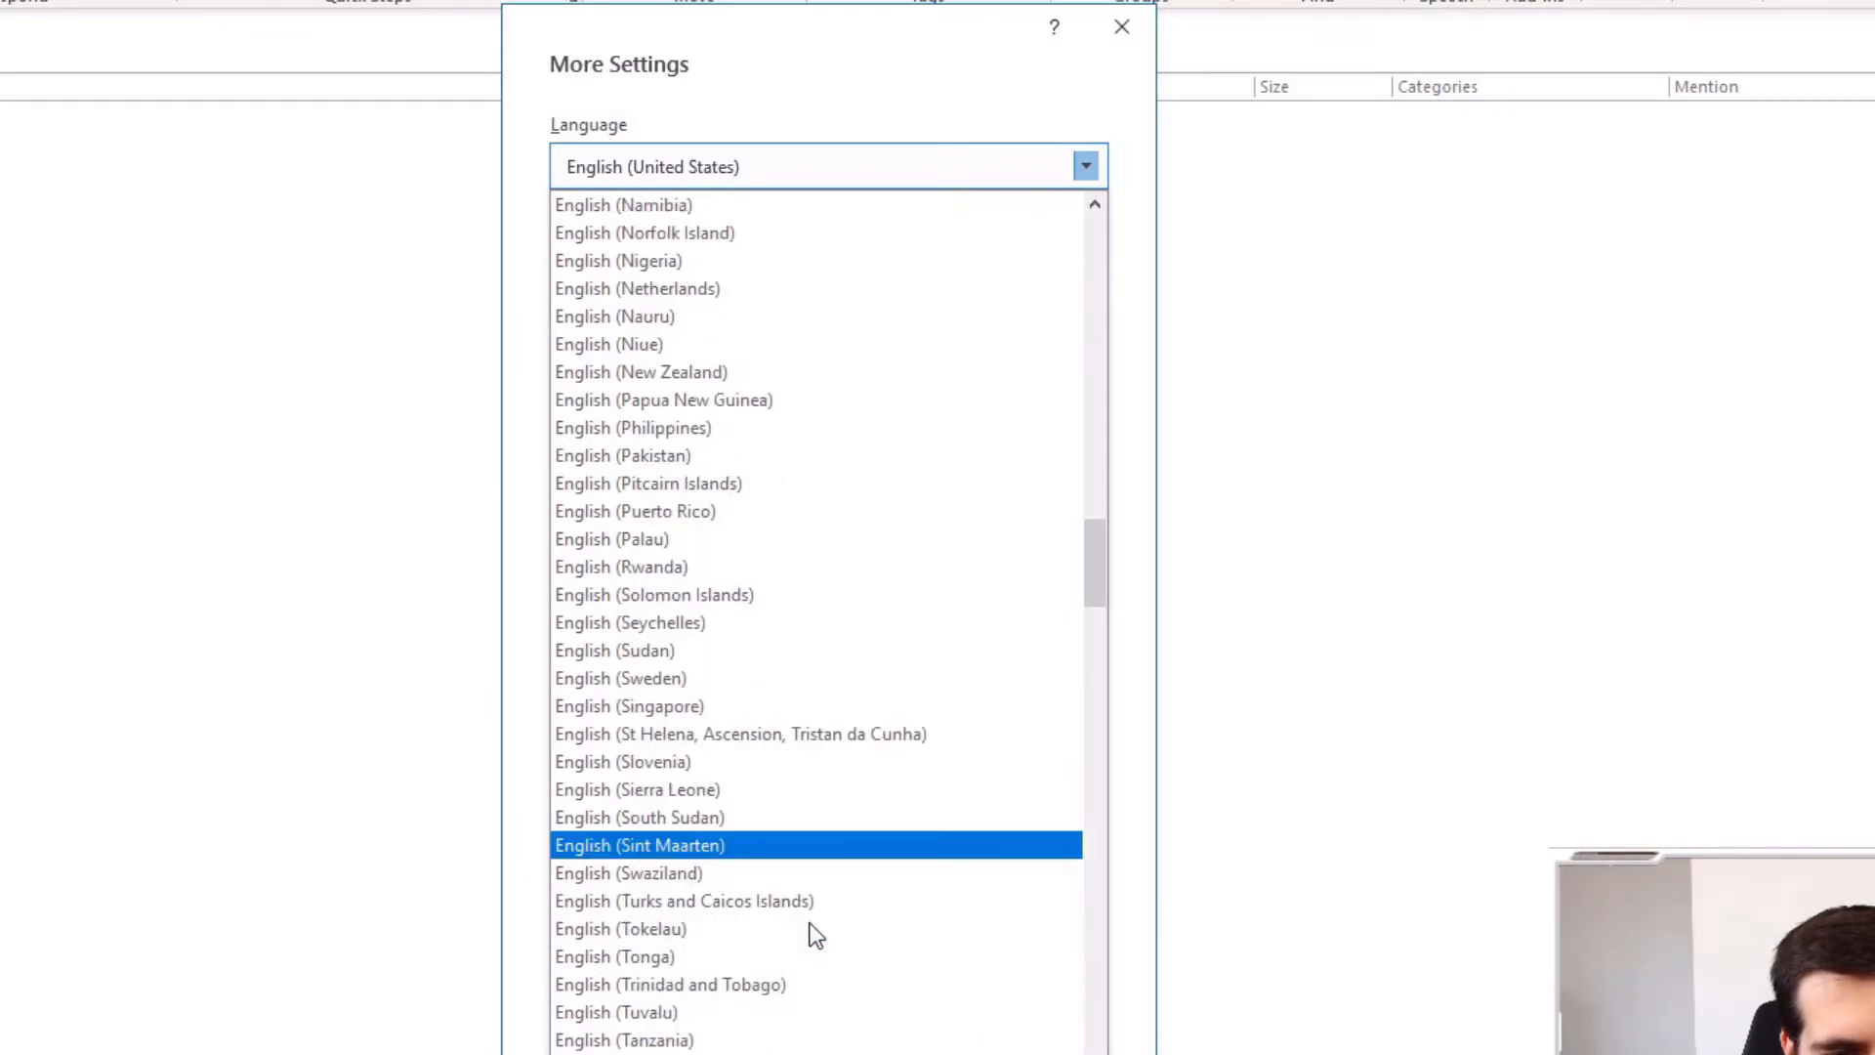
pyautogui.scroll(-3)
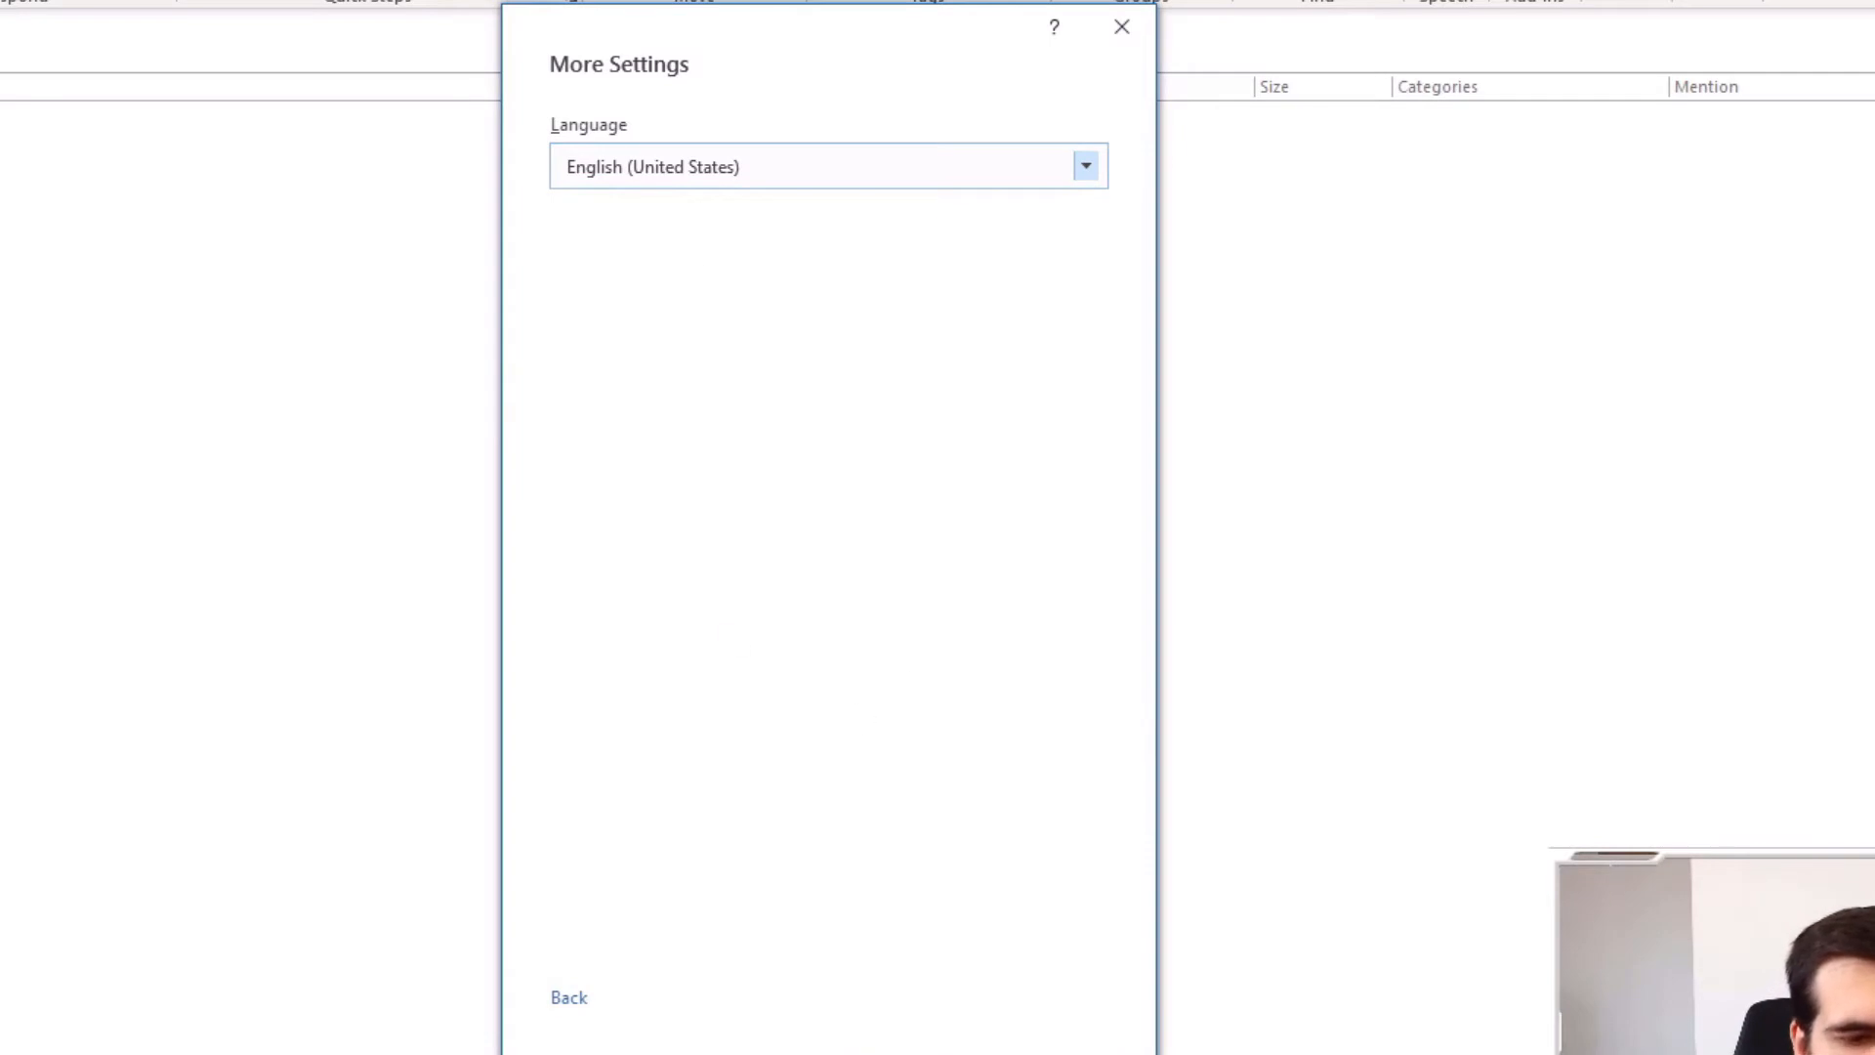
pyautogui.click(568, 998)
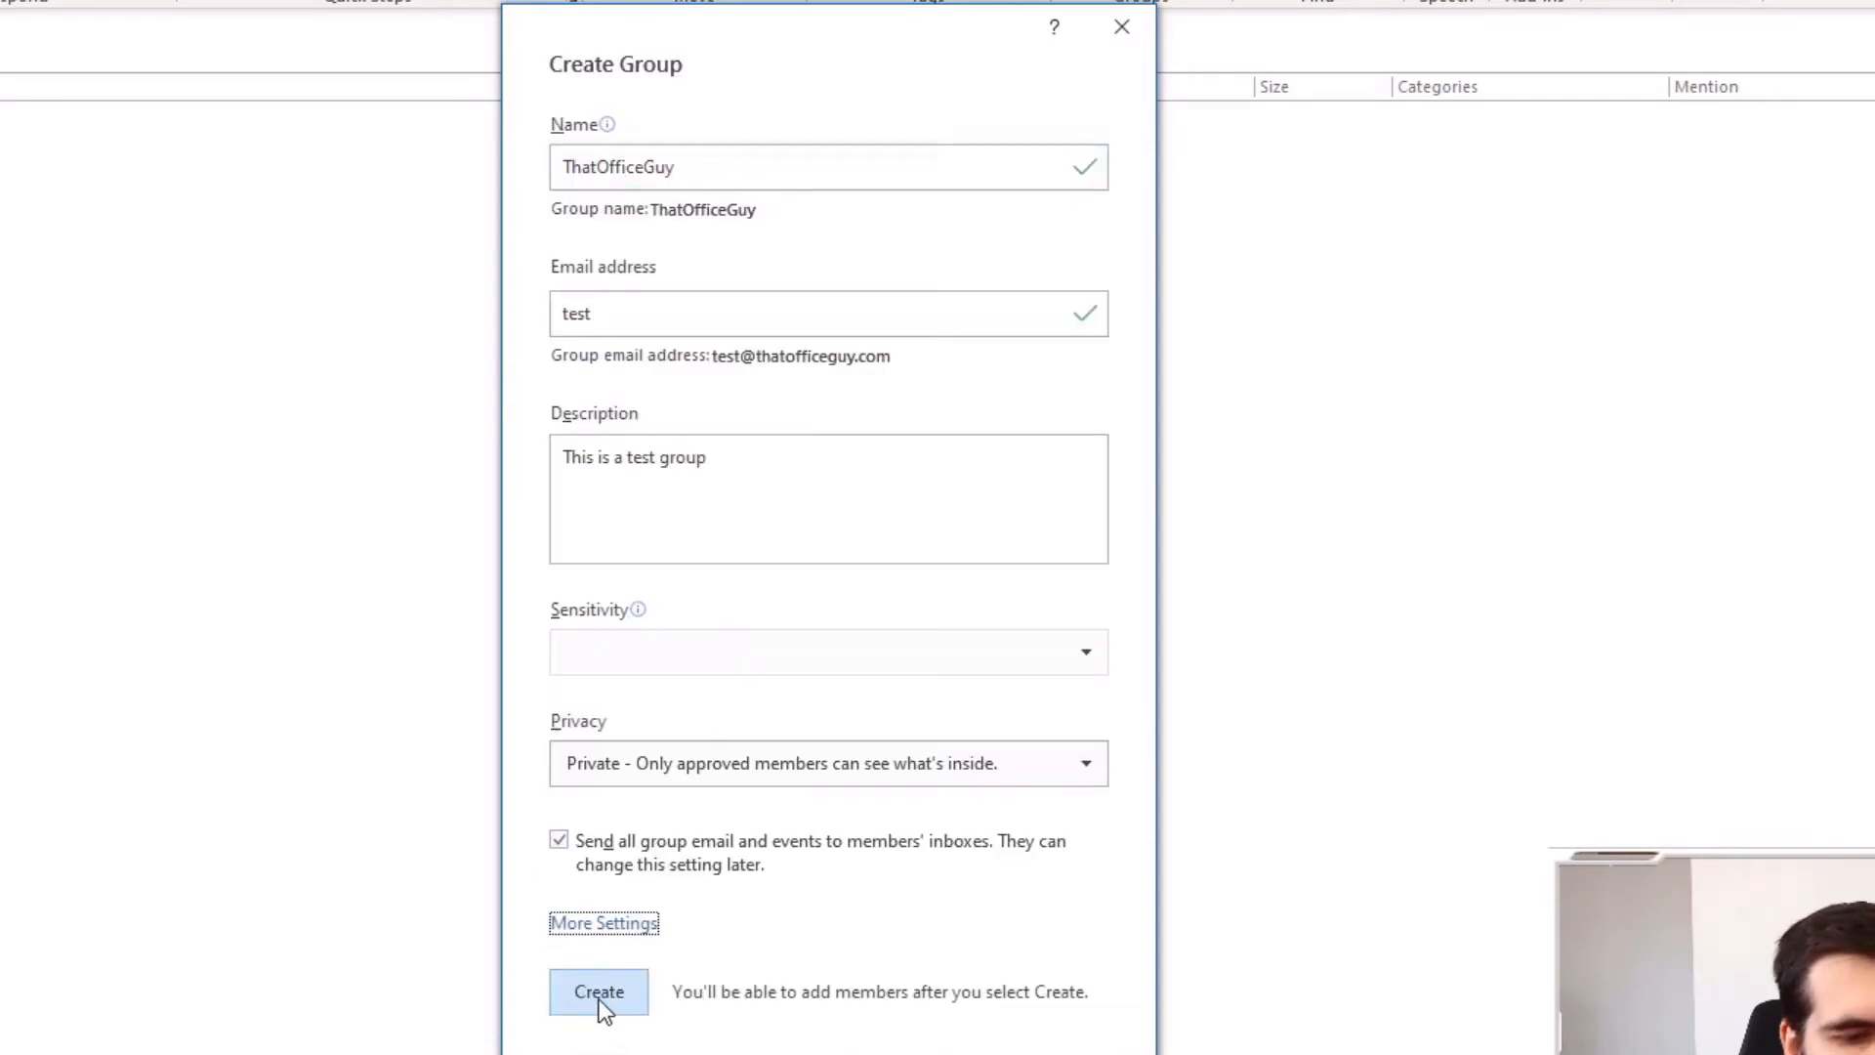
# Step: Create the ThatOfficeGuy group so the Add Members prompt appears
pyautogui.click(597, 992)
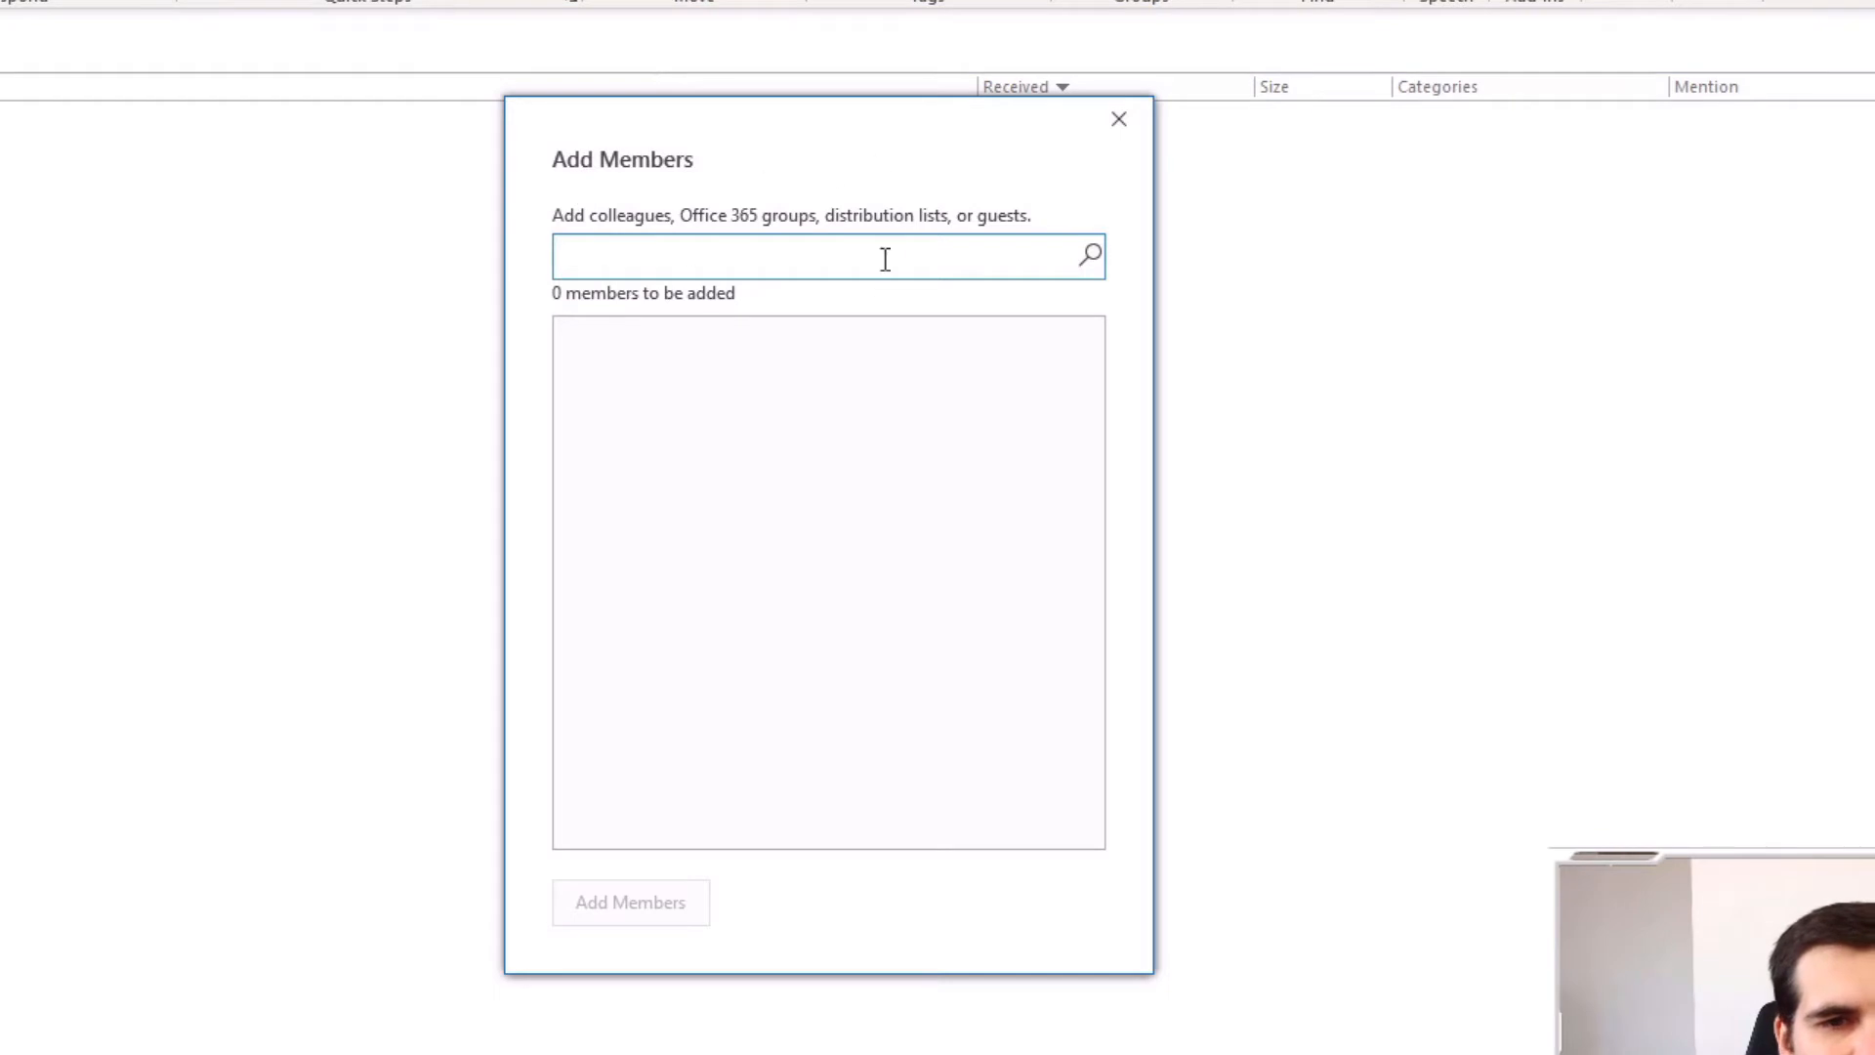
pyautogui.moveTo(568, 236)
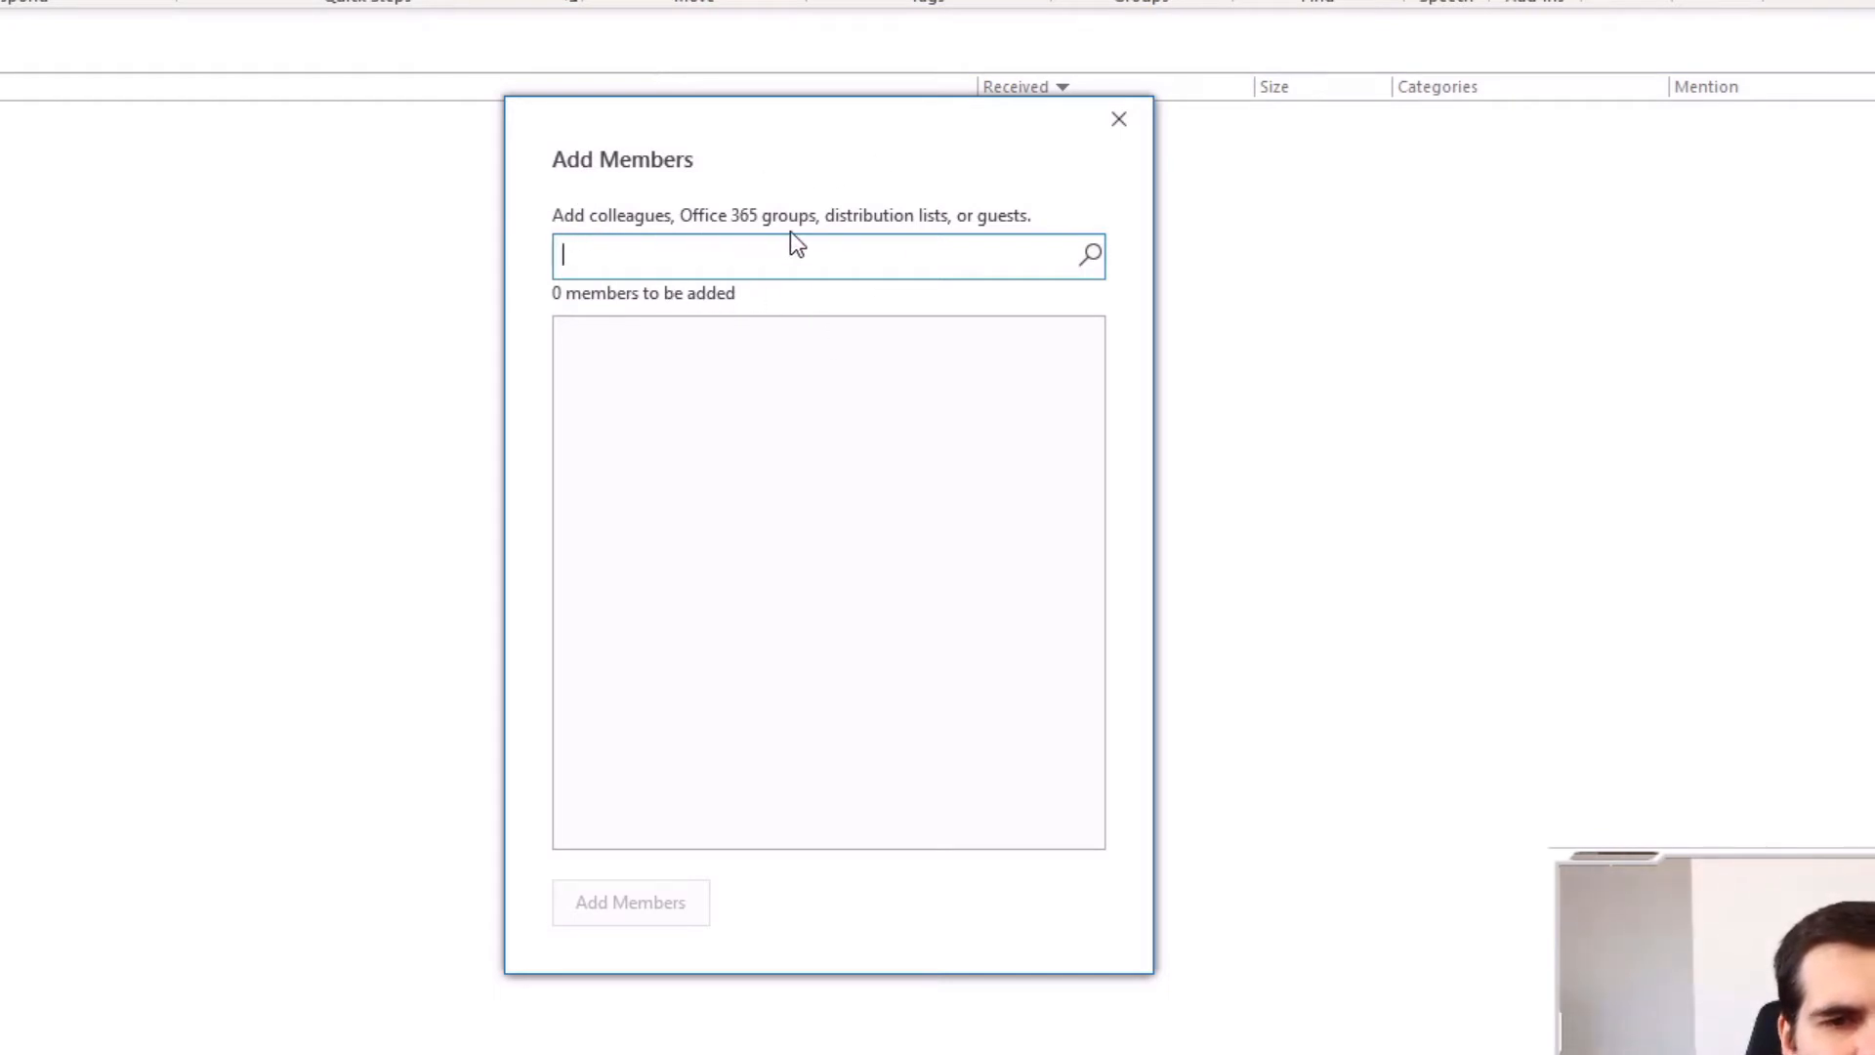
pyautogui.moveTo(1000, 244)
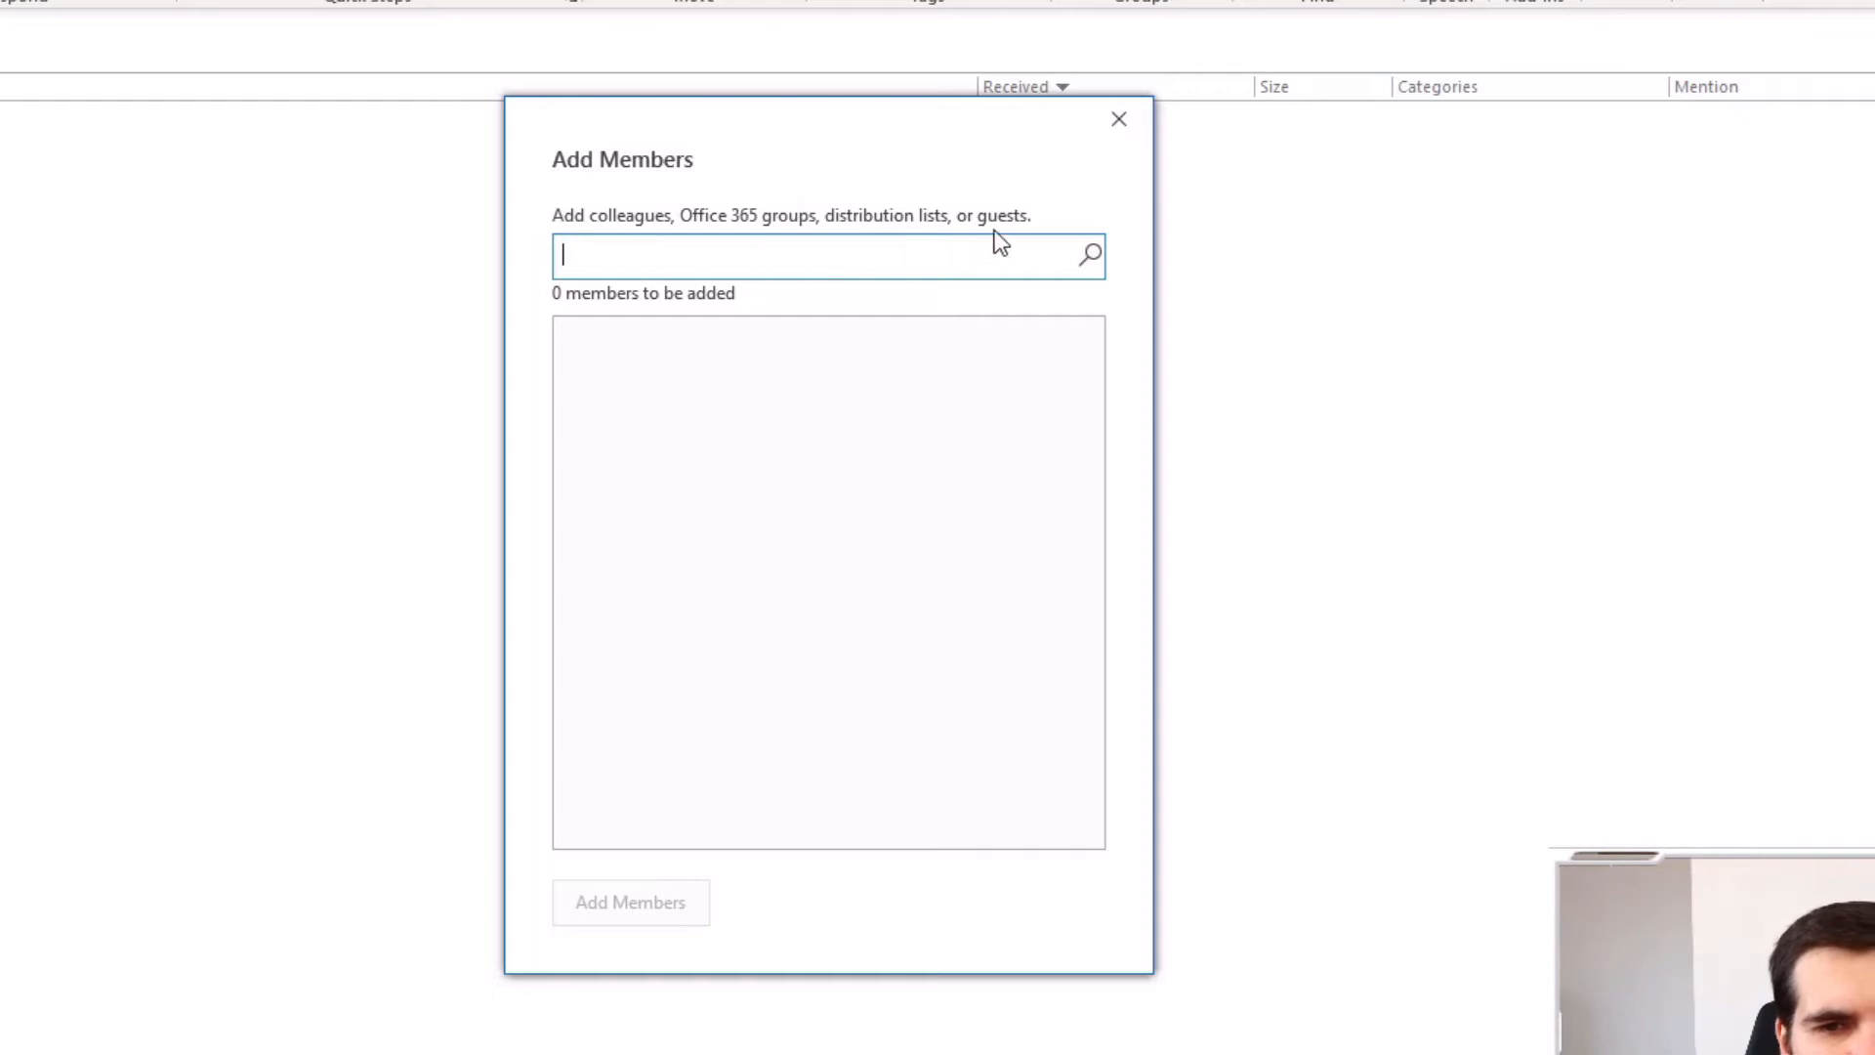
pyautogui.moveTo(699, 287)
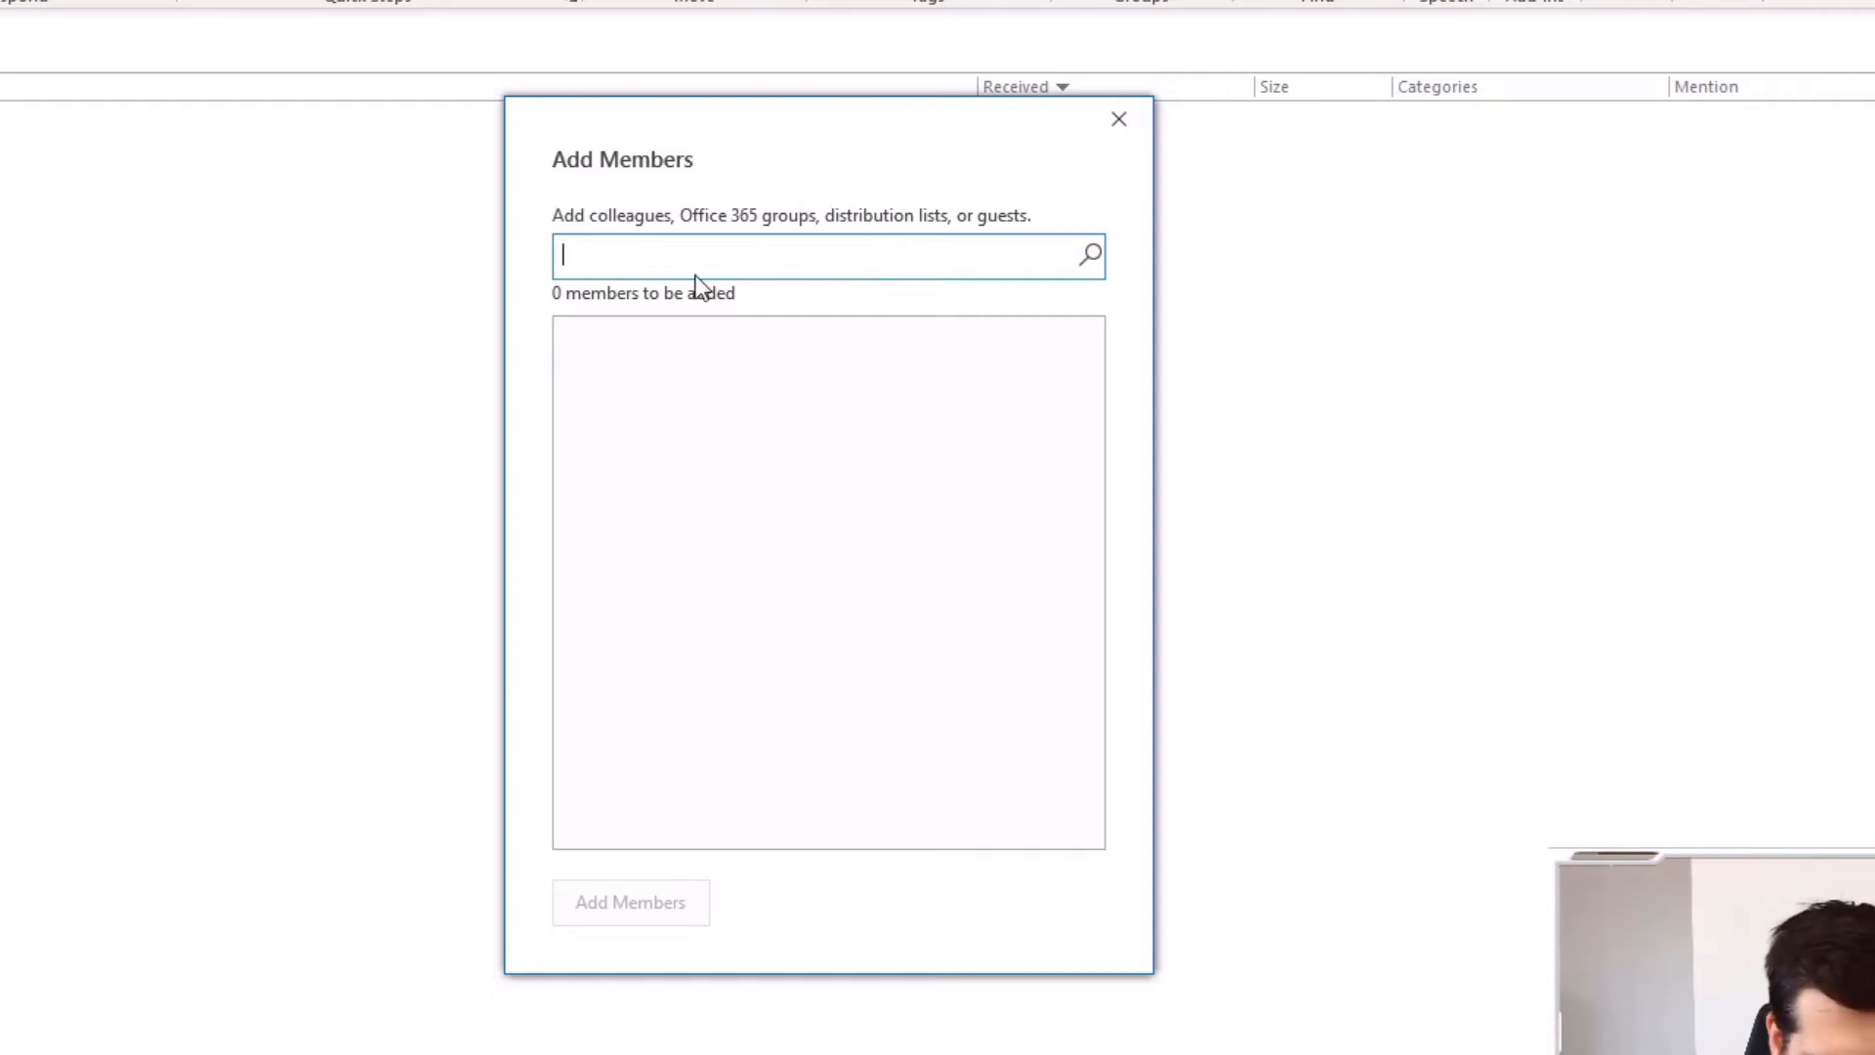
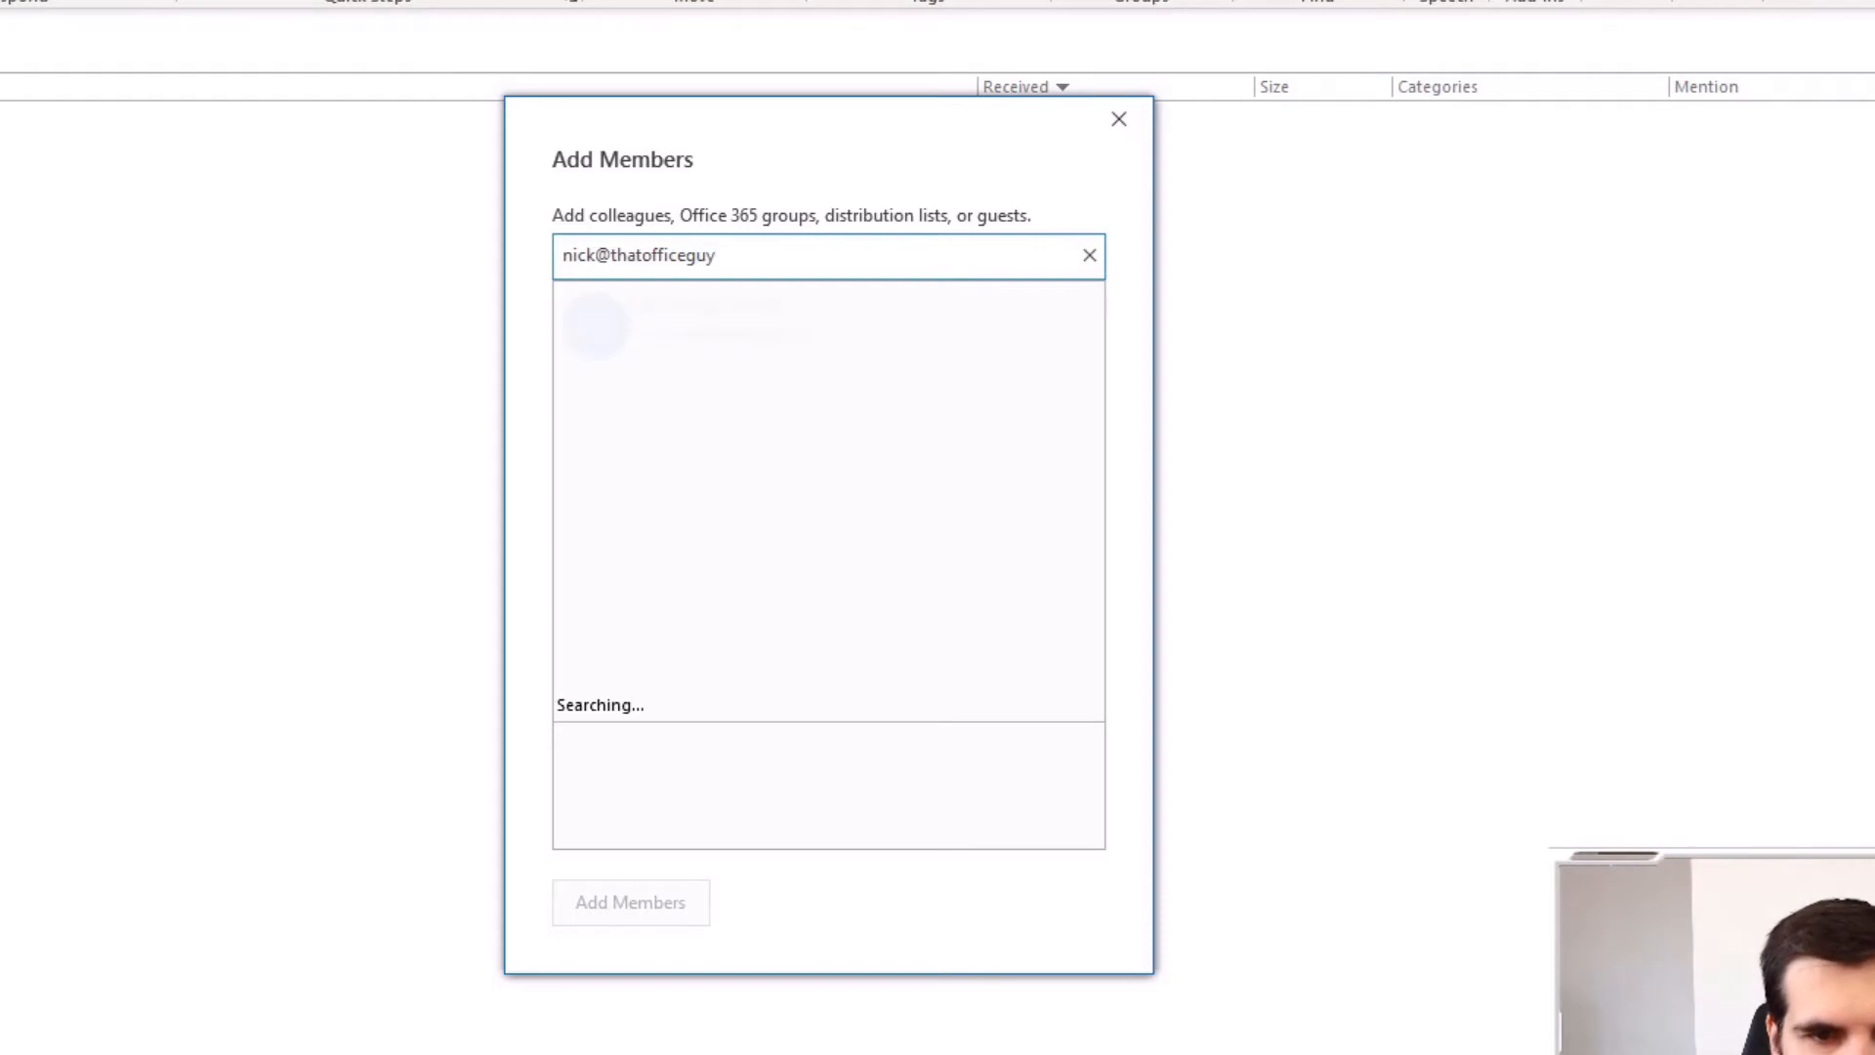
pyautogui.click(1088, 254)
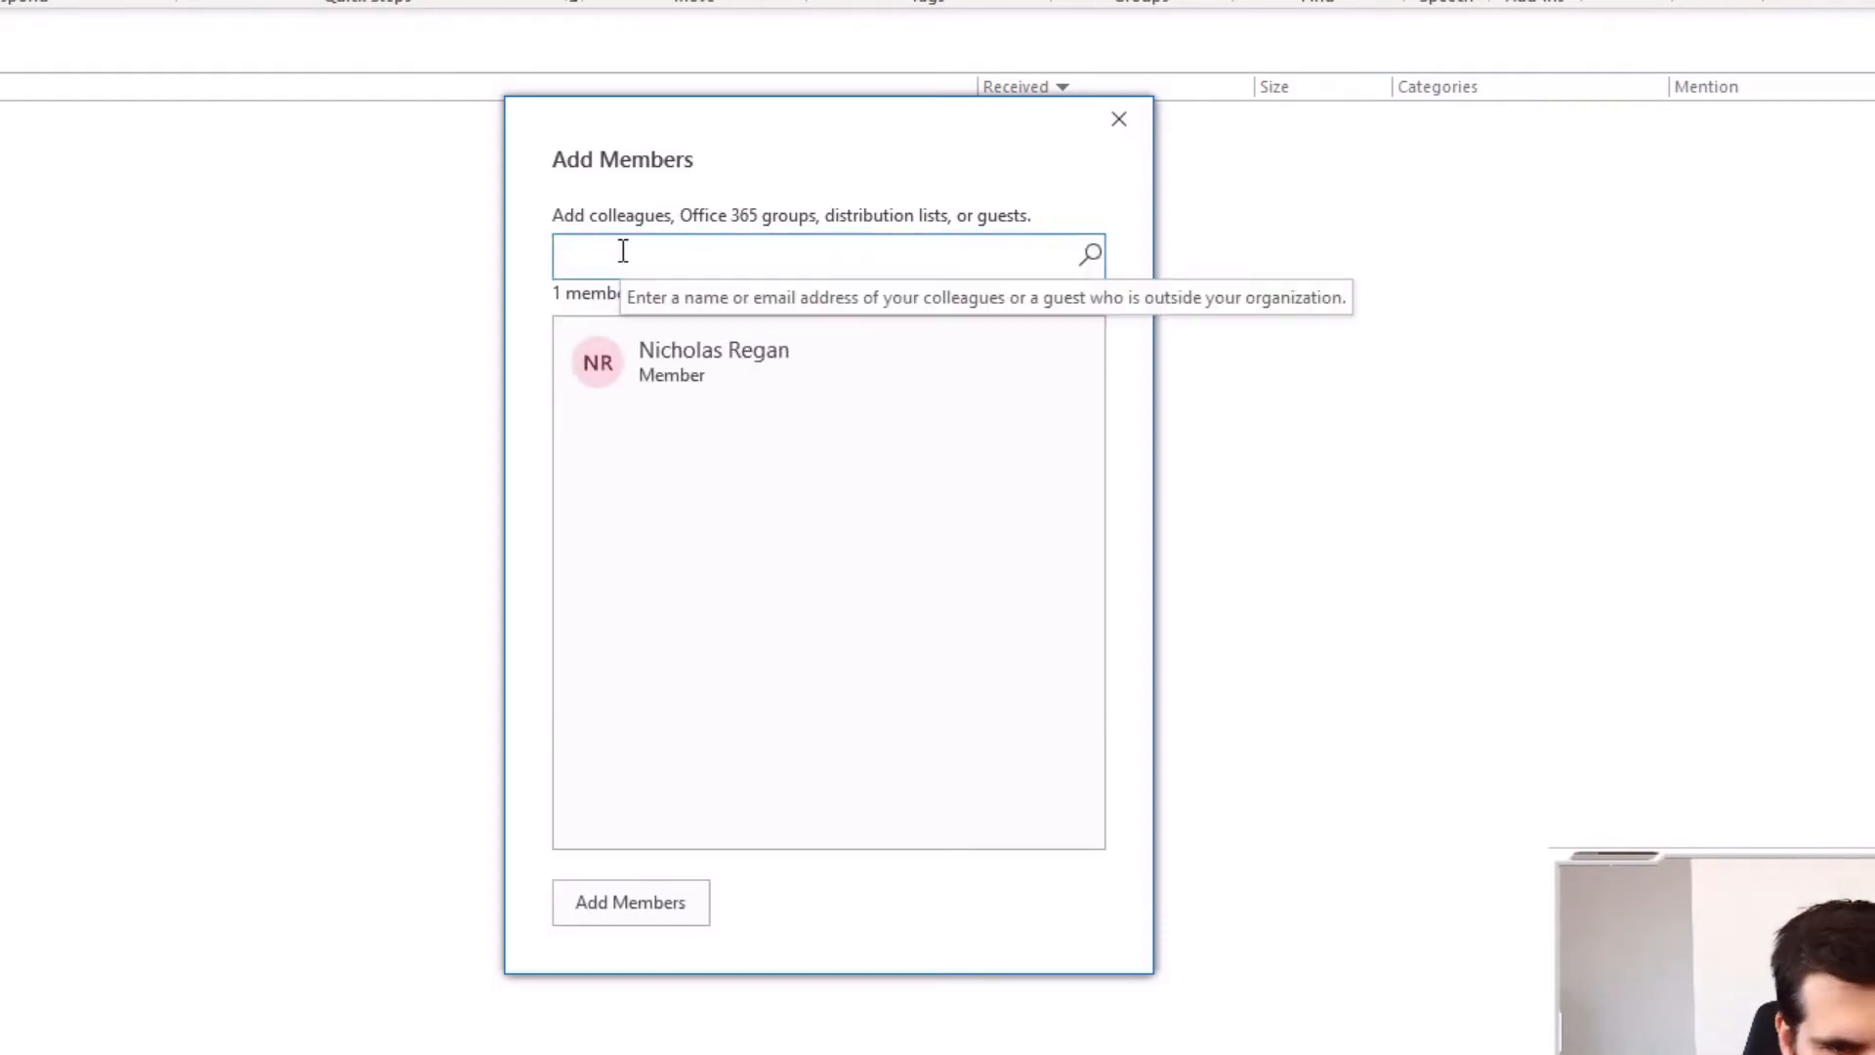
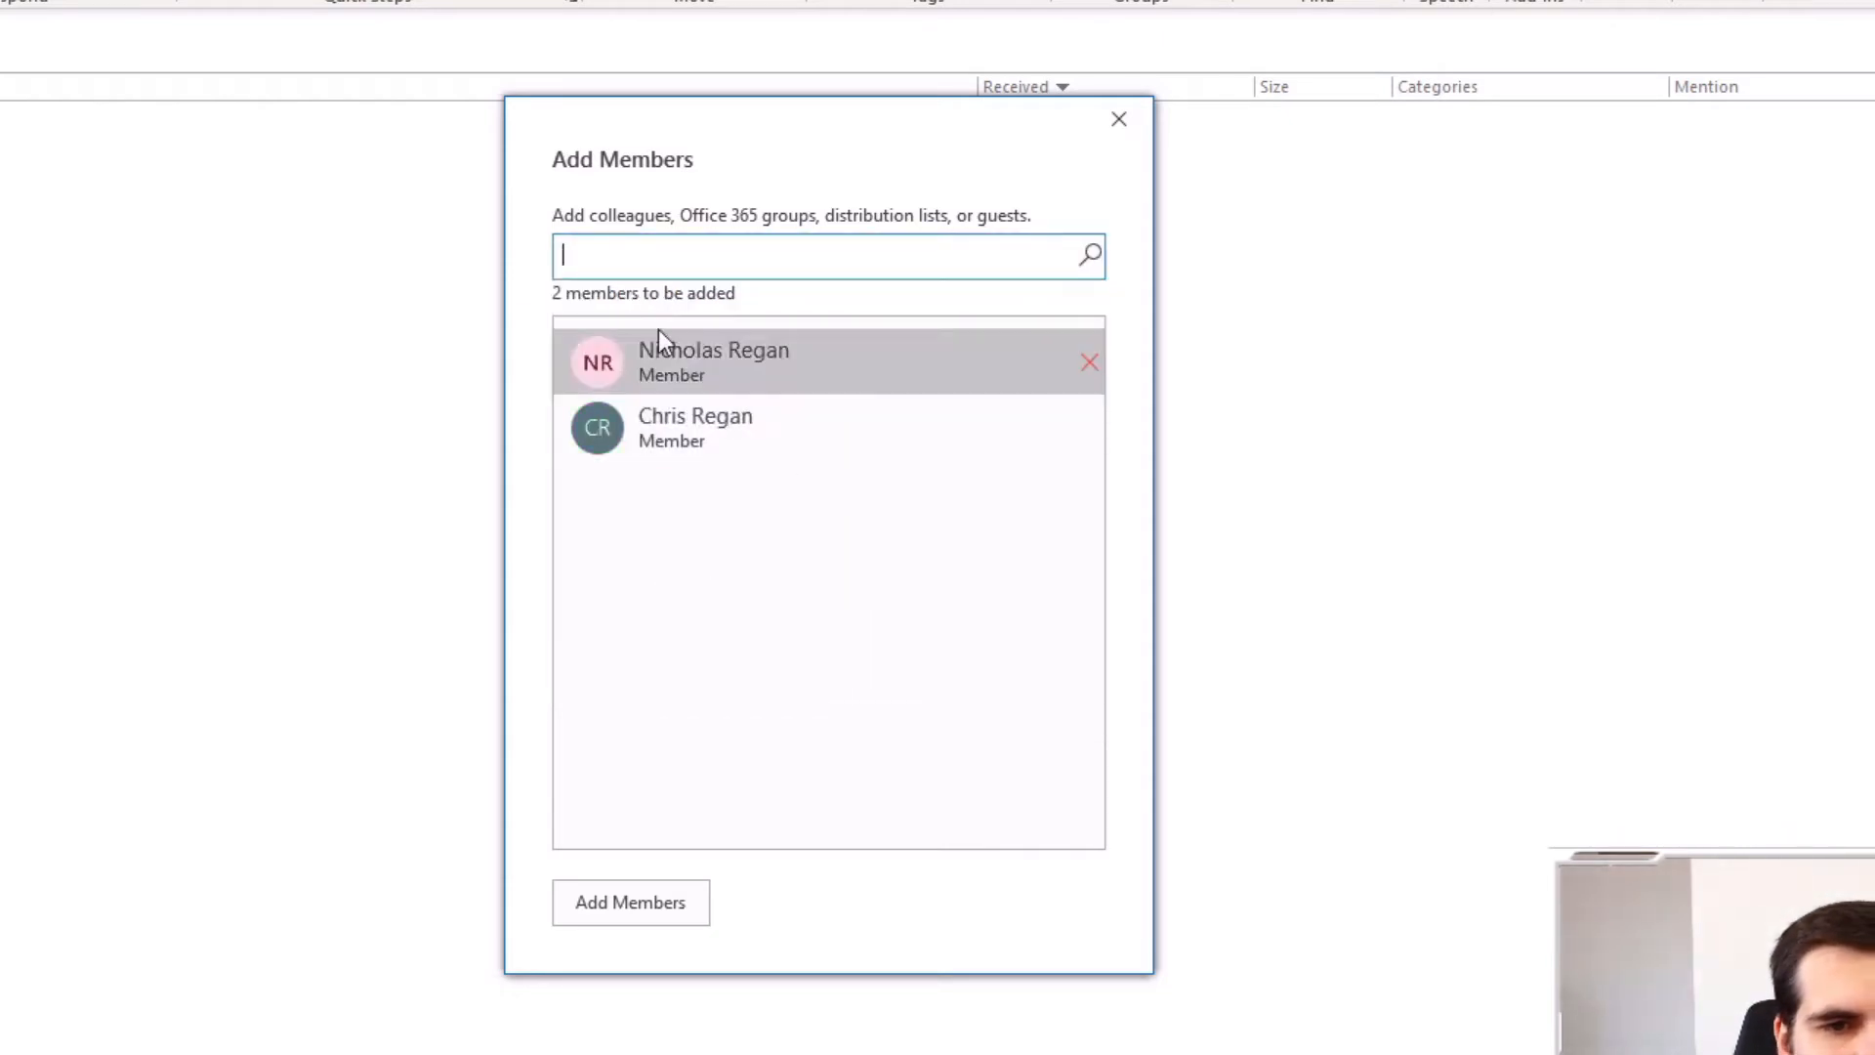
pyautogui.moveTo(801, 529)
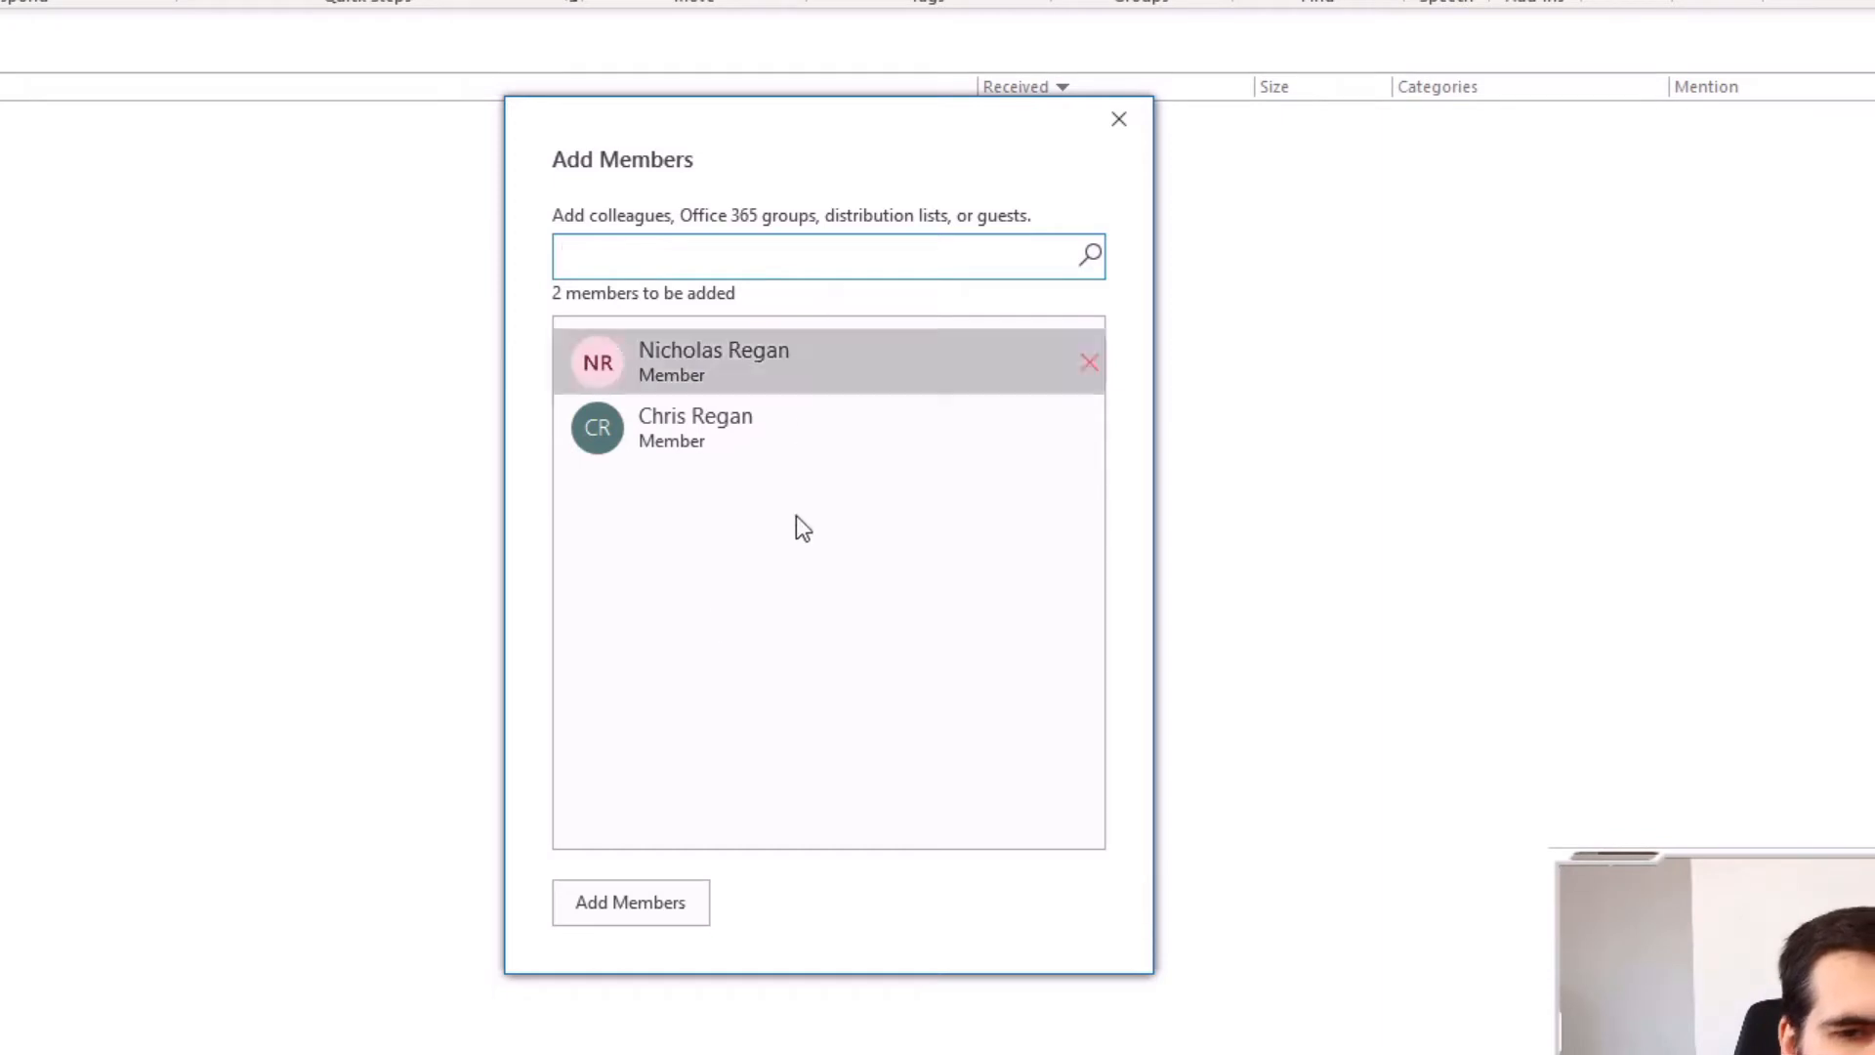
pyautogui.moveTo(613, 942)
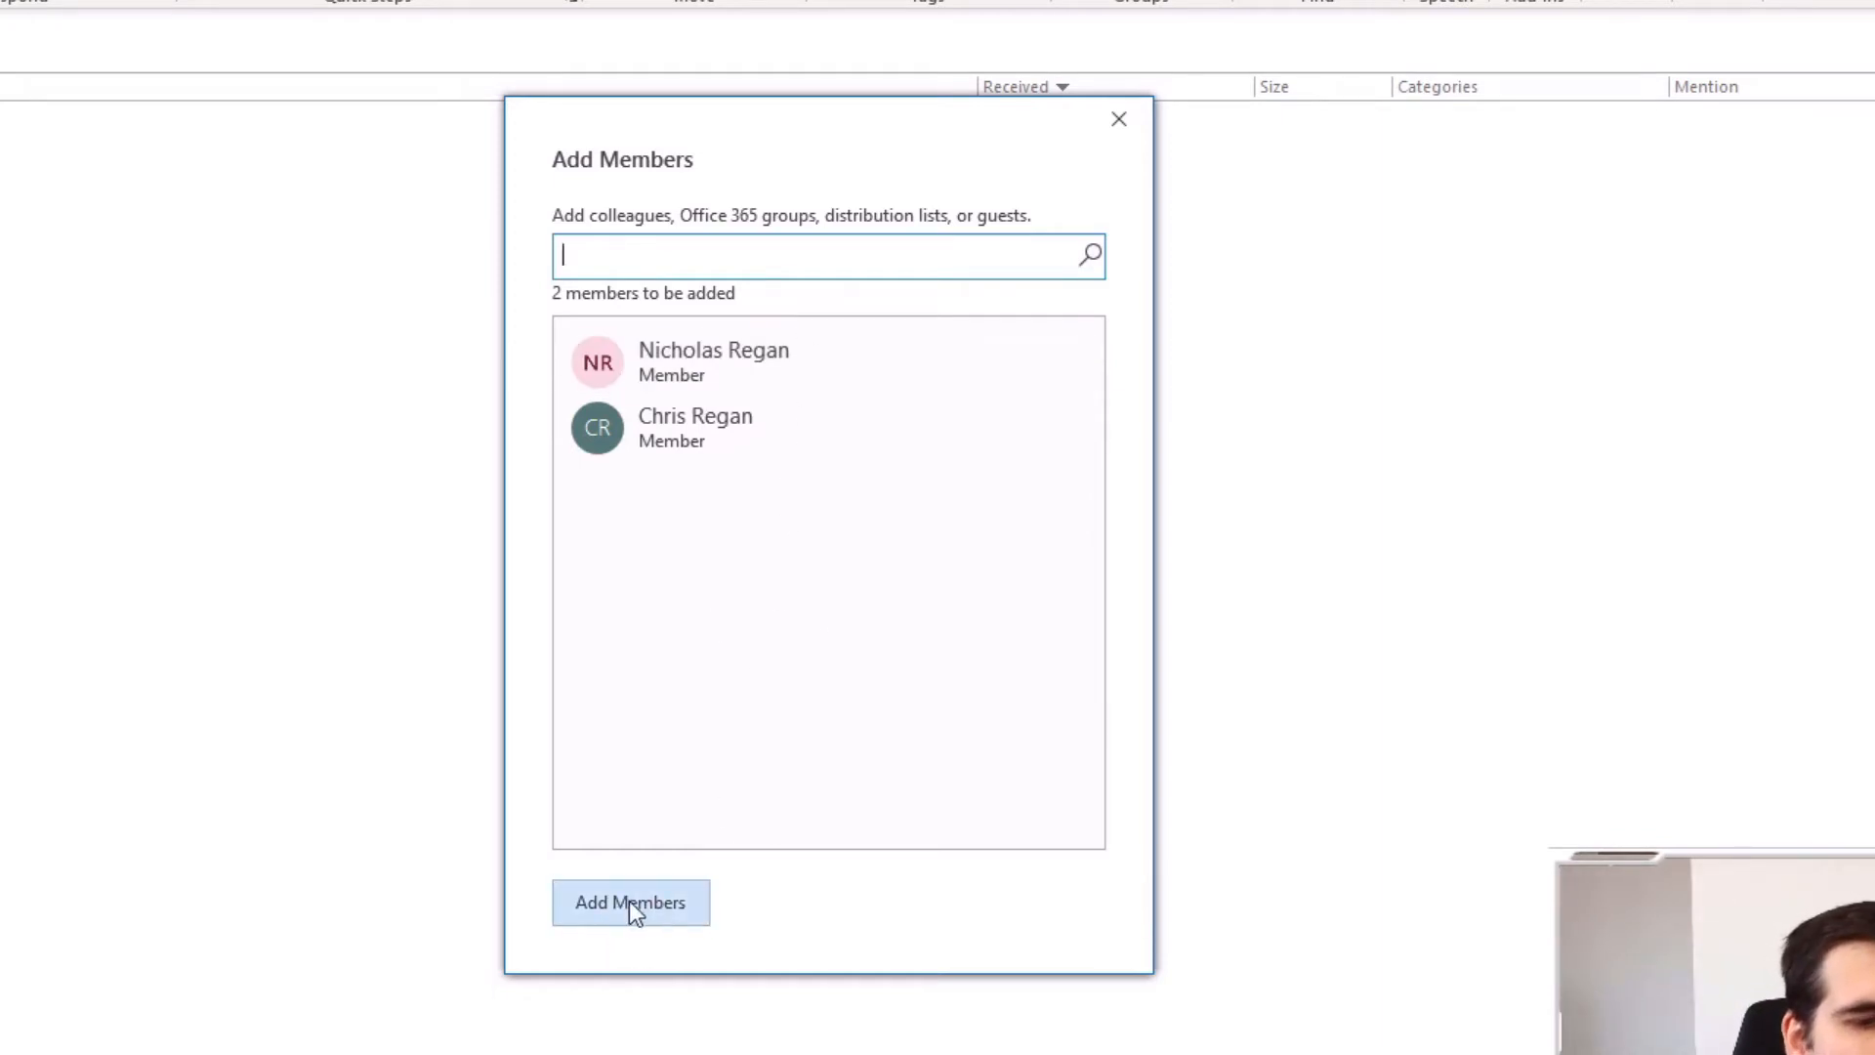
pyautogui.click(631, 902)
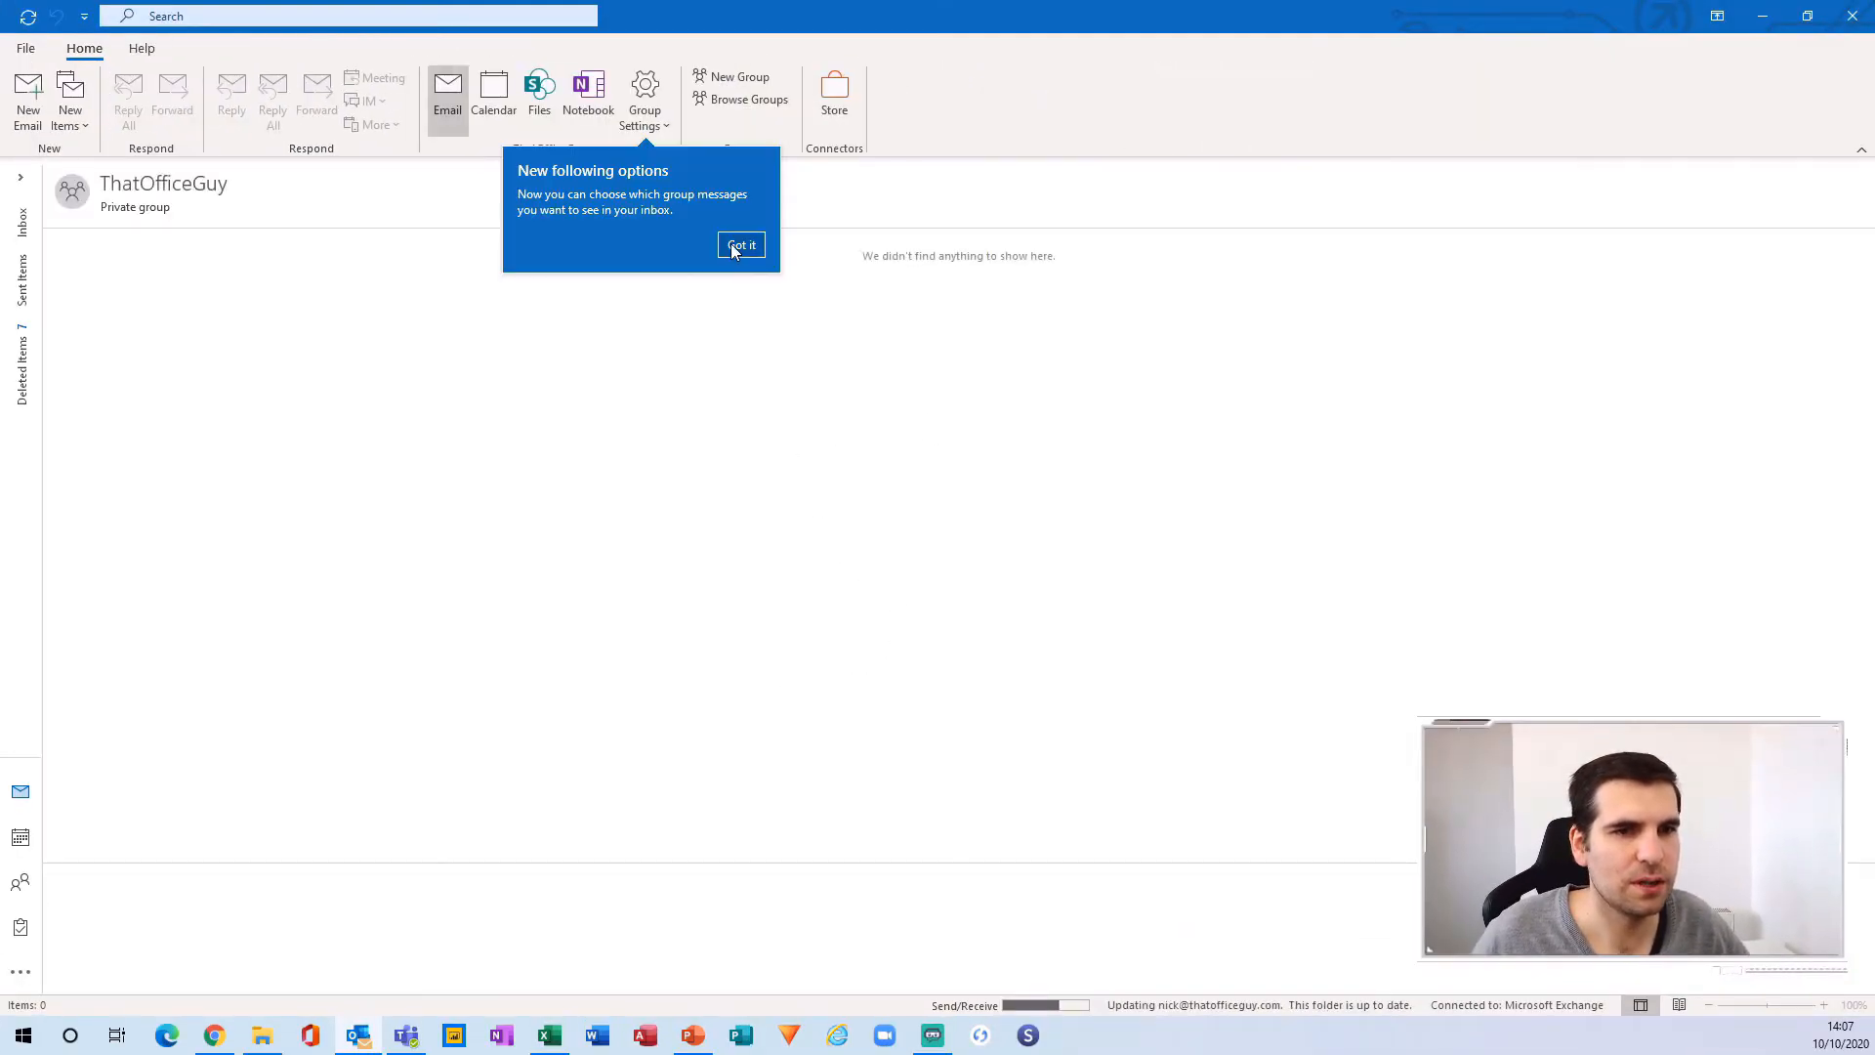
pyautogui.moveTo(676, 56)
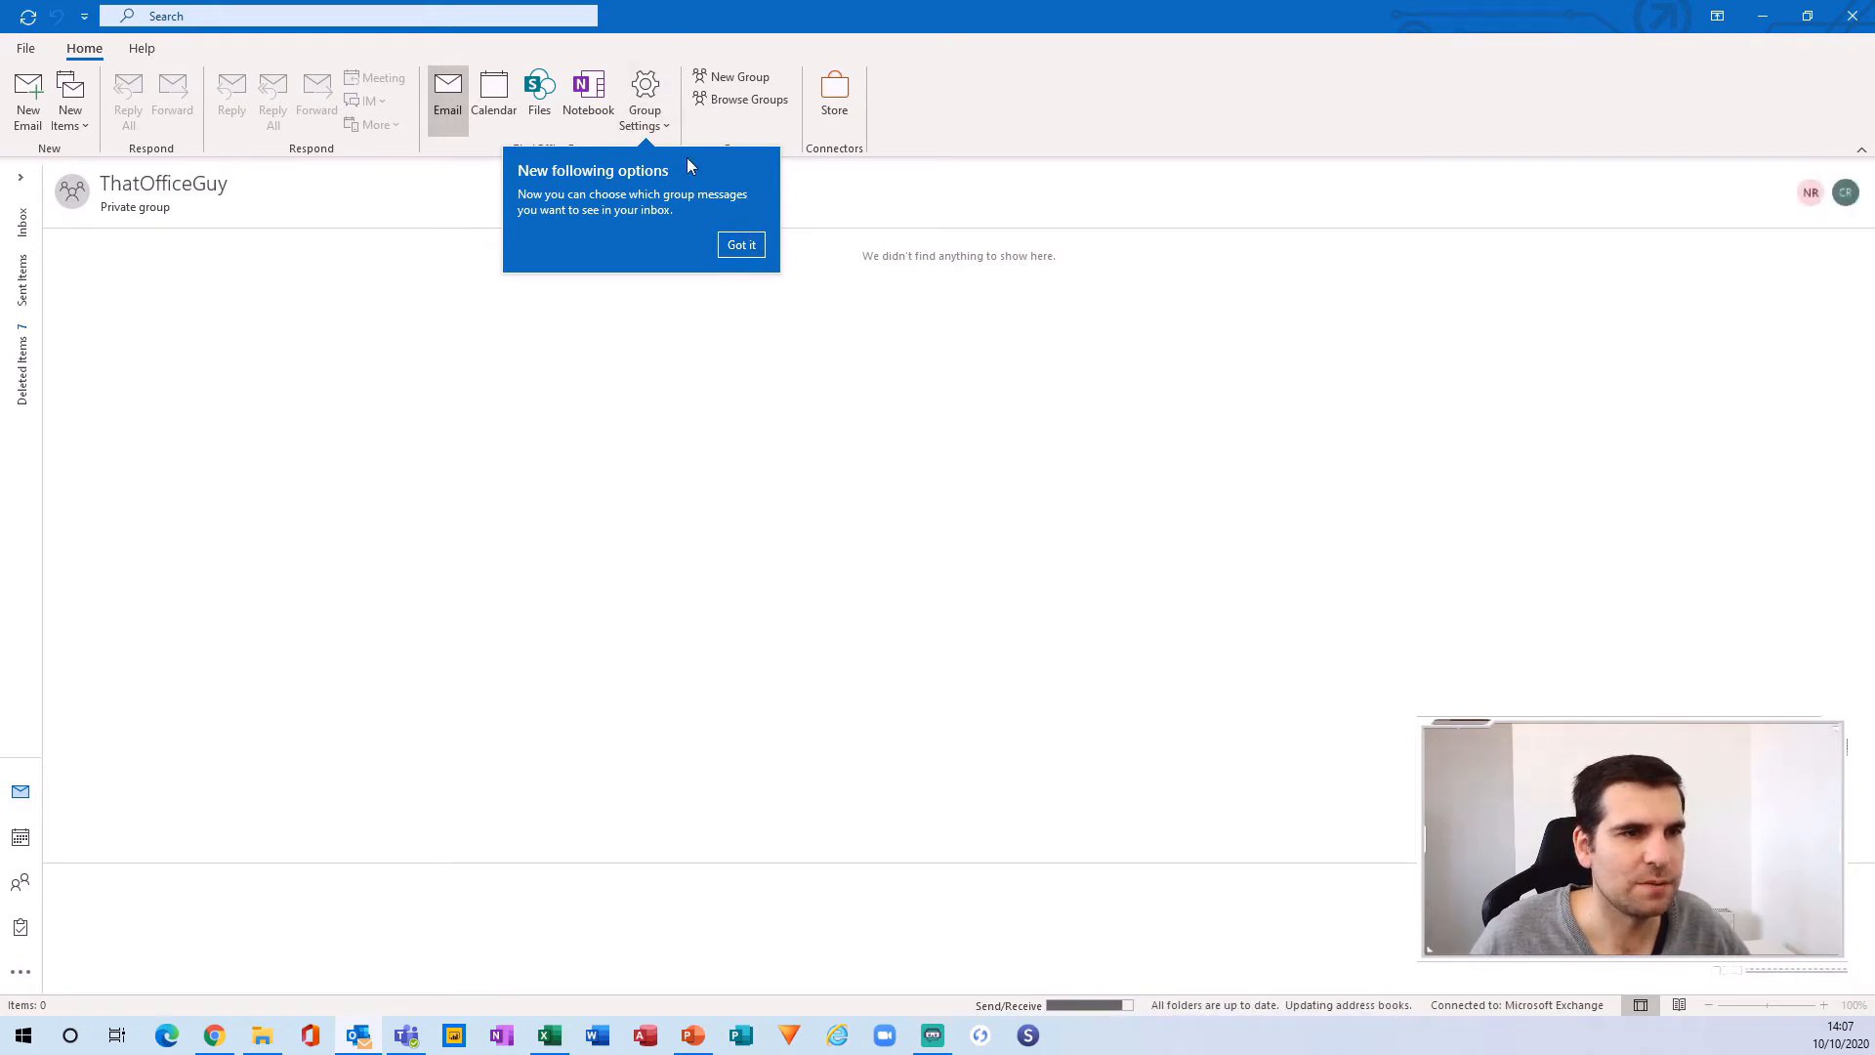
pyautogui.moveTo(647, 185)
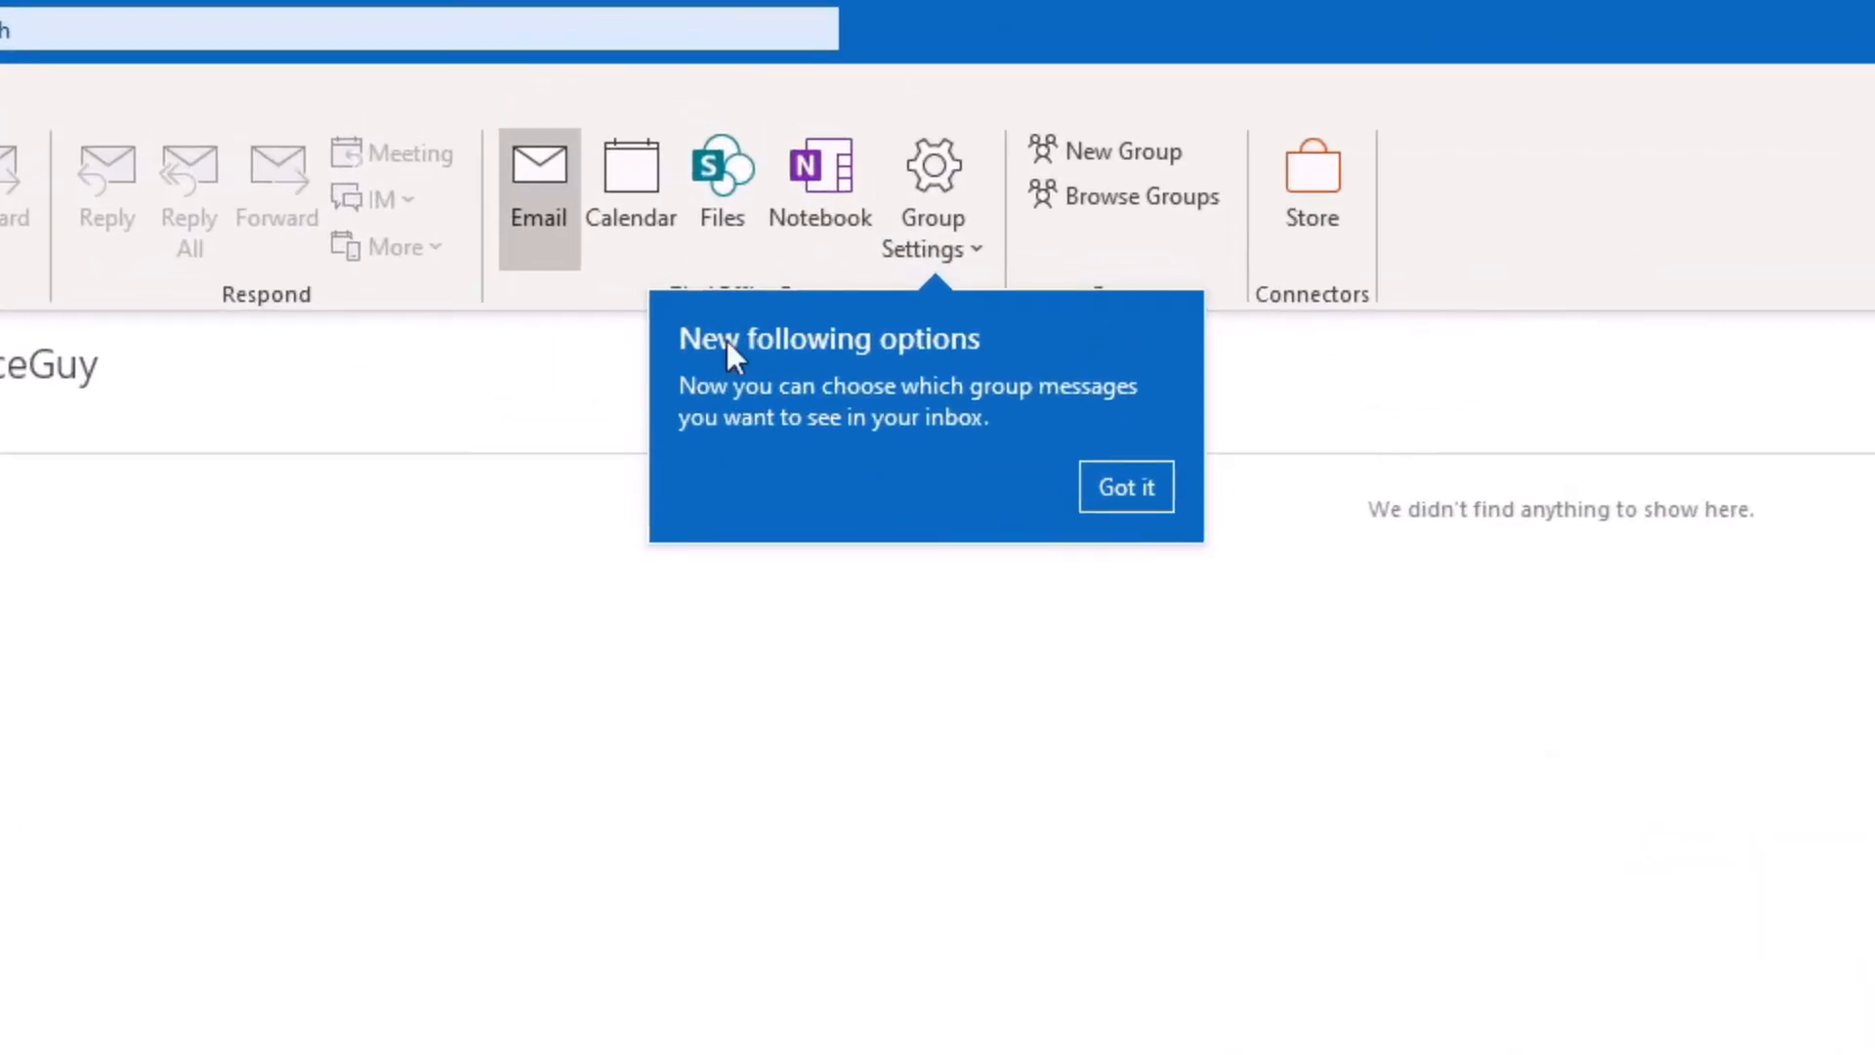
pyautogui.moveTo(1070, 494)
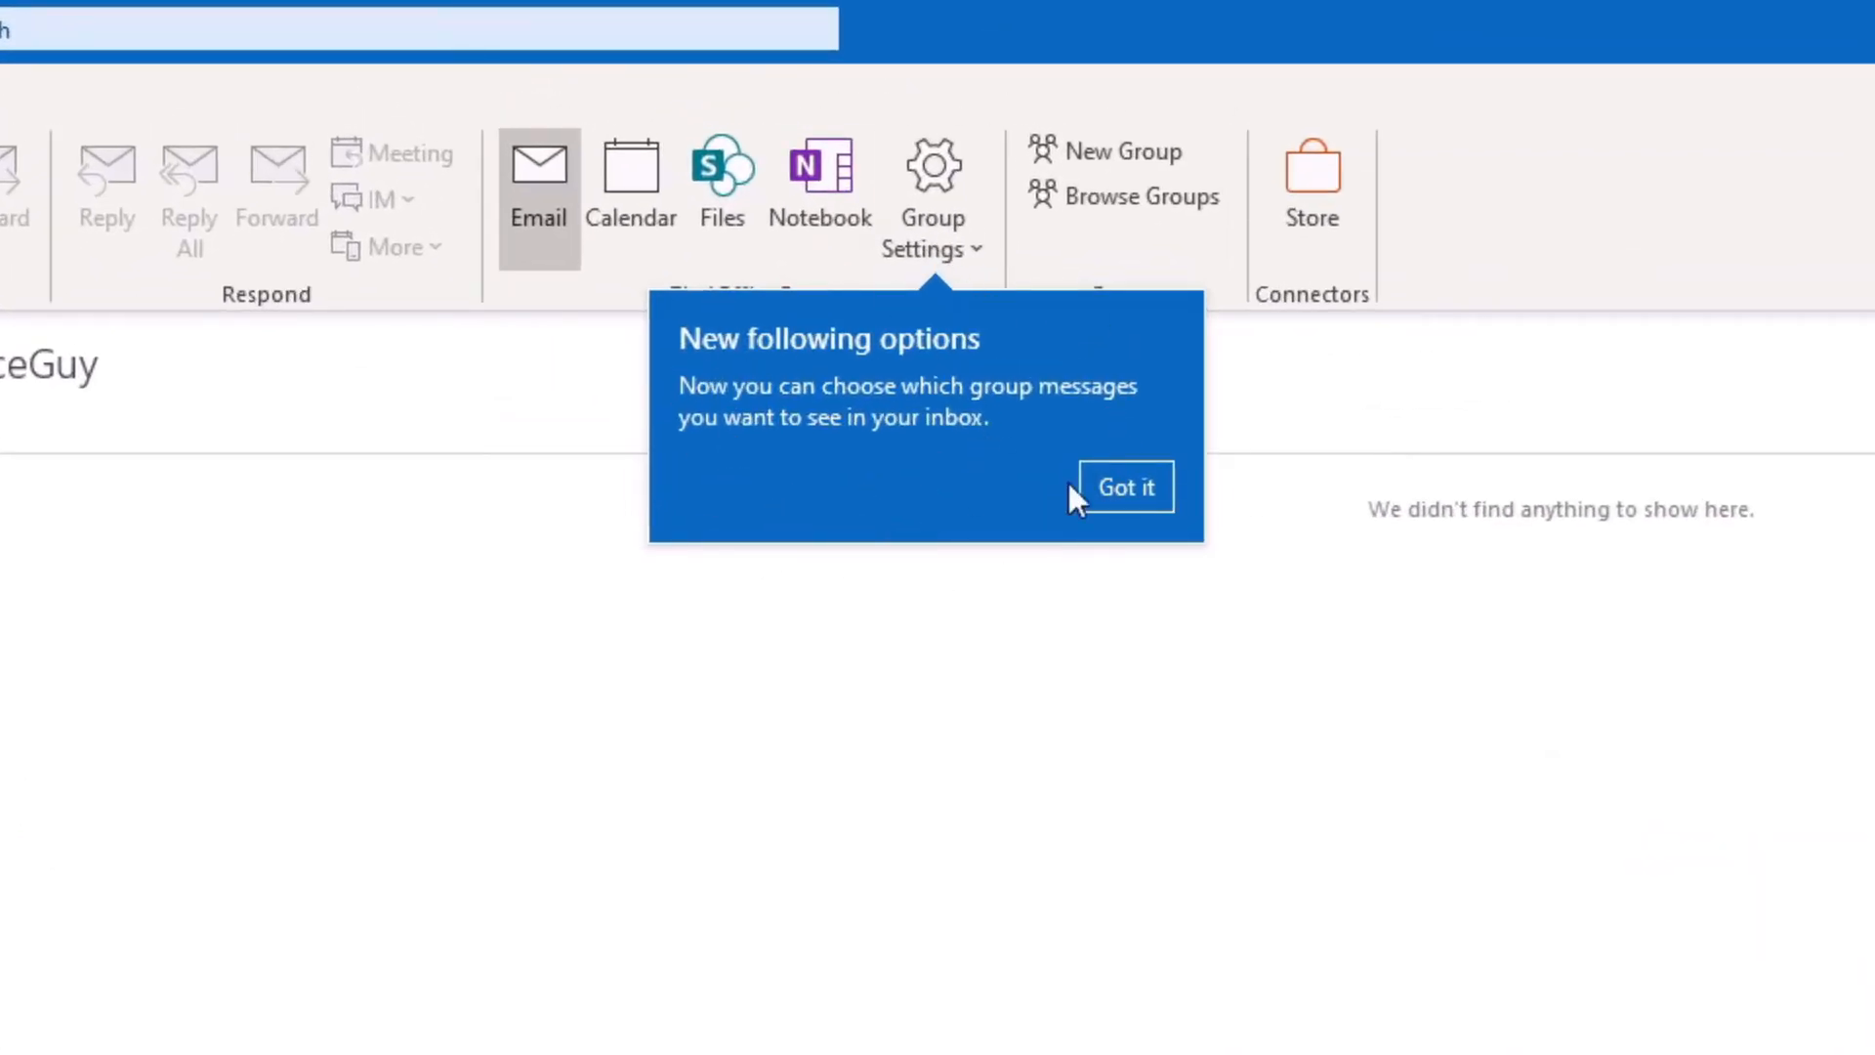
pyautogui.moveTo(1137, 429)
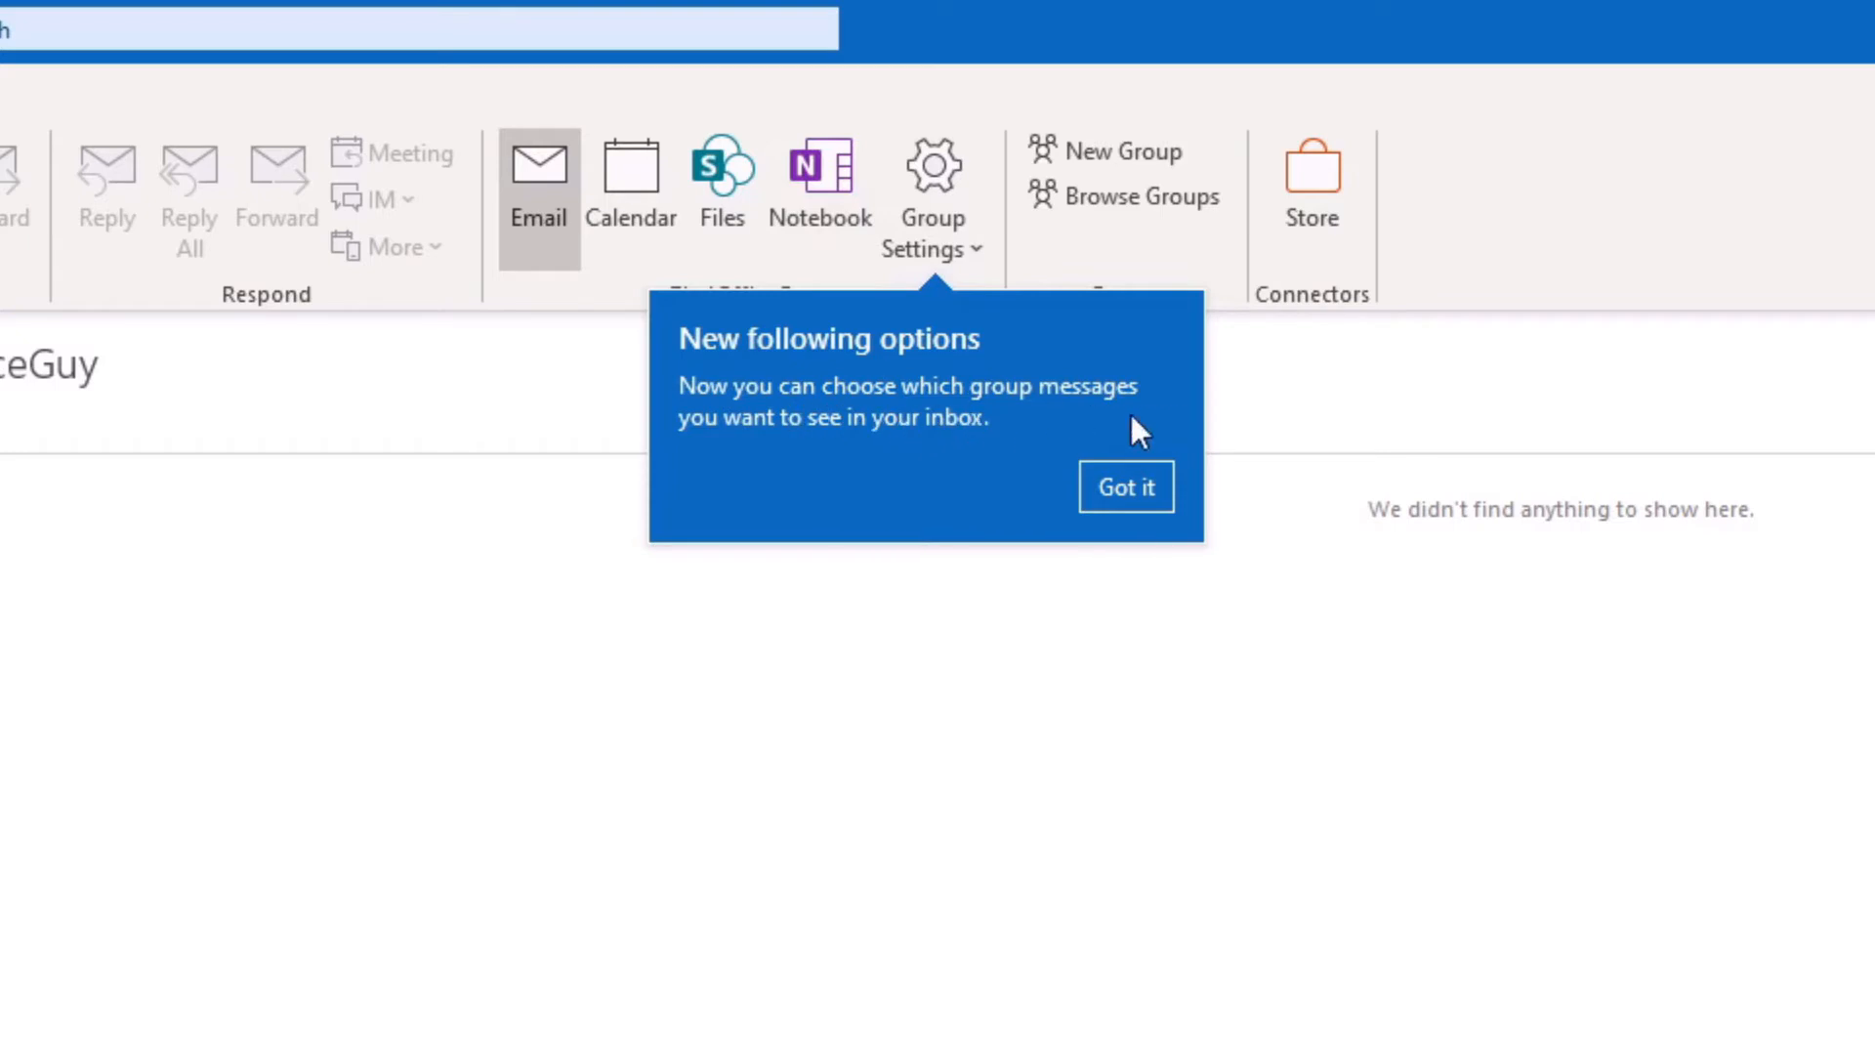
pyautogui.moveTo(1130, 529)
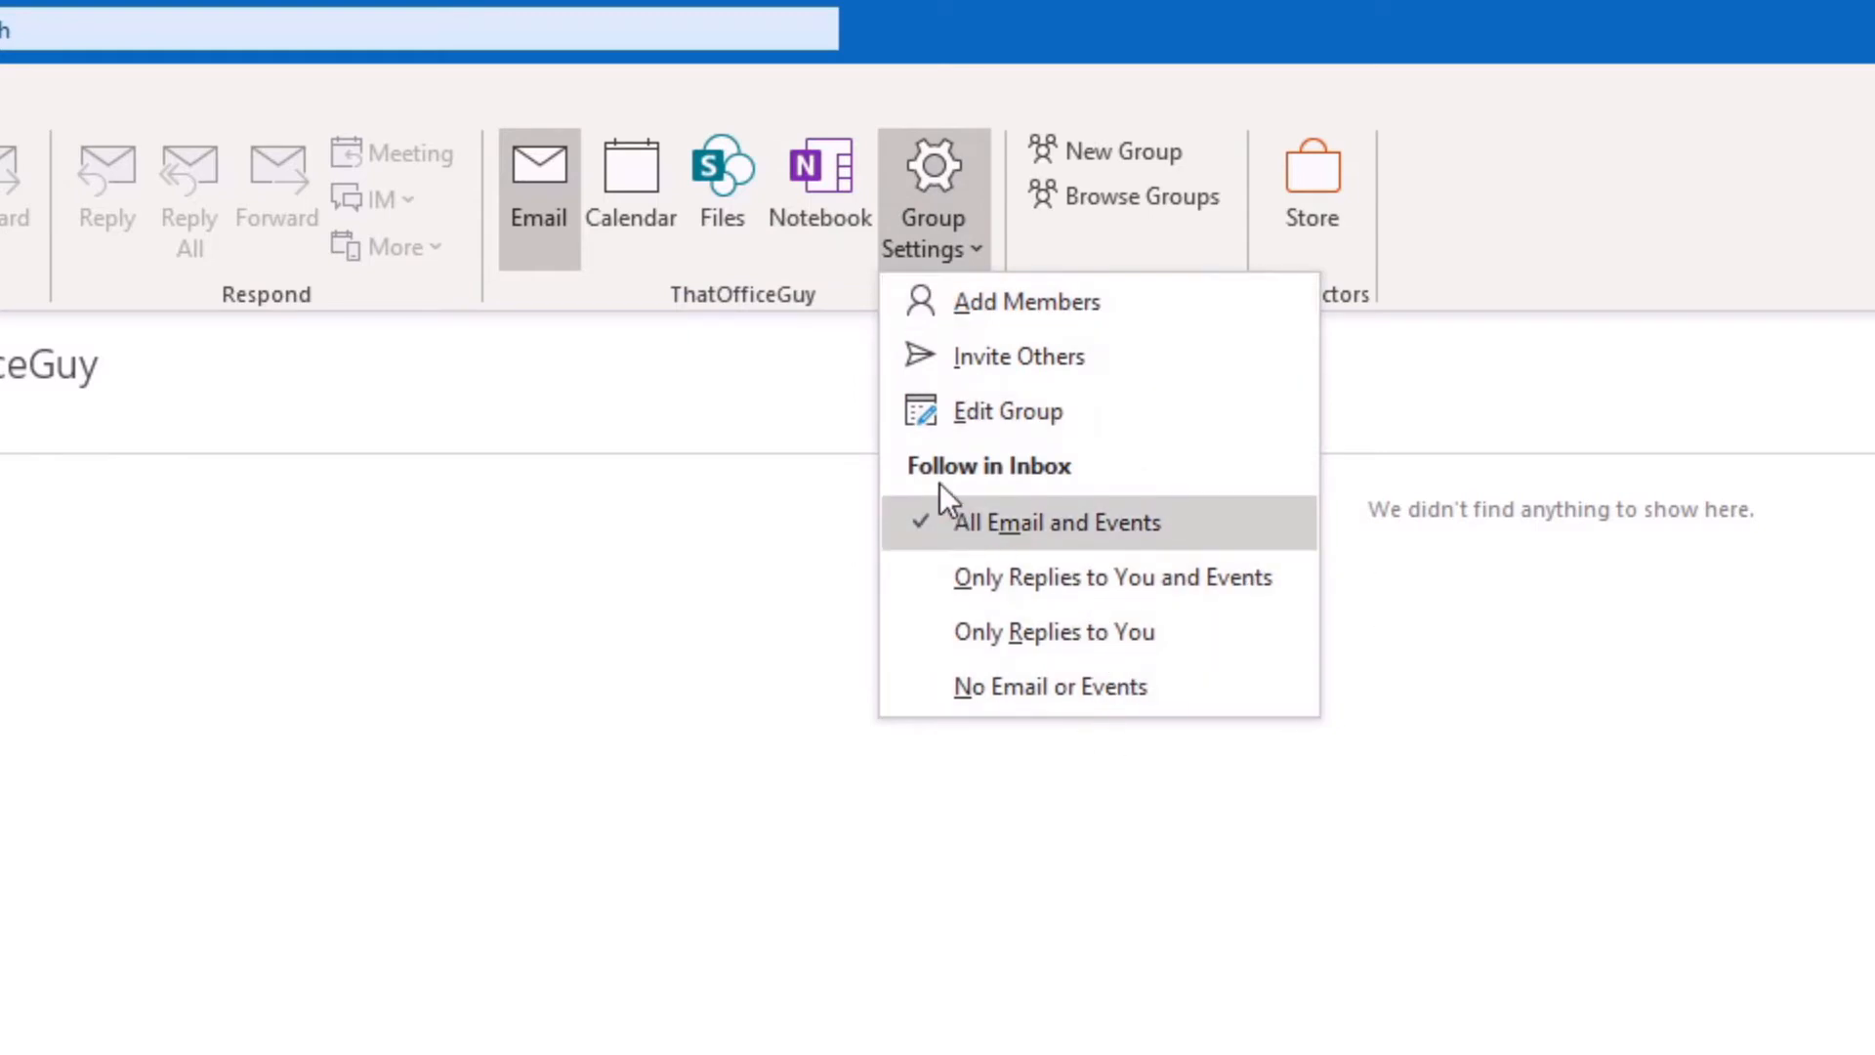
pyautogui.moveTo(1057, 523)
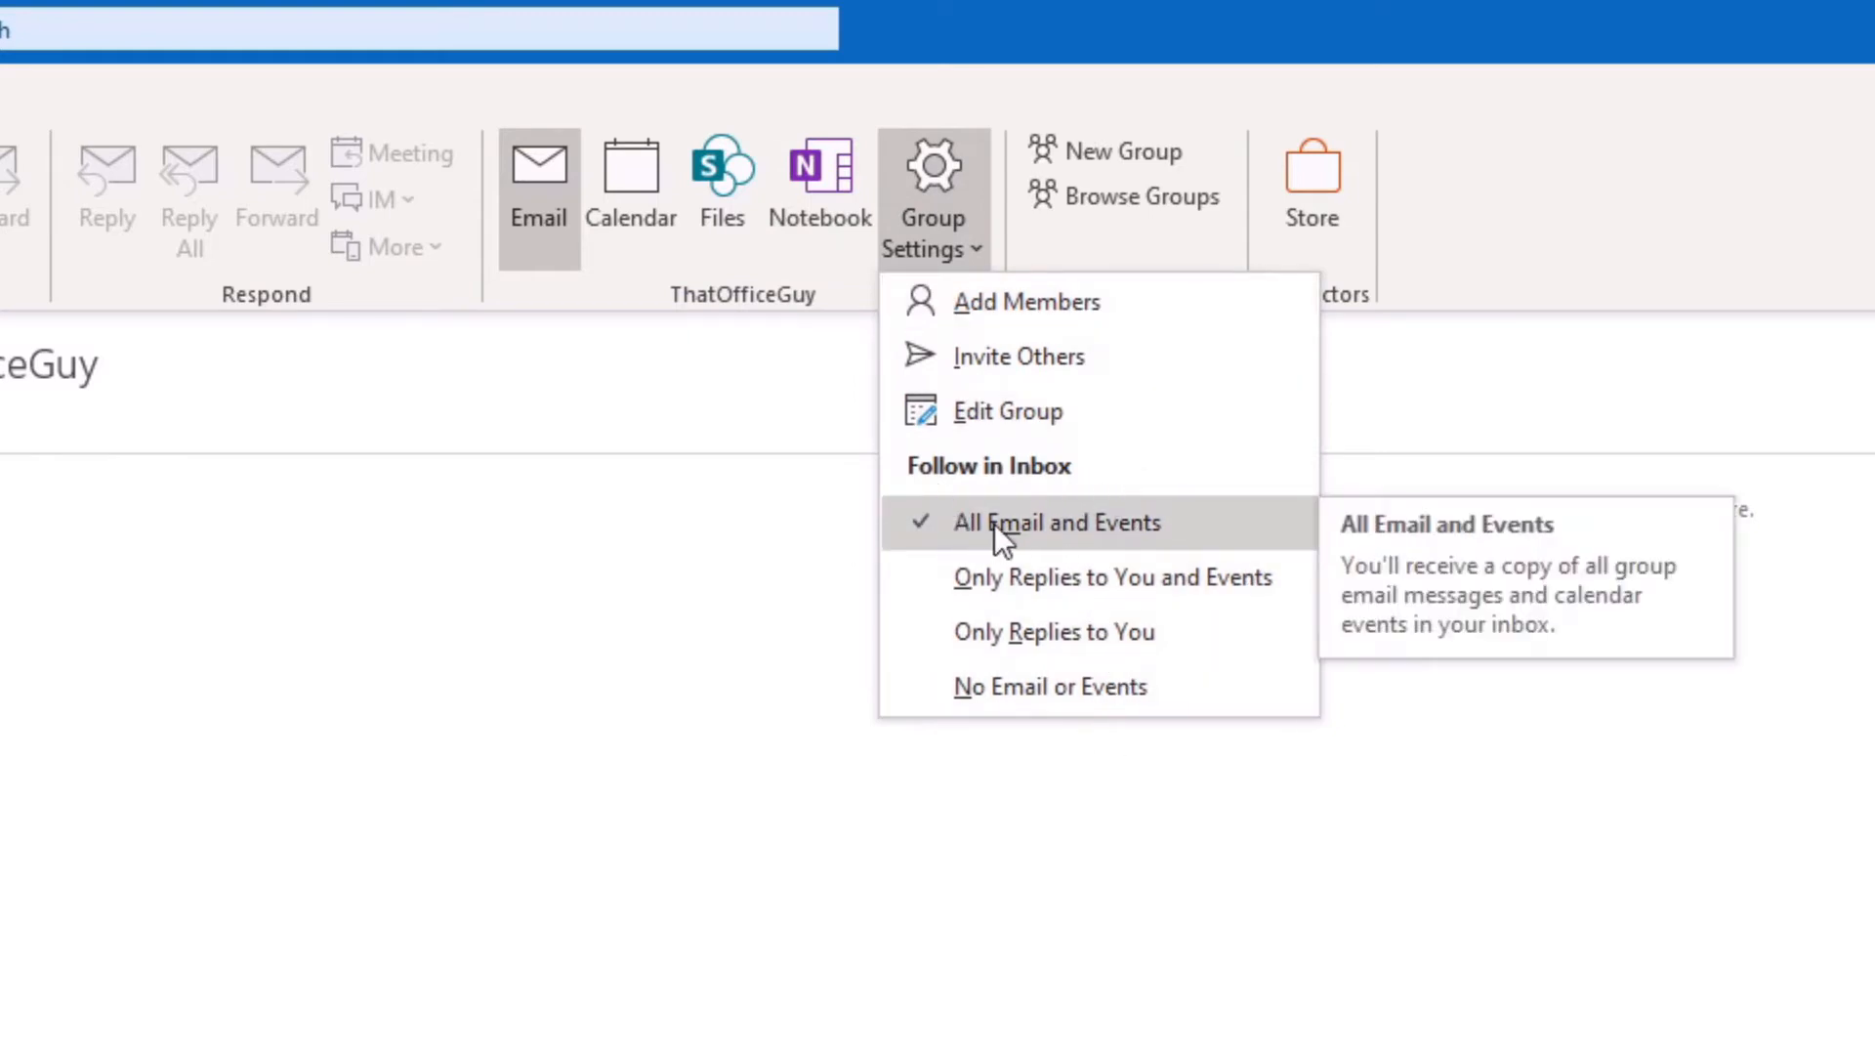
pyautogui.moveTo(1071, 609)
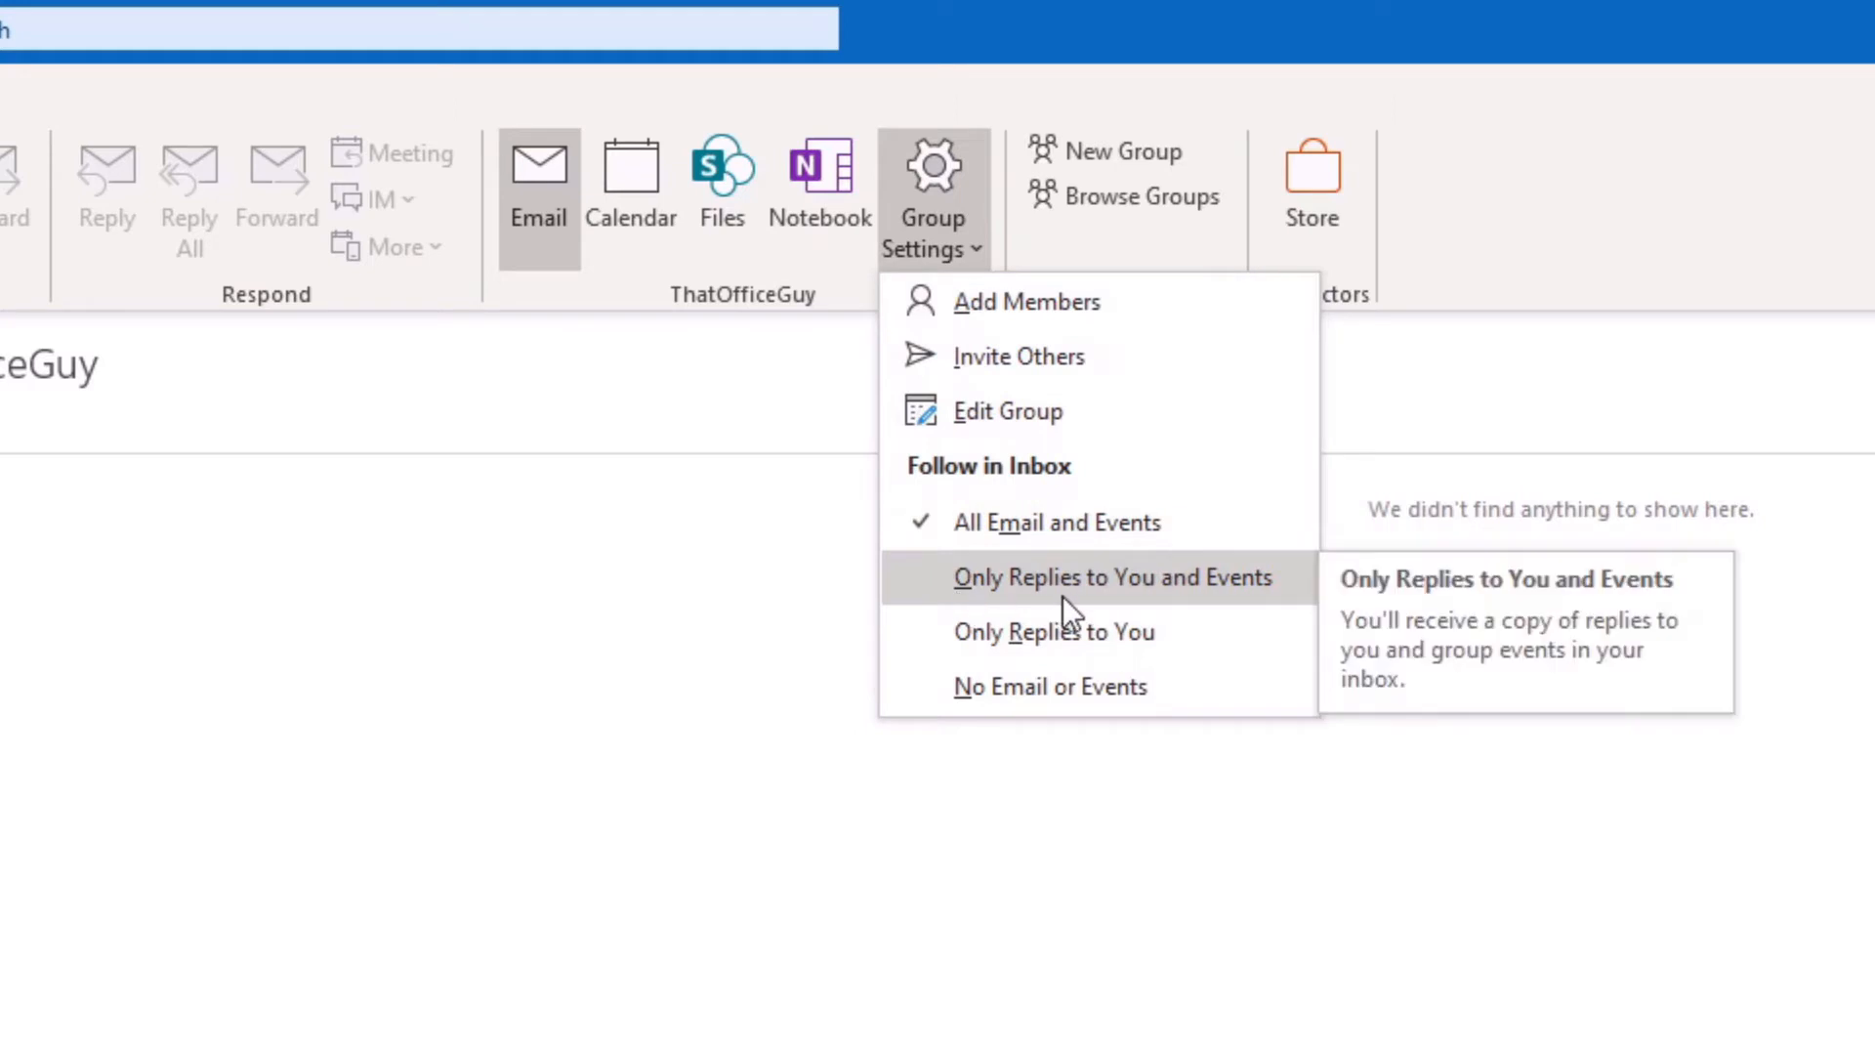
pyautogui.moveTo(1100, 631)
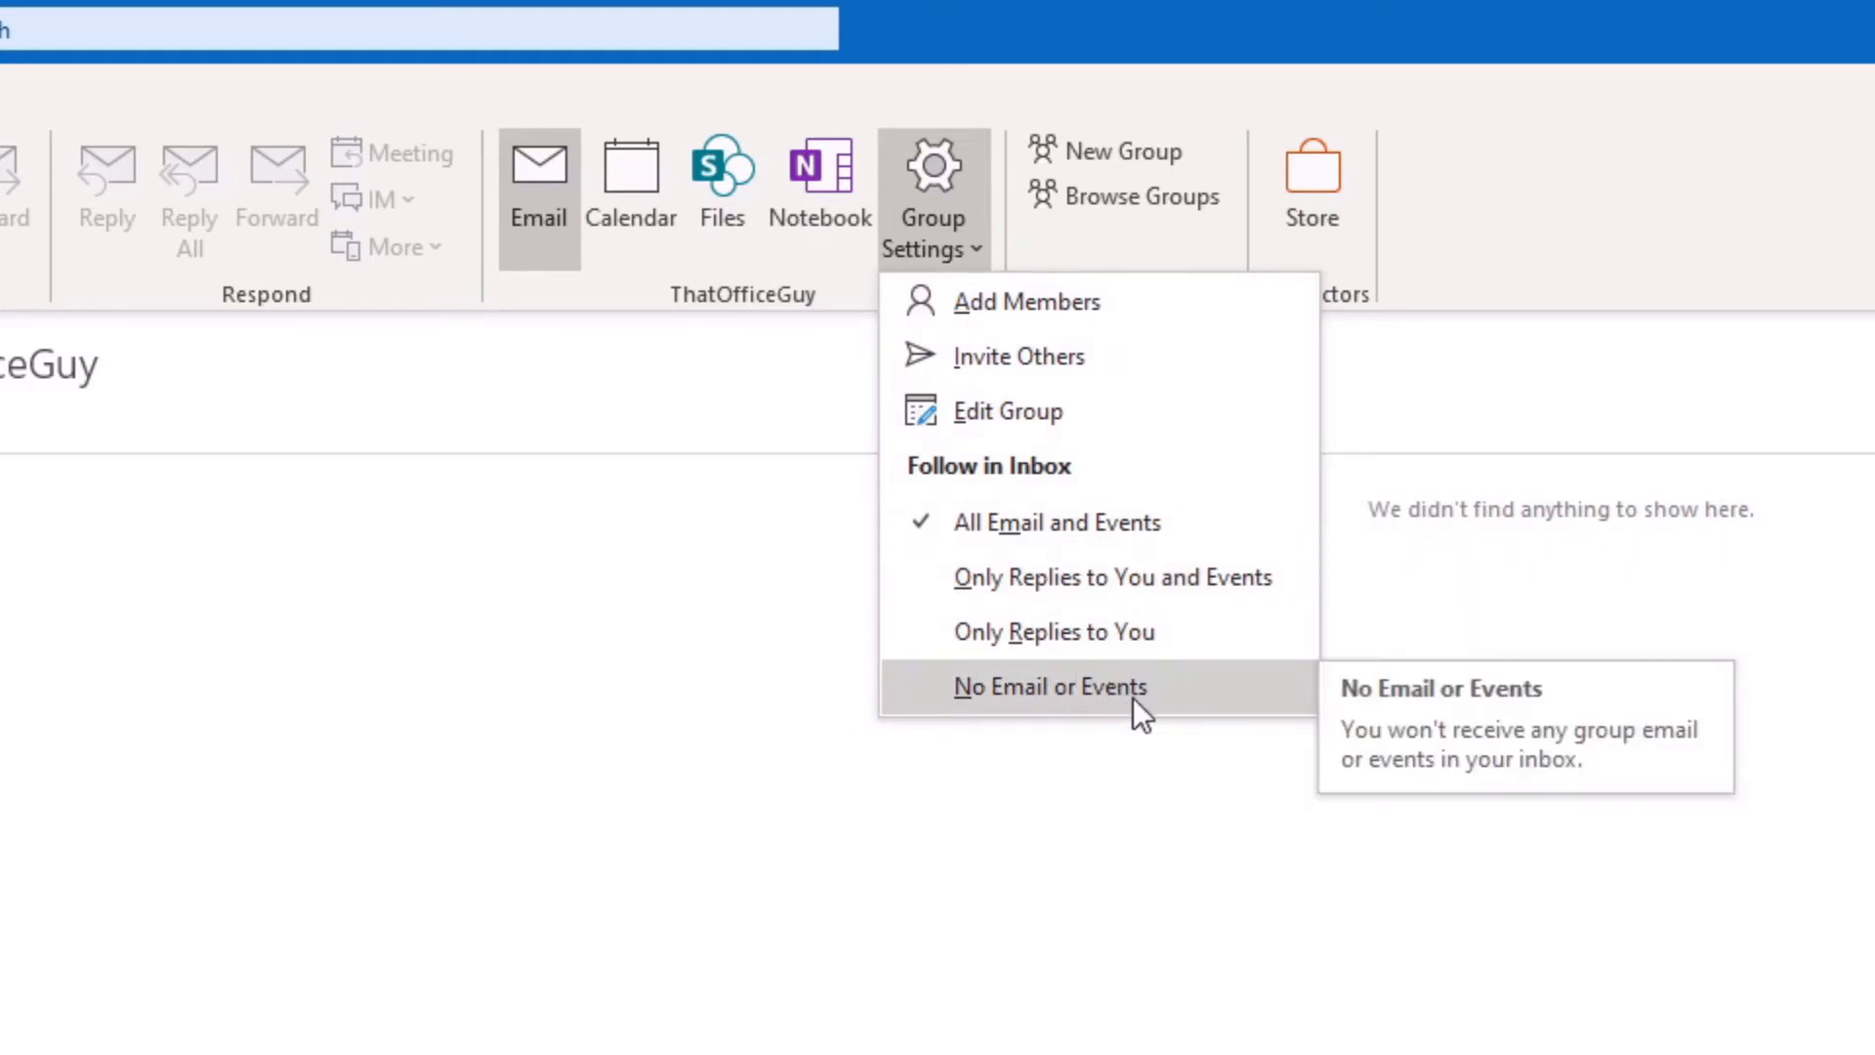
pyautogui.moveTo(1031, 535)
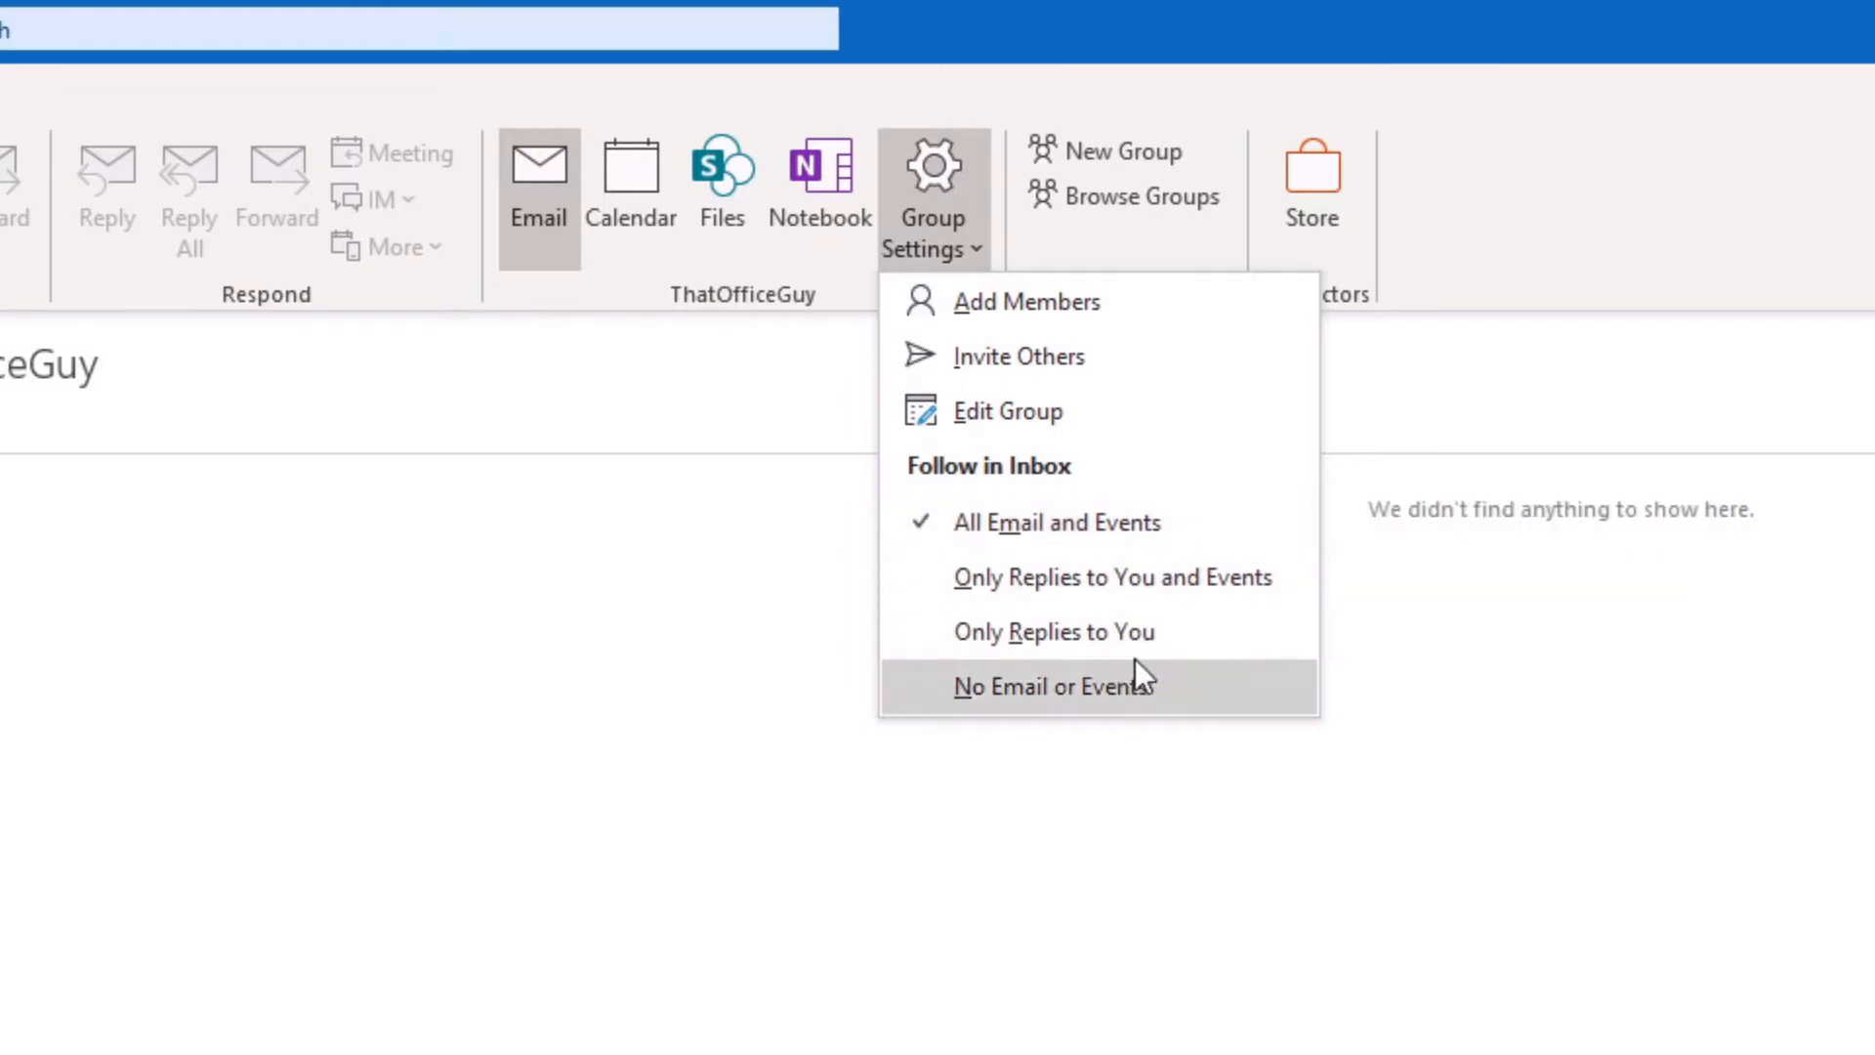
pyautogui.moveTo(1096, 576)
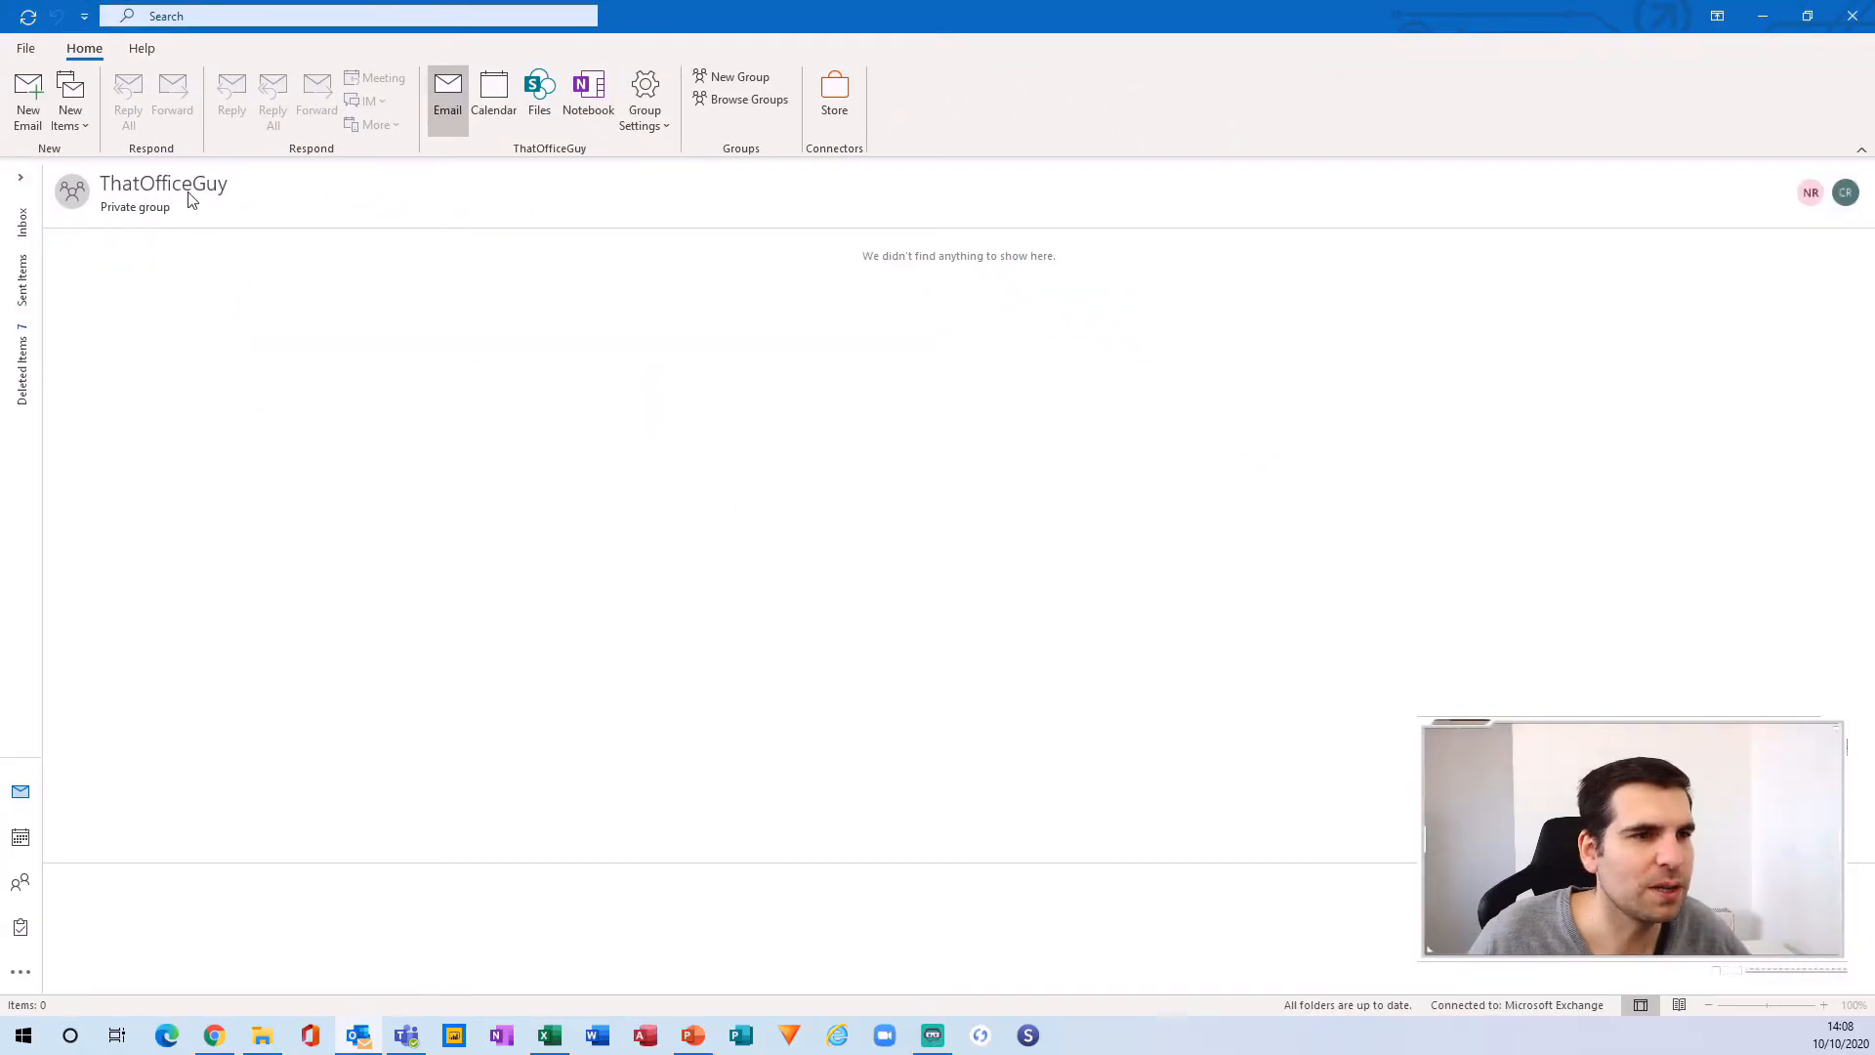
pyautogui.moveTo(471, 523)
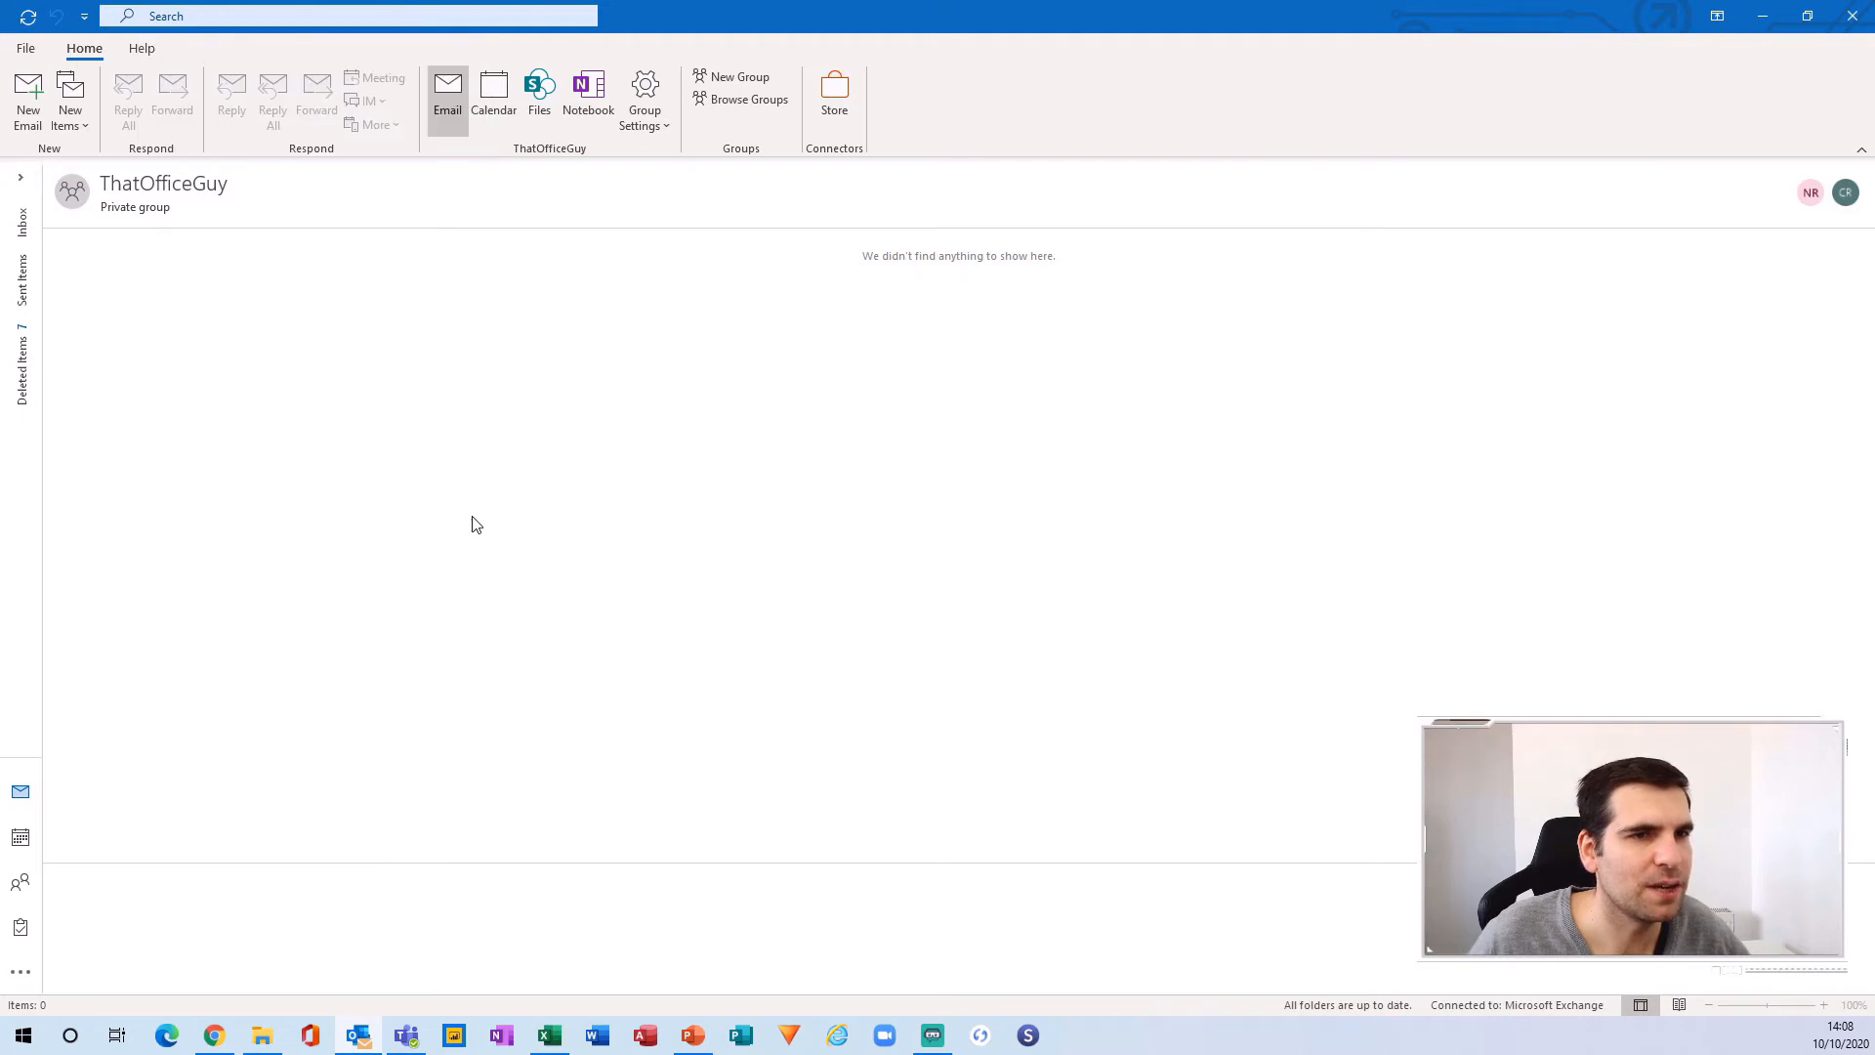
pyautogui.moveTo(877, 545)
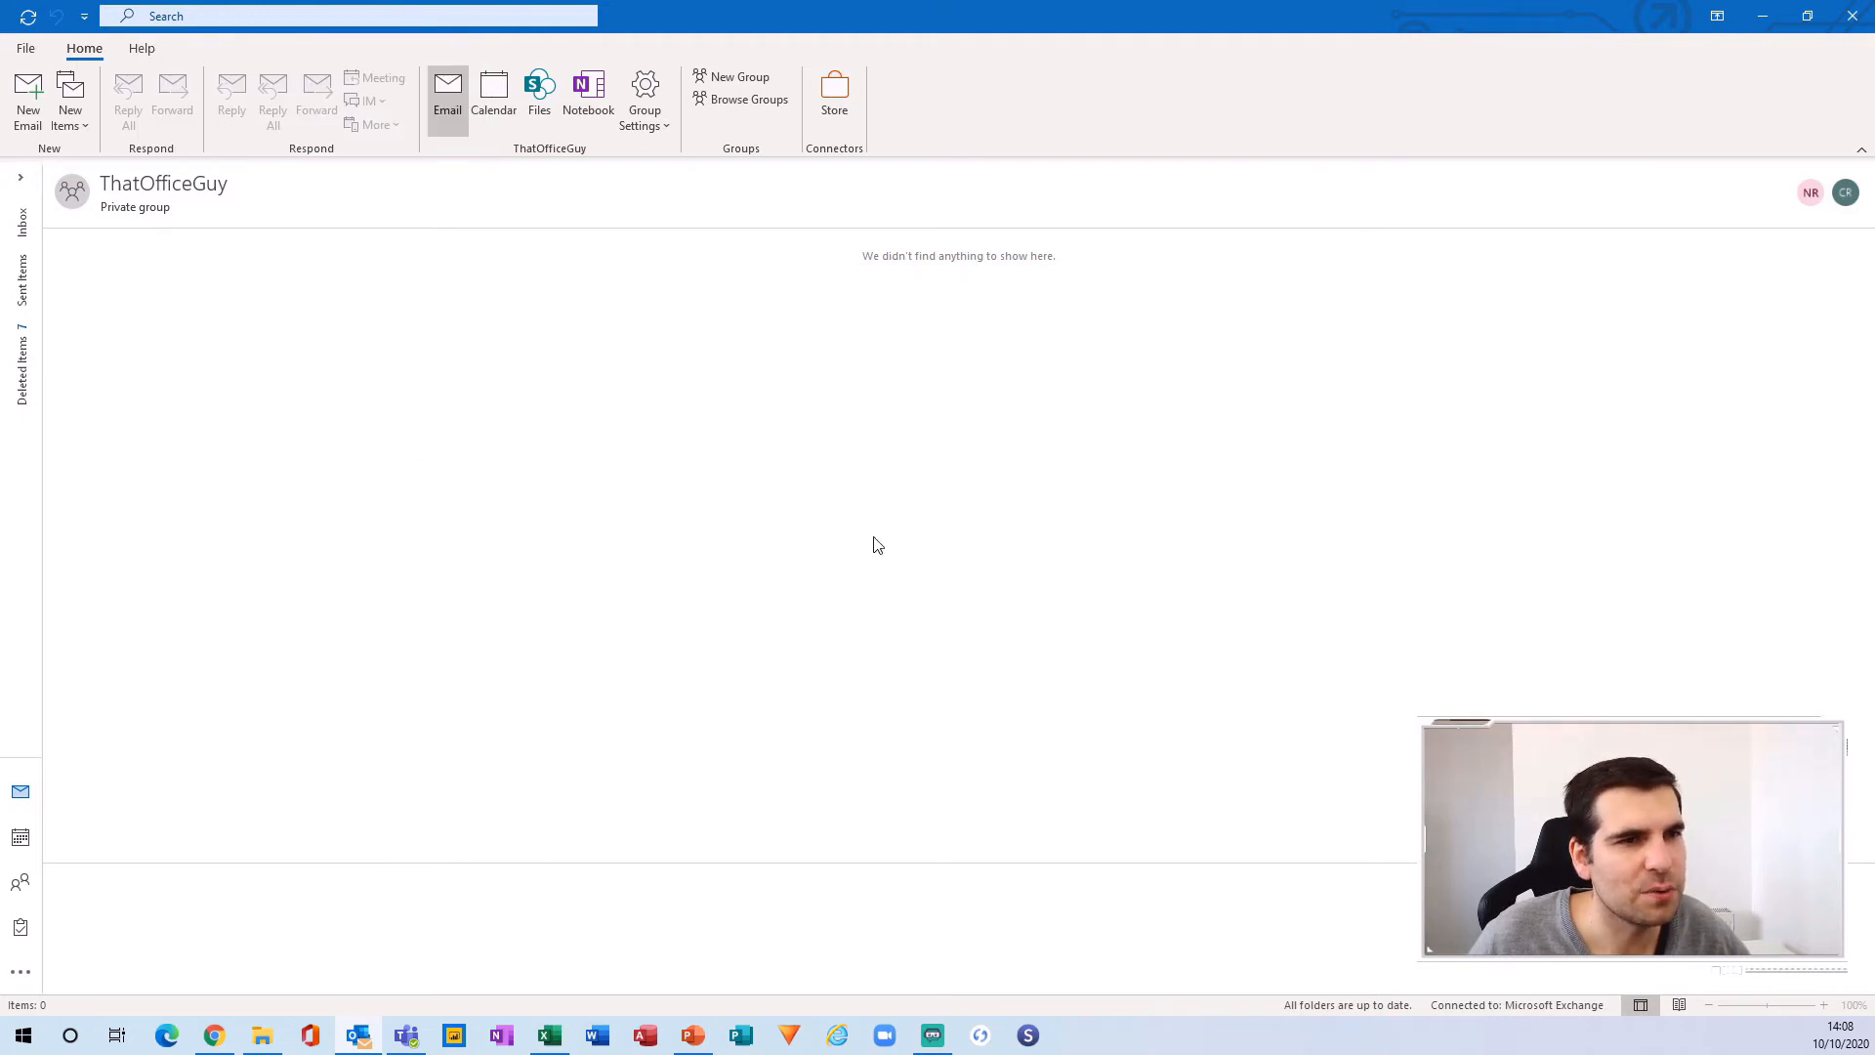
pyautogui.moveTo(369, 415)
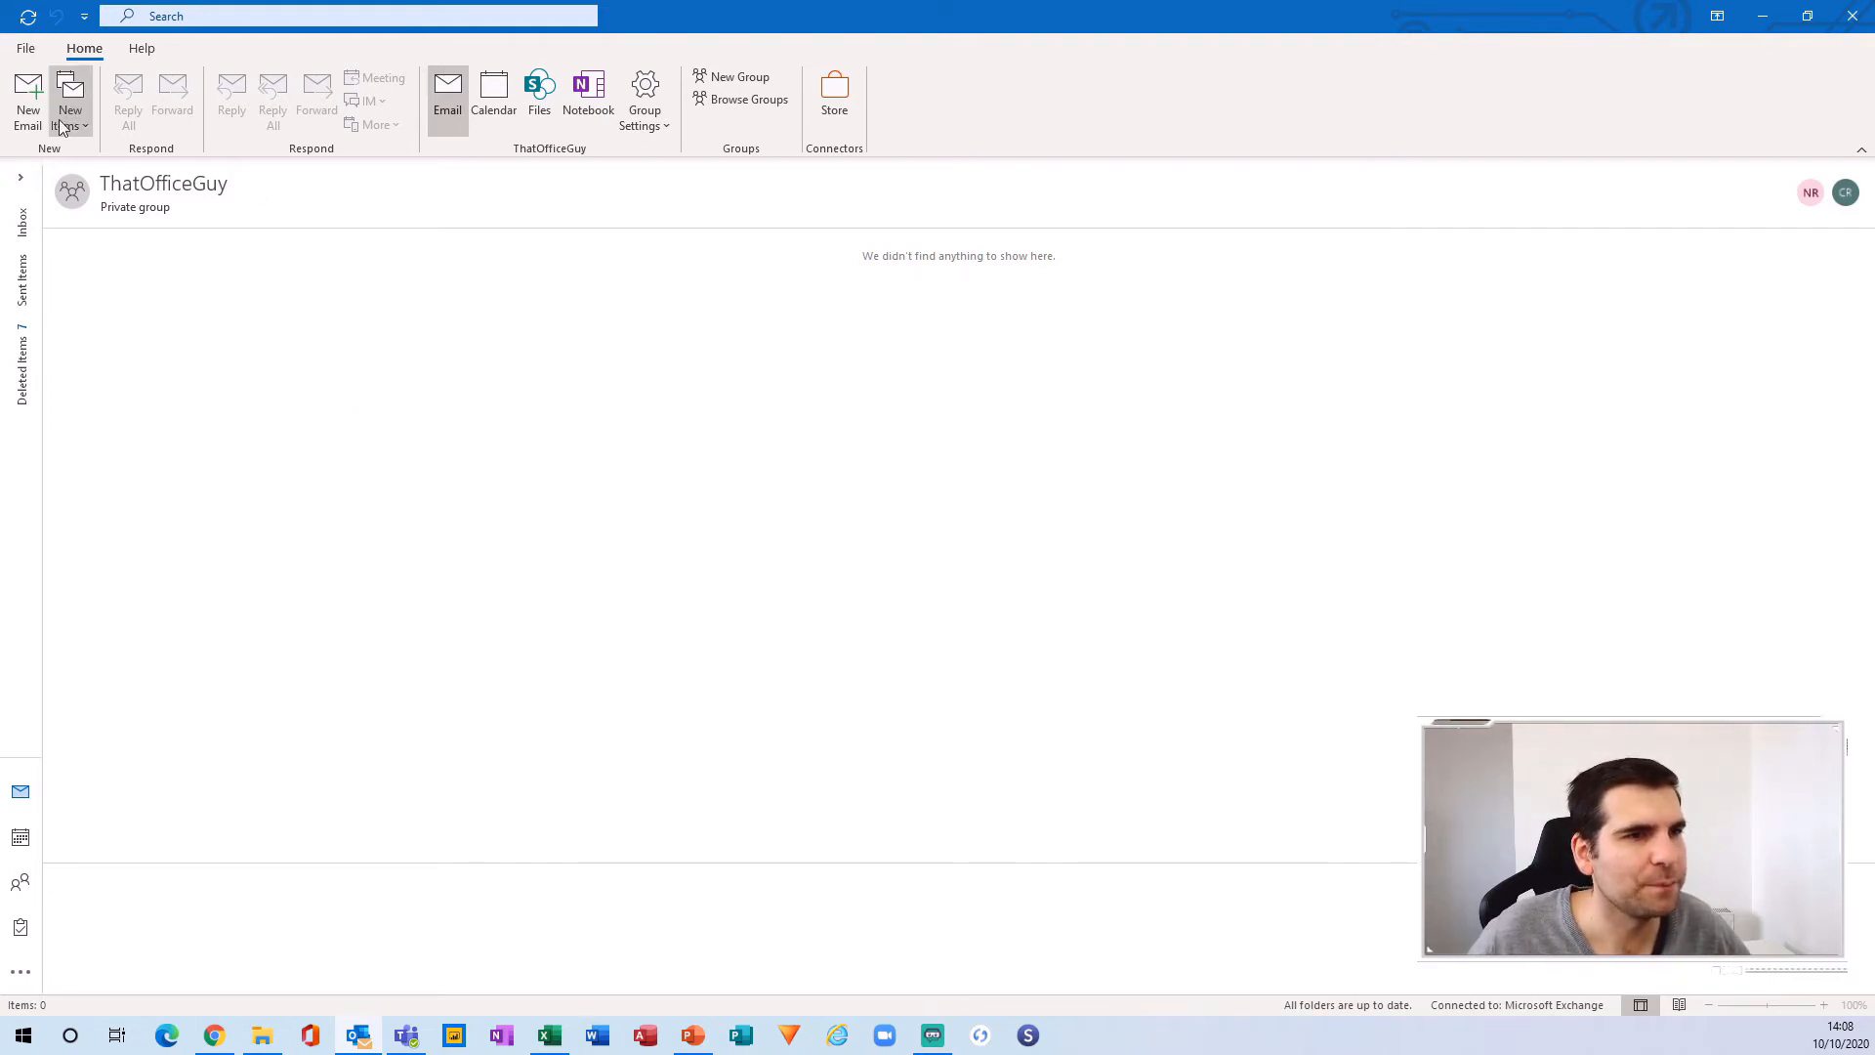
pyautogui.moveTo(447, 90)
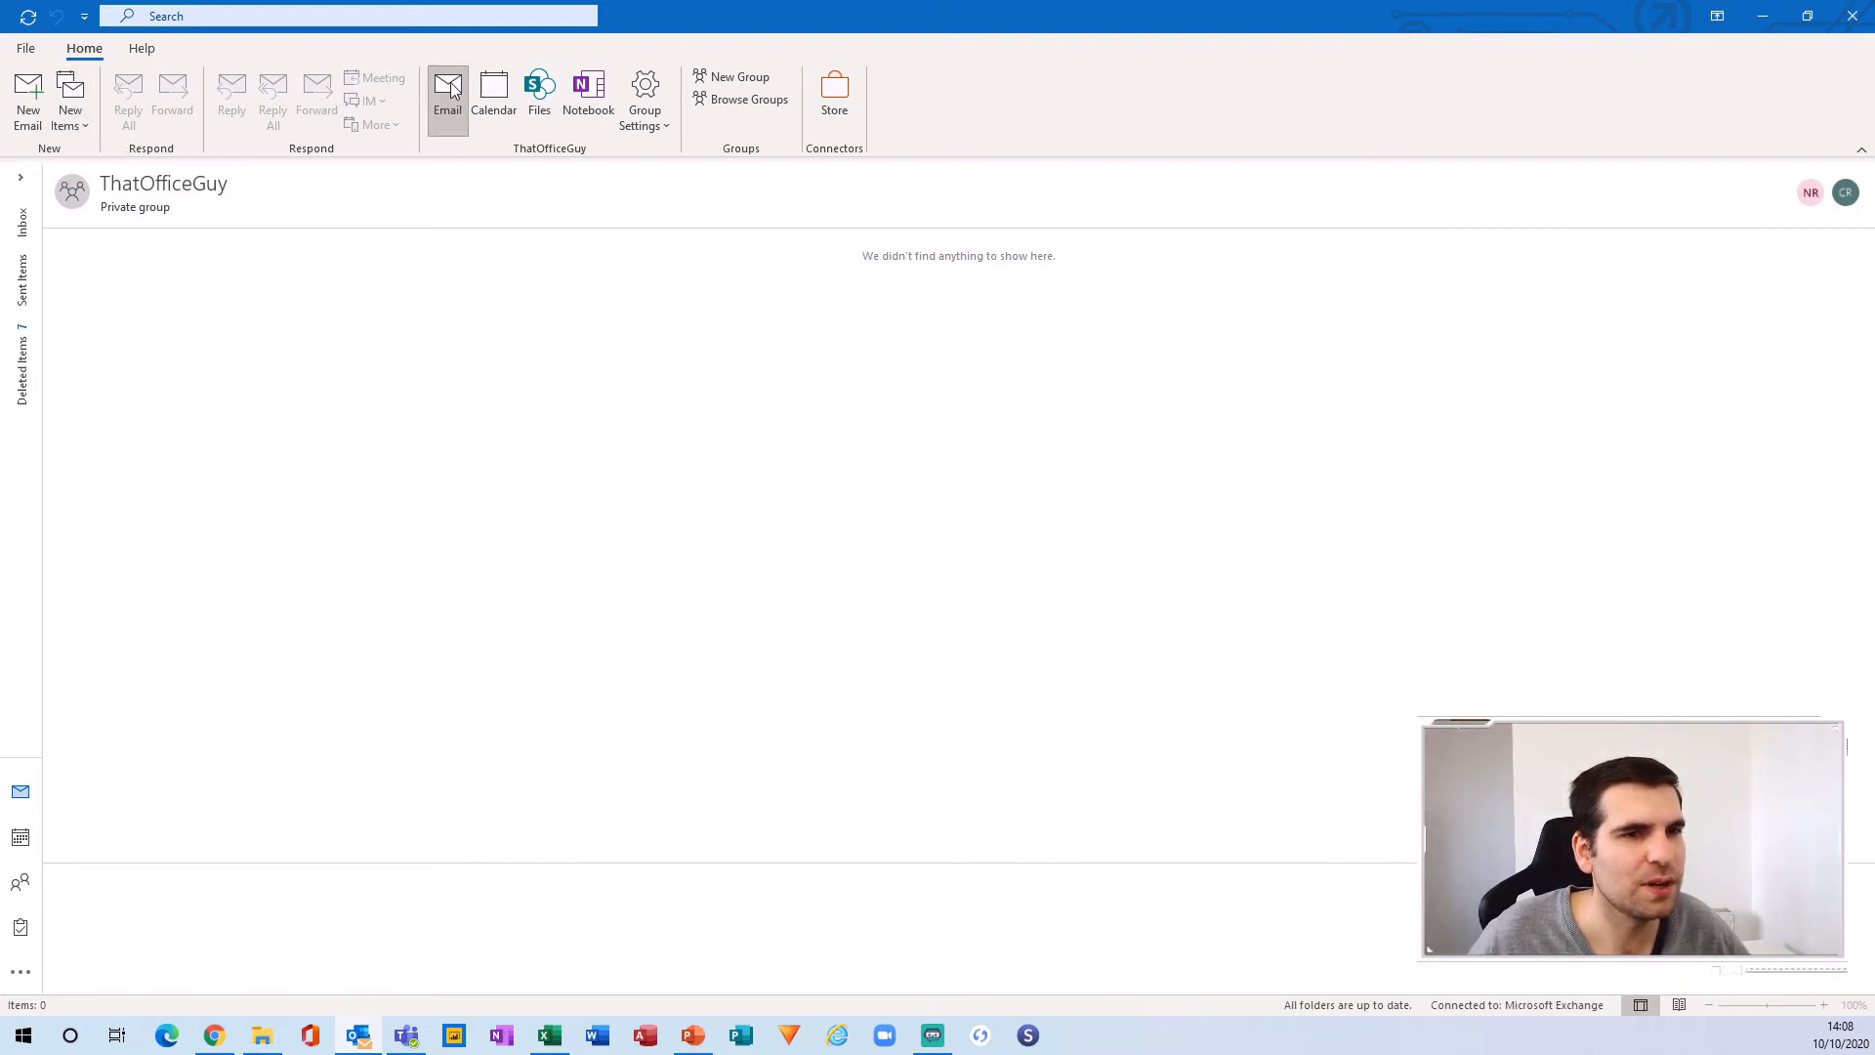
pyautogui.moveTo(381, 225)
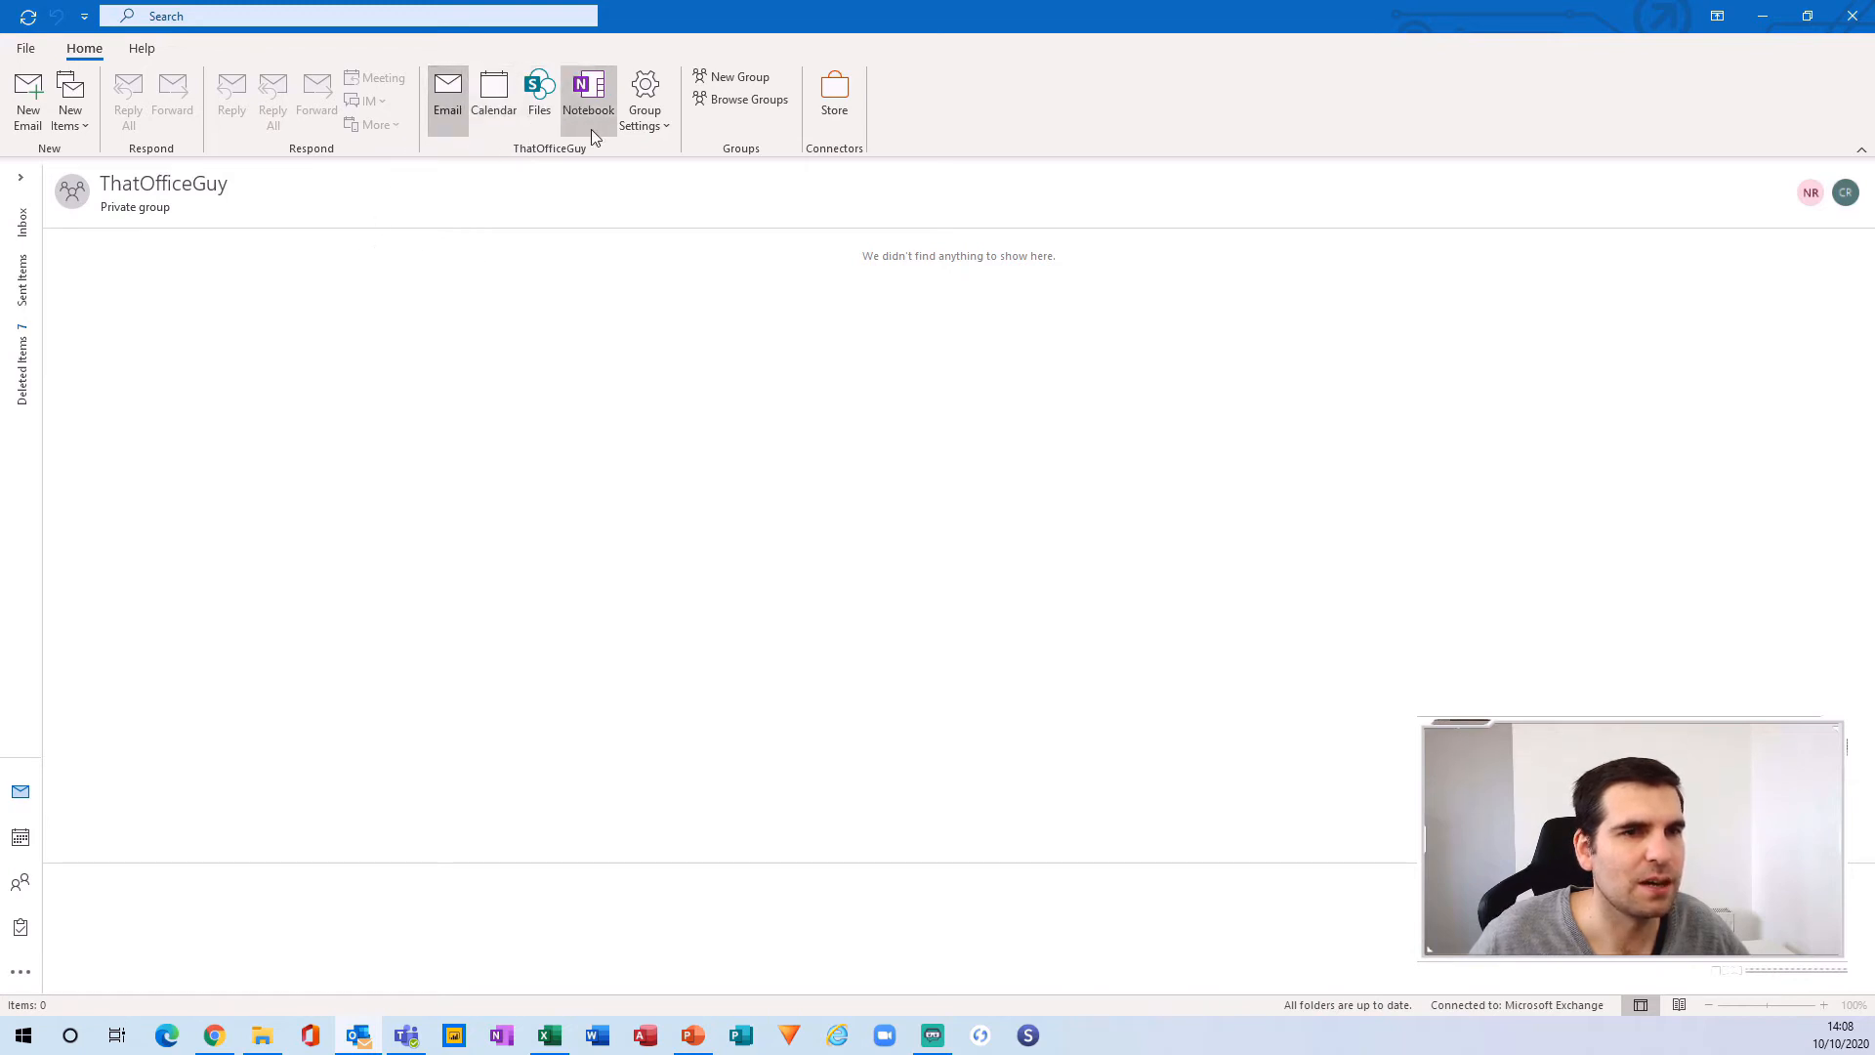
pyautogui.moveTo(26, 96)
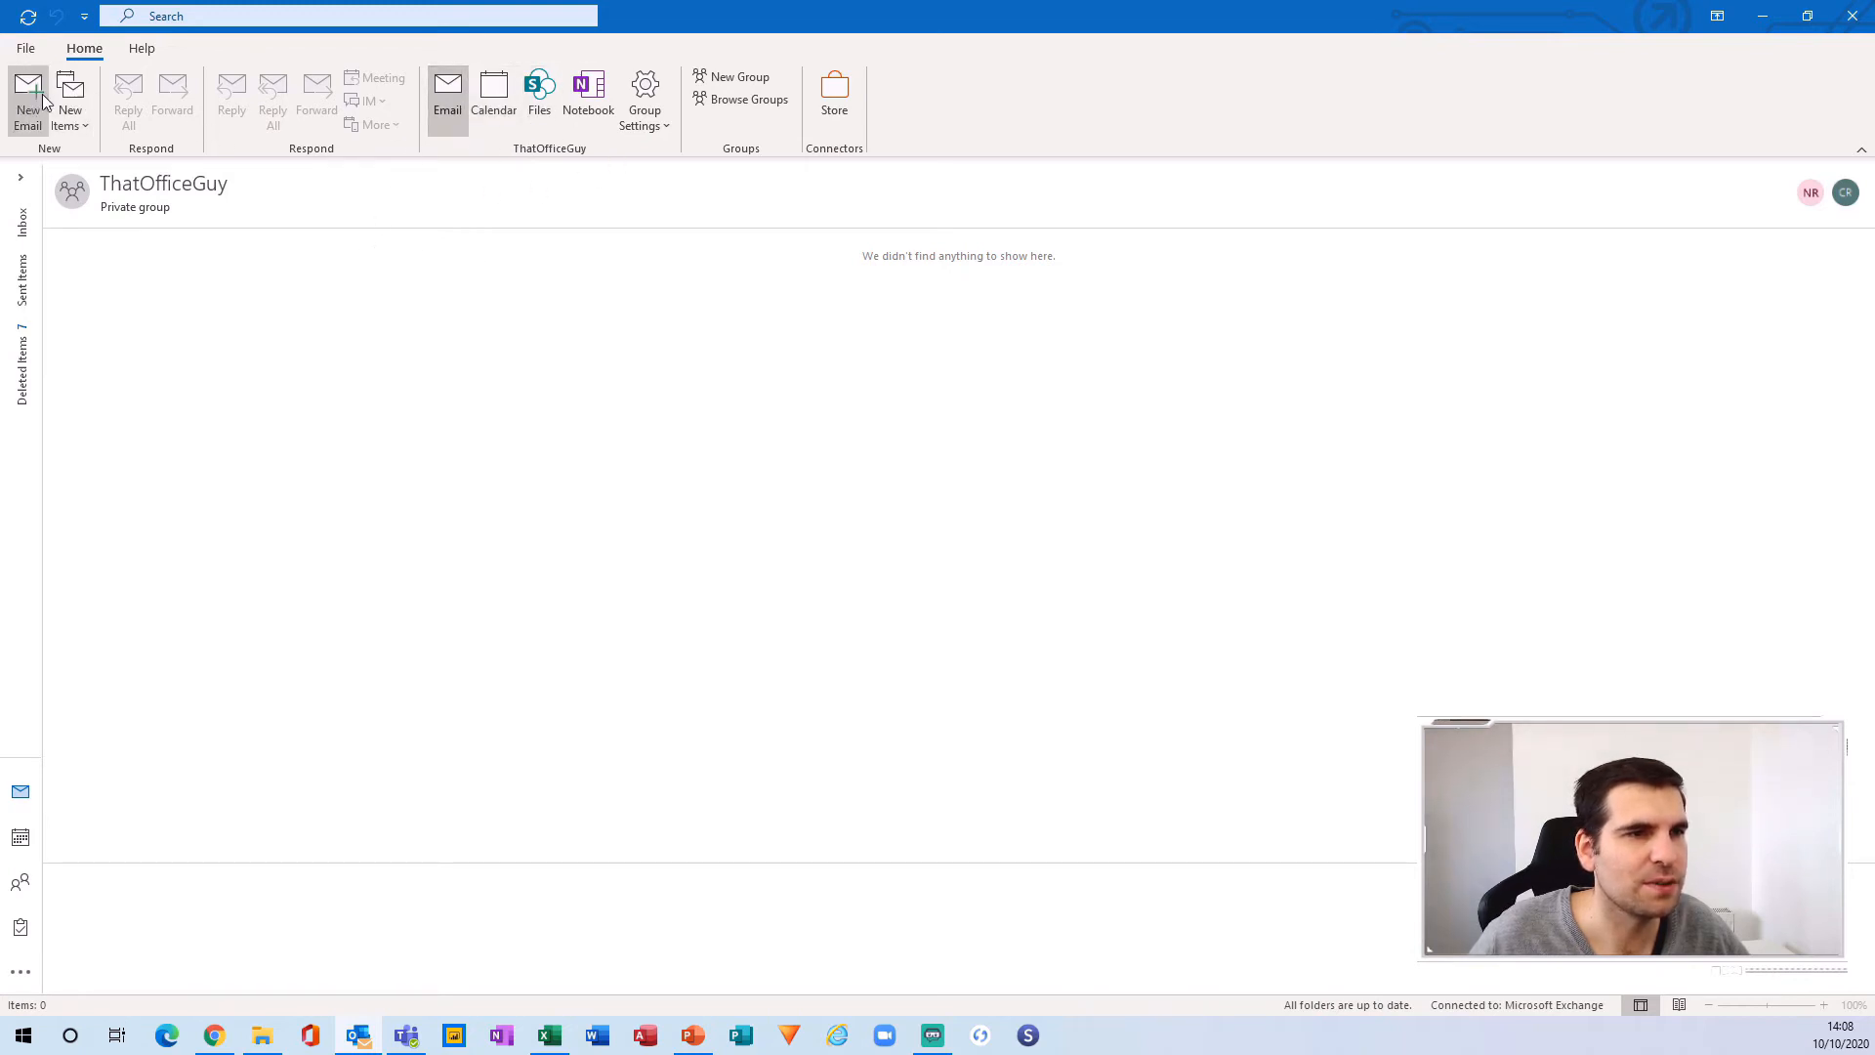
# Step: Start a new email to the group and view the ThatOfficeGuy recipient's contact card
pyautogui.click(25, 95)
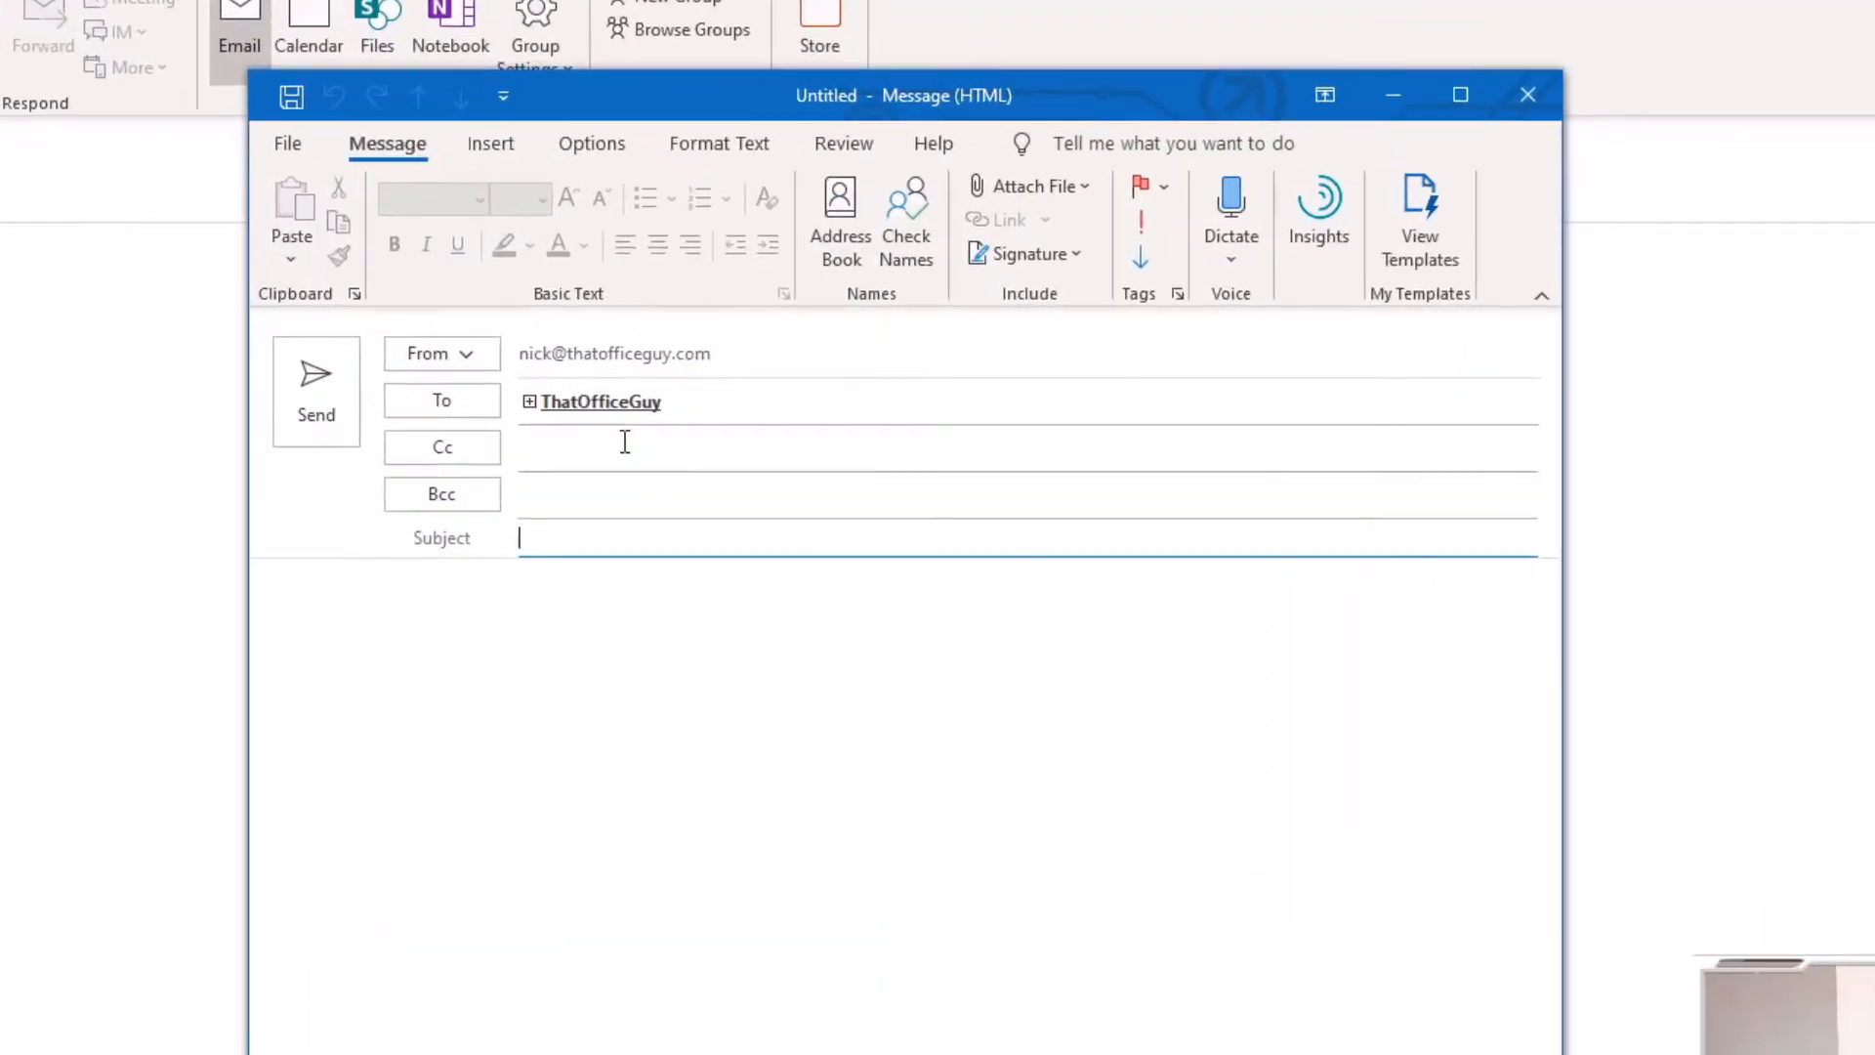
pyautogui.click(599, 400)
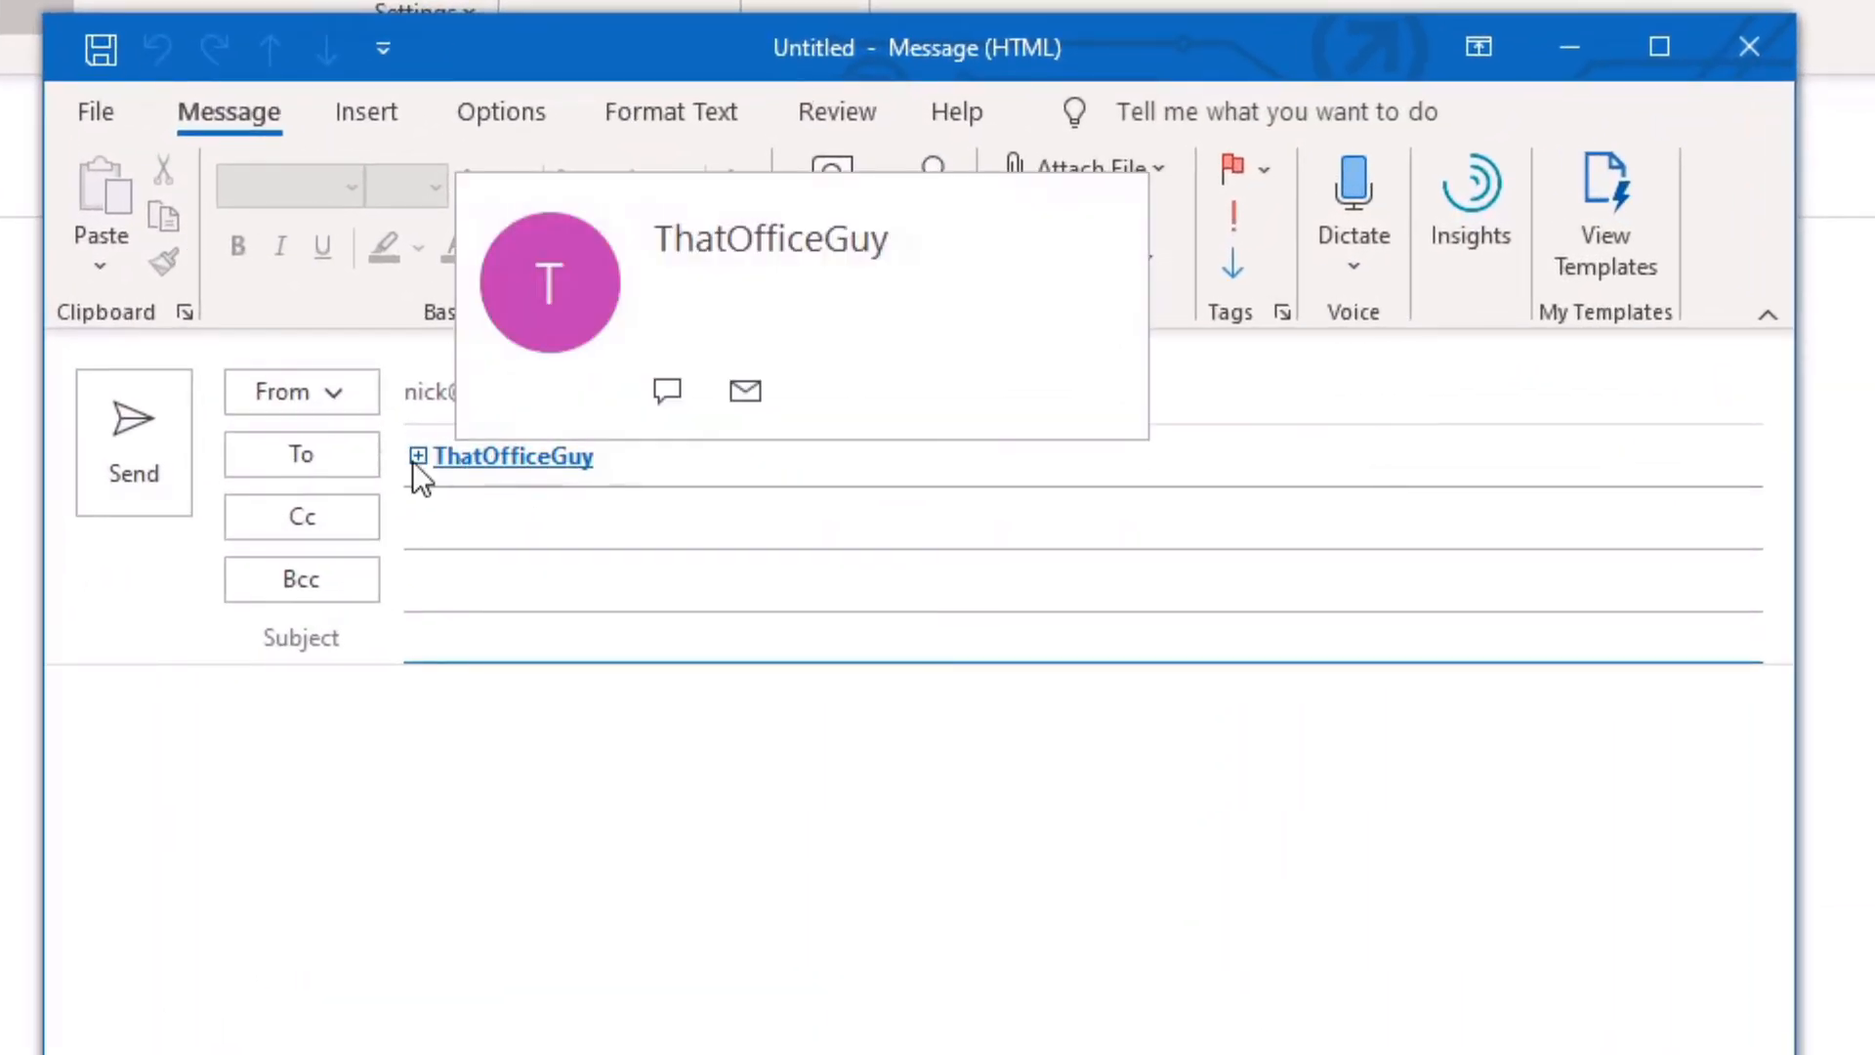
pyautogui.click(514, 455)
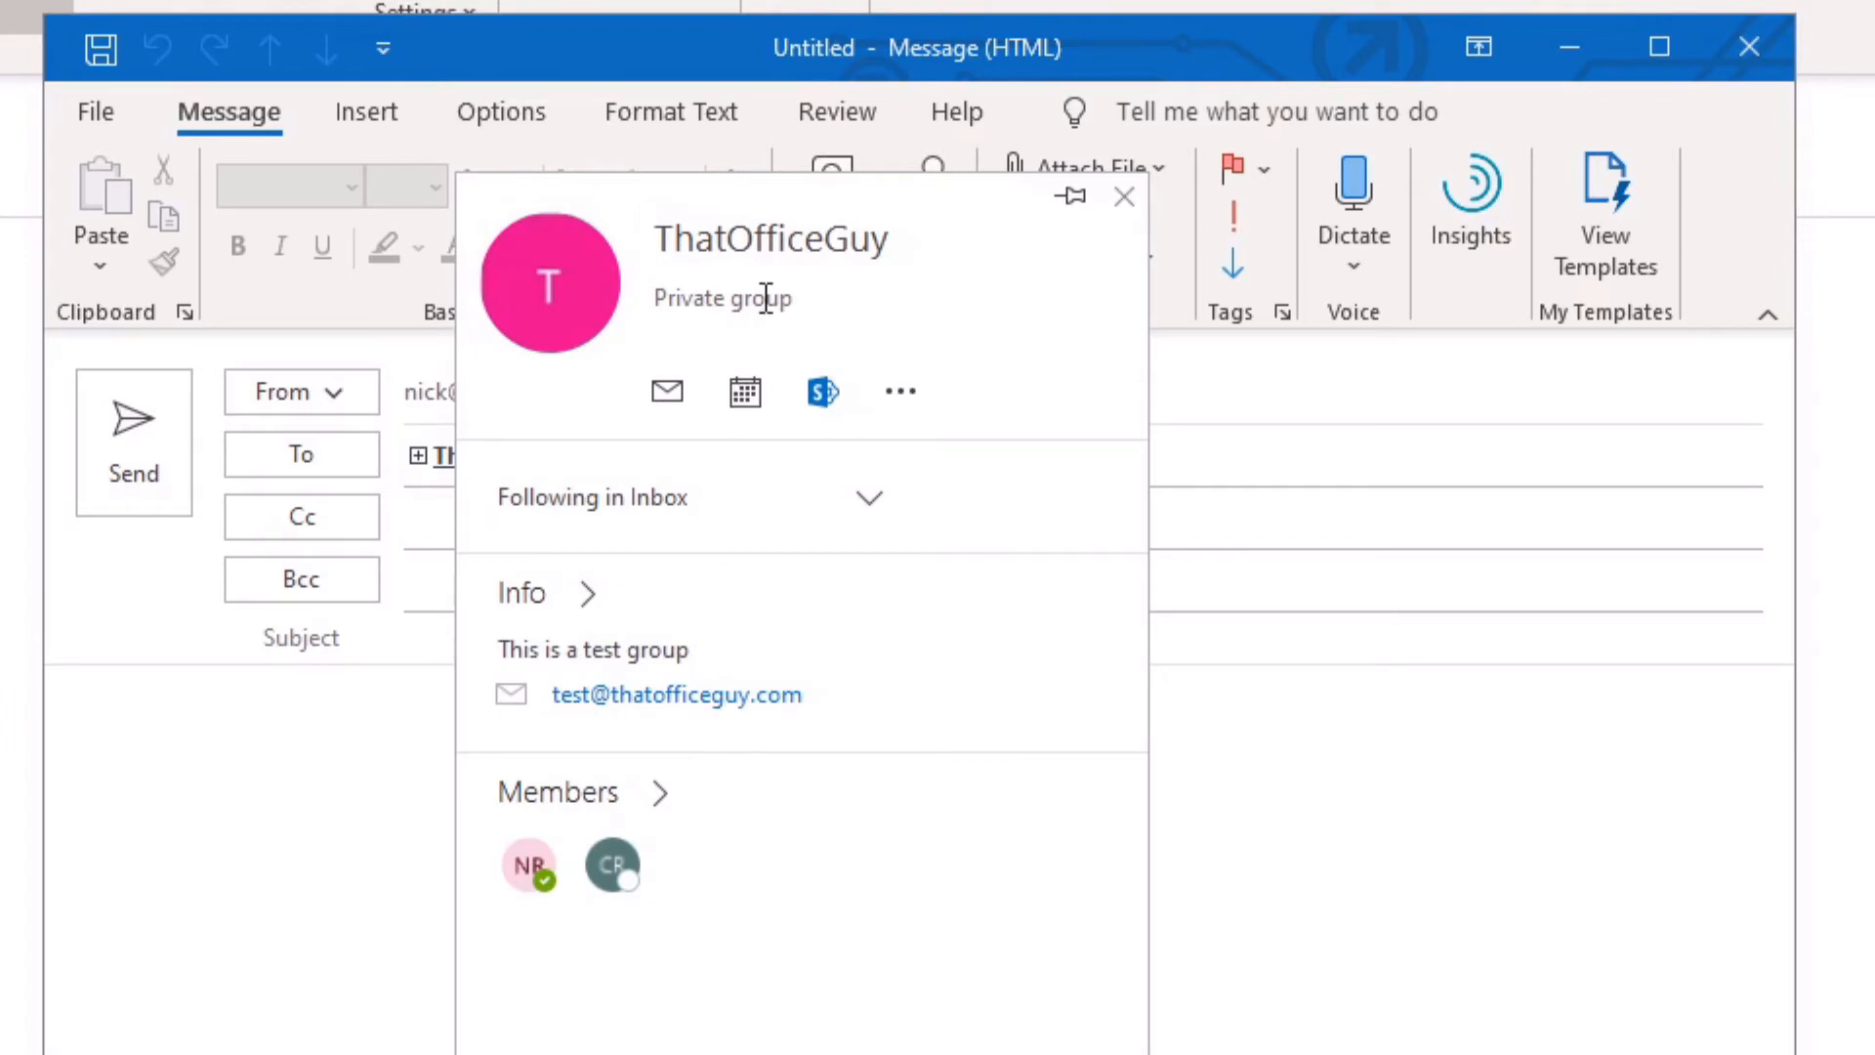
pyautogui.click(1121, 195)
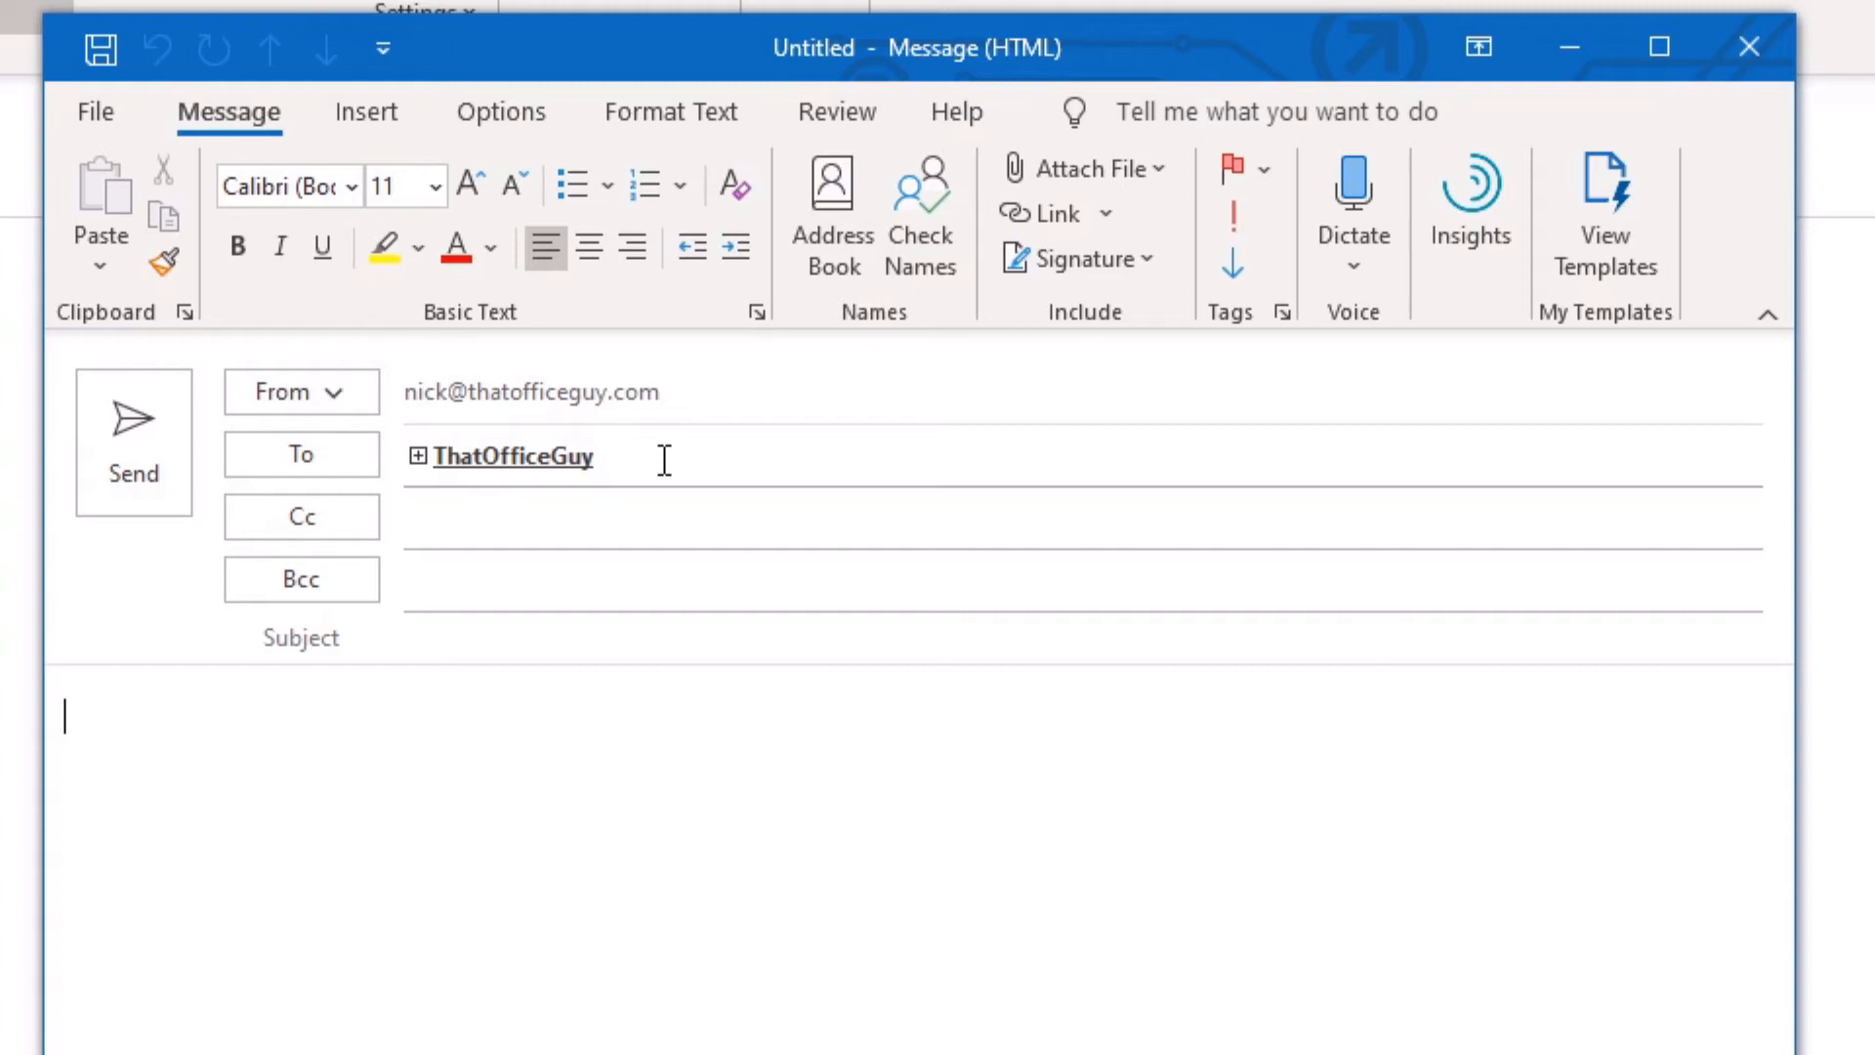
# Step: Expand the ThatOfficeGuy recipient into its individual members and confirm the warning
pyautogui.click(516, 456)
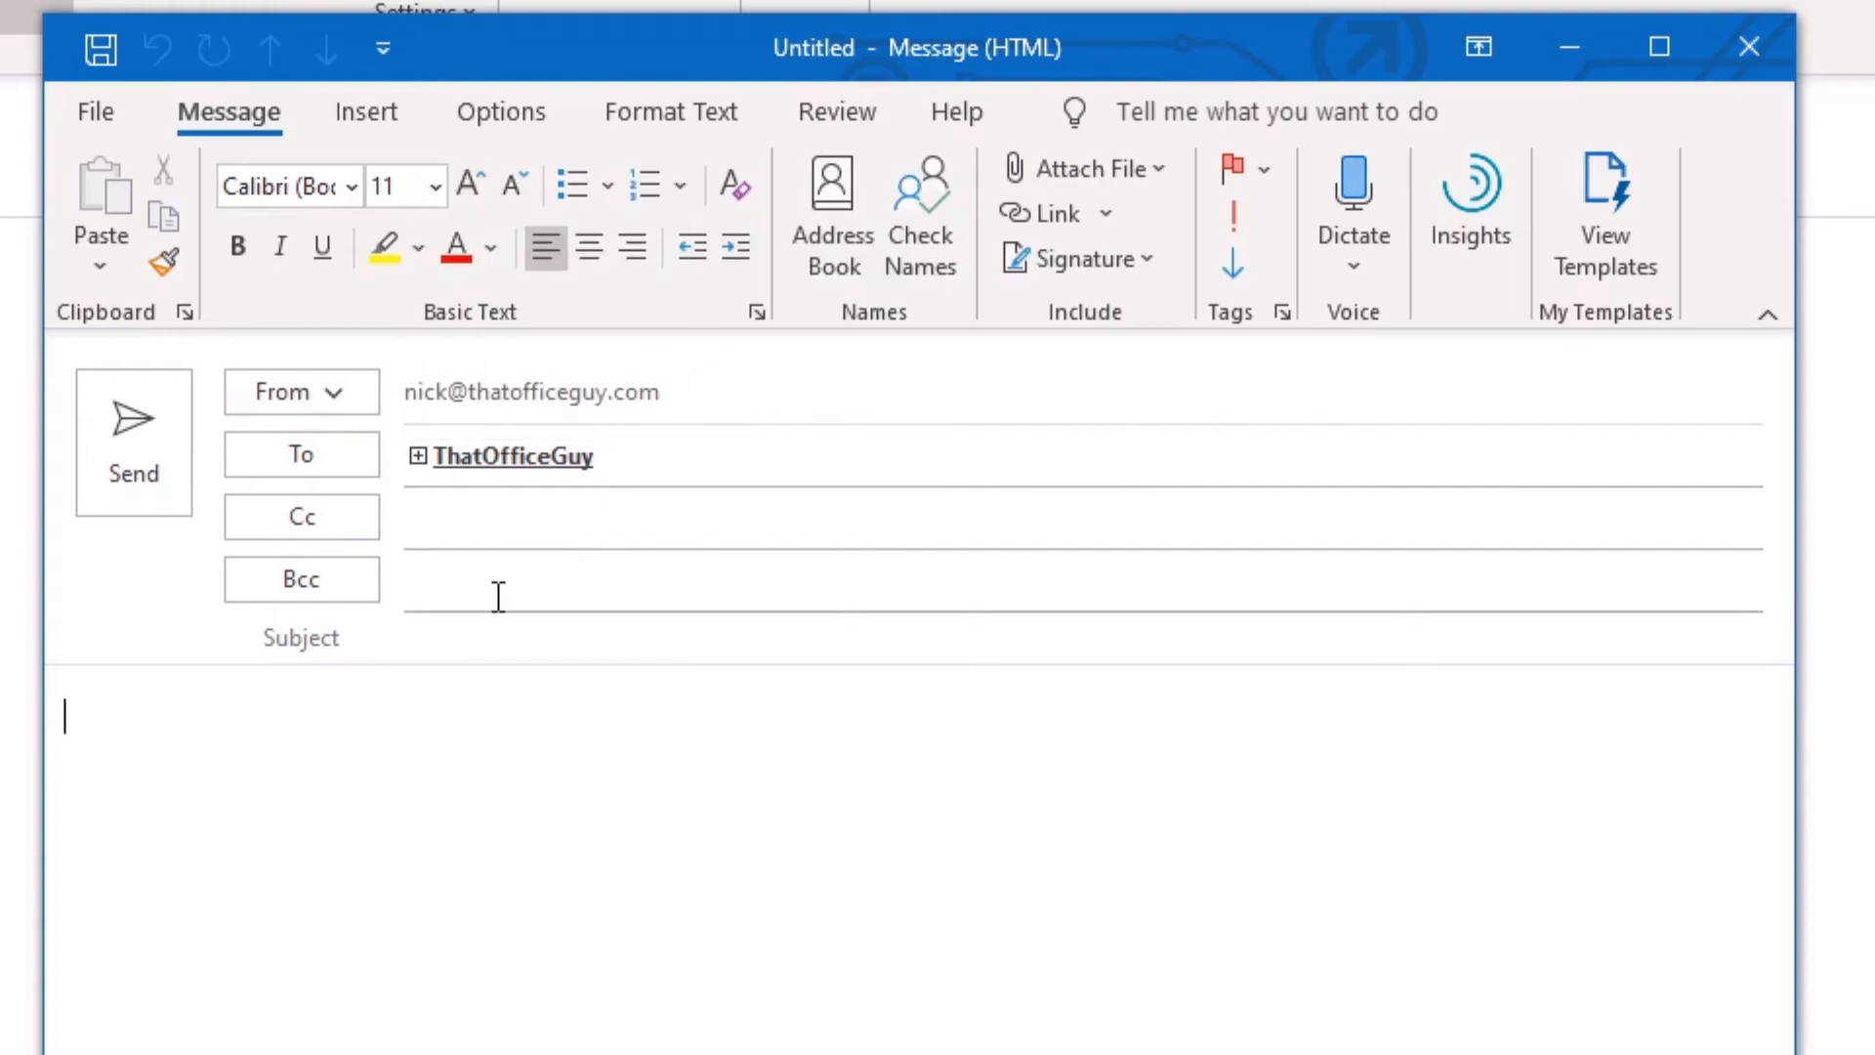
pyautogui.moveTo(686, 348)
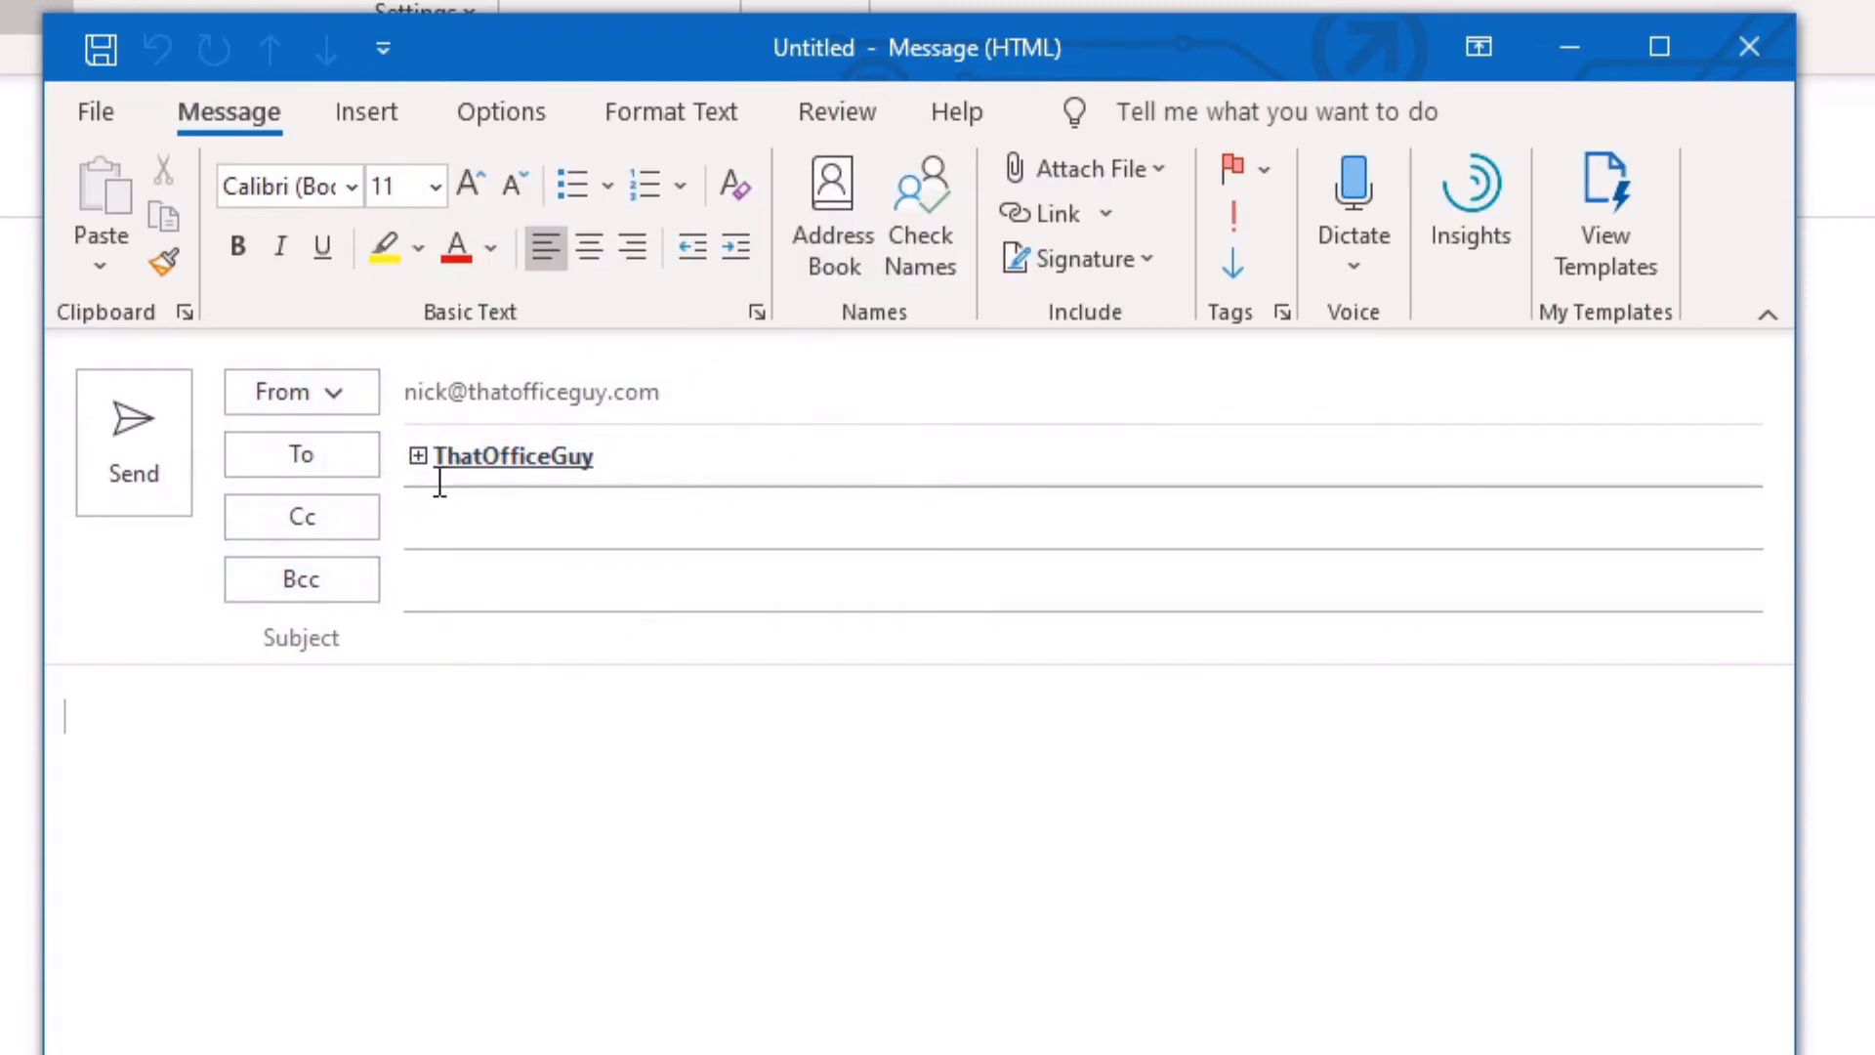
pyautogui.click(418, 456)
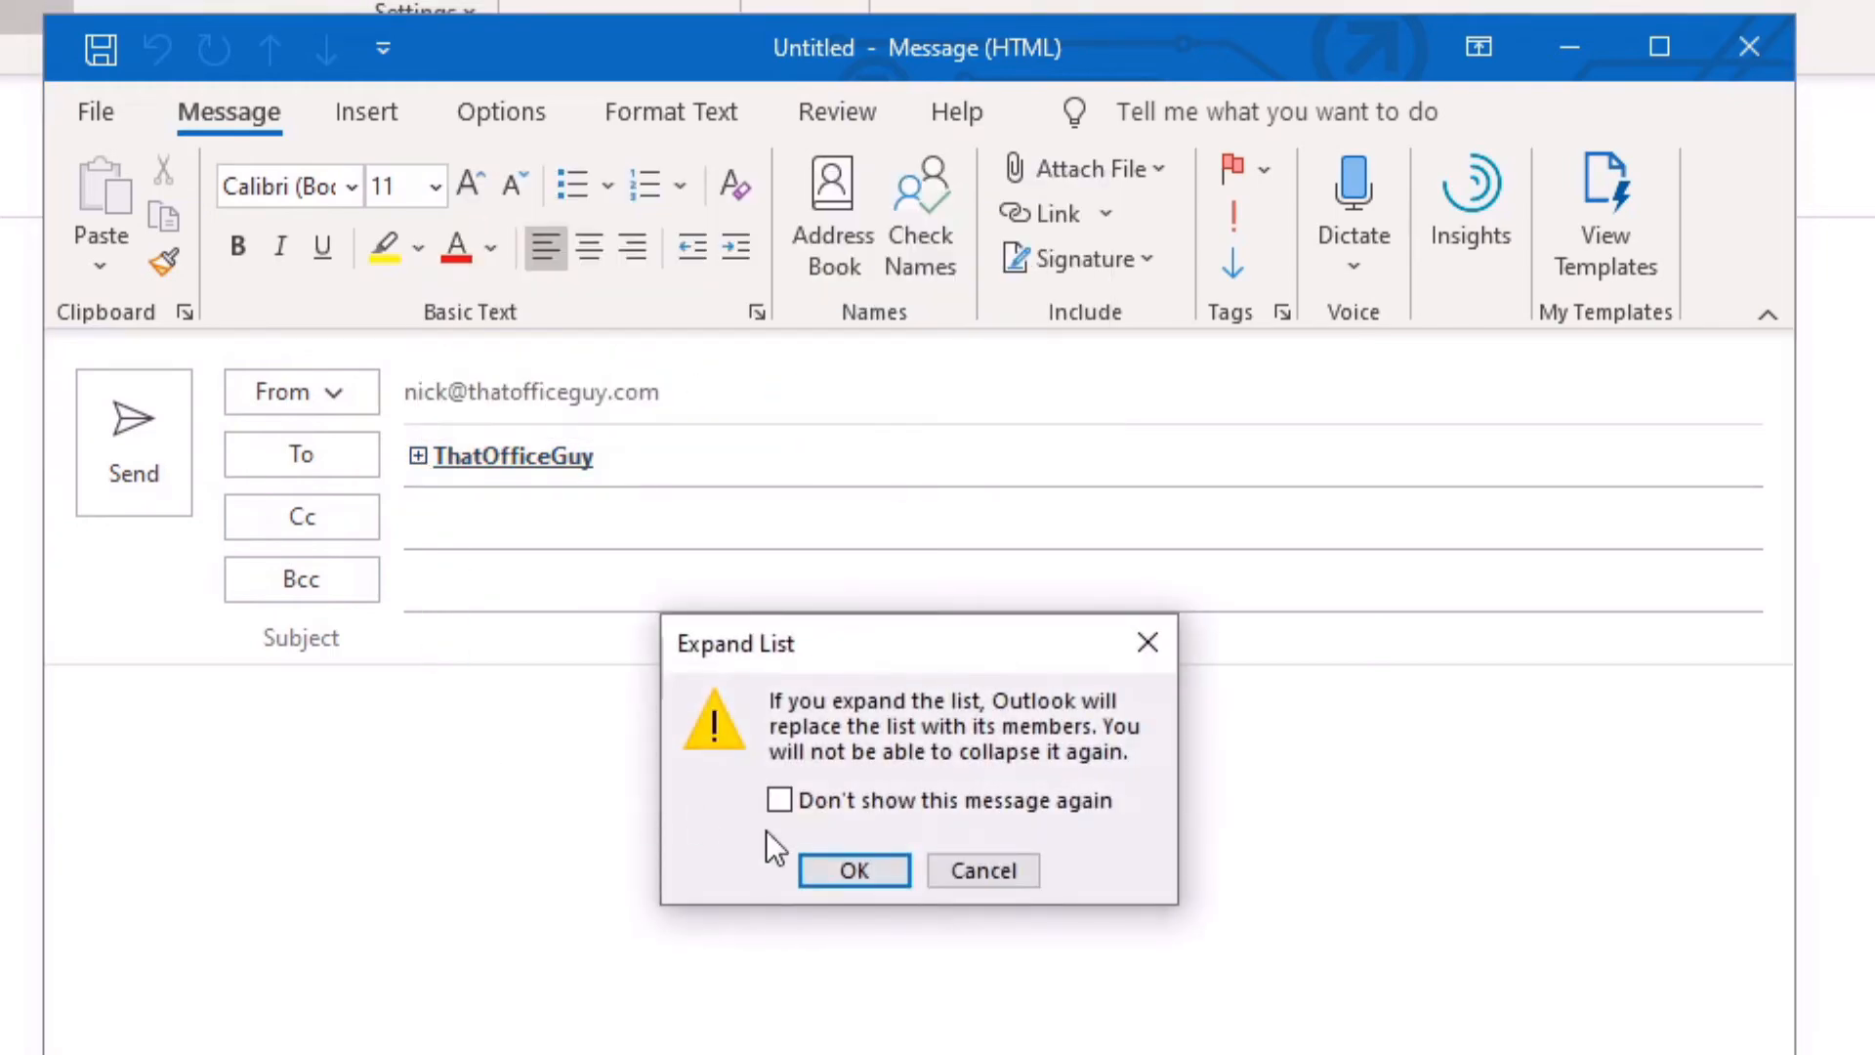
pyautogui.moveTo(854, 870)
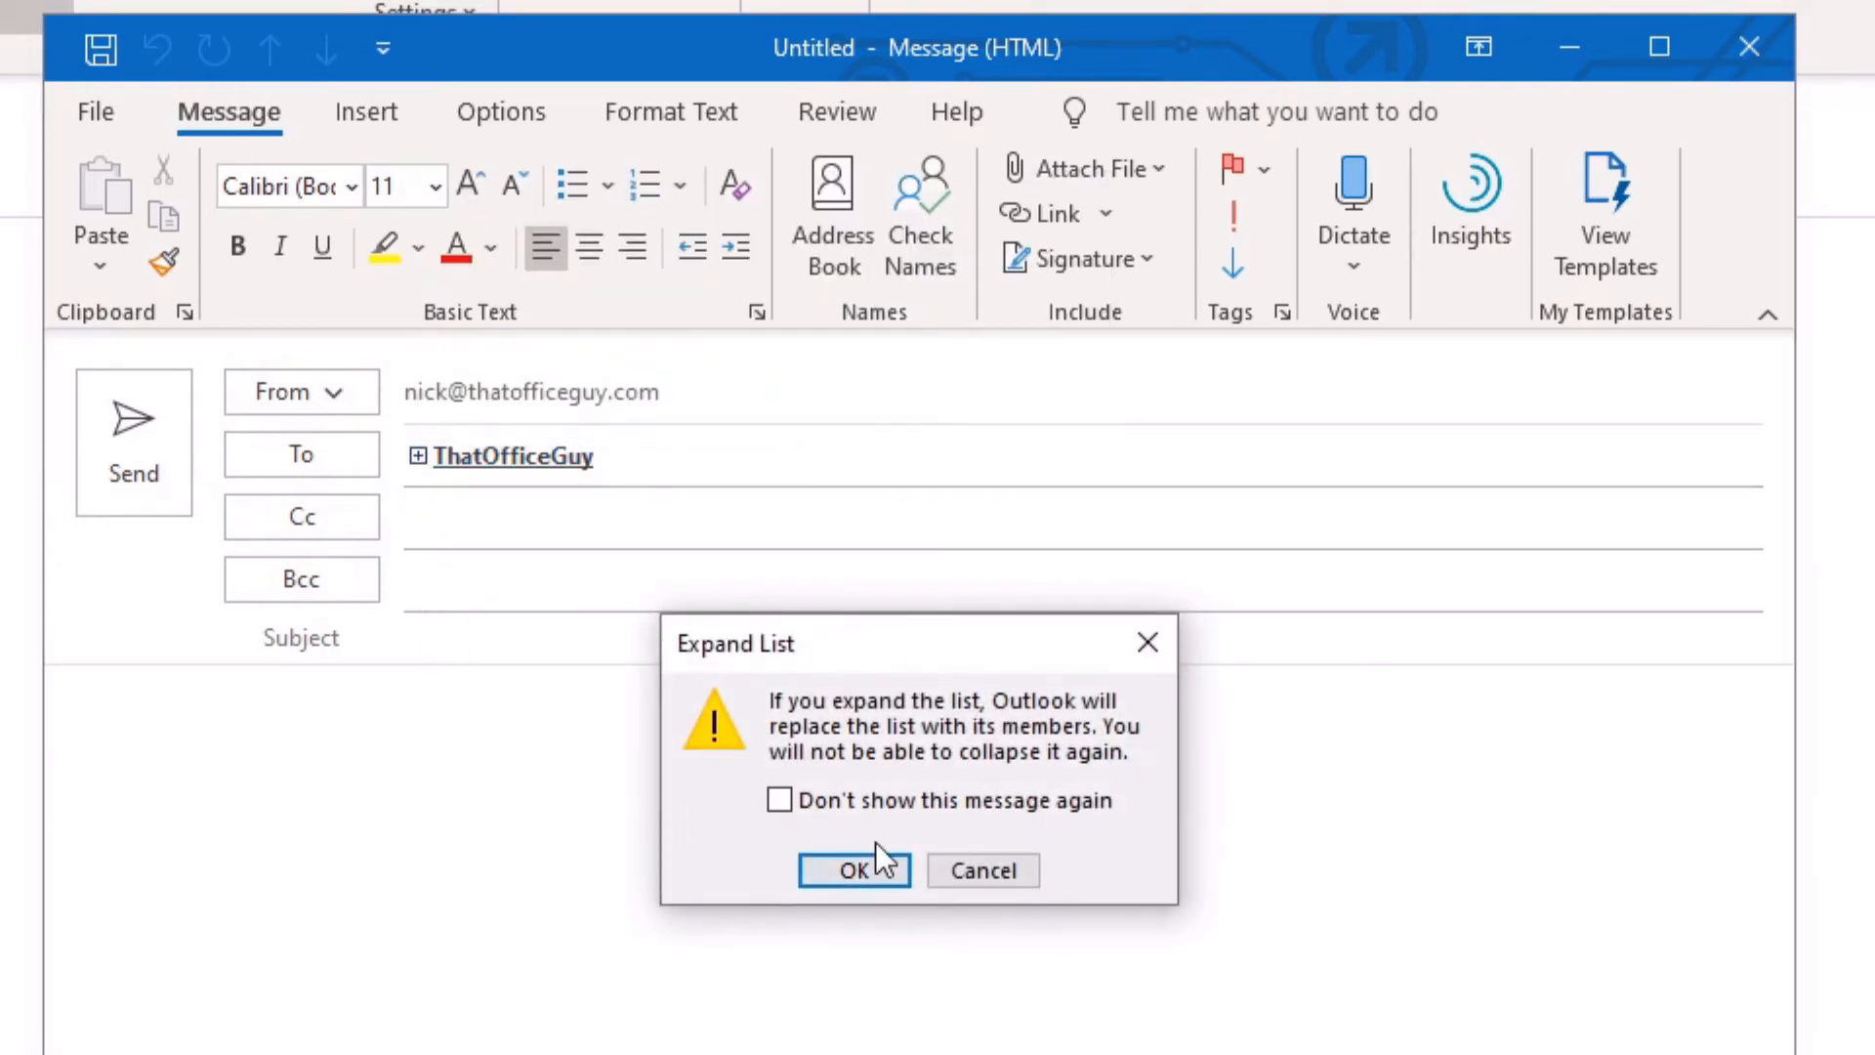
pyautogui.moveTo(799, 727)
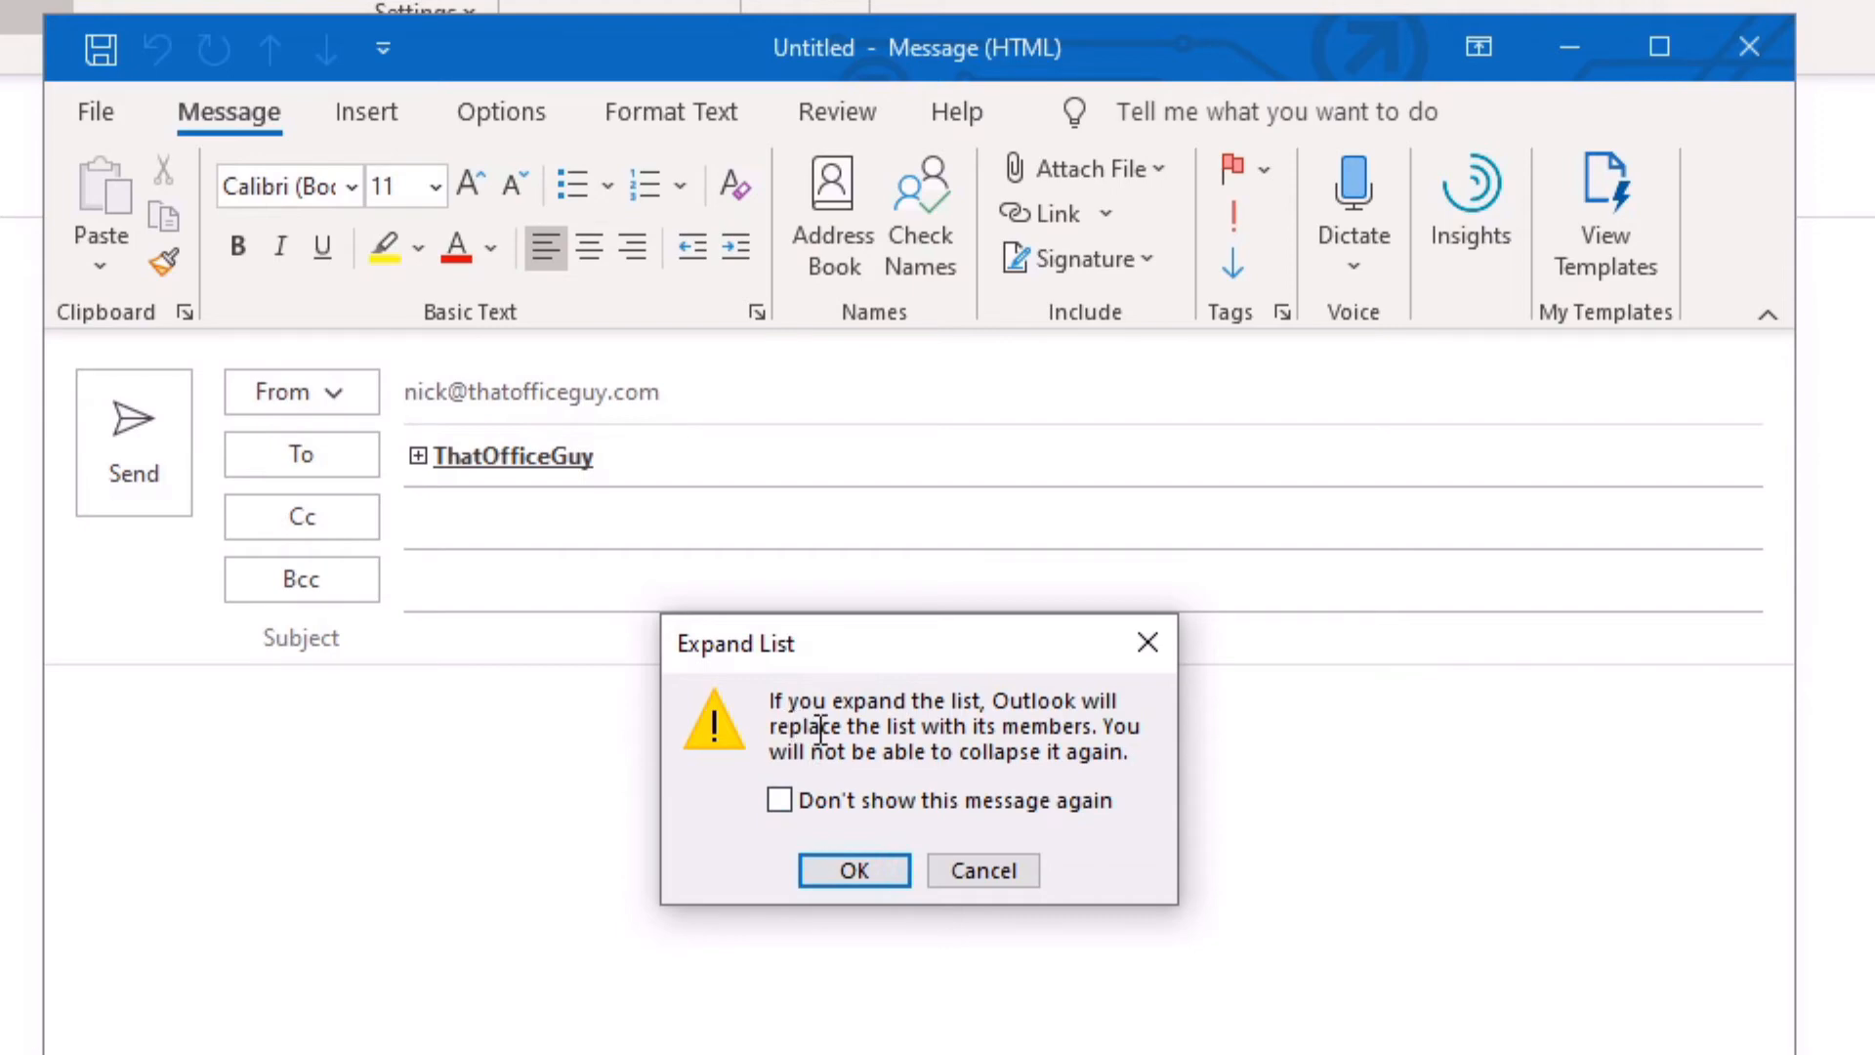
pyautogui.moveTo(957, 788)
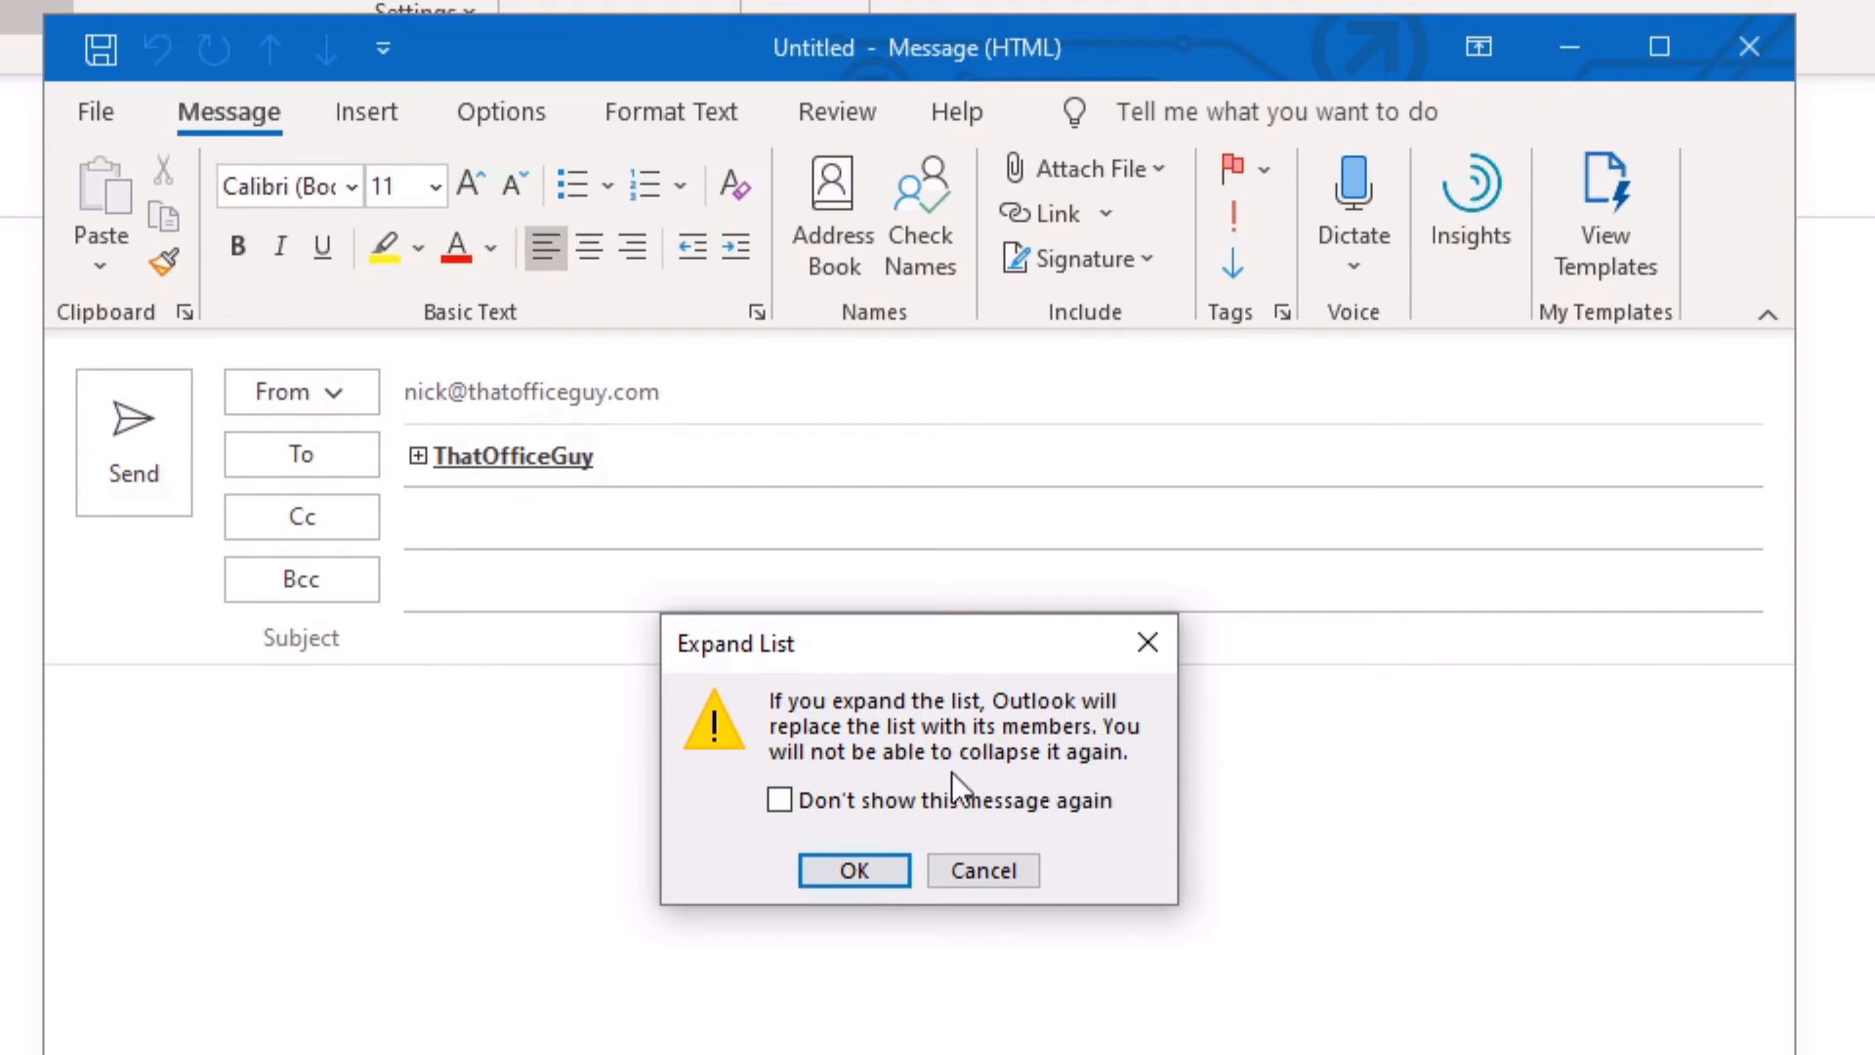
pyautogui.moveTo(1021, 795)
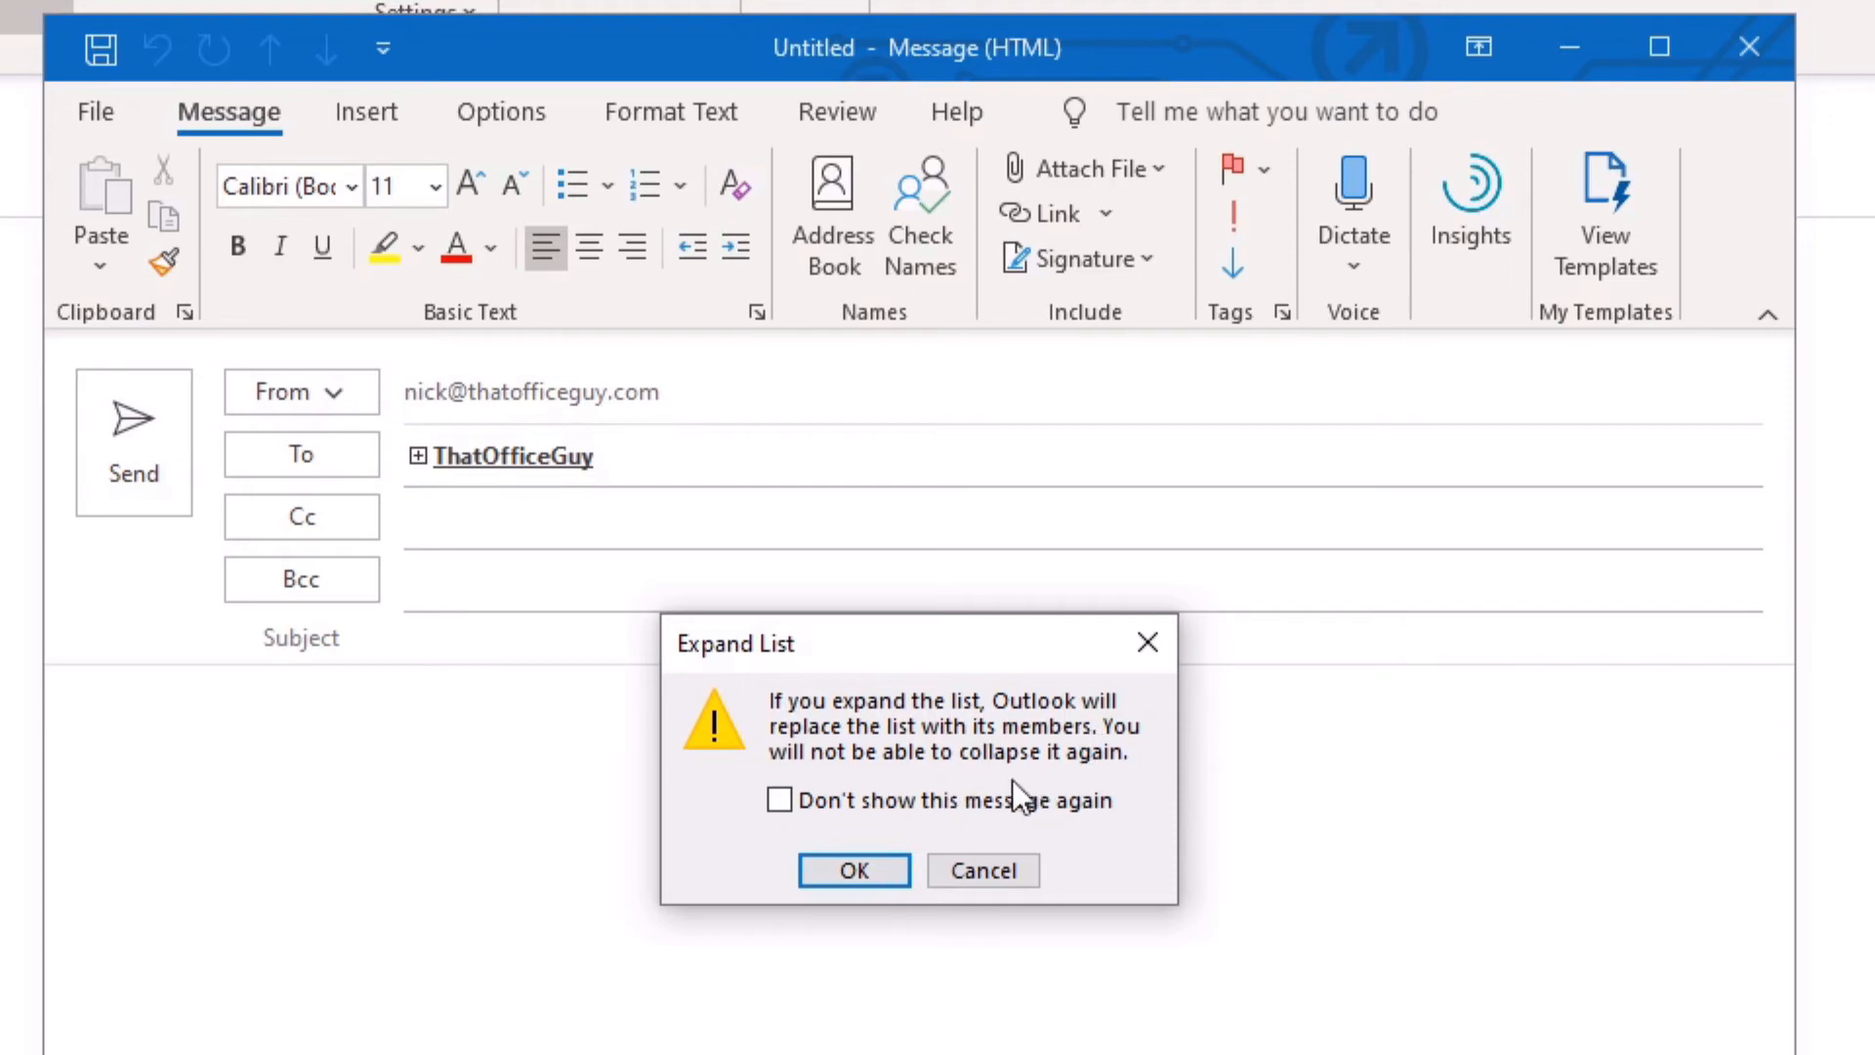
pyautogui.moveTo(852, 869)
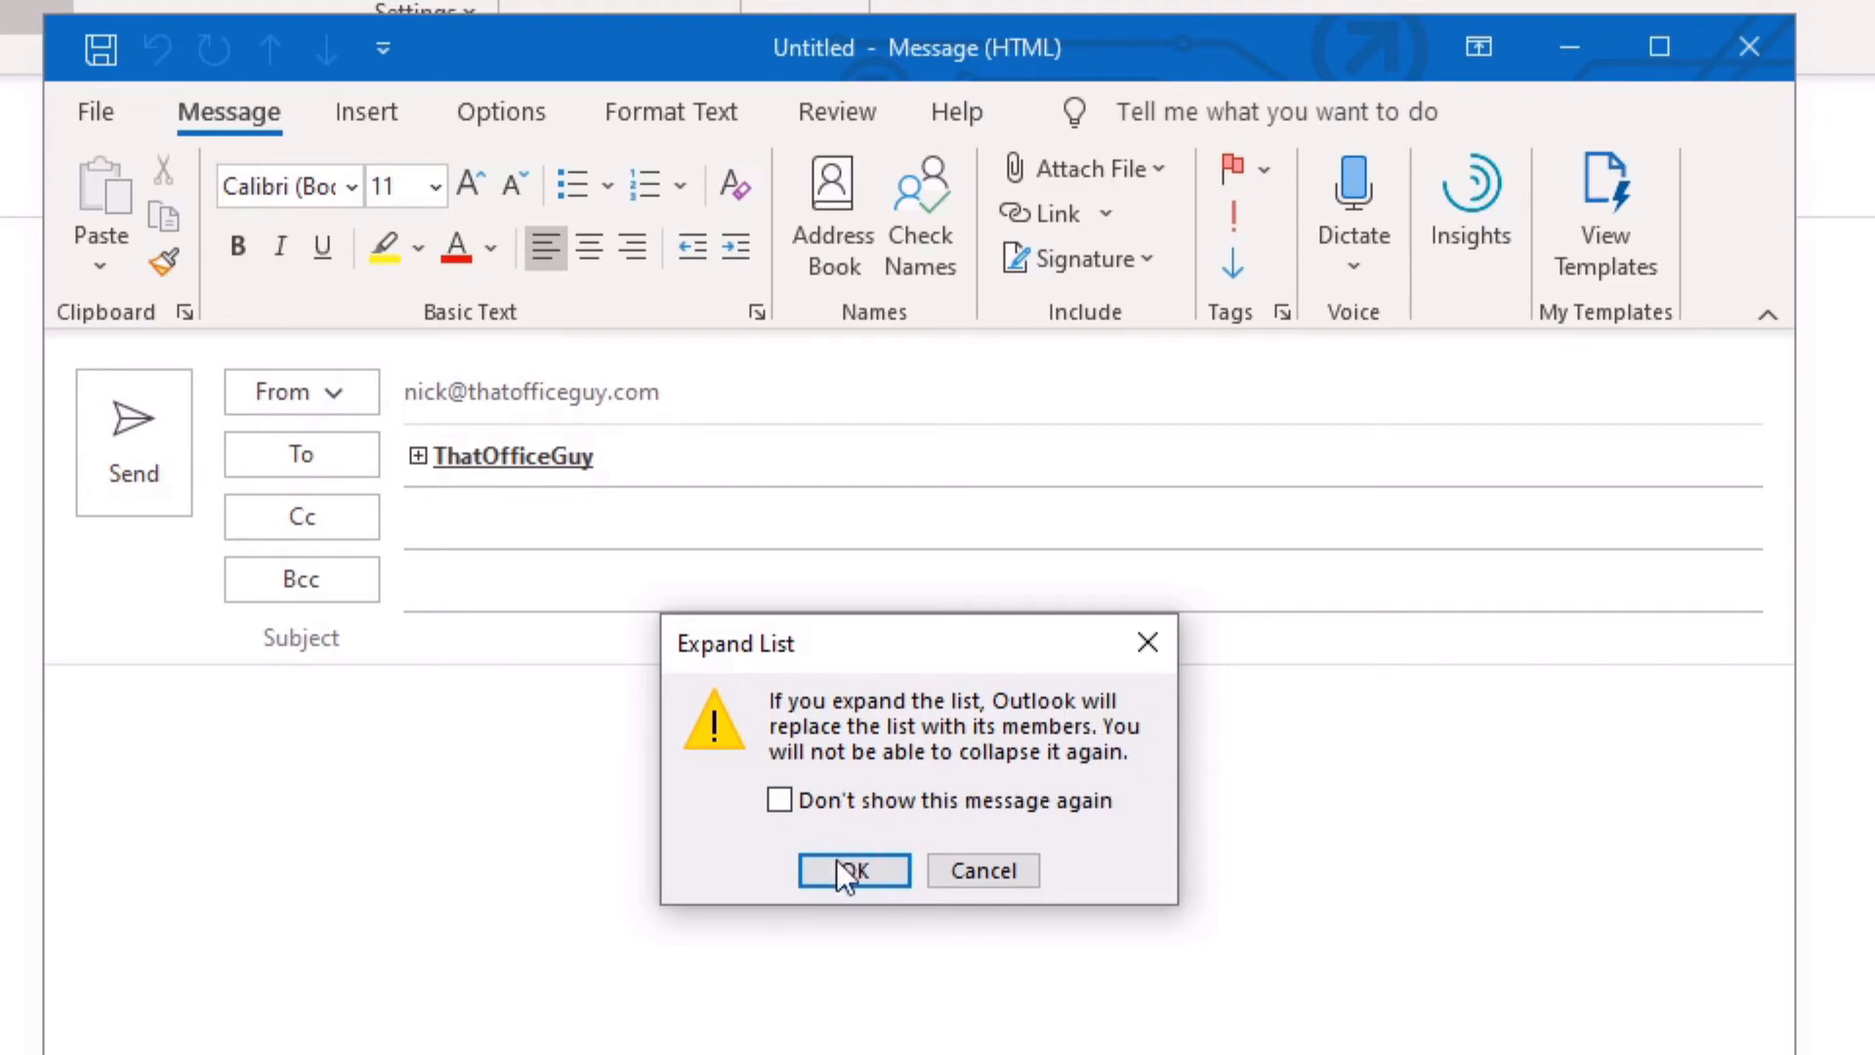
pyautogui.click(853, 869)
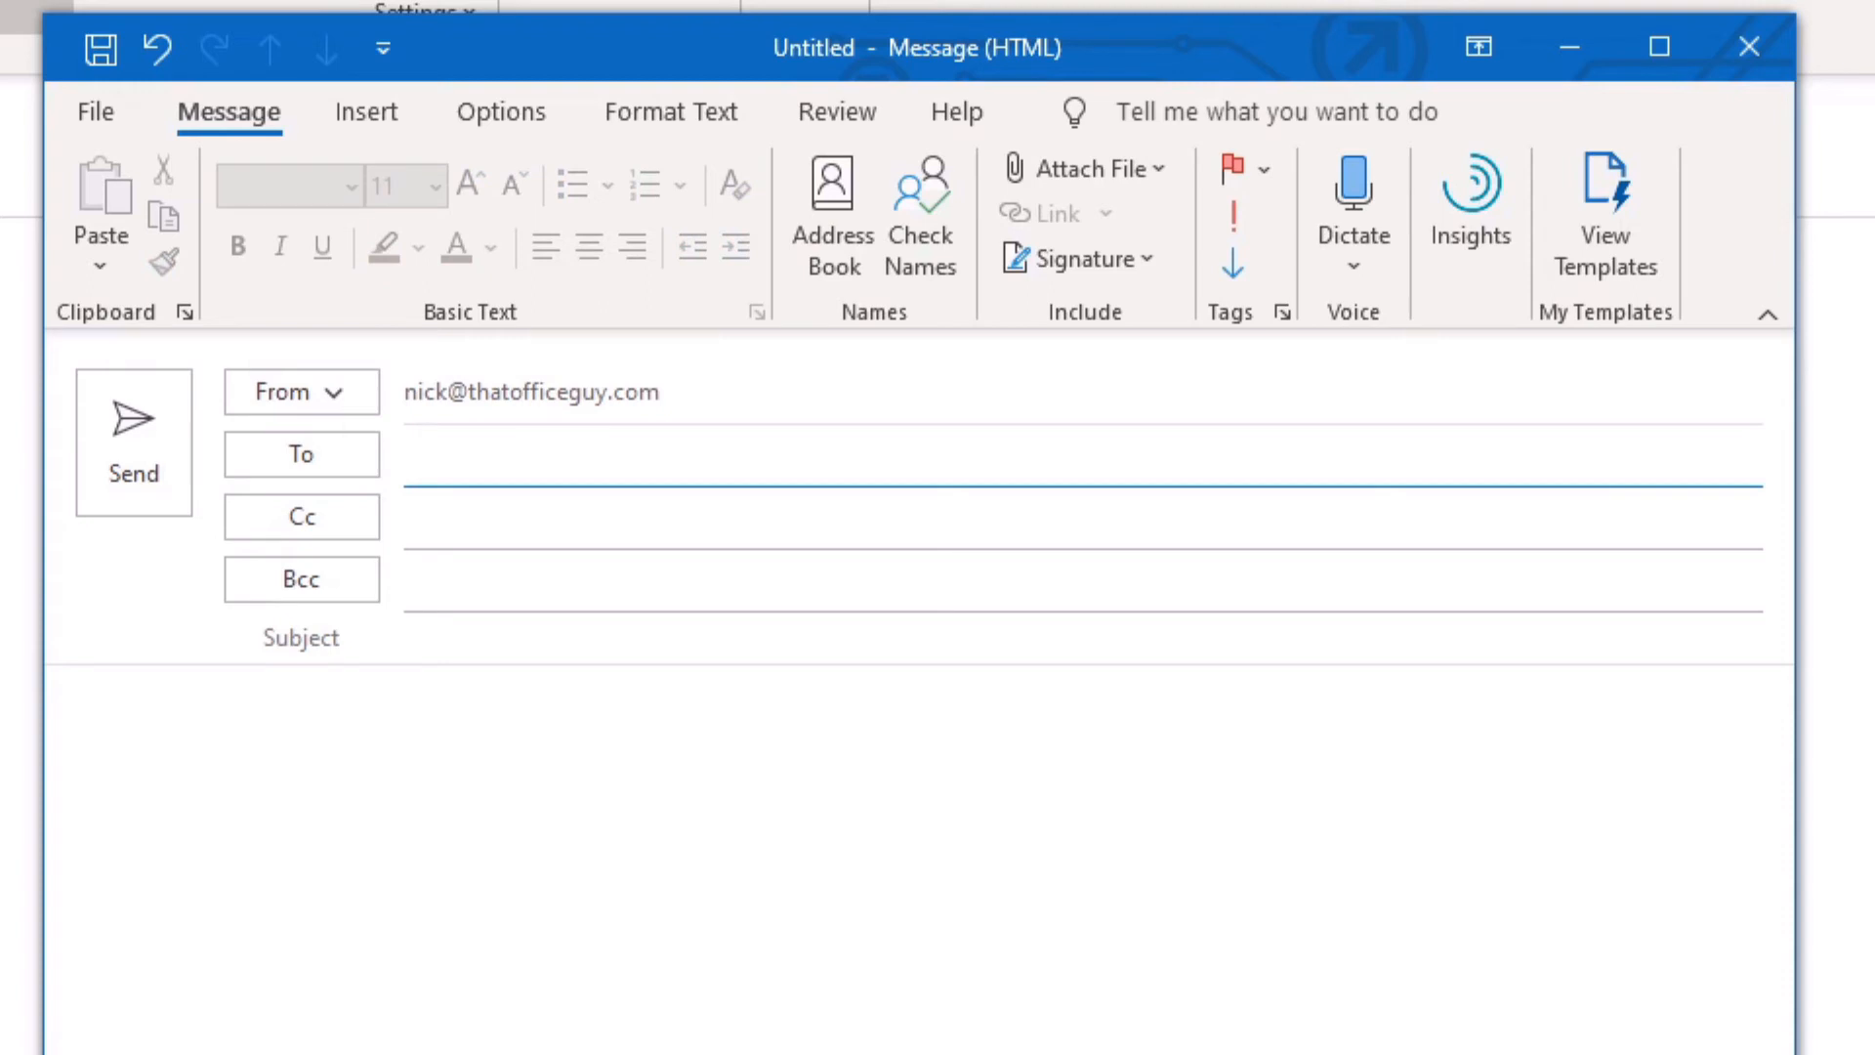
# Step: Address the message to ThatOfficeGuy again and move to the empty subject line
pyautogui.write('thato')
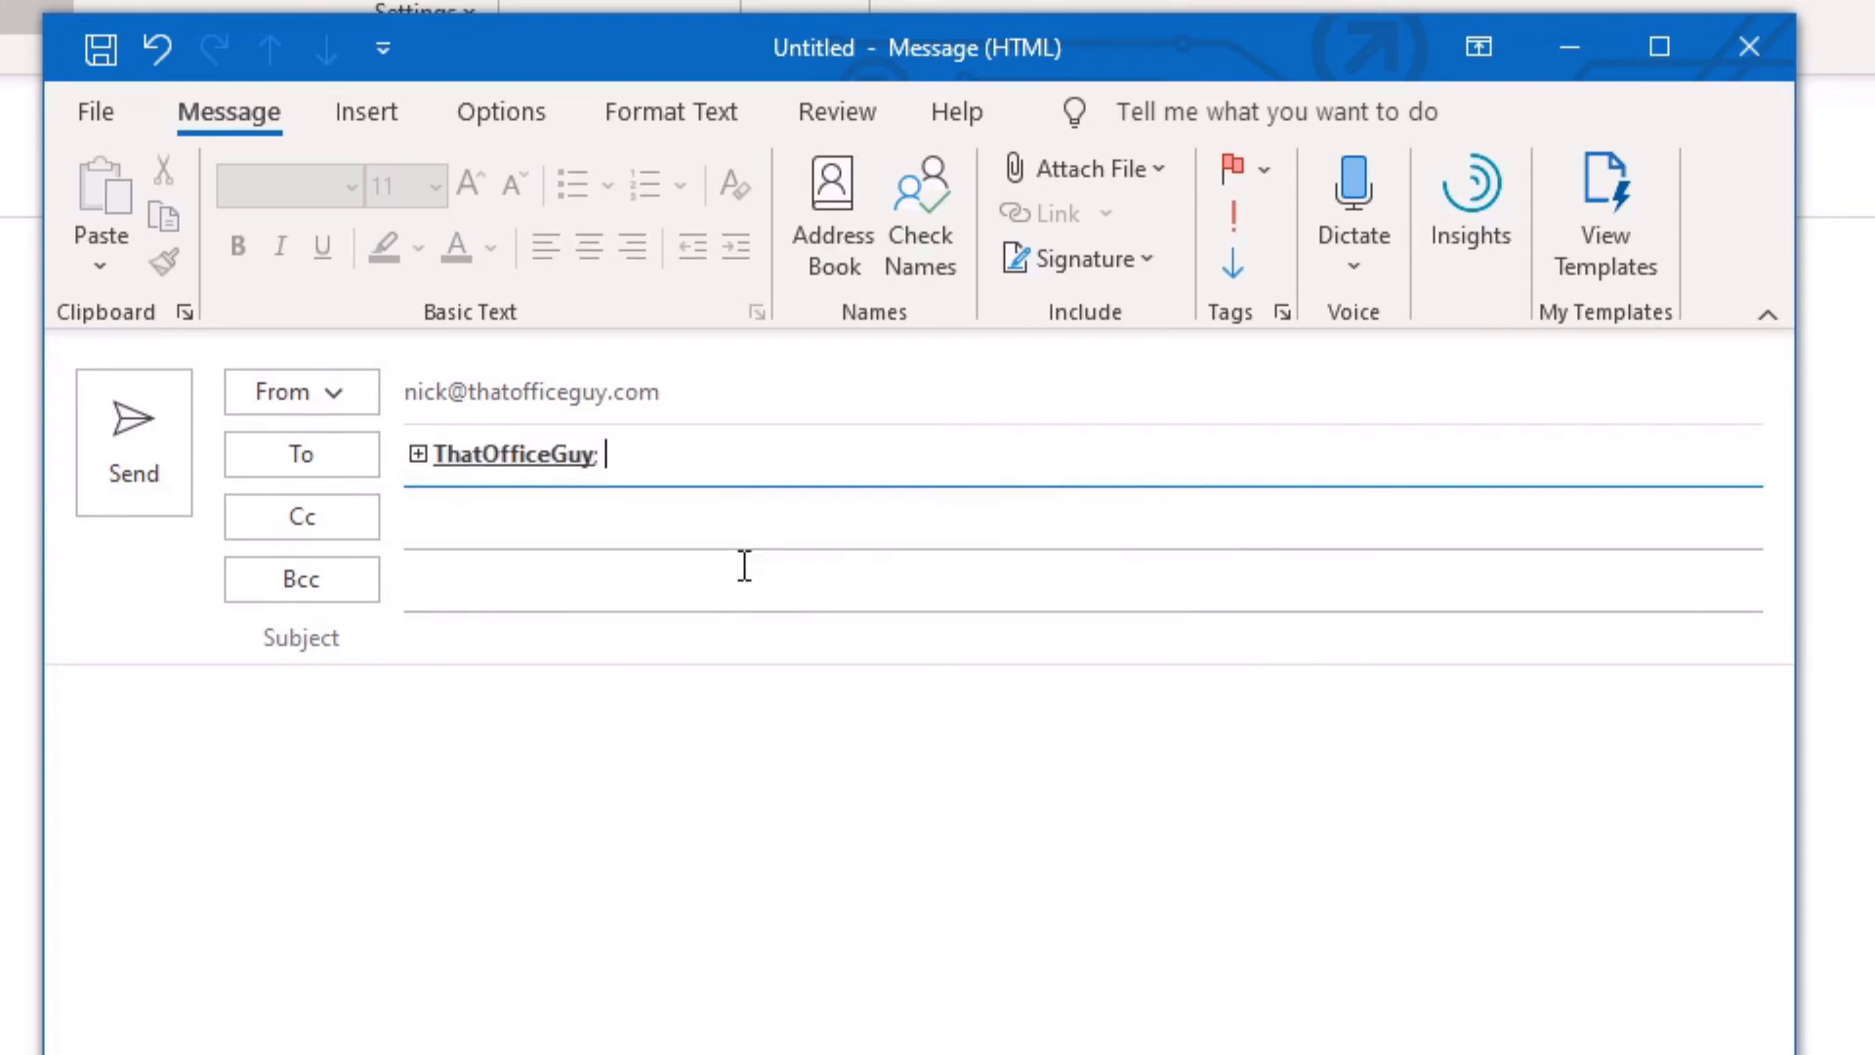
pyautogui.moveTo(586, 721)
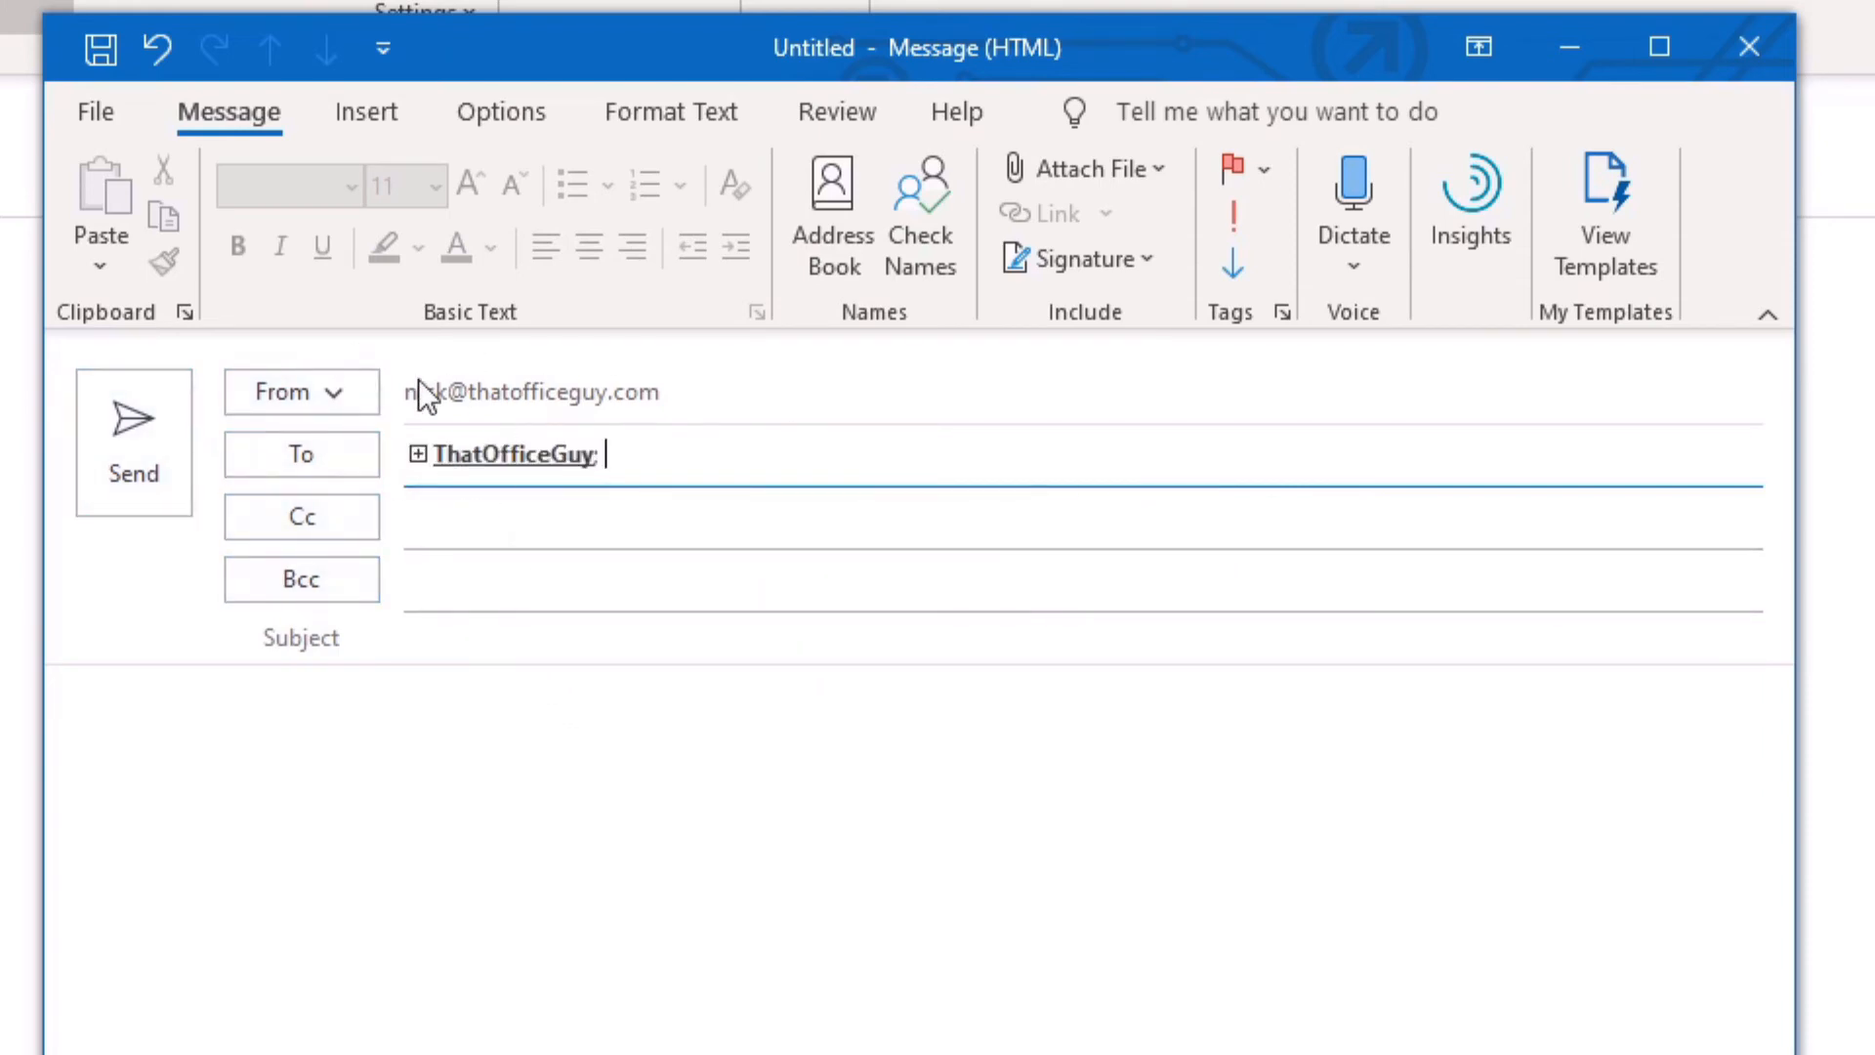
pyautogui.click(301, 578)
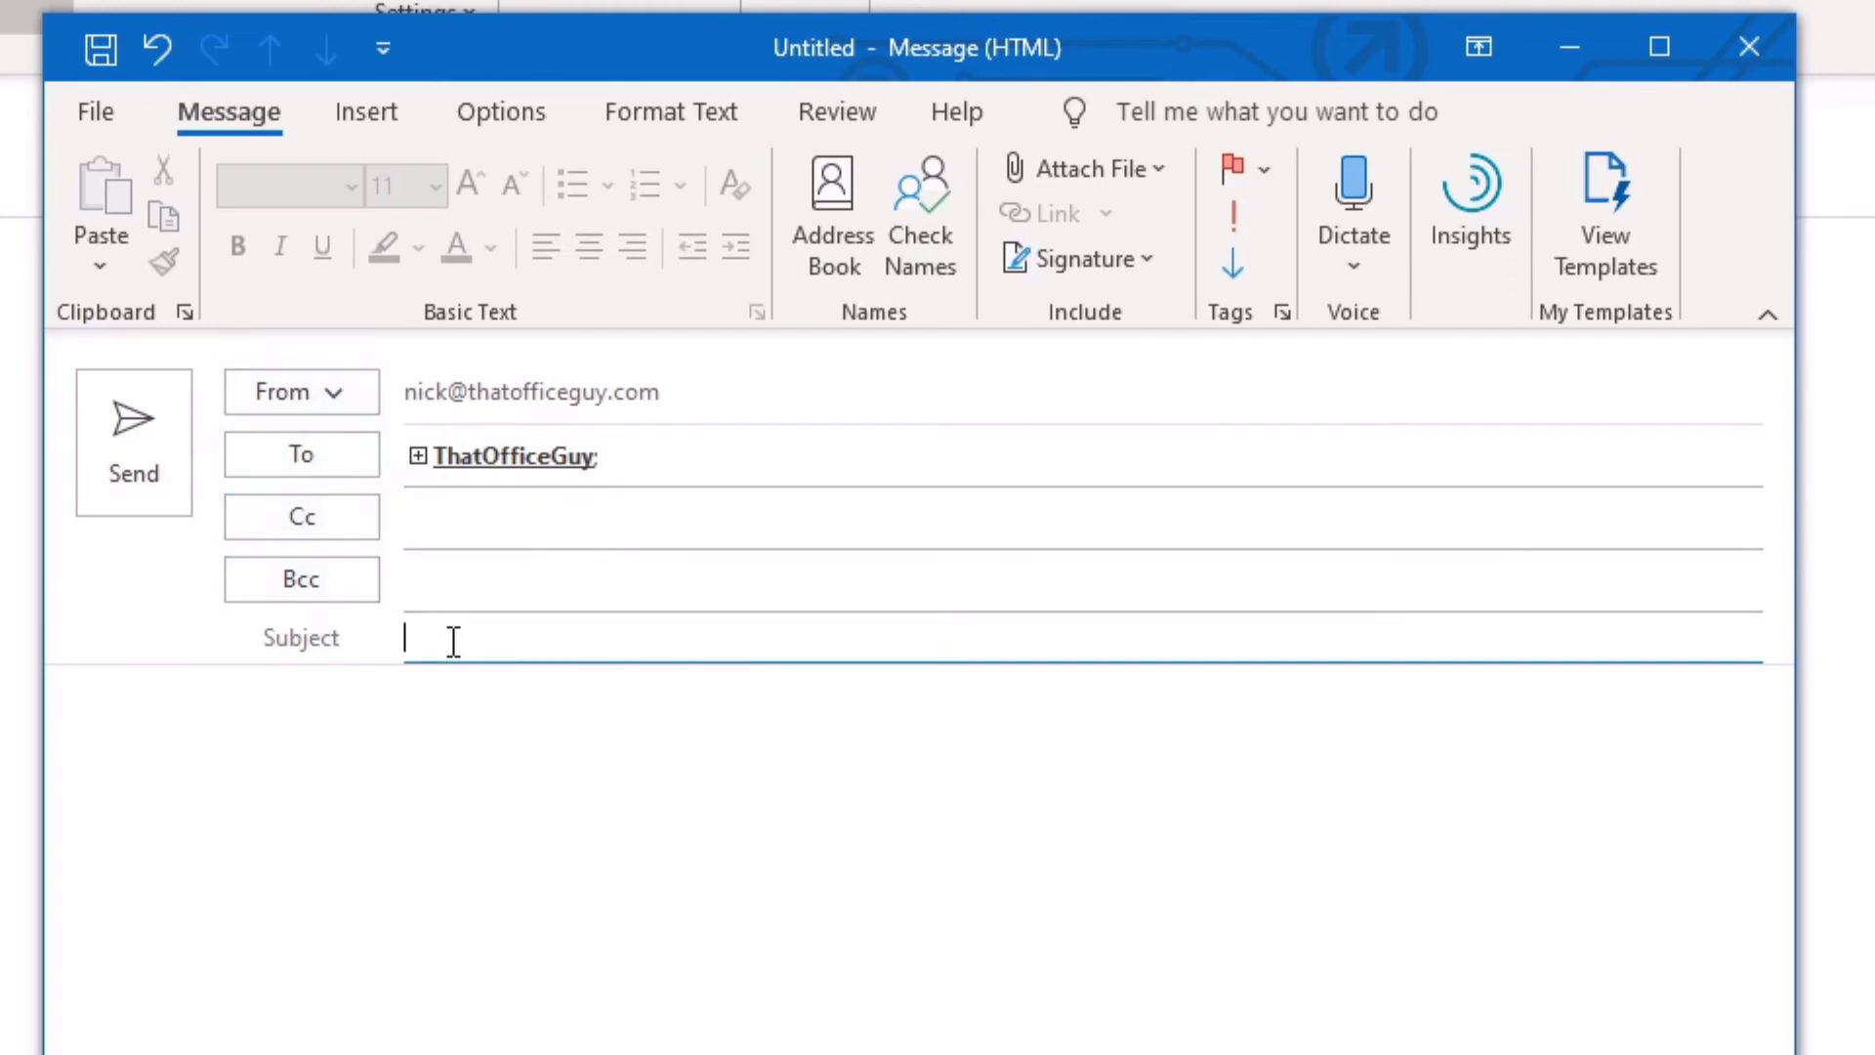
# Step: Send the group a 'Test message' email whose body reads 'Here is a test'
pyautogui.write('Test m')
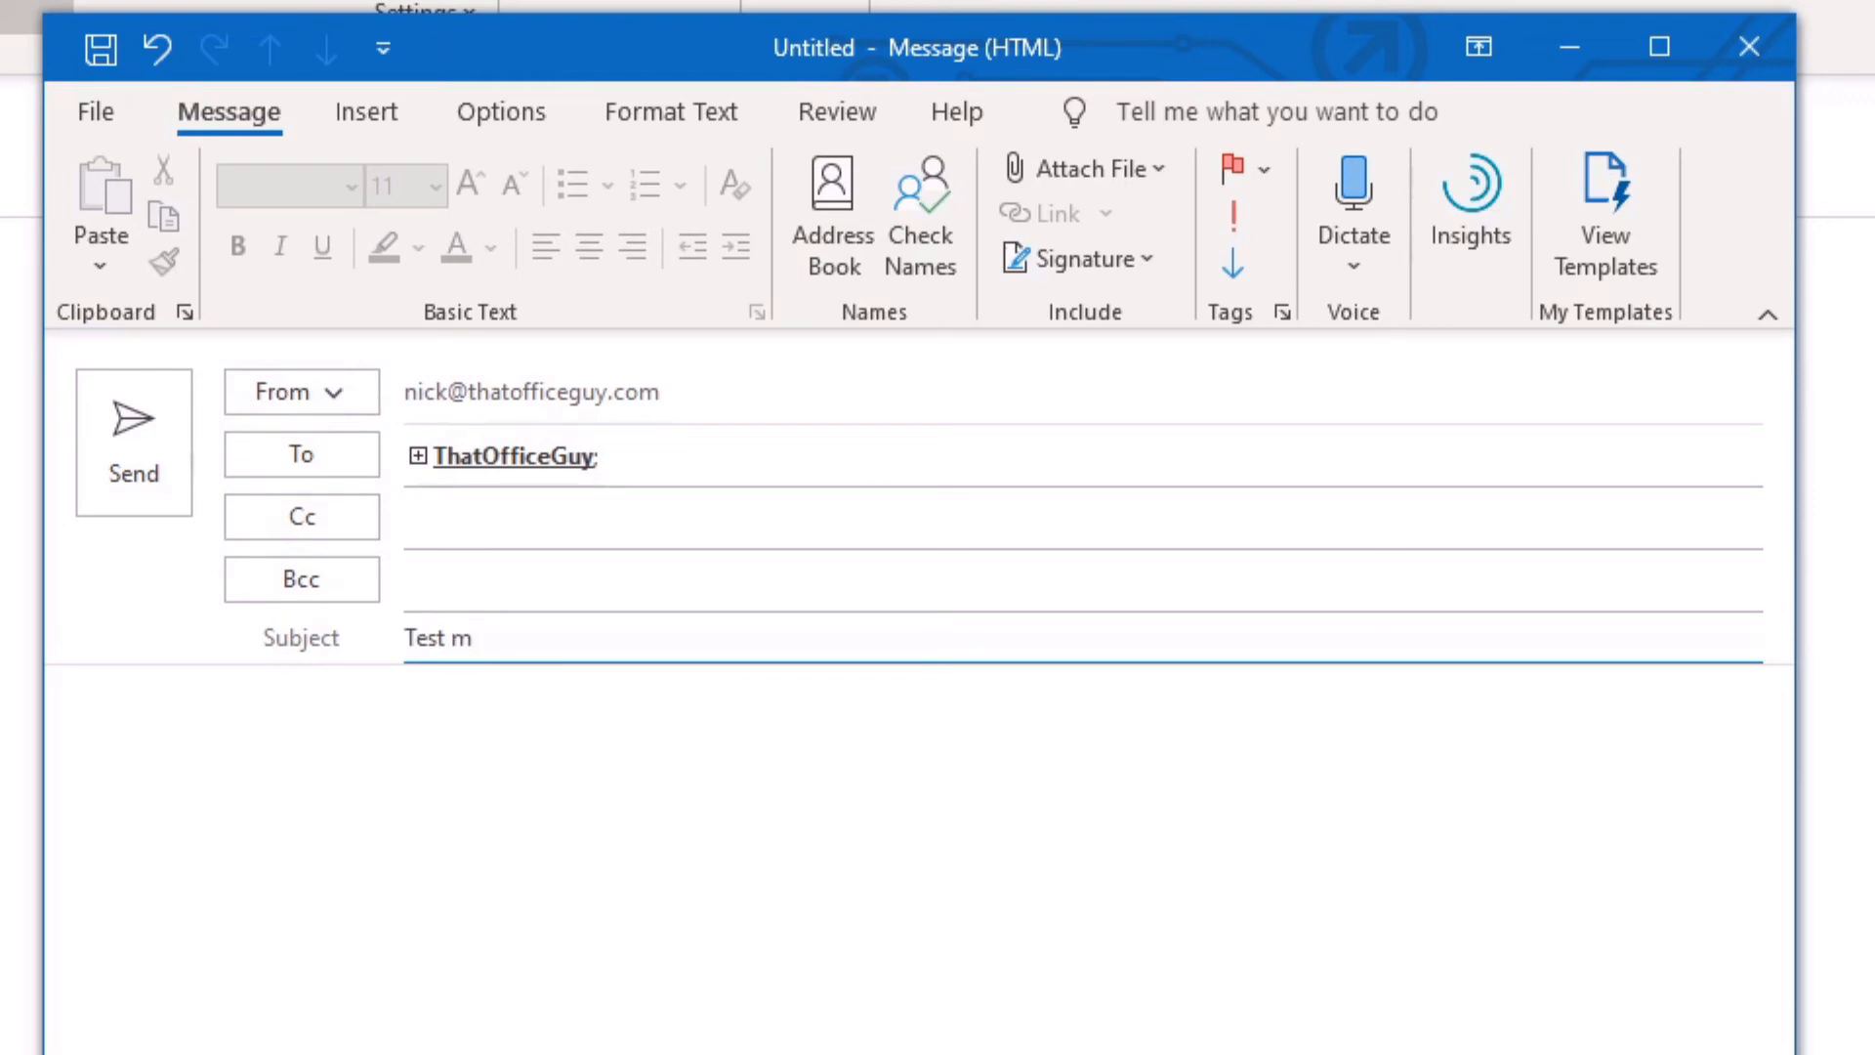
pyautogui.write('essage')
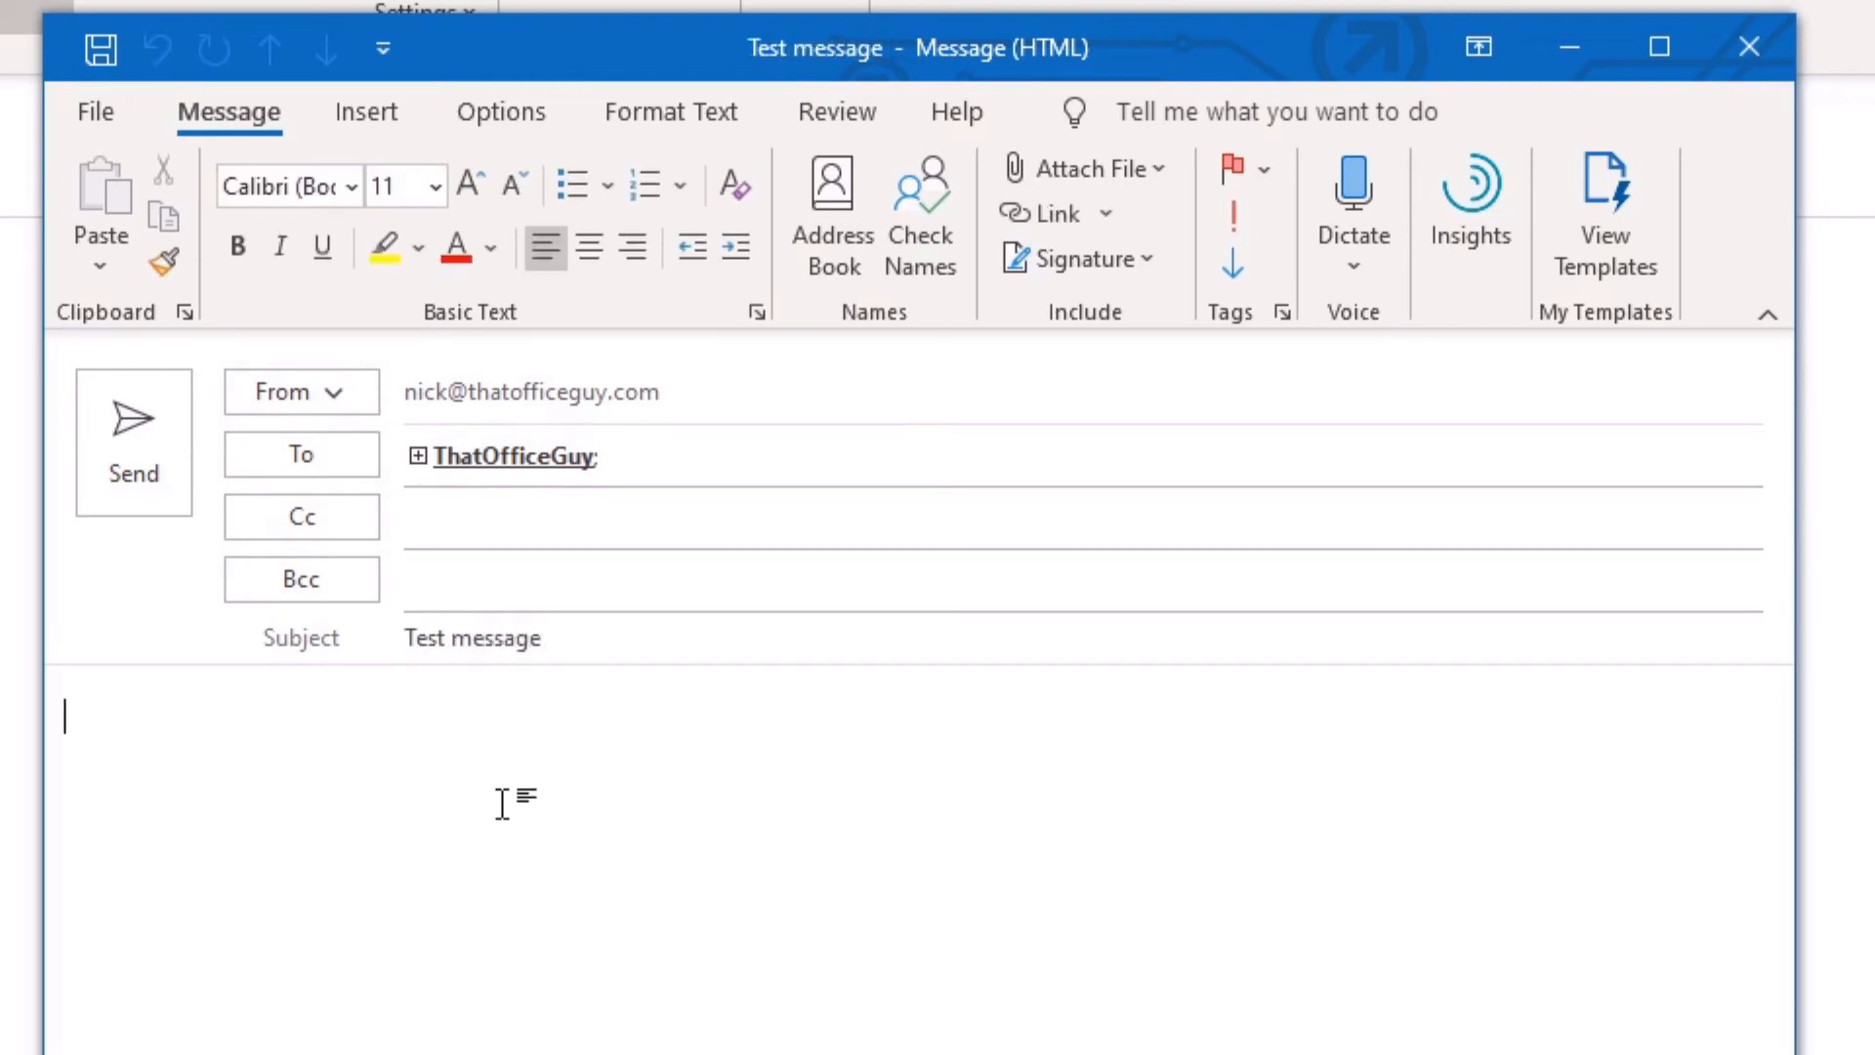
pyautogui.write('Here is a')
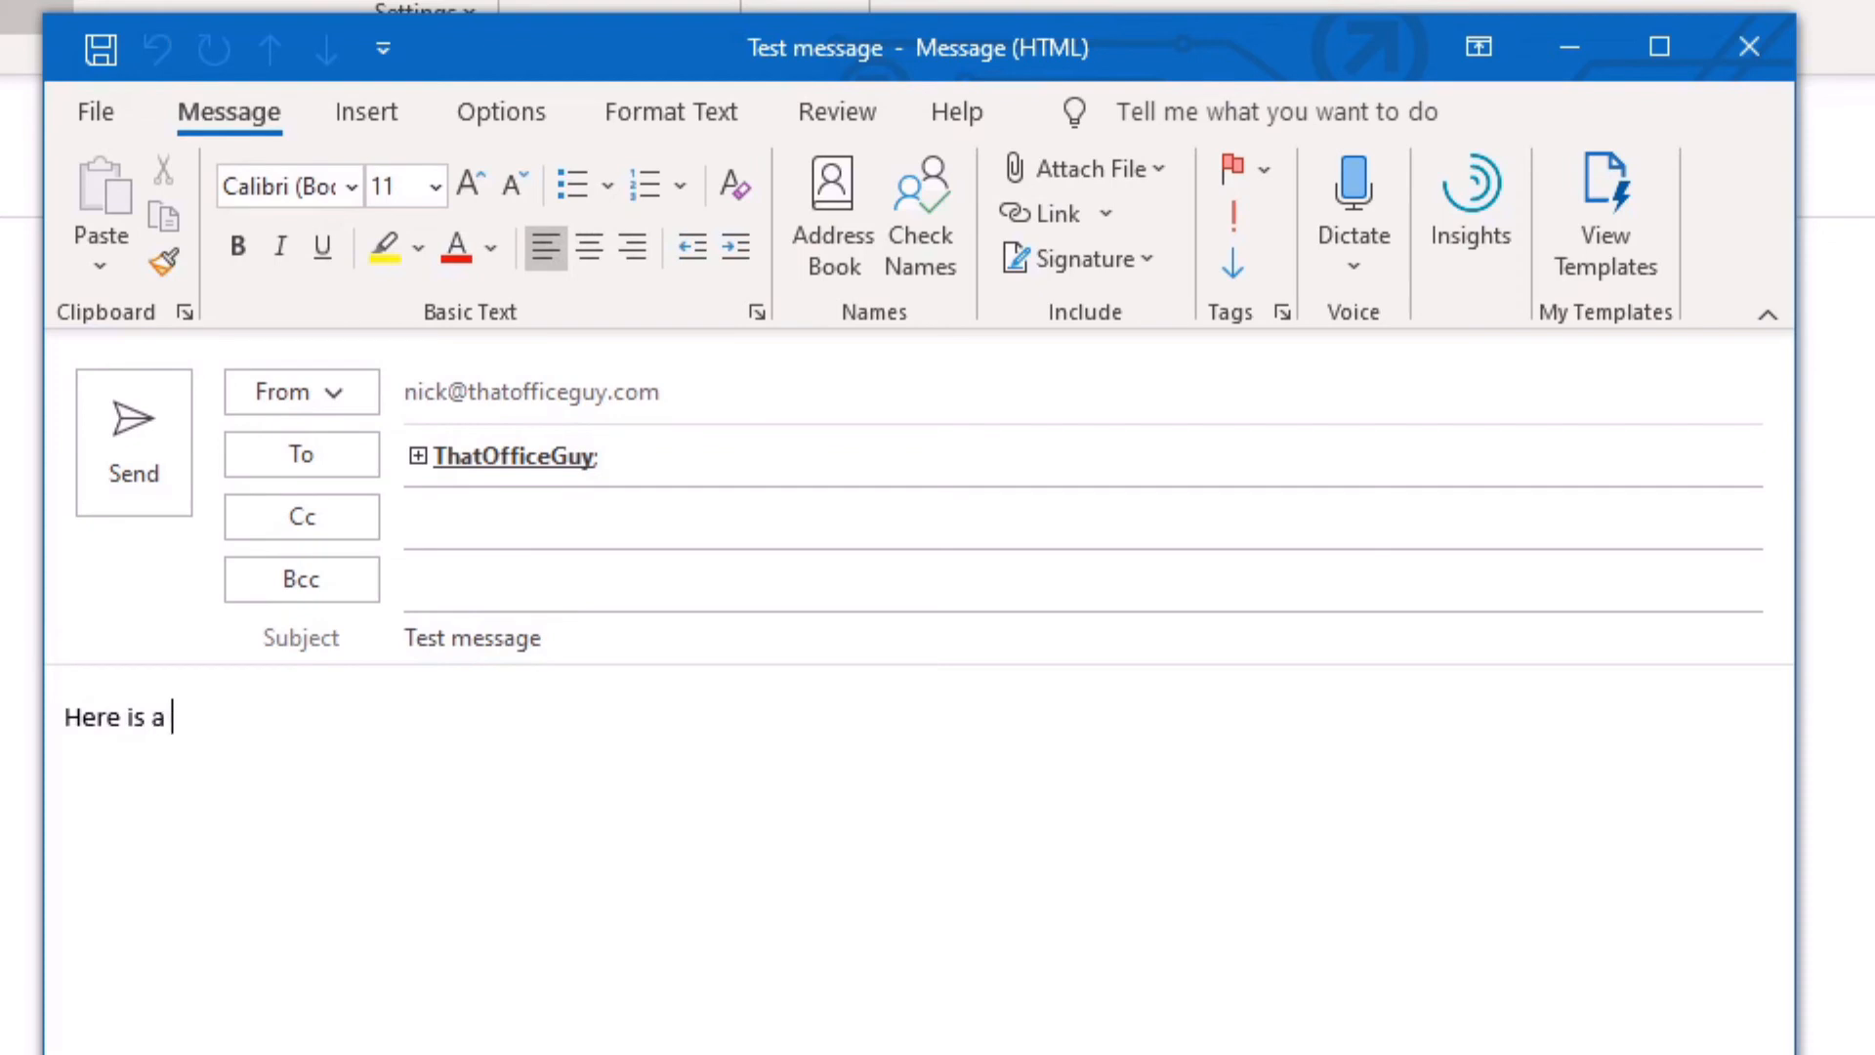
pyautogui.write('test')
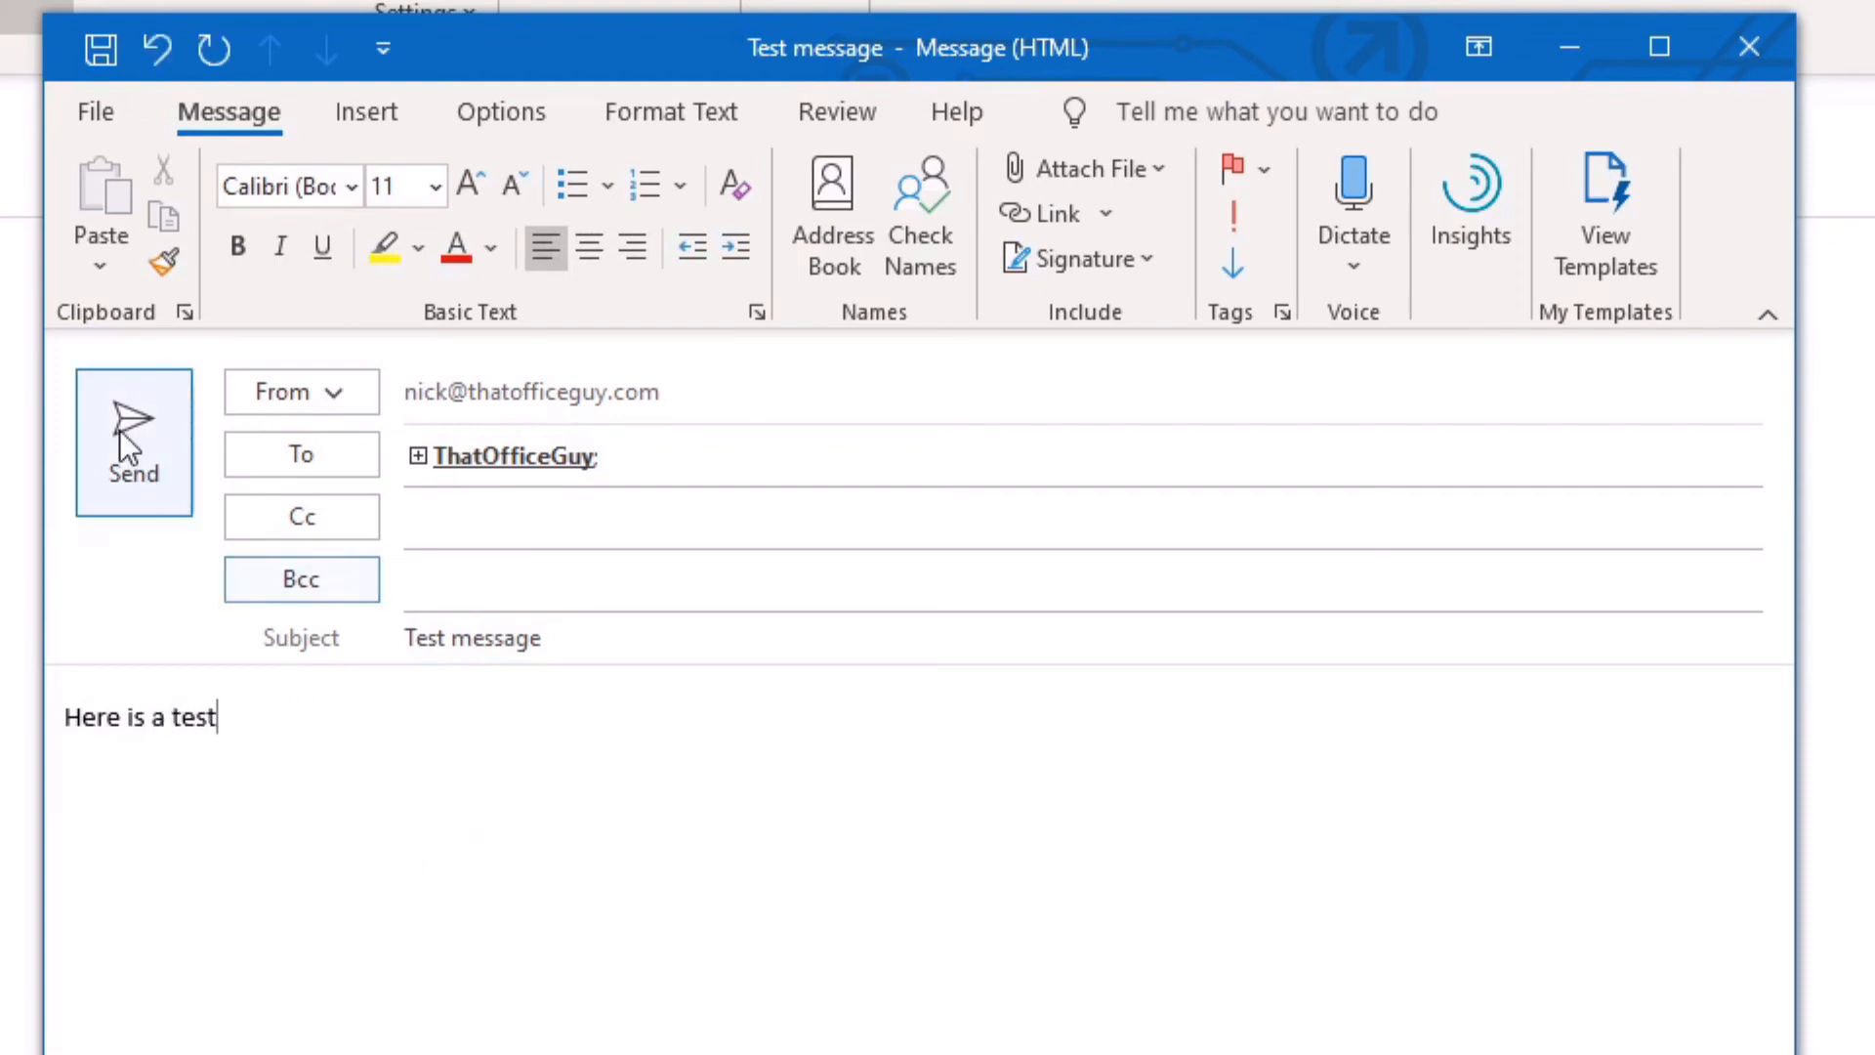
pyautogui.click(133, 441)
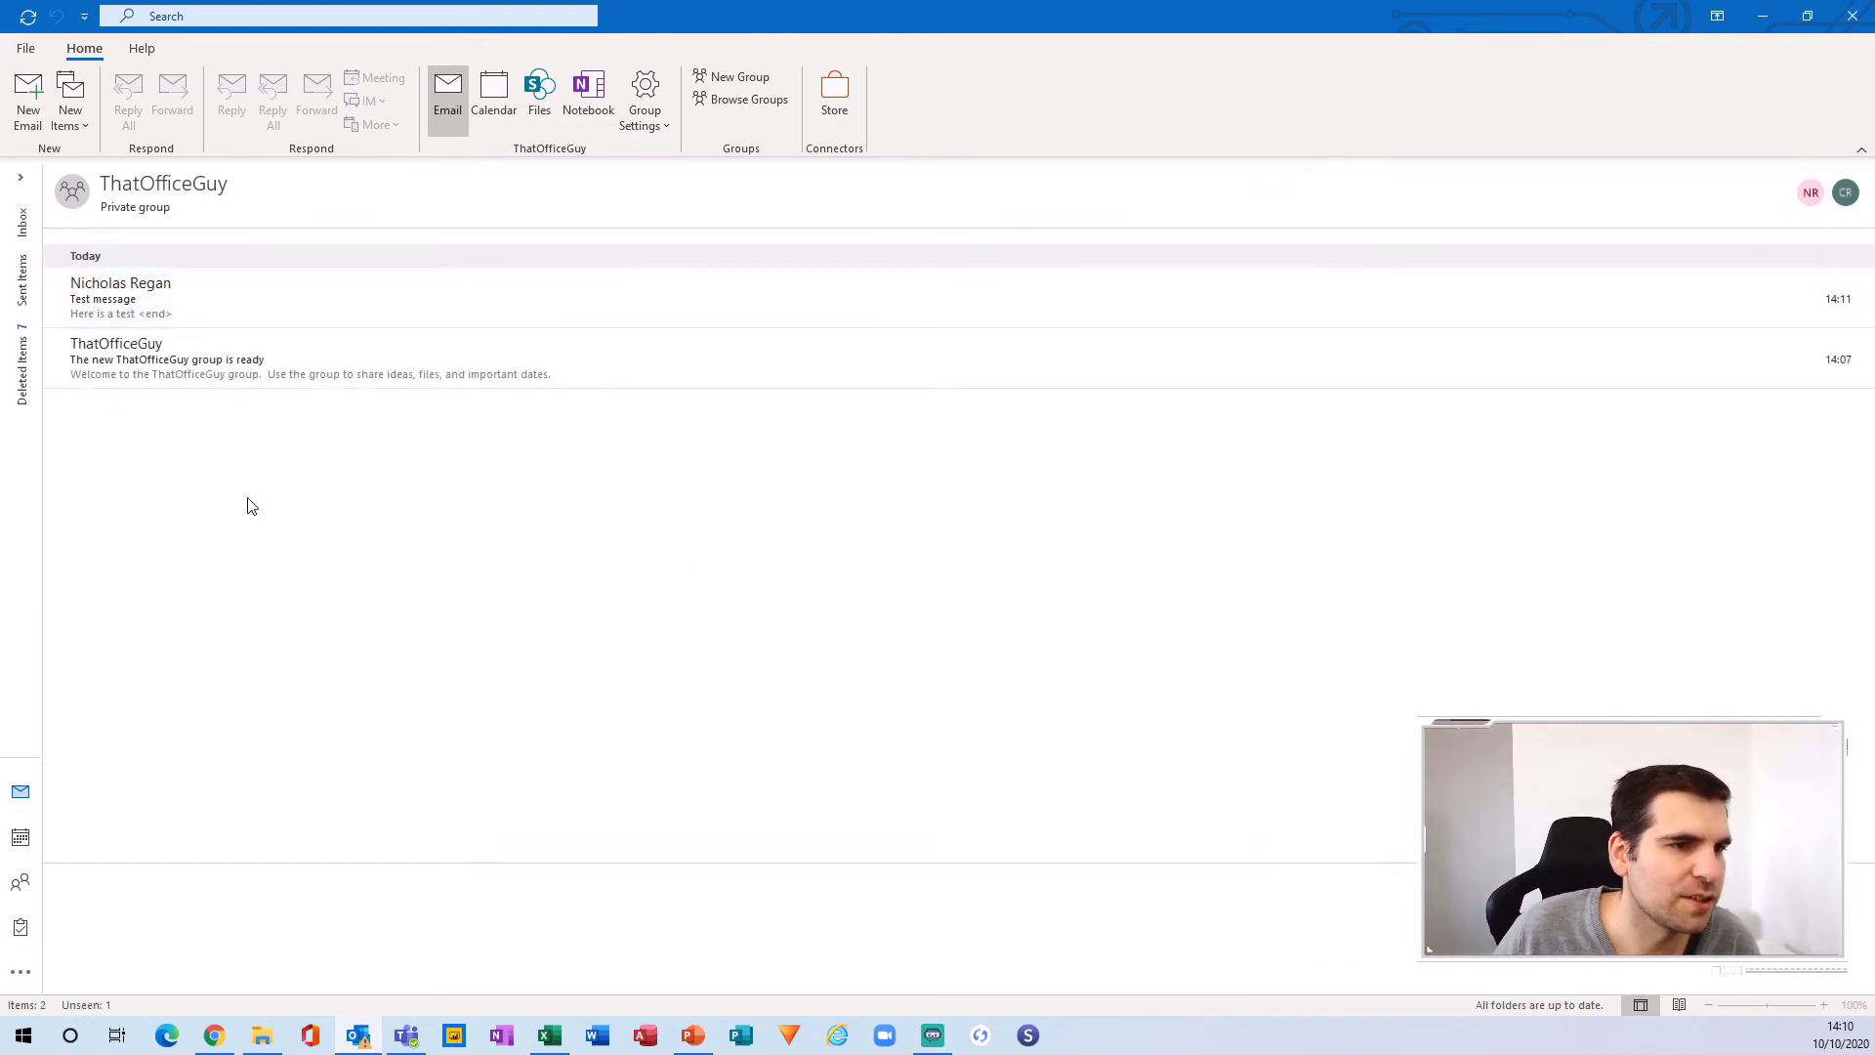
pyautogui.moveTo(176, 359)
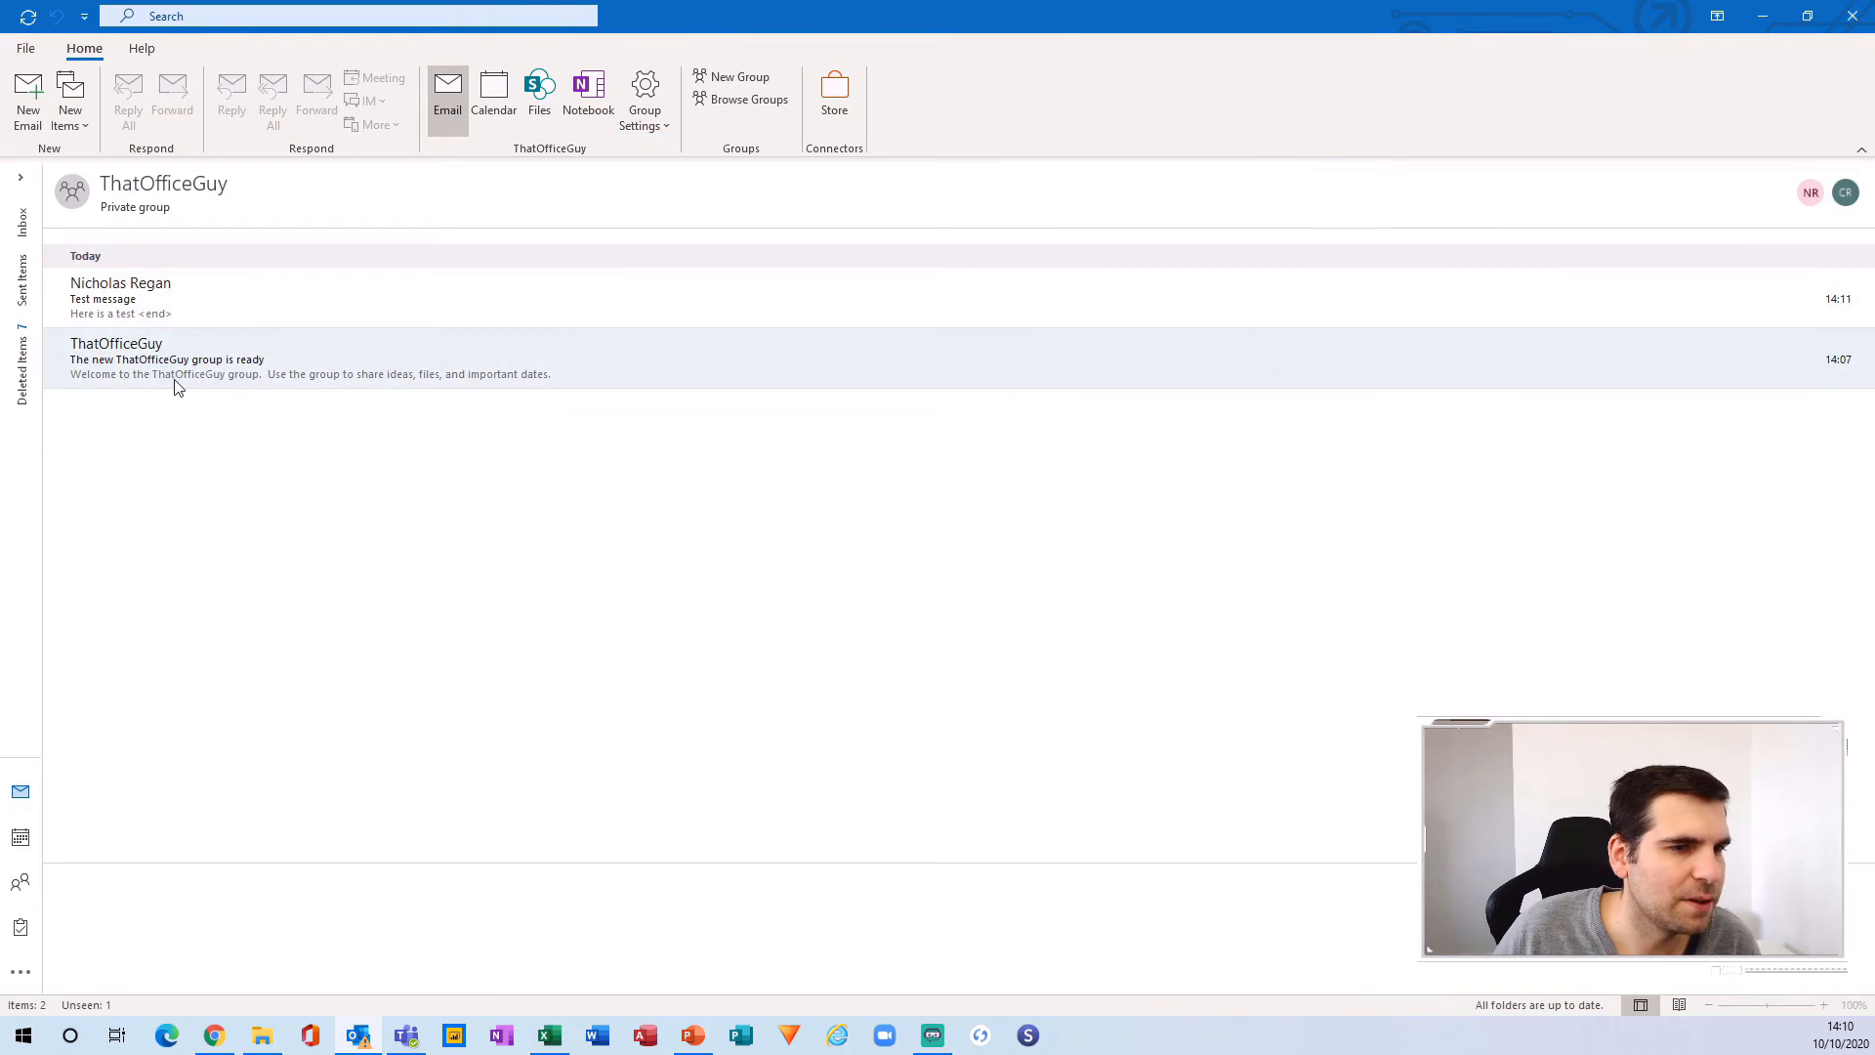
pyautogui.moveTo(340, 385)
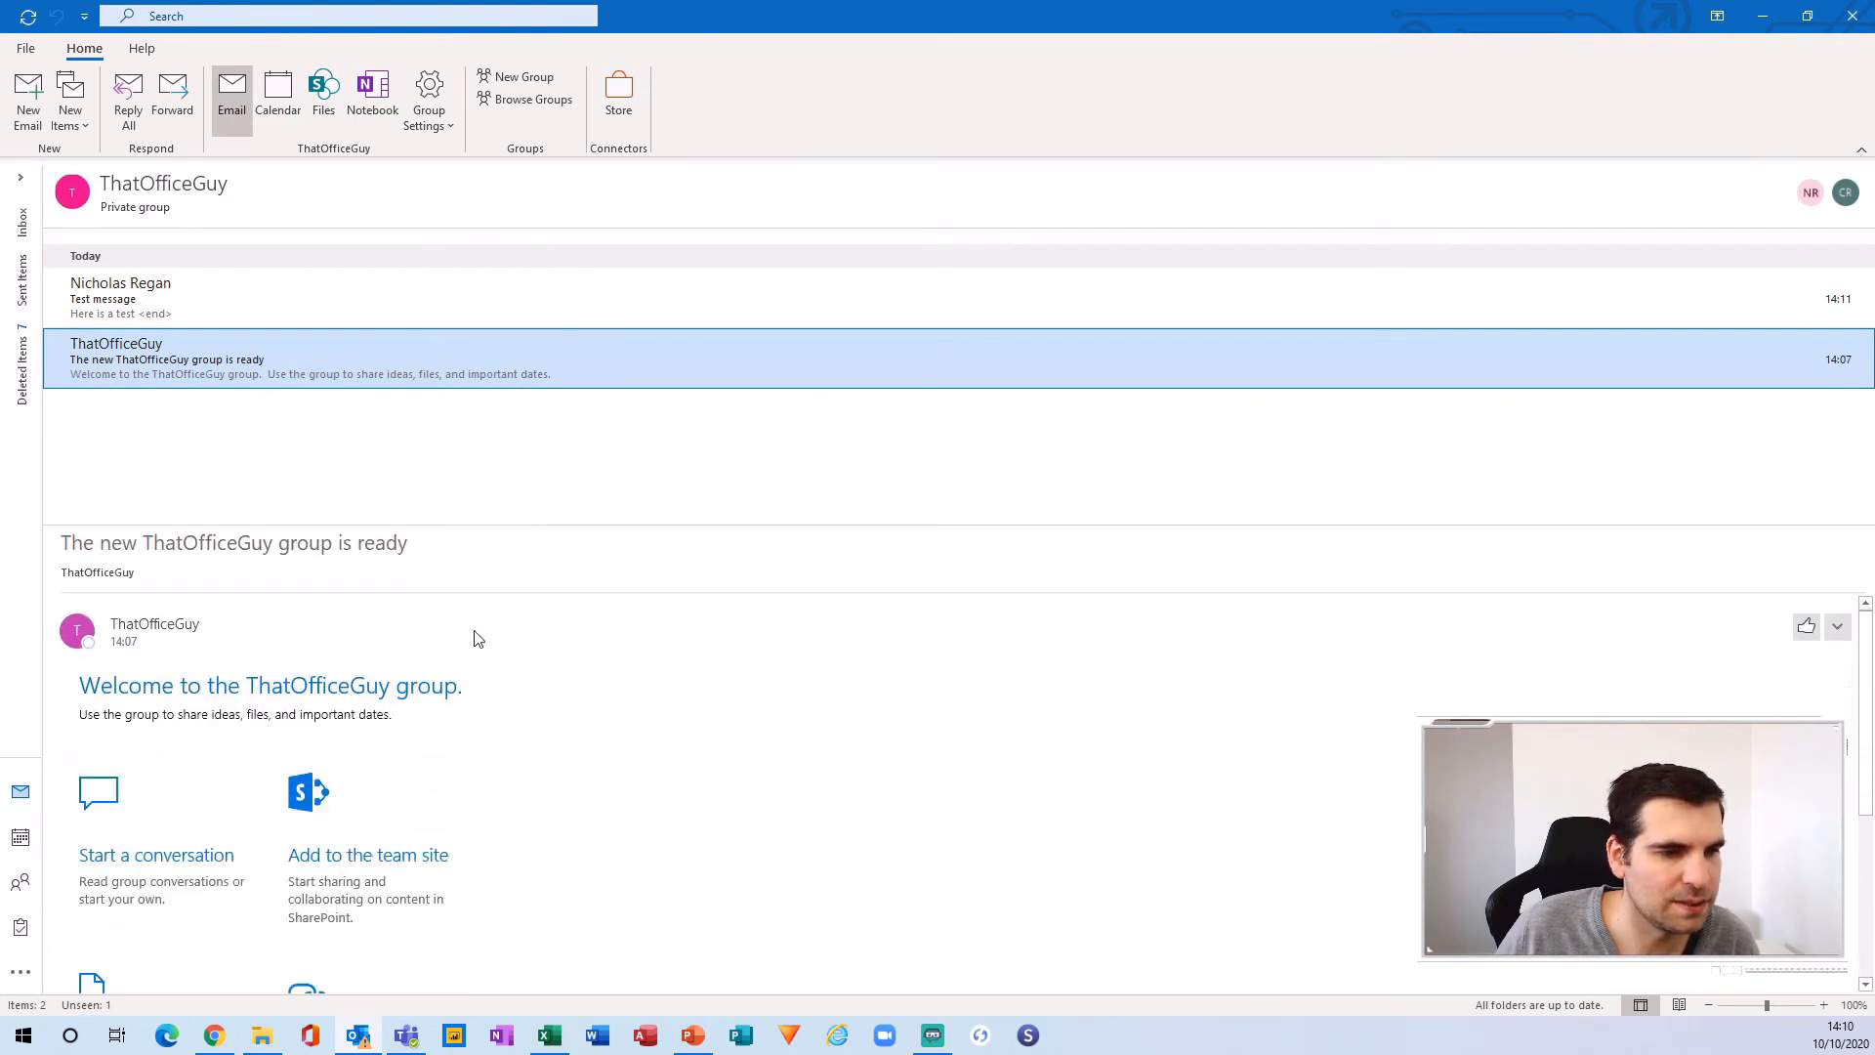
pyautogui.moveTo(441, 763)
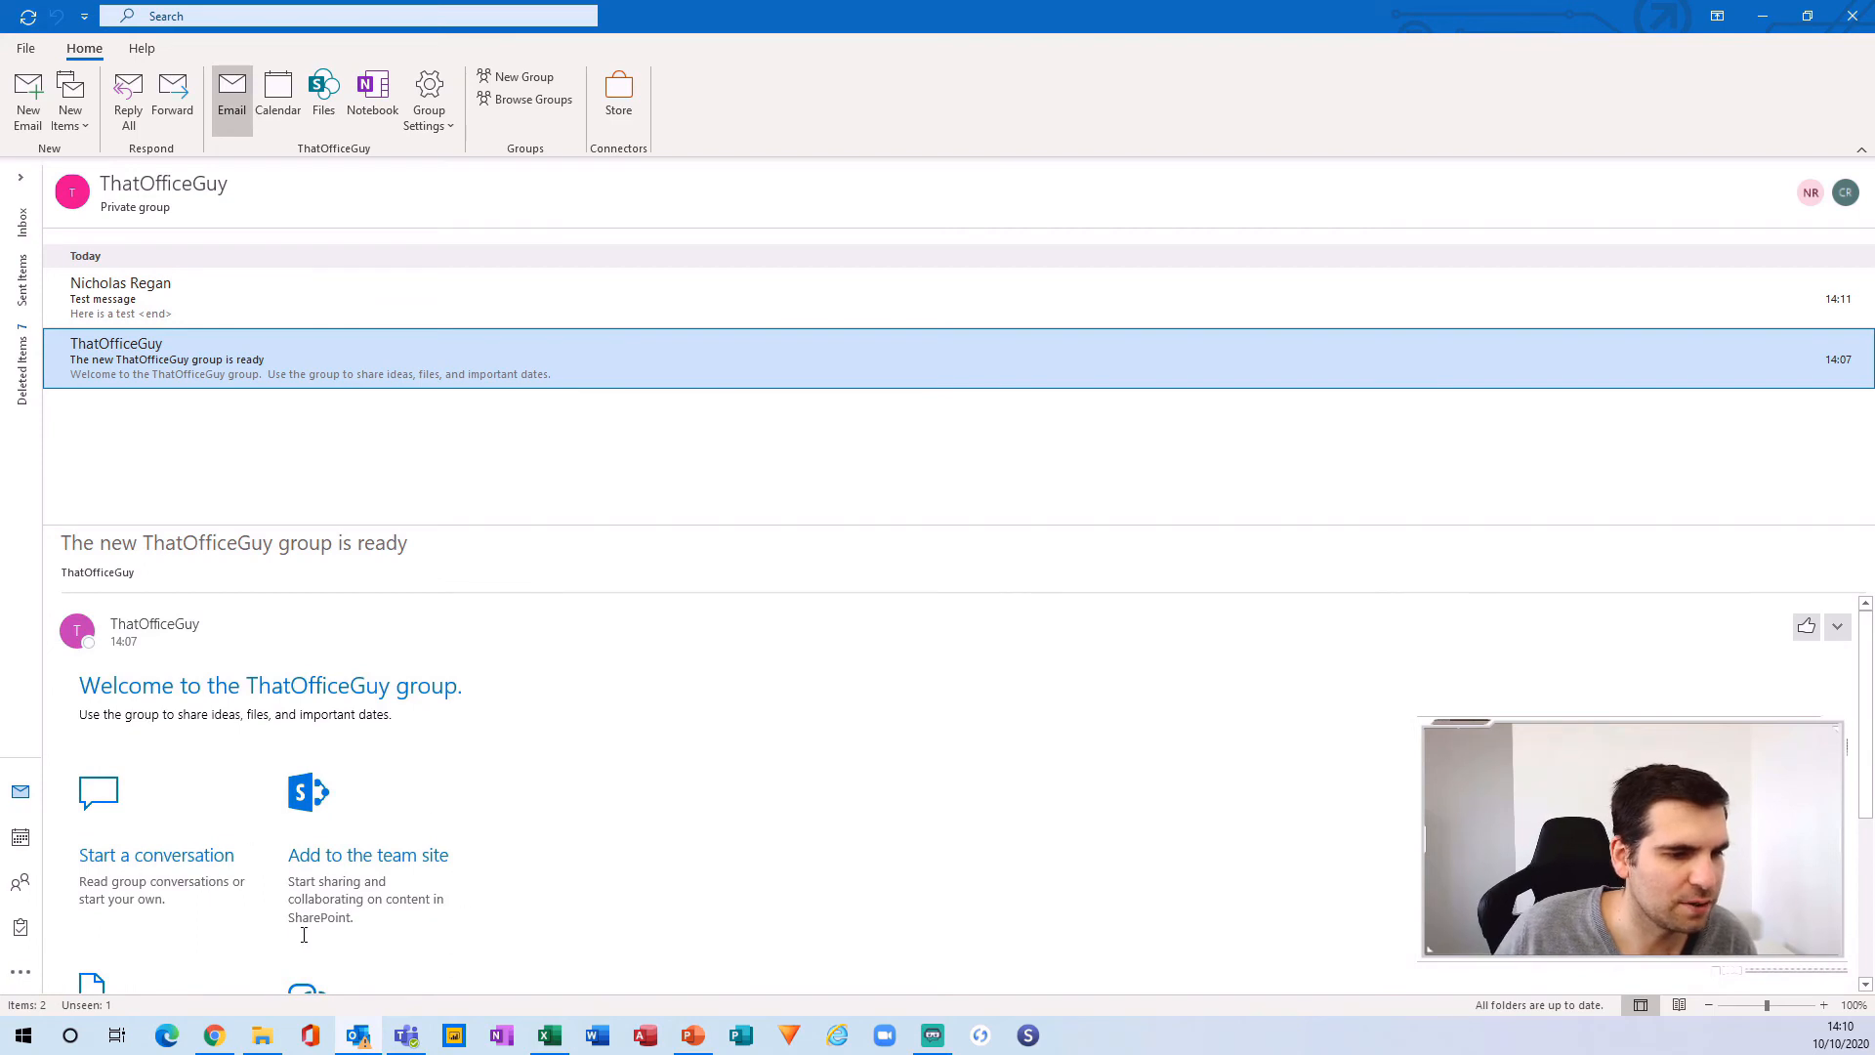
# Step: Scroll through the 'The new ThatOfficeGuy group is ready' welcome email to read it
pyautogui.scroll(-3)
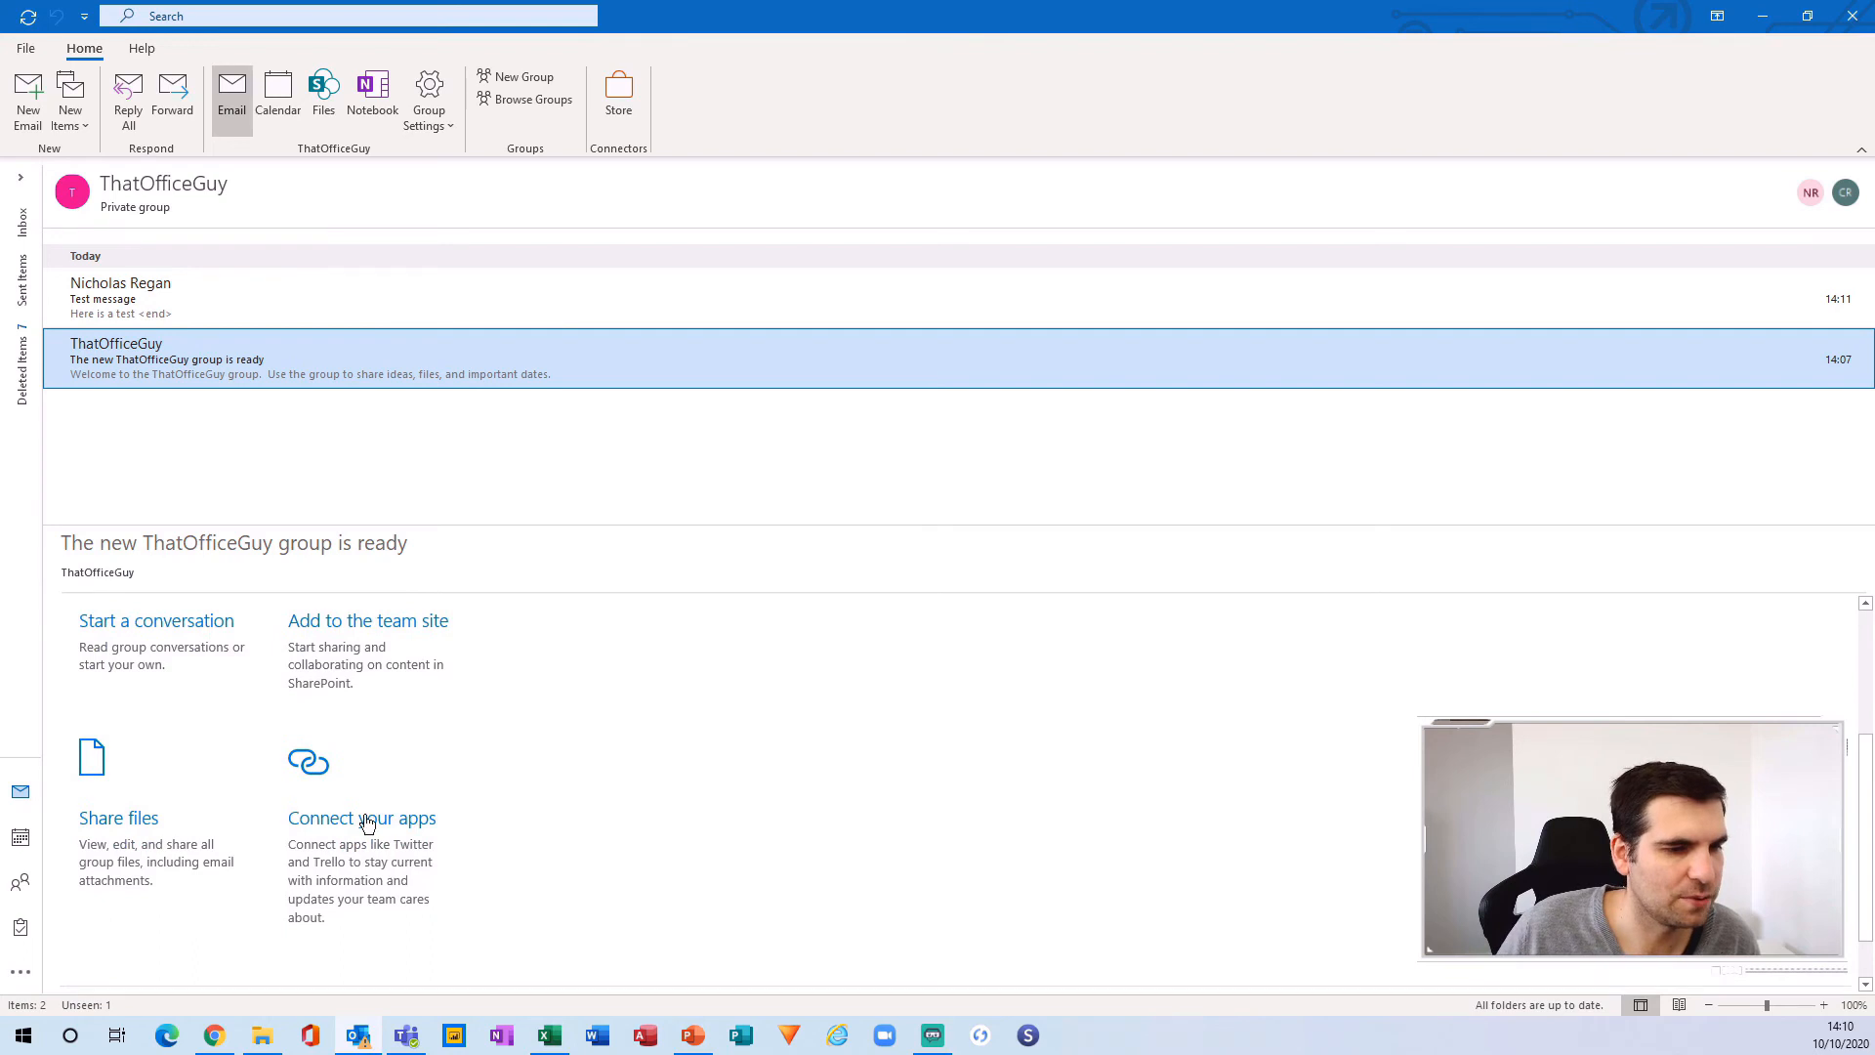
pyautogui.scroll(-3)
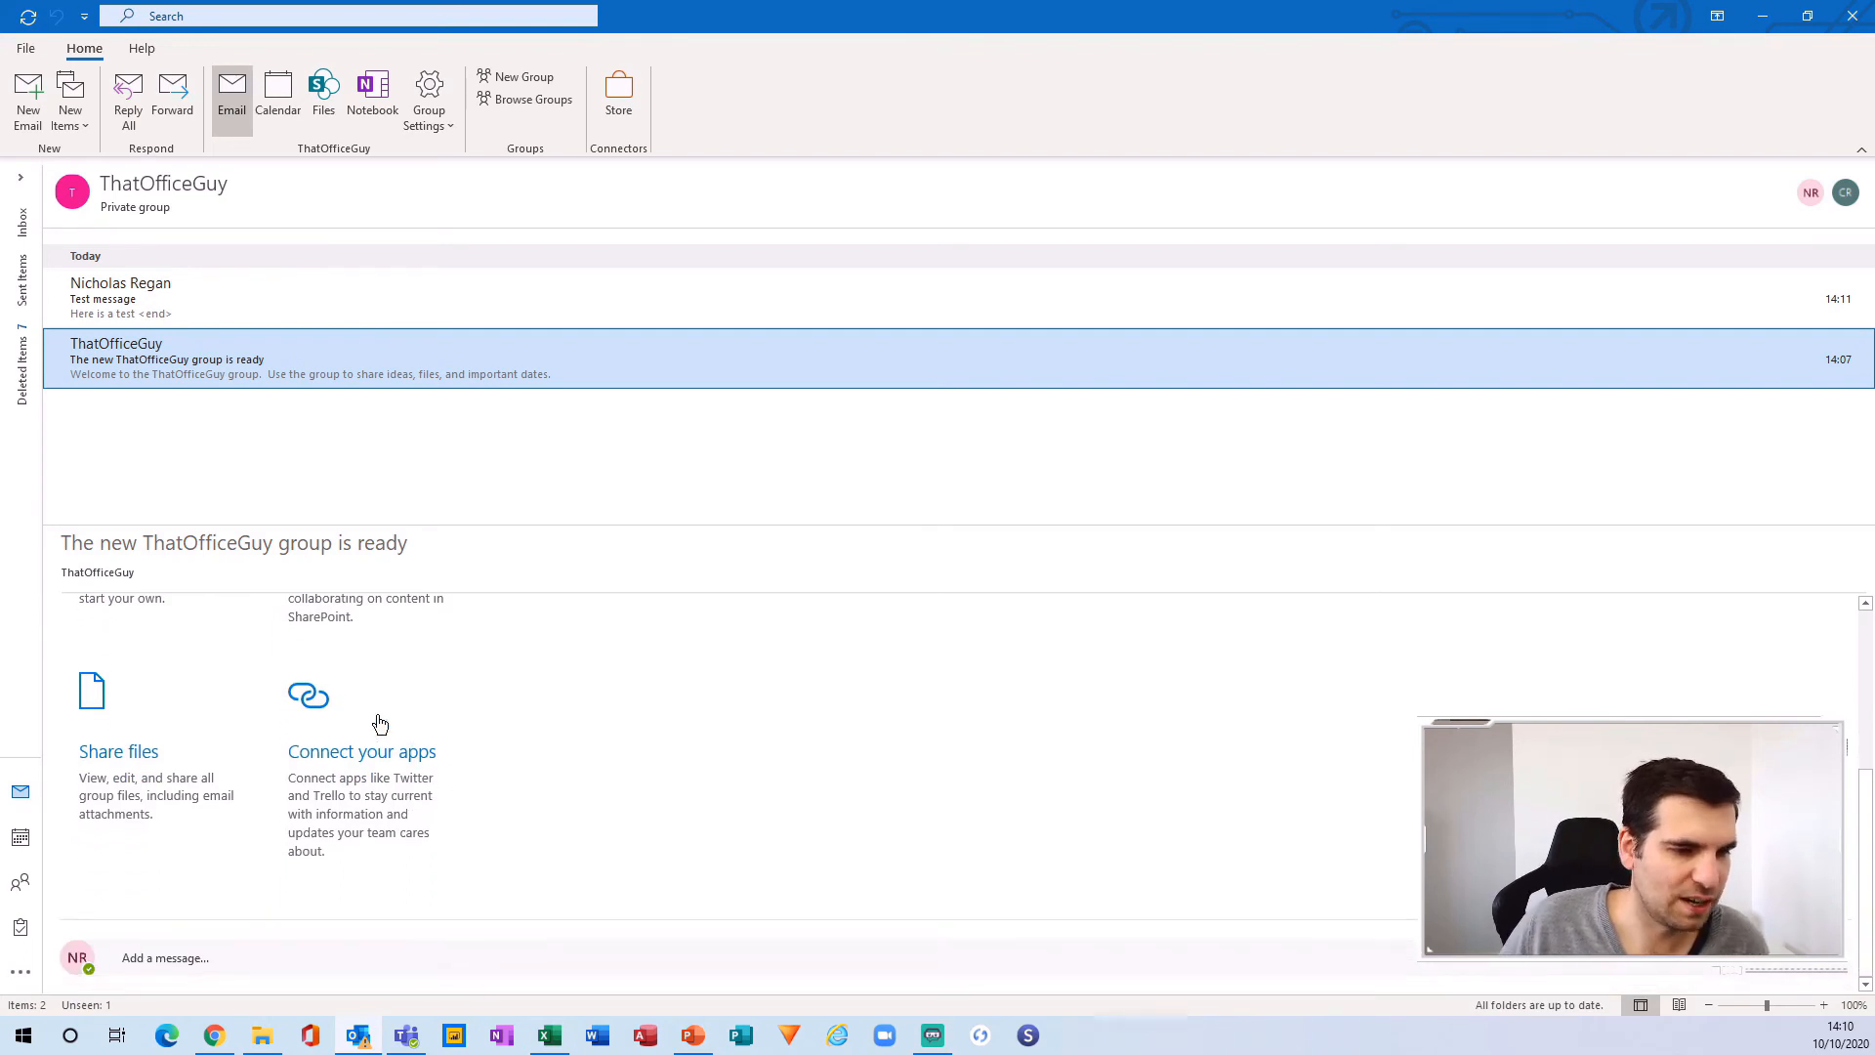
pyautogui.scroll(3)
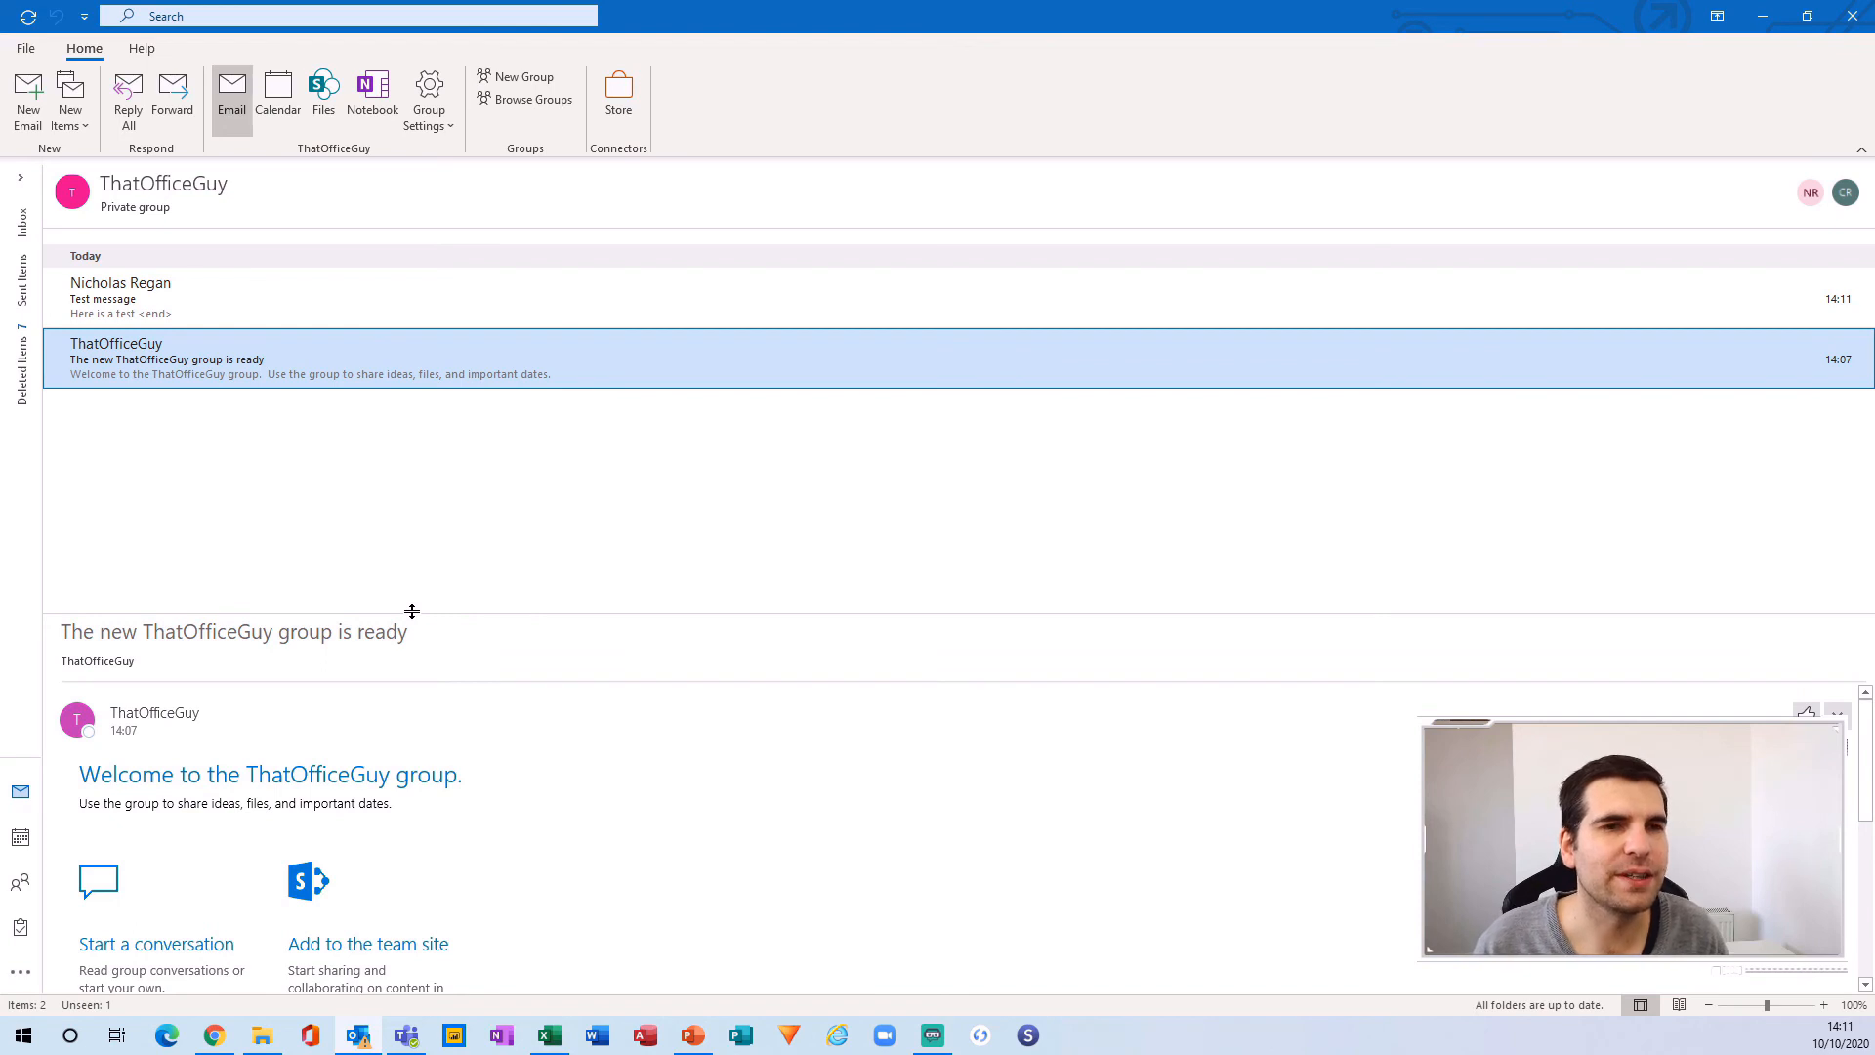
pyautogui.moveTo(412, 754)
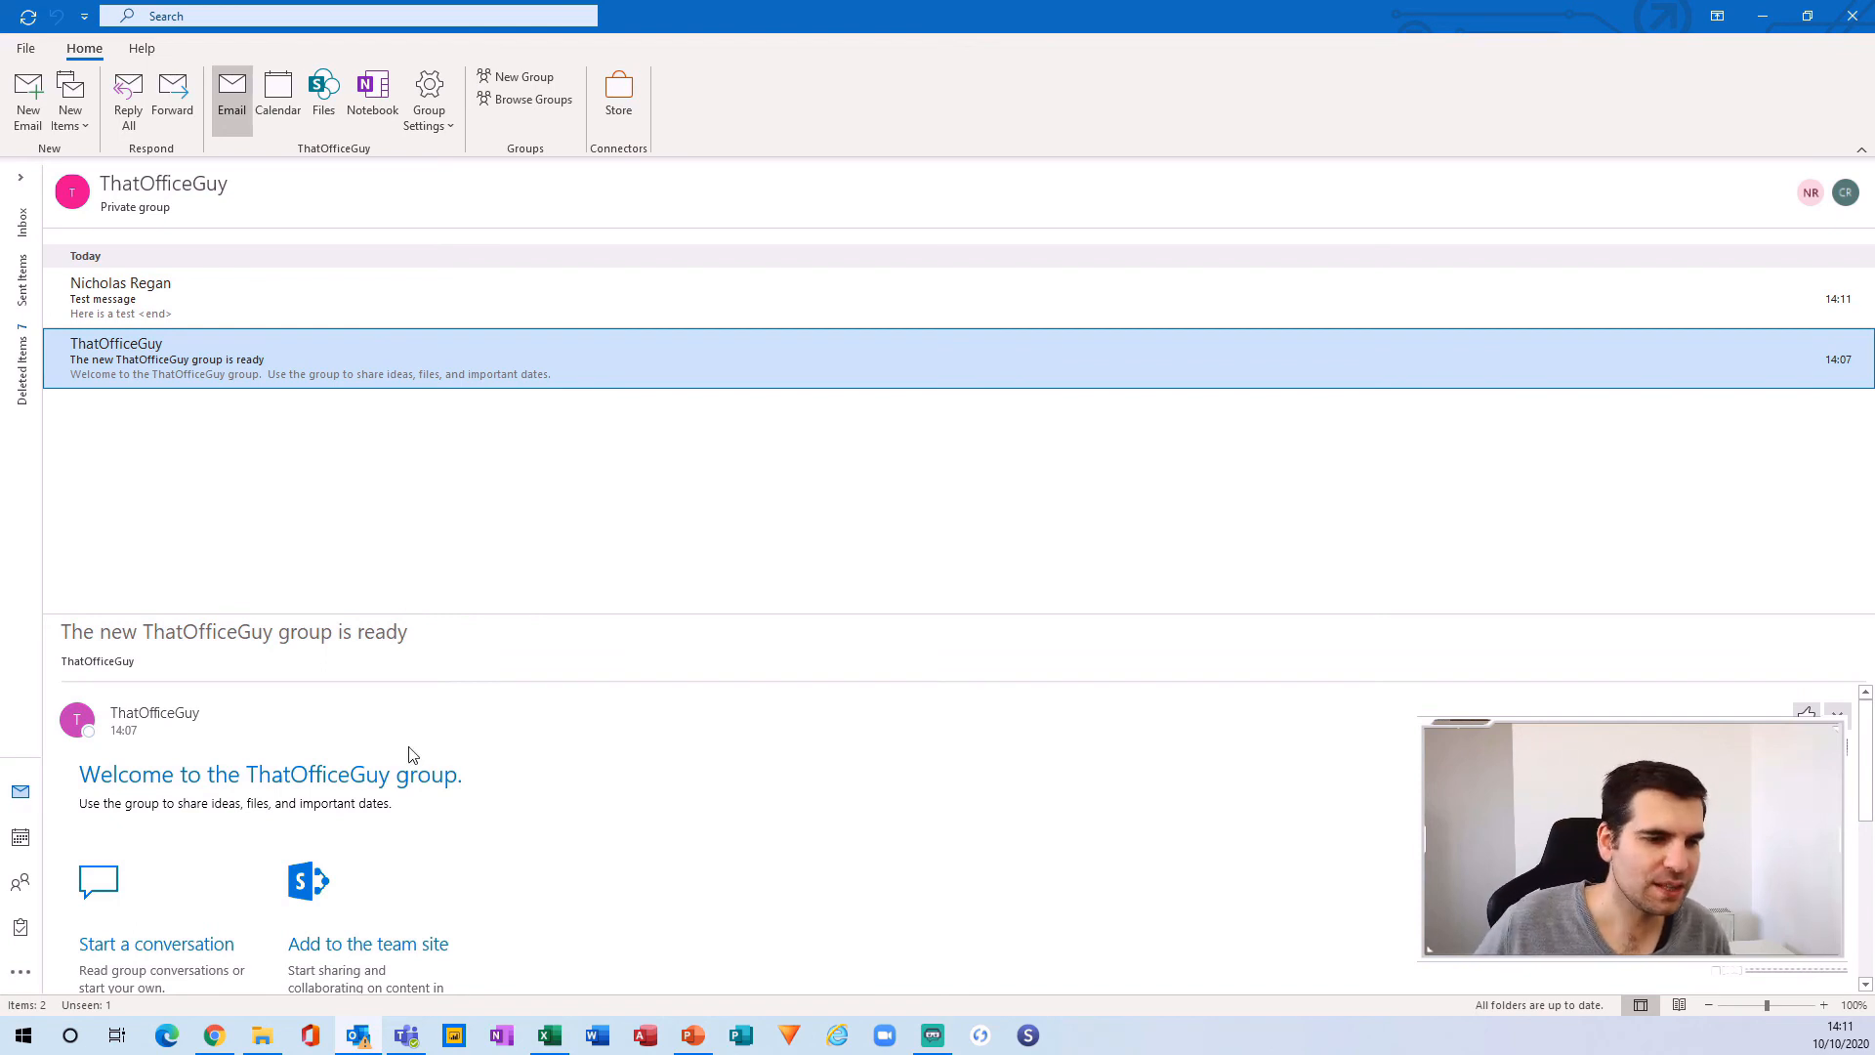
pyautogui.scroll(-3)
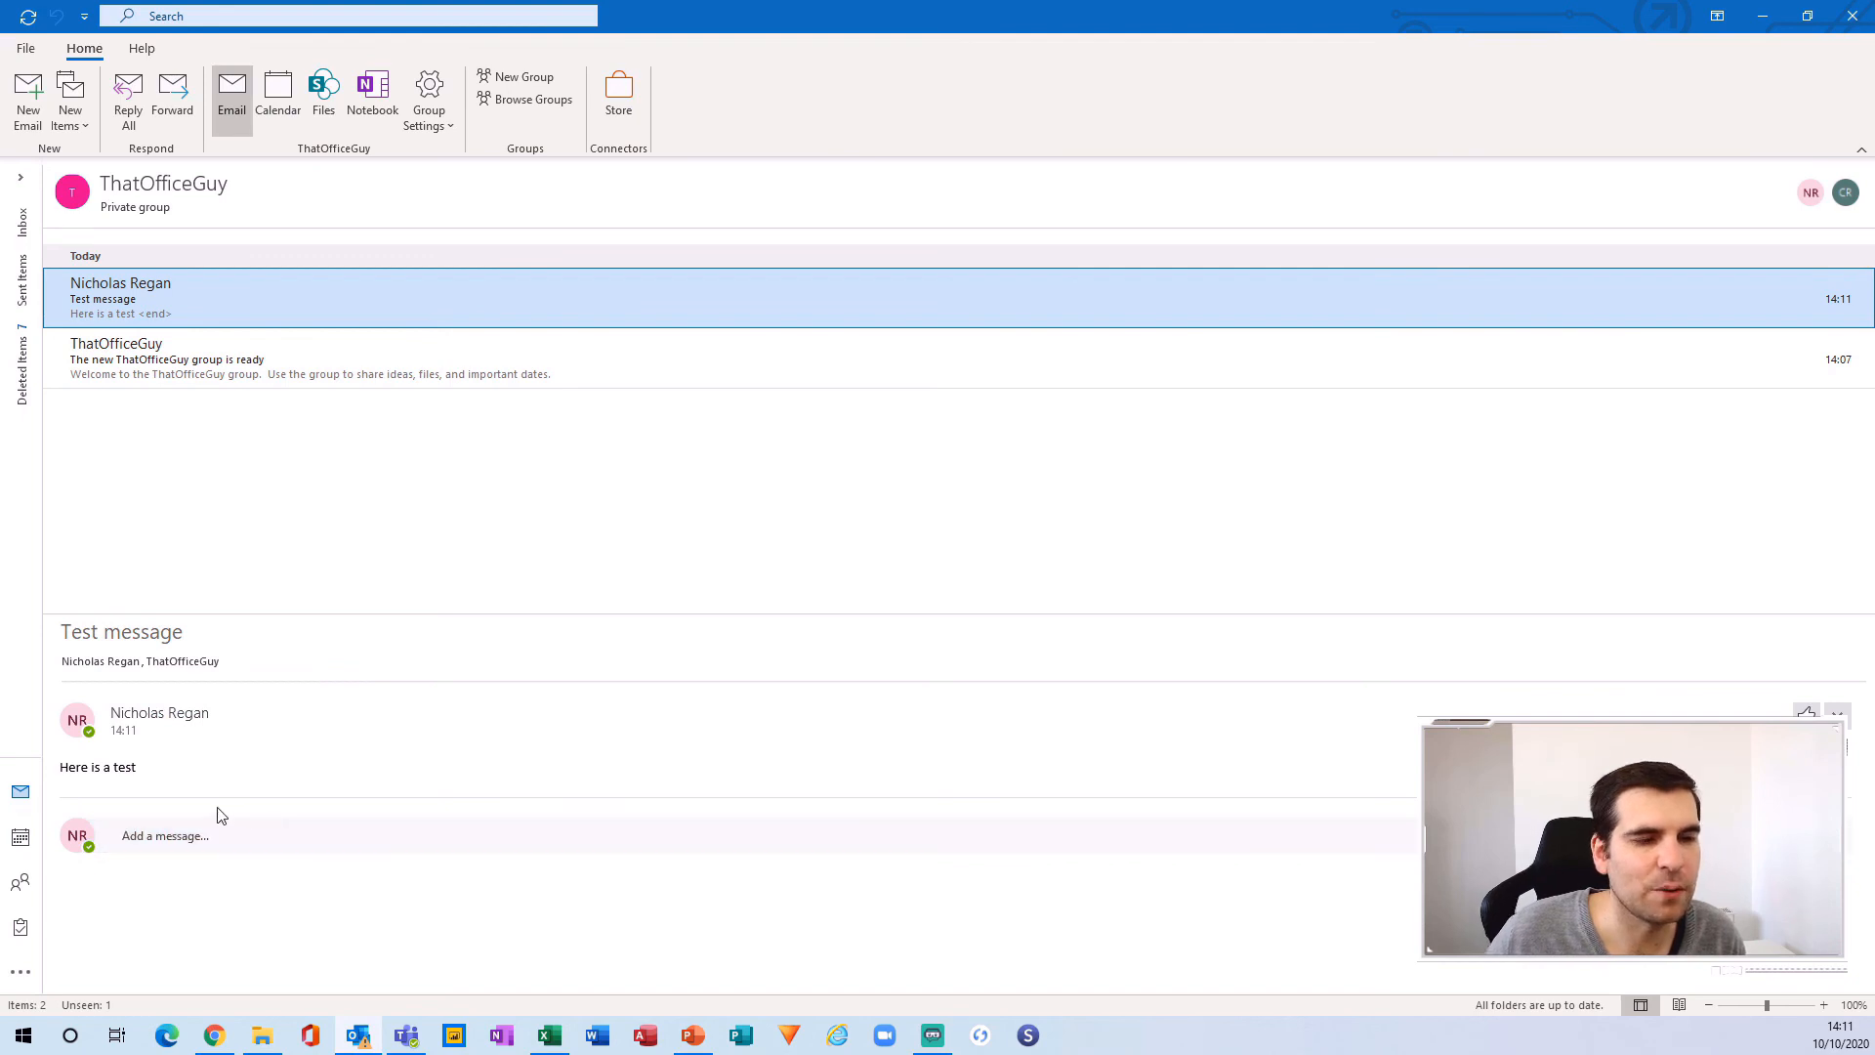
pyautogui.moveTo(297, 652)
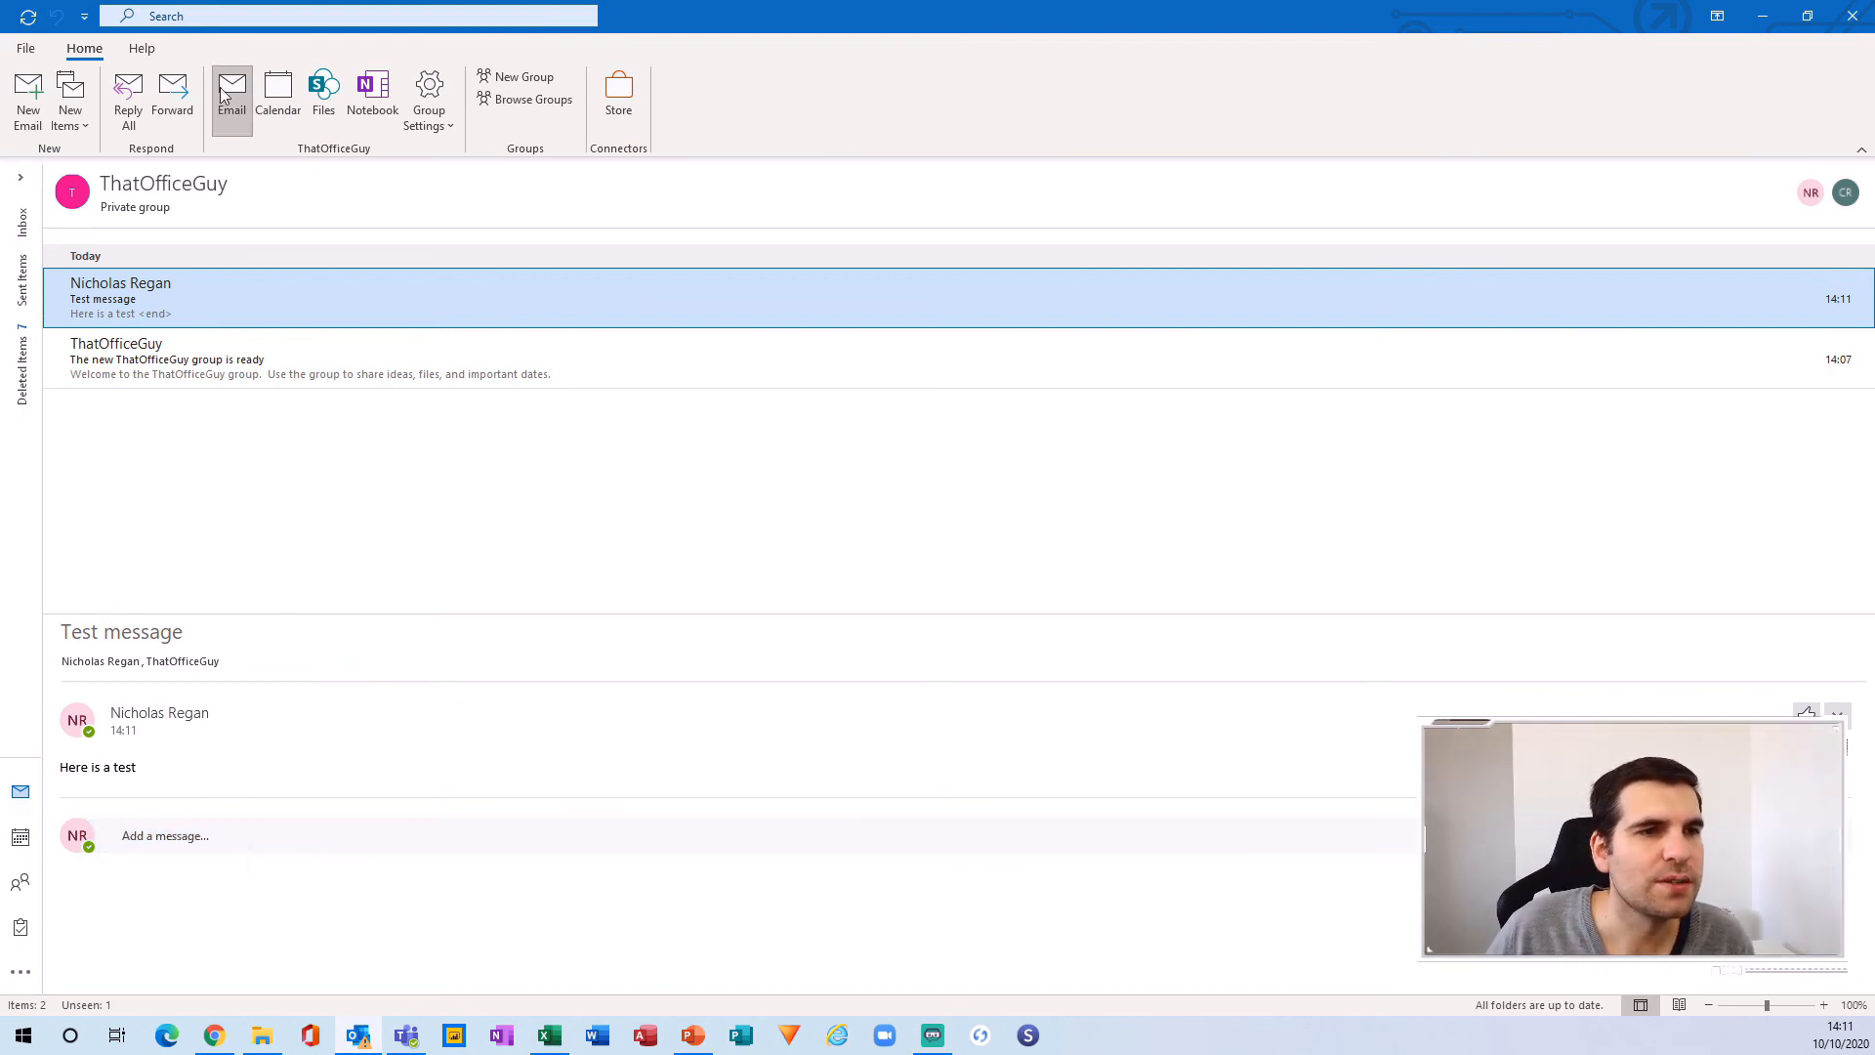
pyautogui.moveTo(512, 190)
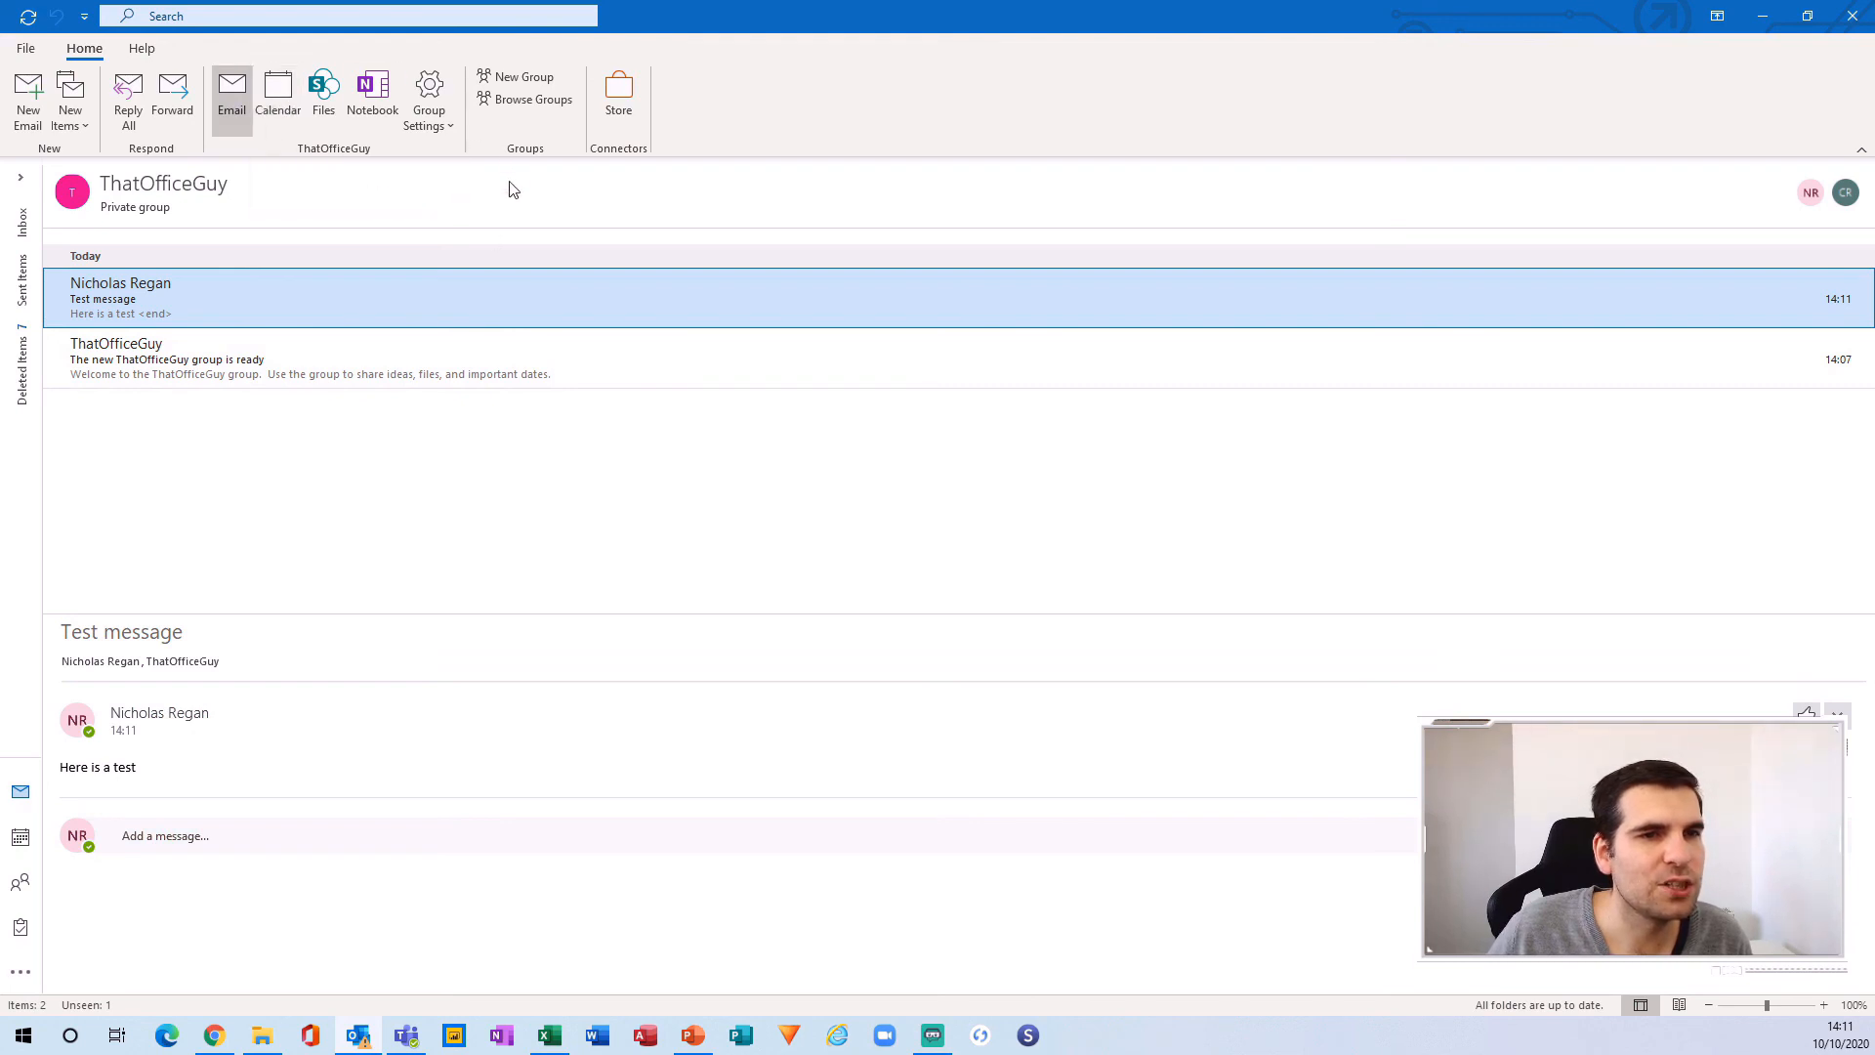
pyautogui.moveTo(377, 190)
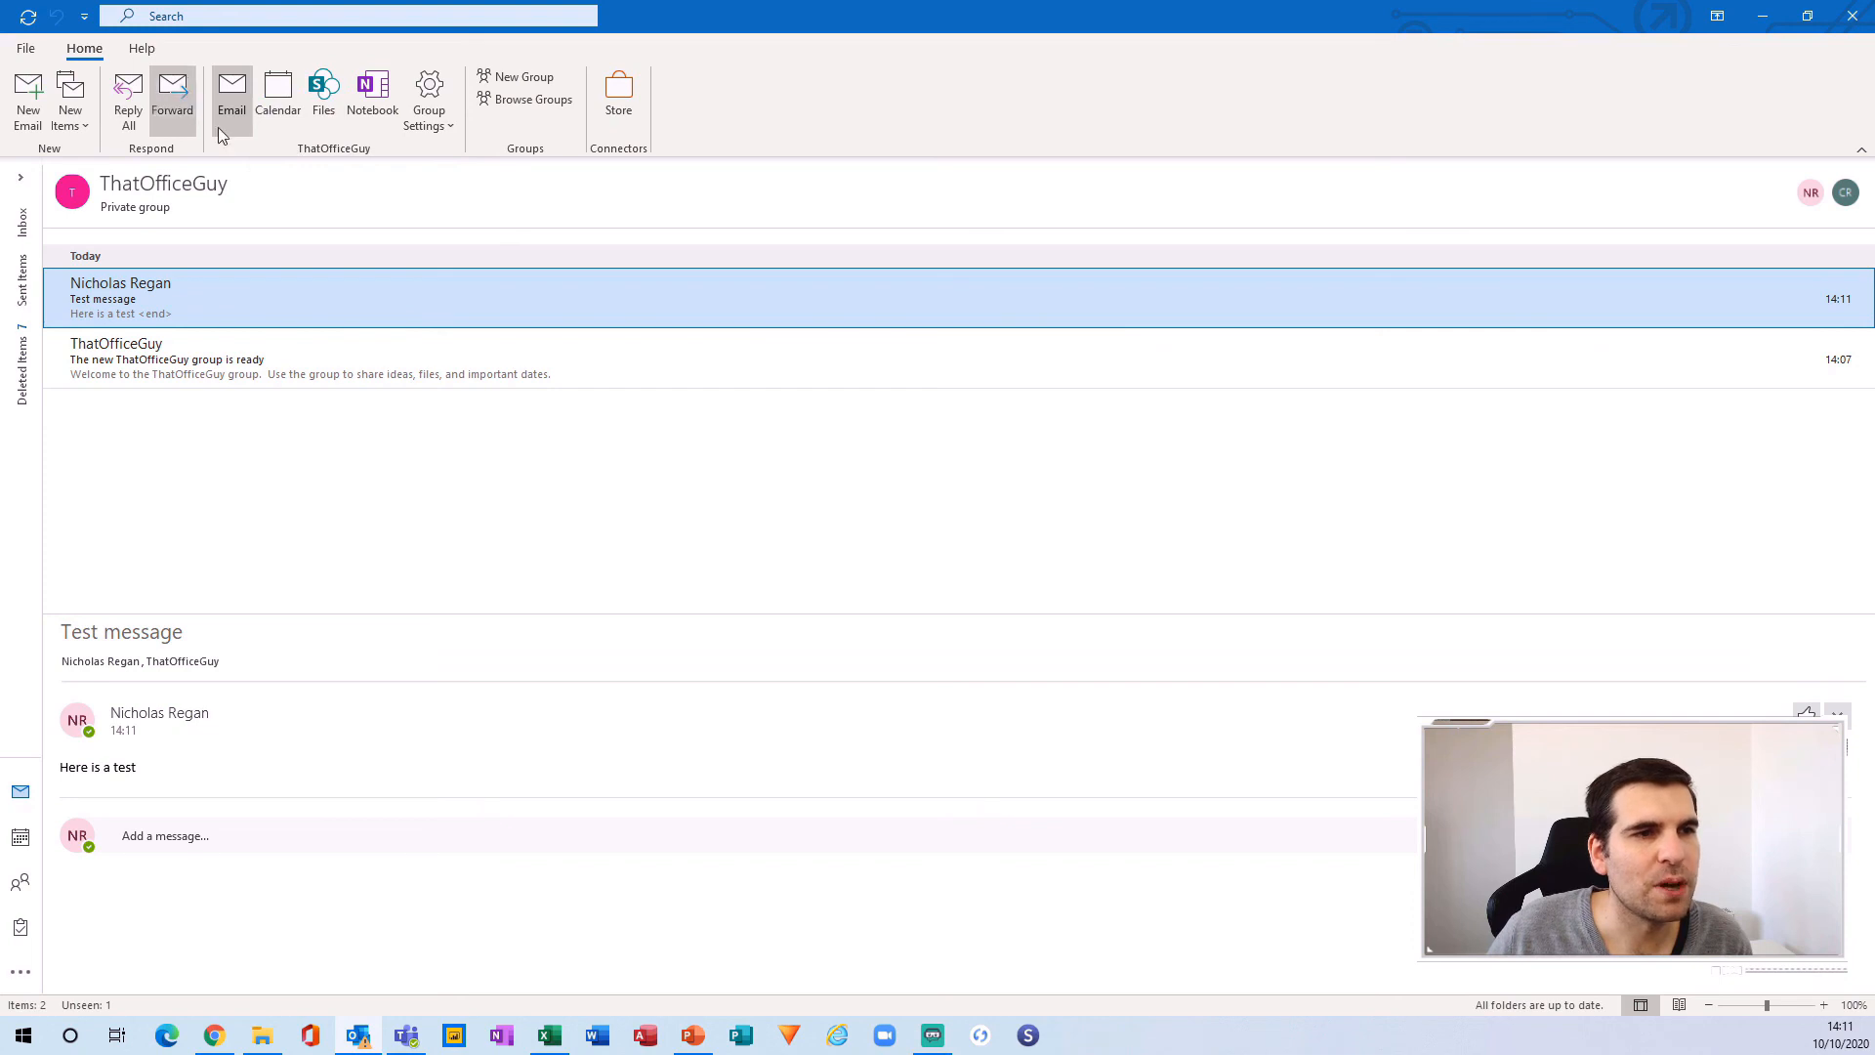
pyautogui.moveTo(539, 508)
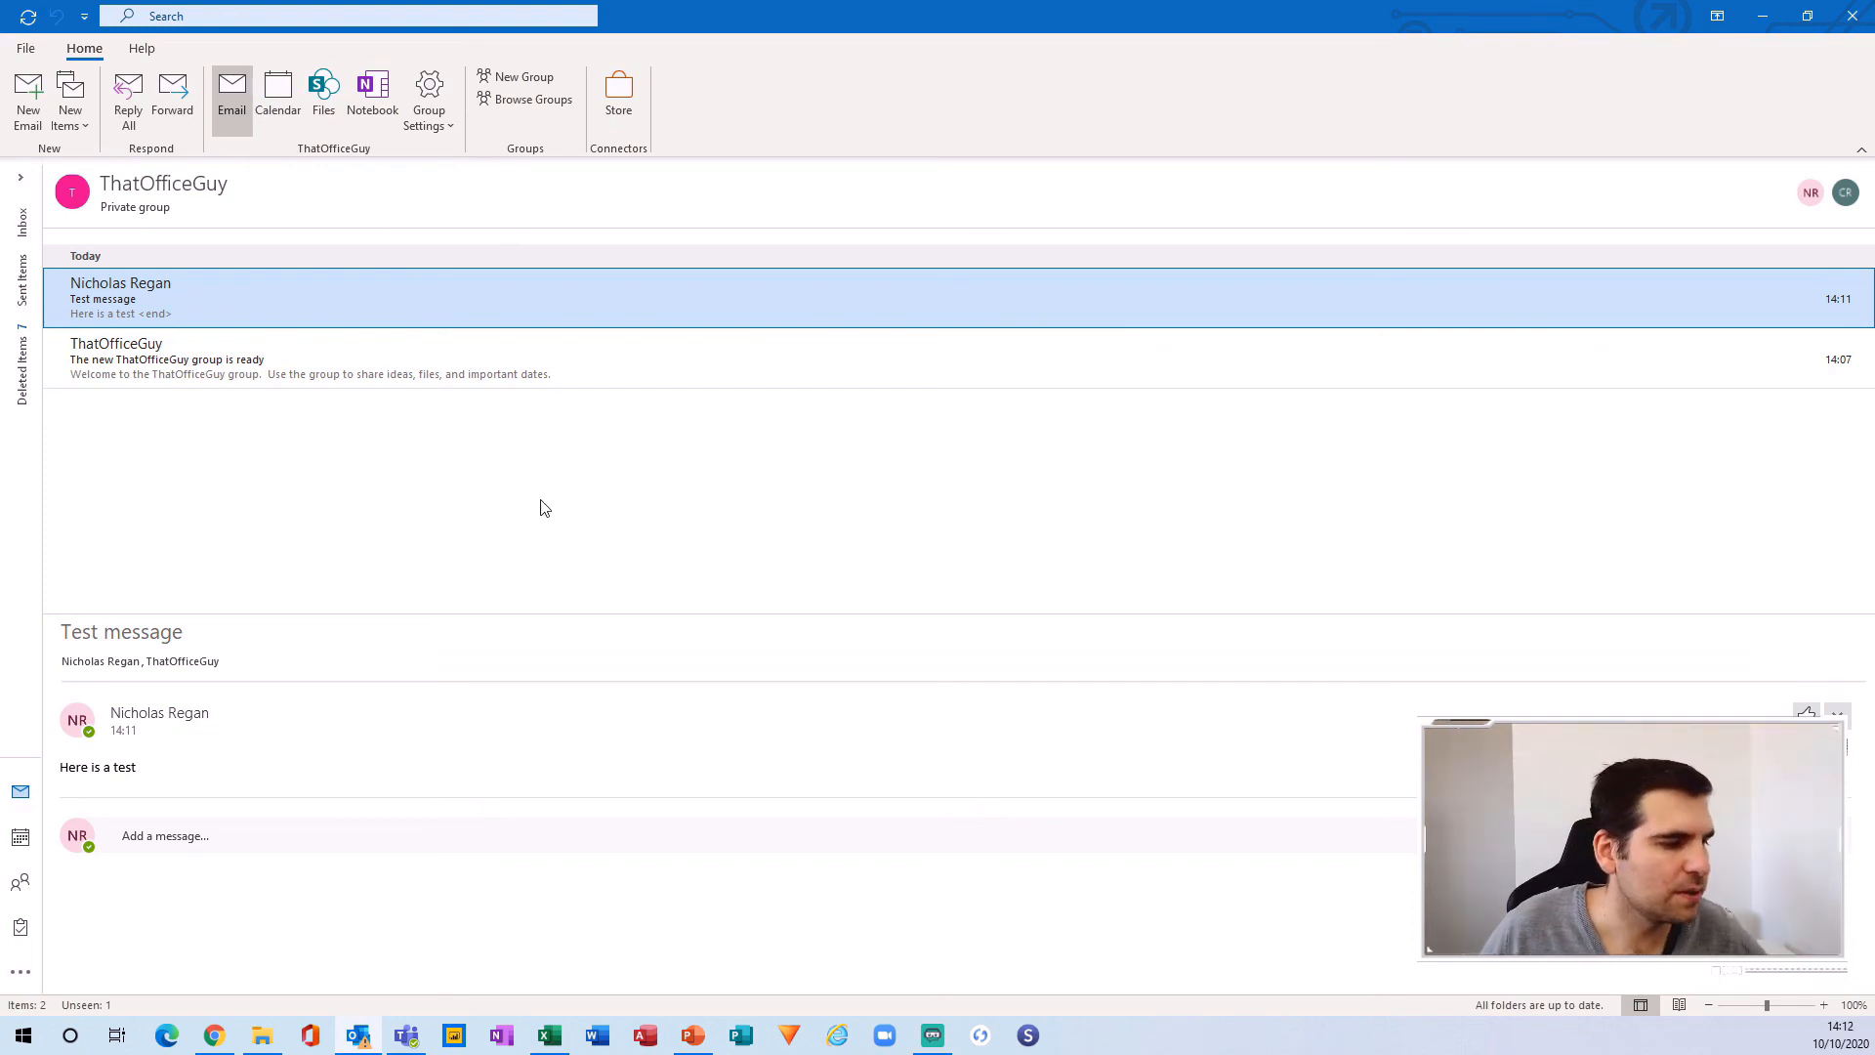
pyautogui.moveTo(285, 234)
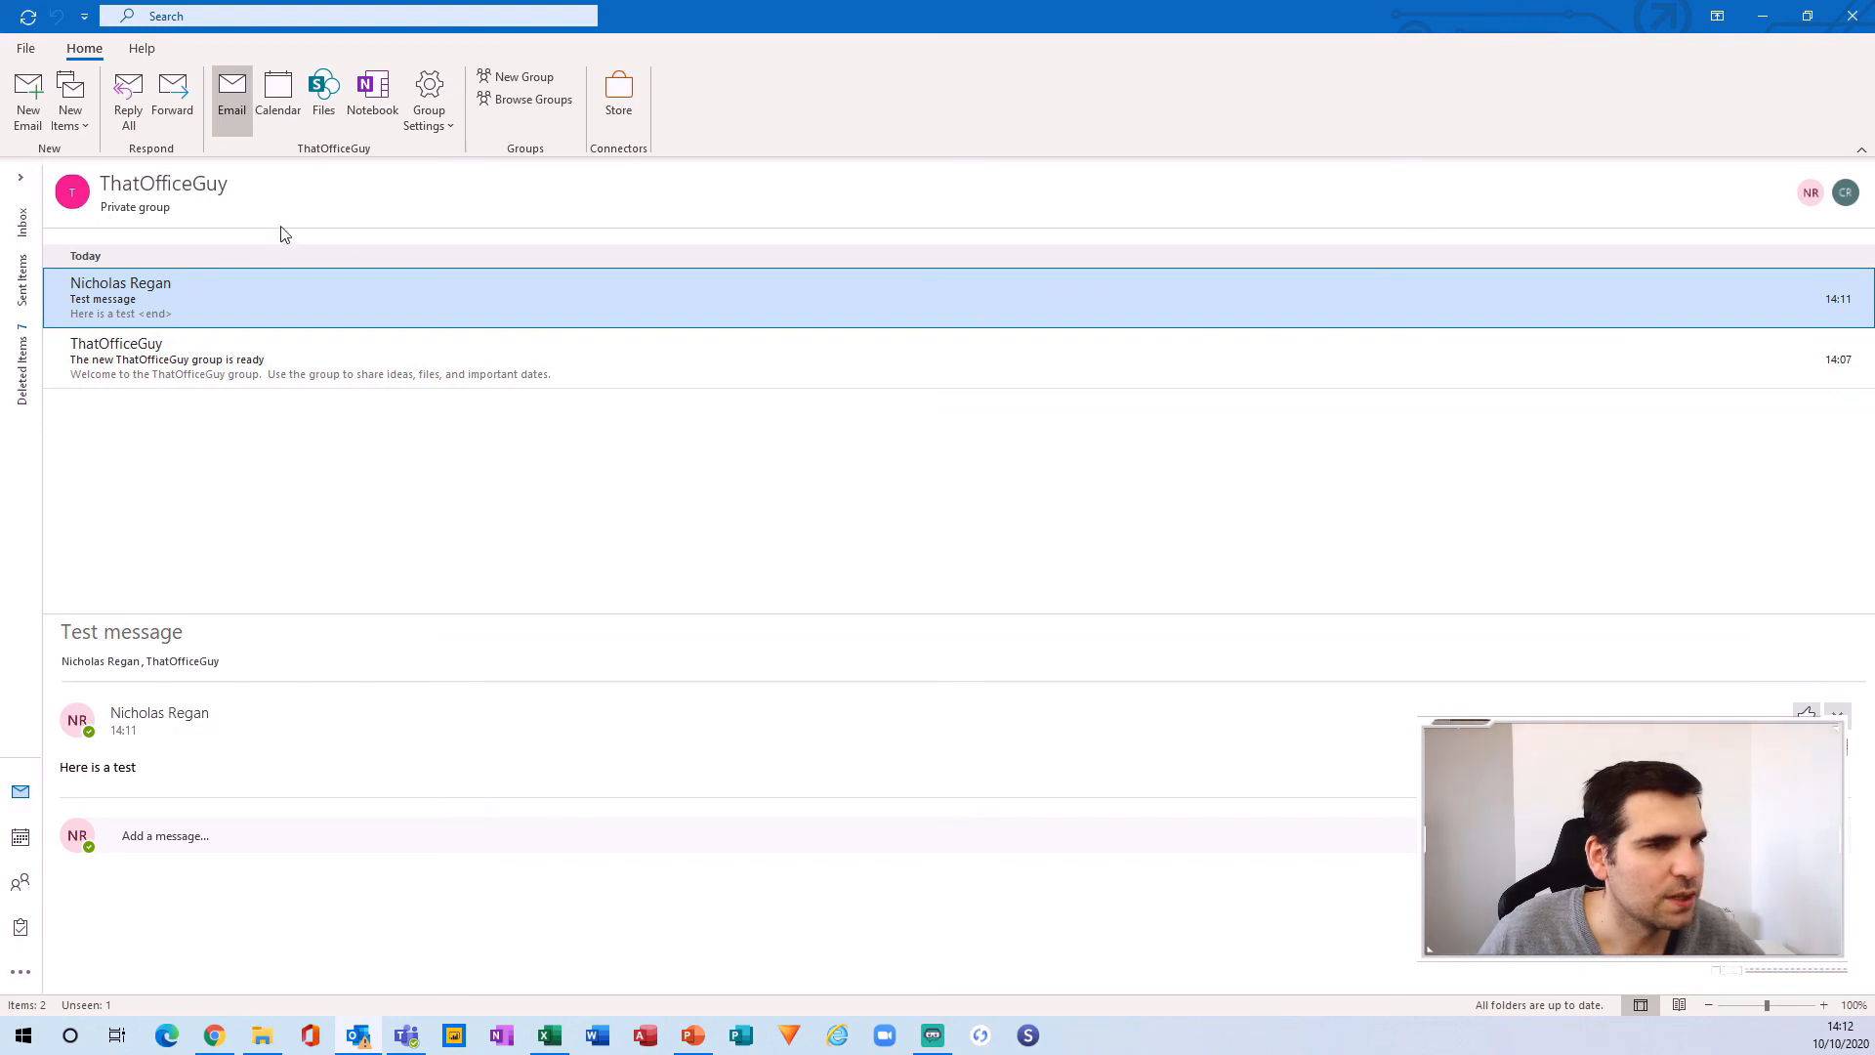
pyautogui.moveTo(332, 182)
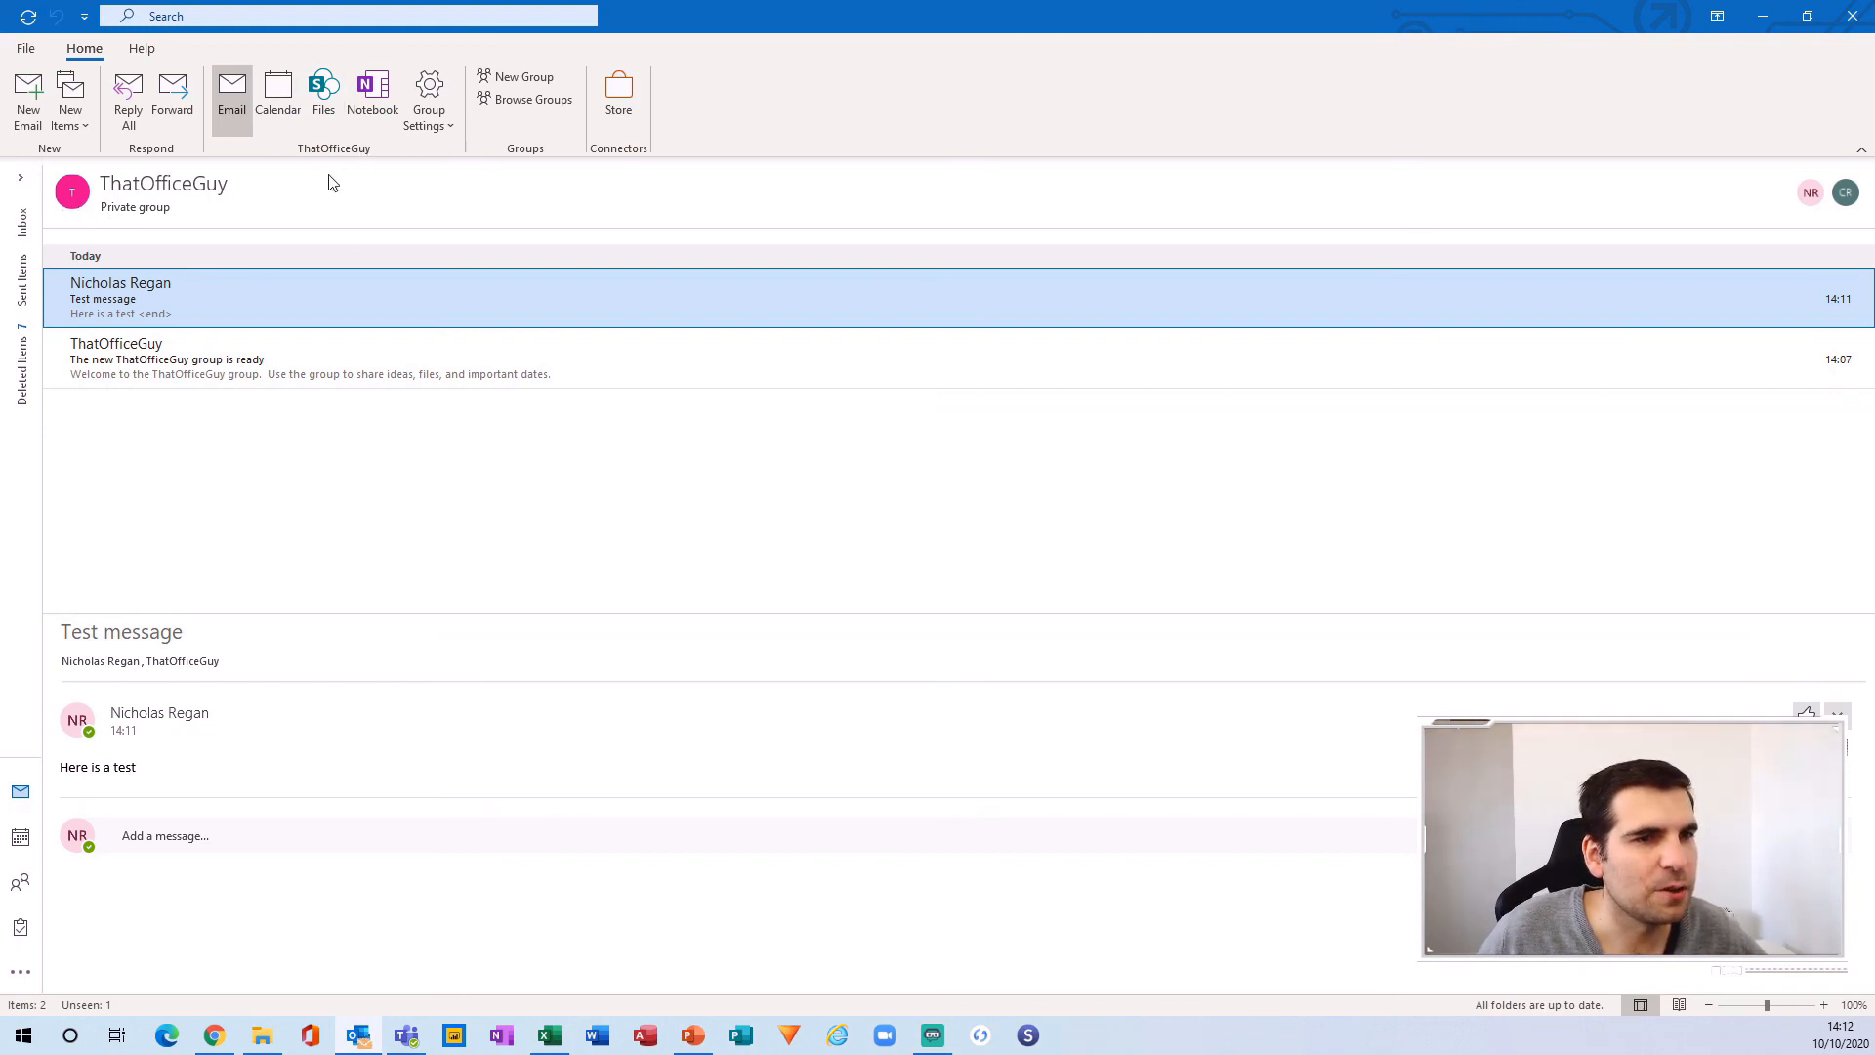
pyautogui.moveTo(328, 205)
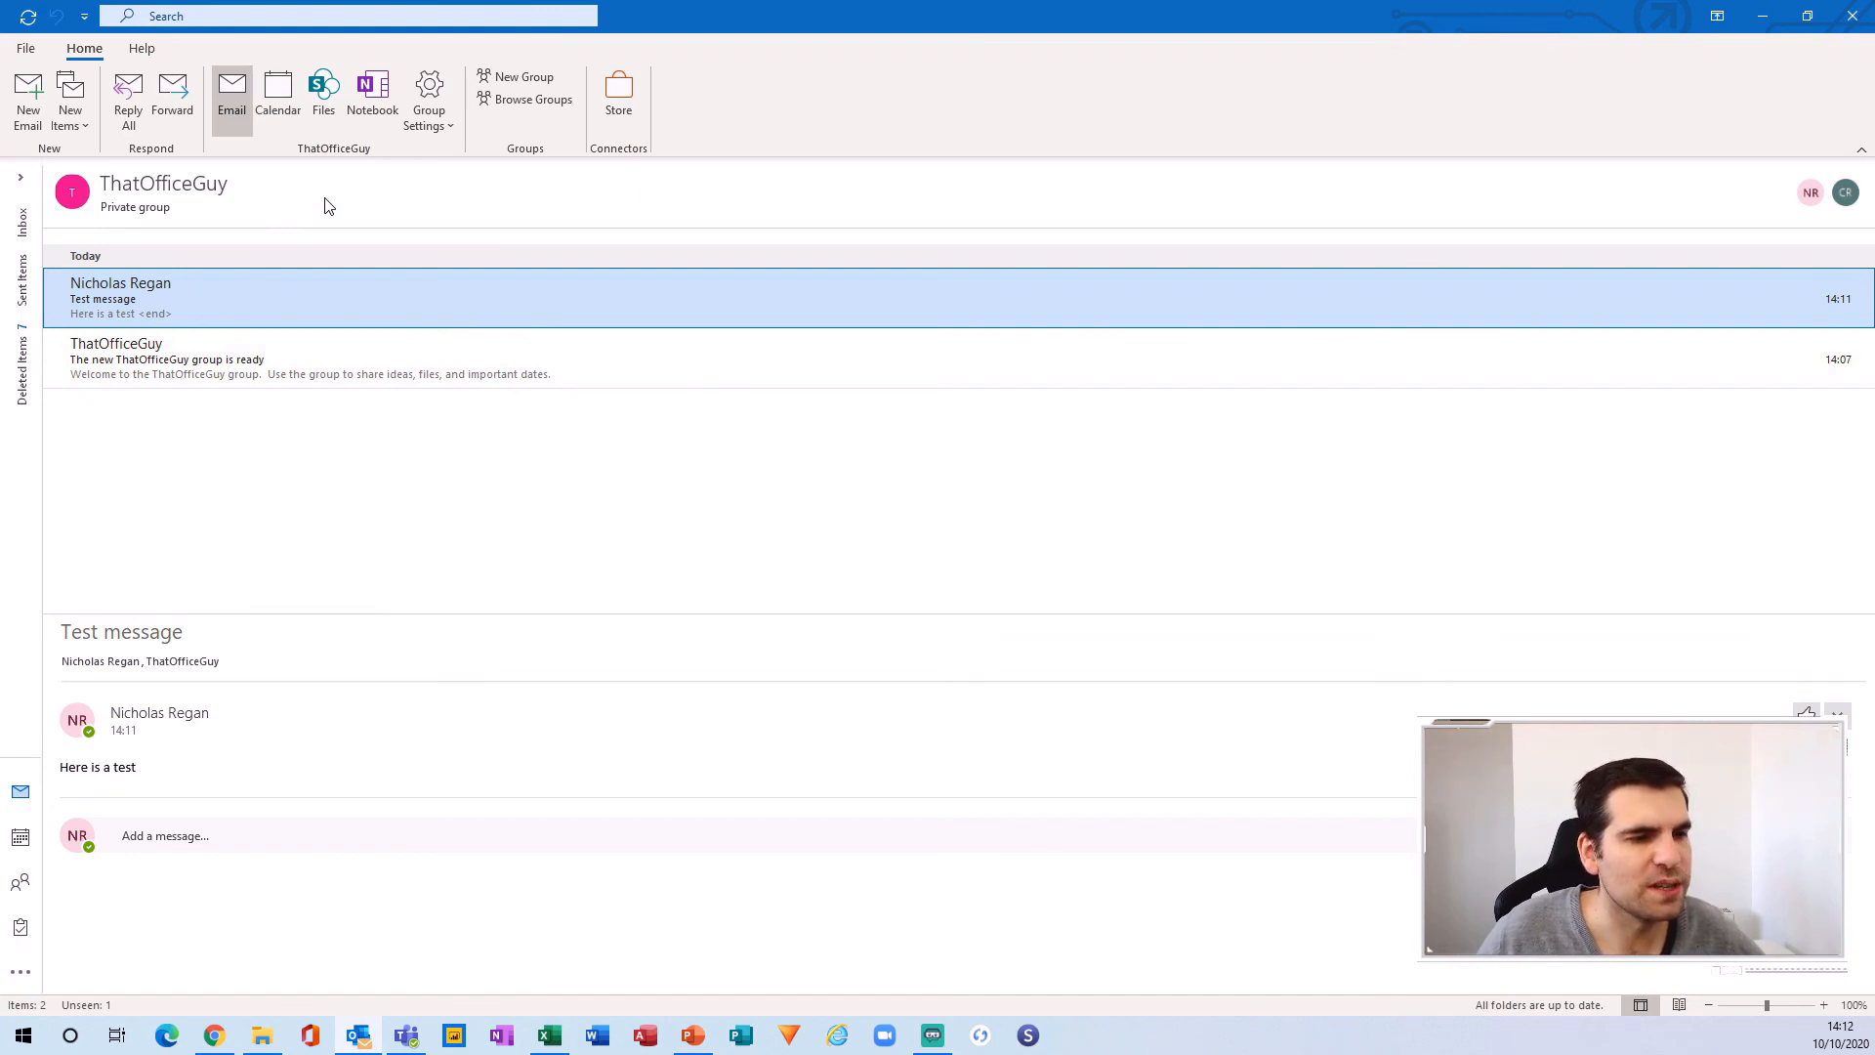
pyautogui.moveTo(237, 190)
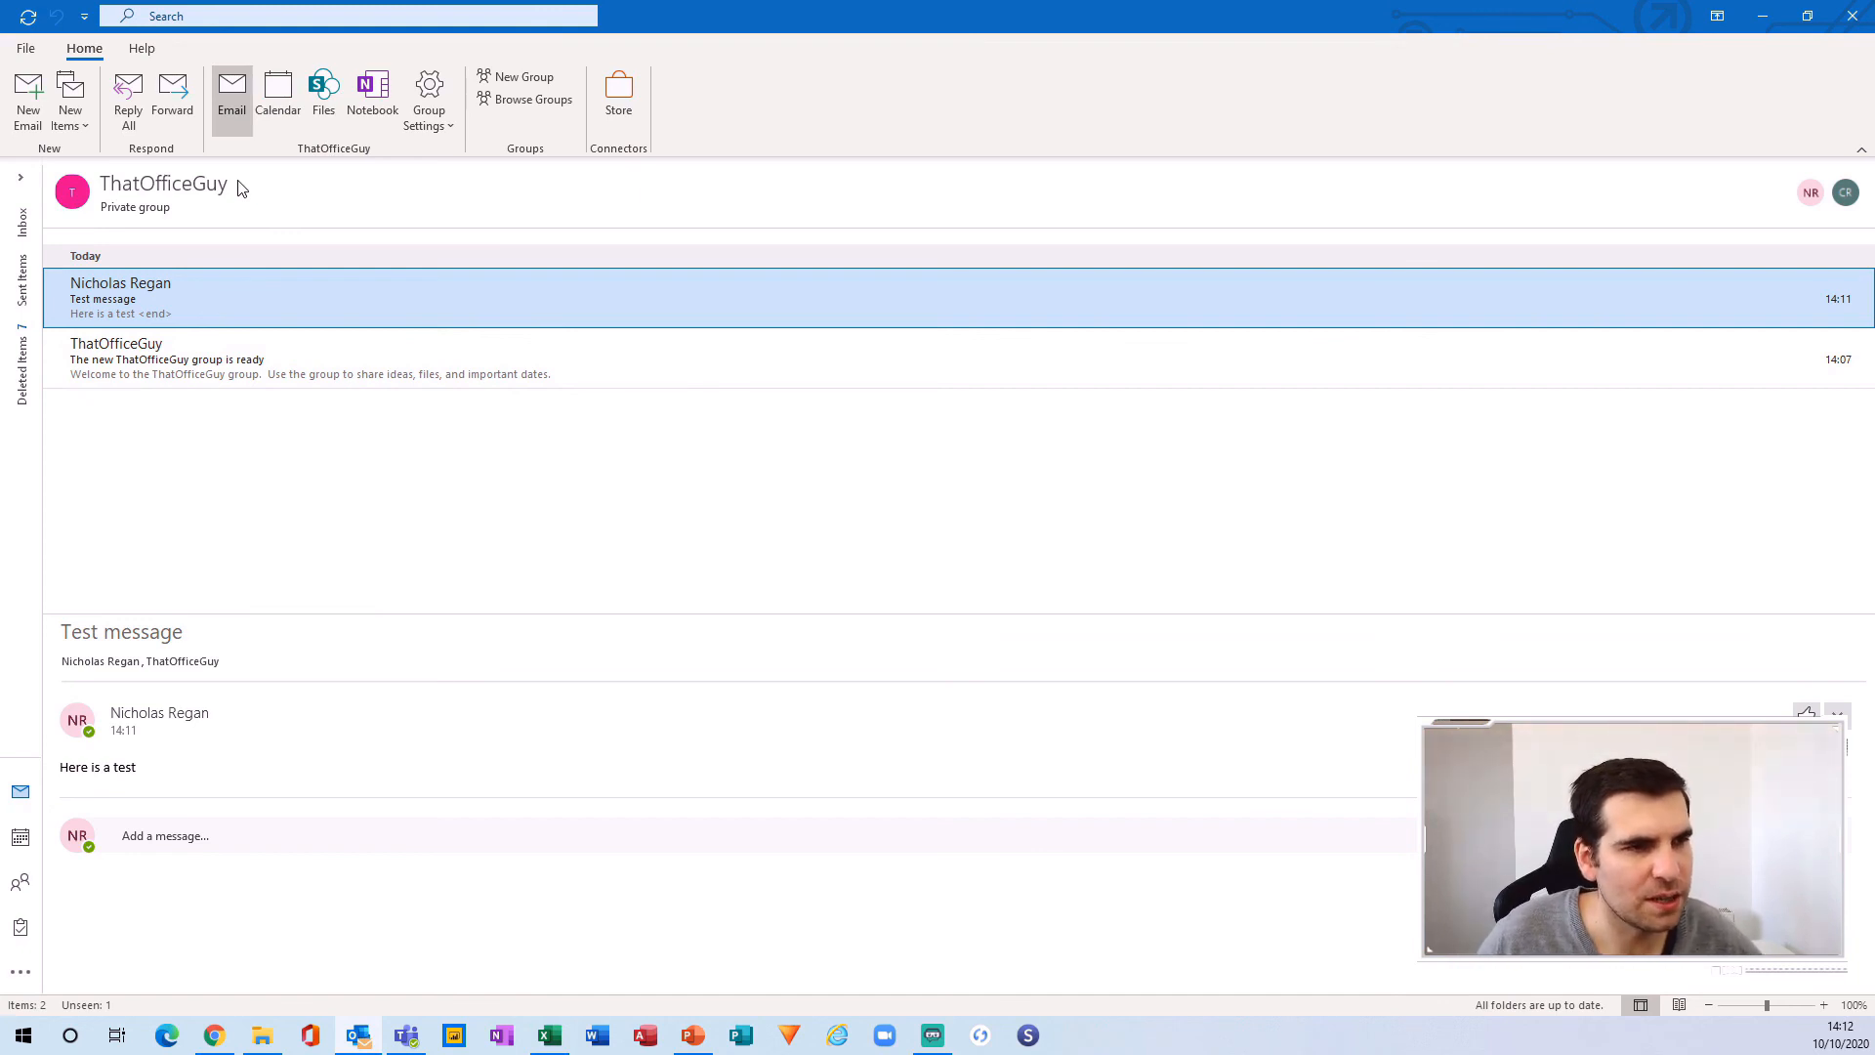